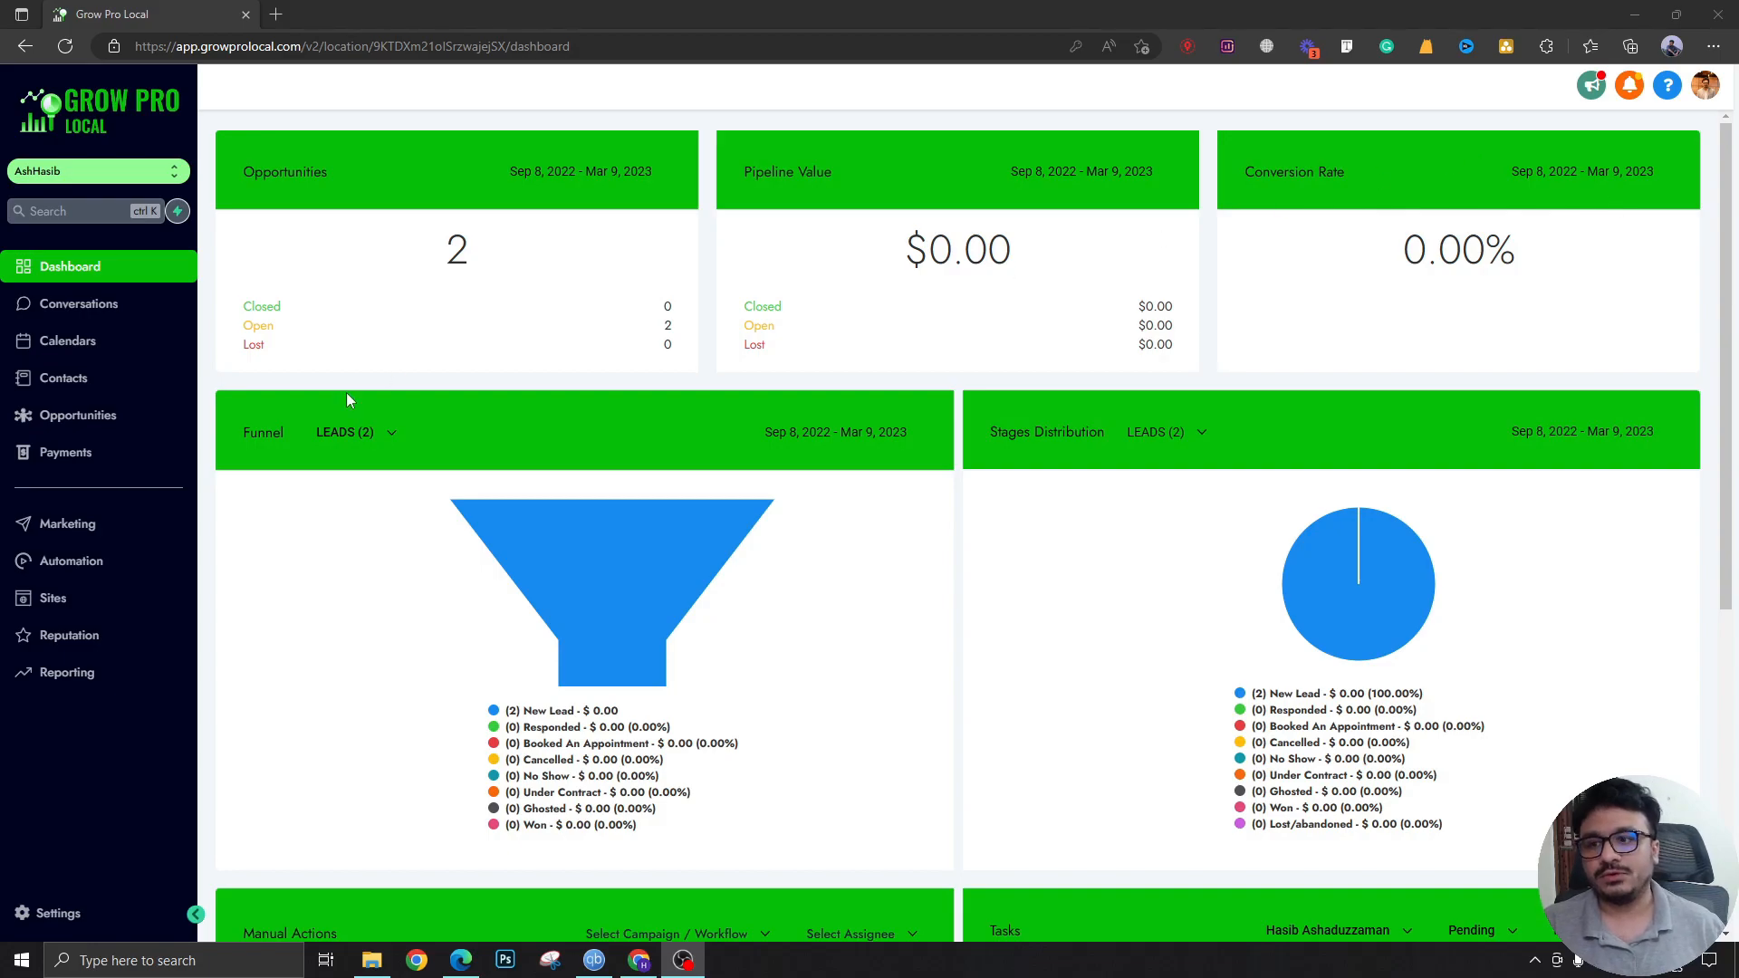
Step: Go to Settings > Business Profile, review it, and check the account avatar menu
{"action": "left_click", "coordinate": [56, 912]}
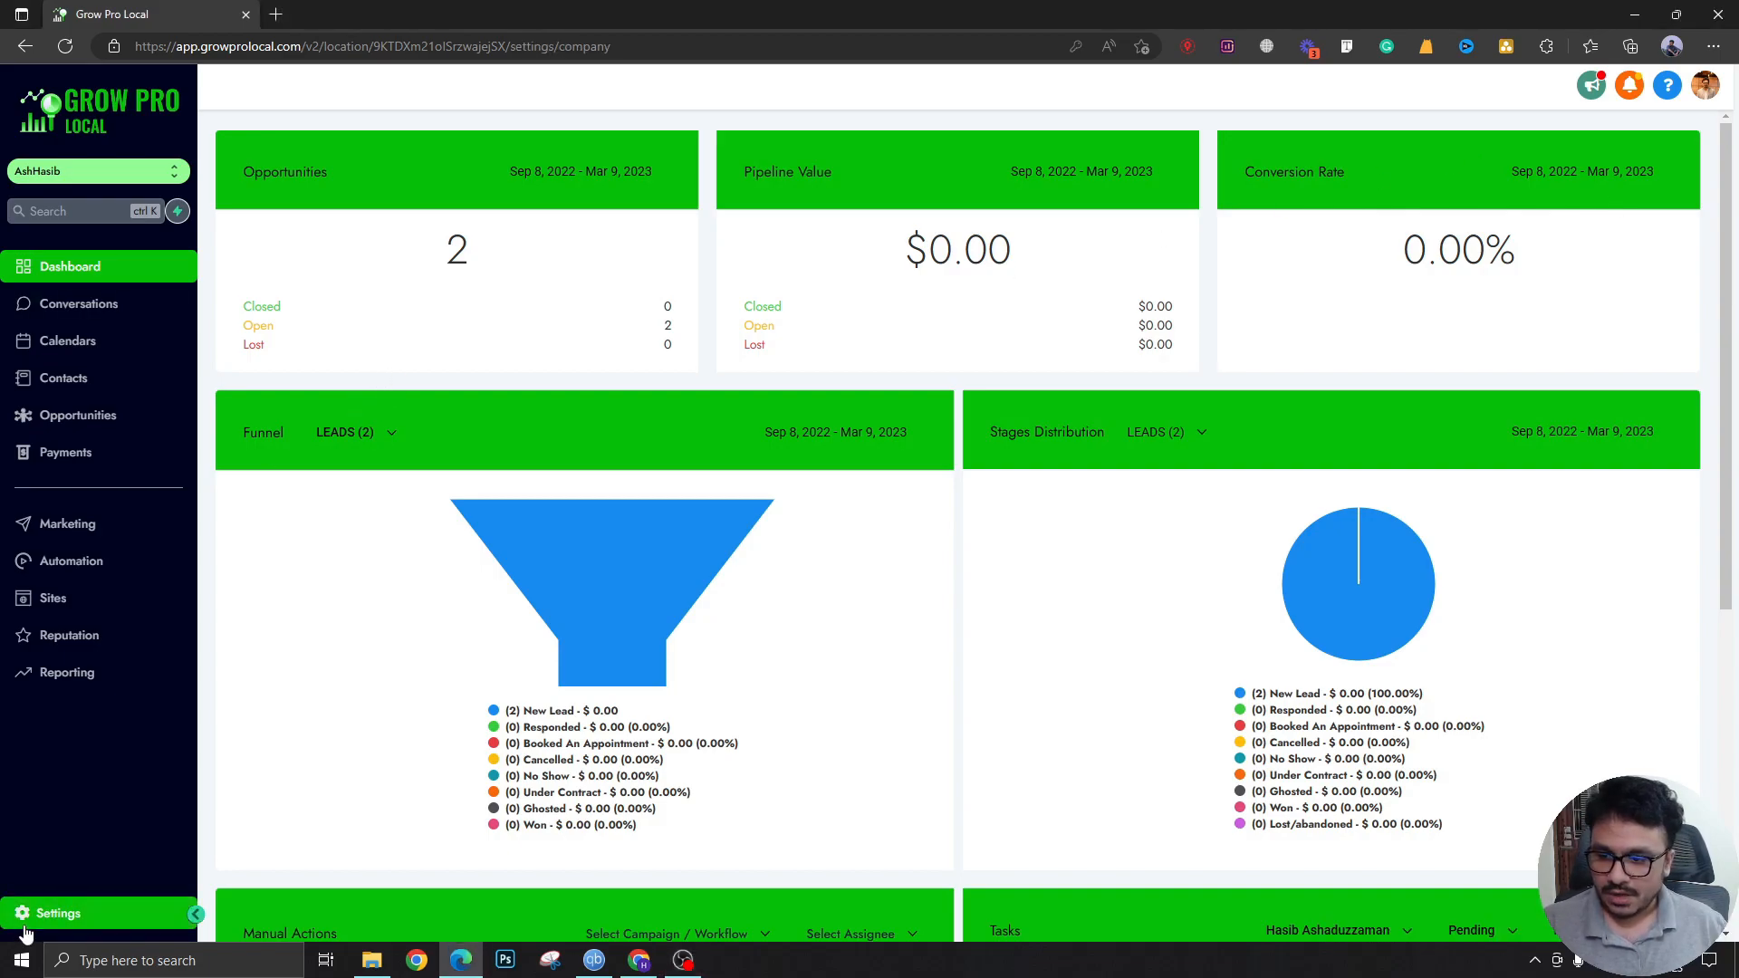
{"action": "left_click", "coordinate": [56, 913]}
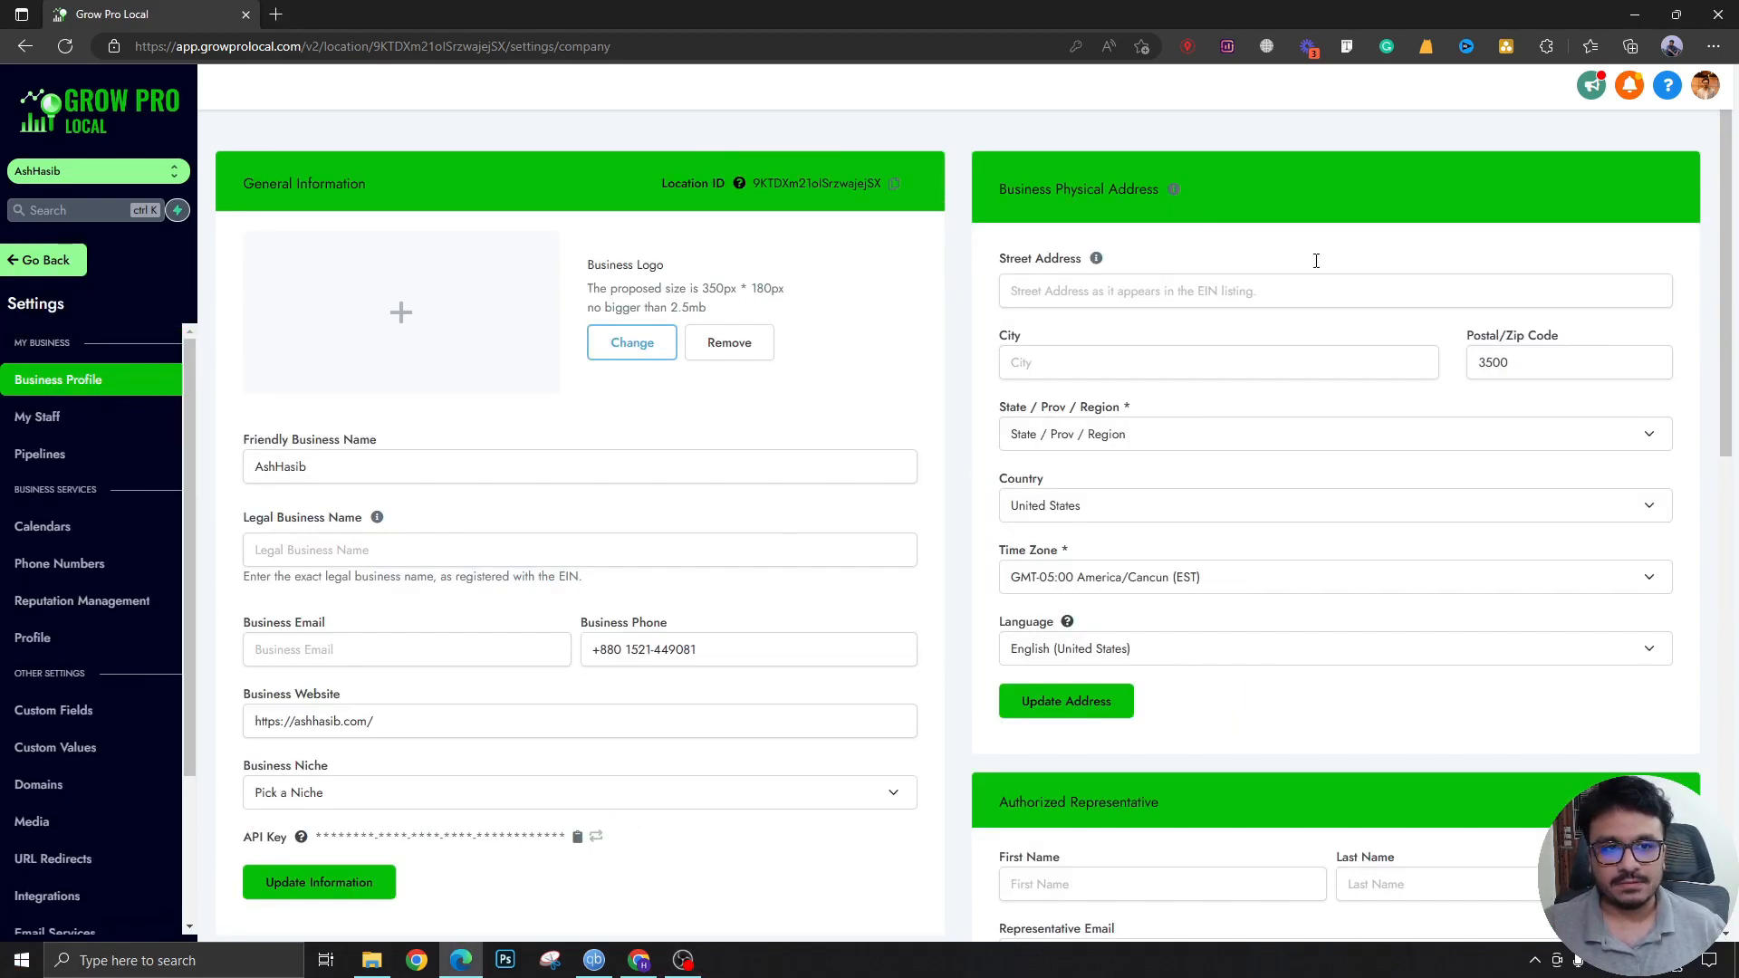
{"action": "scroll", "scroll_direction": "down", "scroll_amount": 3}
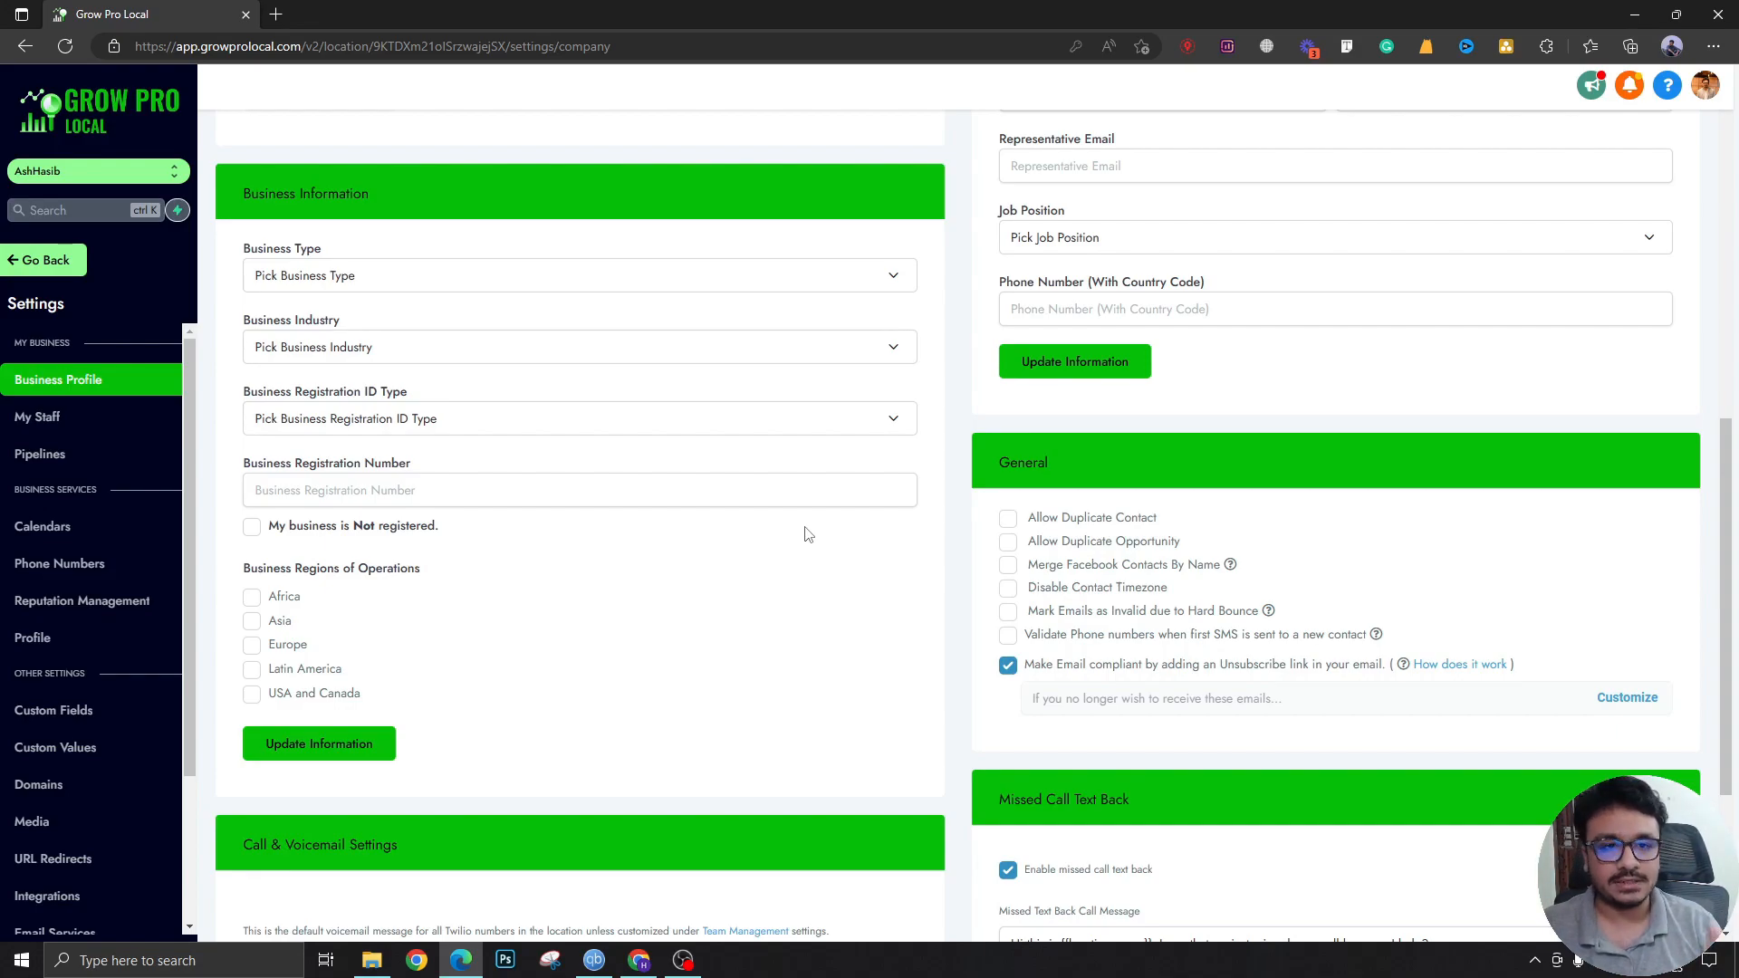
{"action": "mouse_move", "coordinate": [815, 533]}
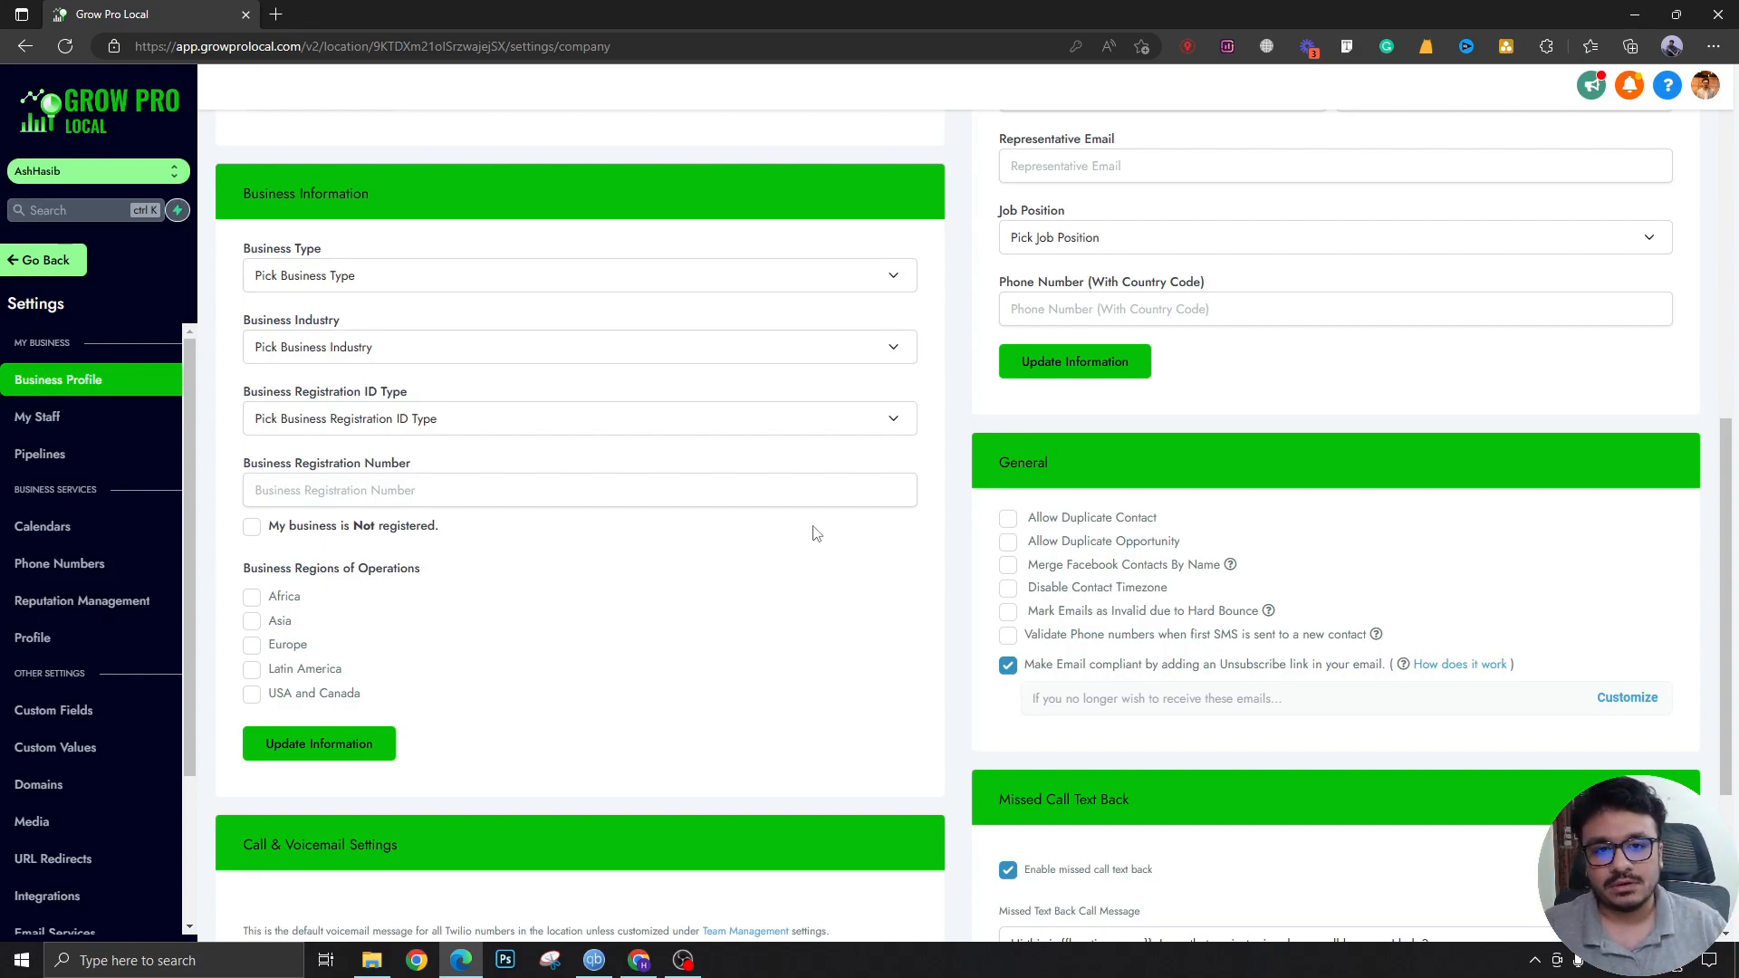
{"action": "left_click", "coordinate": [1706, 83]}
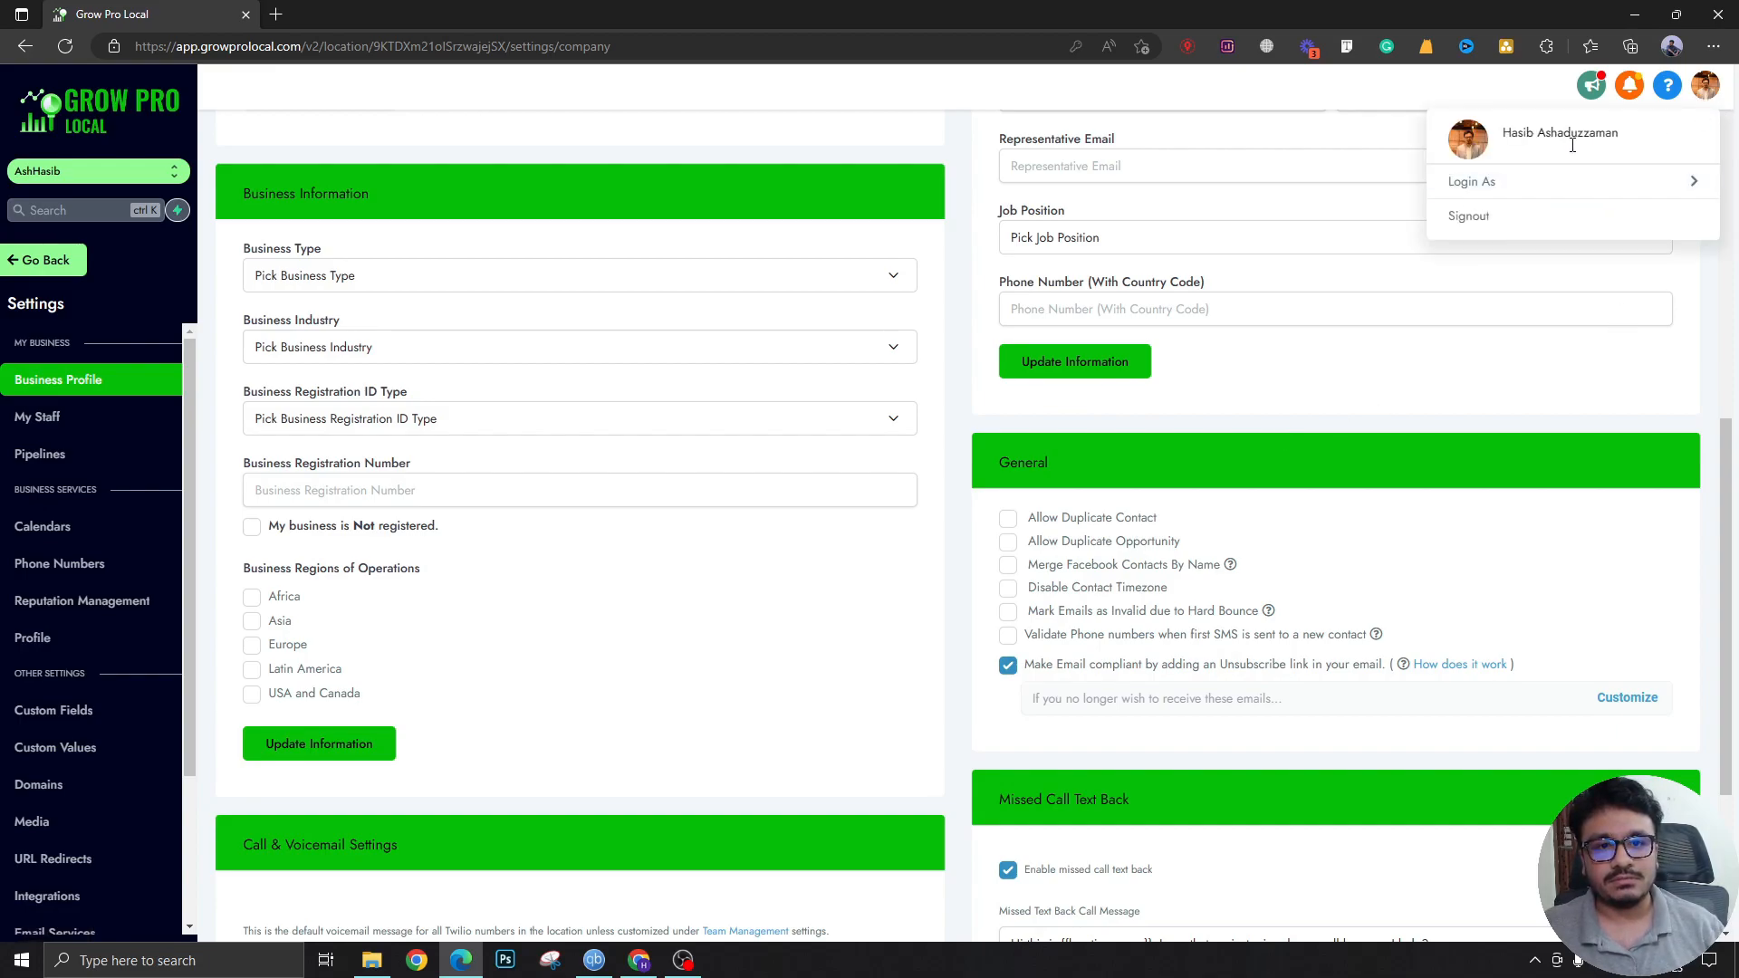
{"action": "left_click", "coordinate": [1471, 181]}
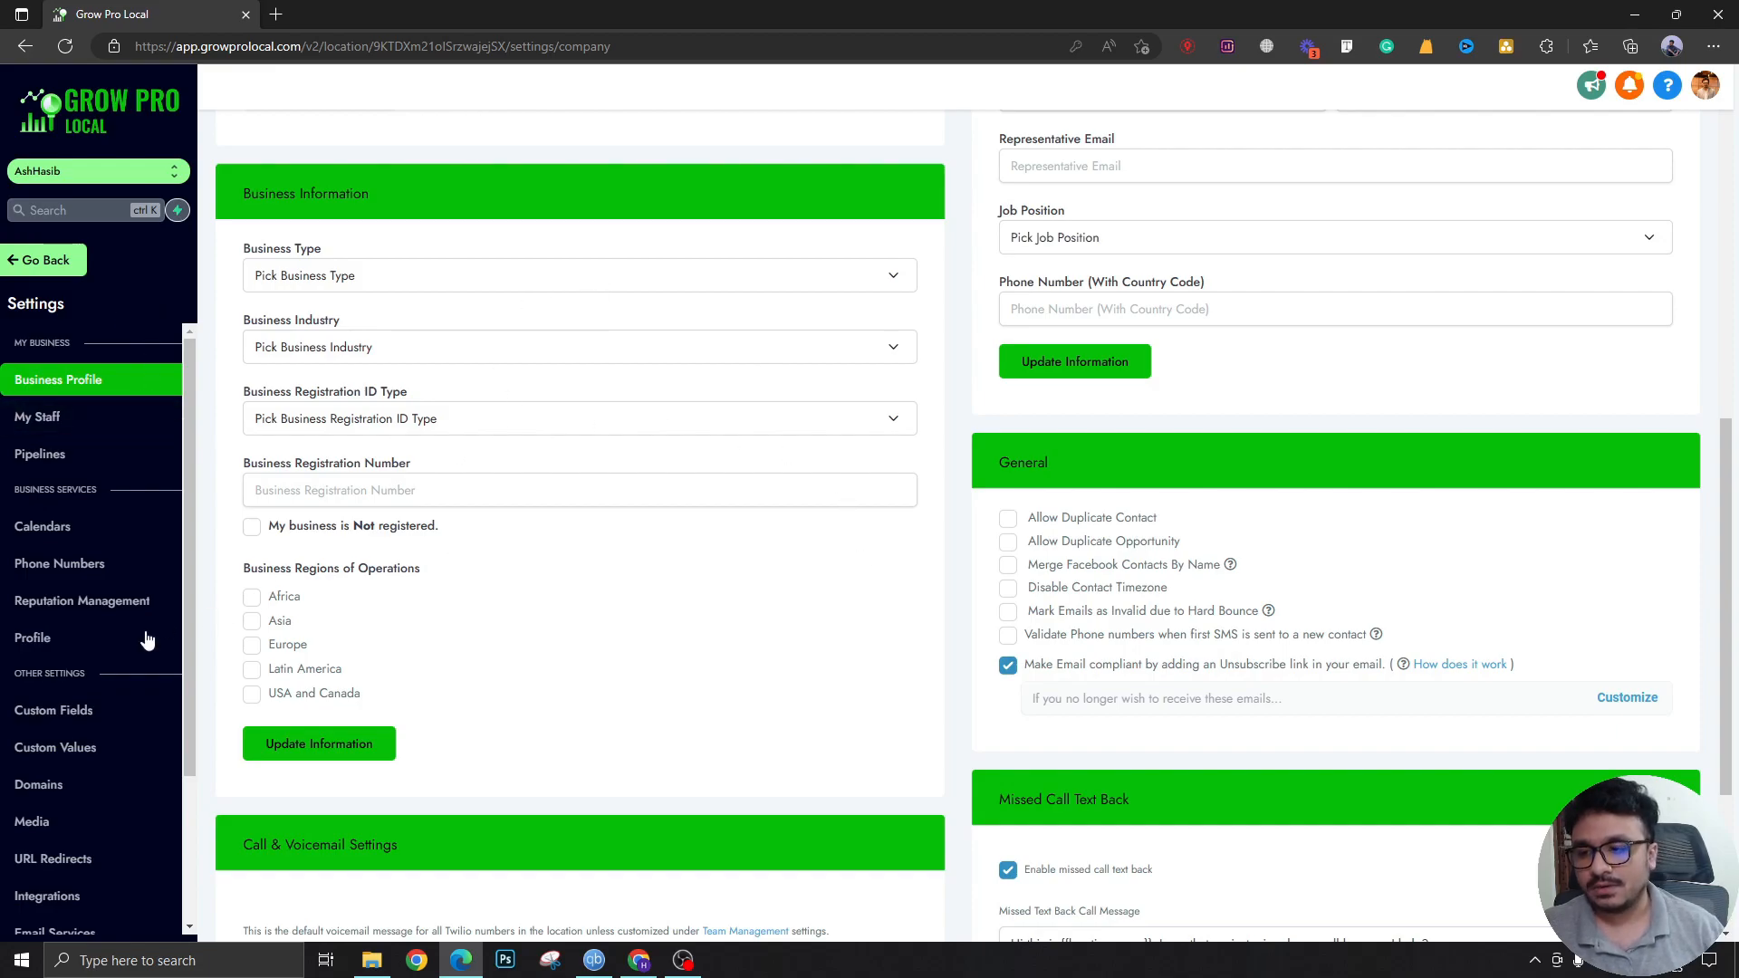
Step: In Profile settings under Integrations, connect the Zoom account and approve the sign-in
{"action": "left_click", "coordinate": [32, 638]}
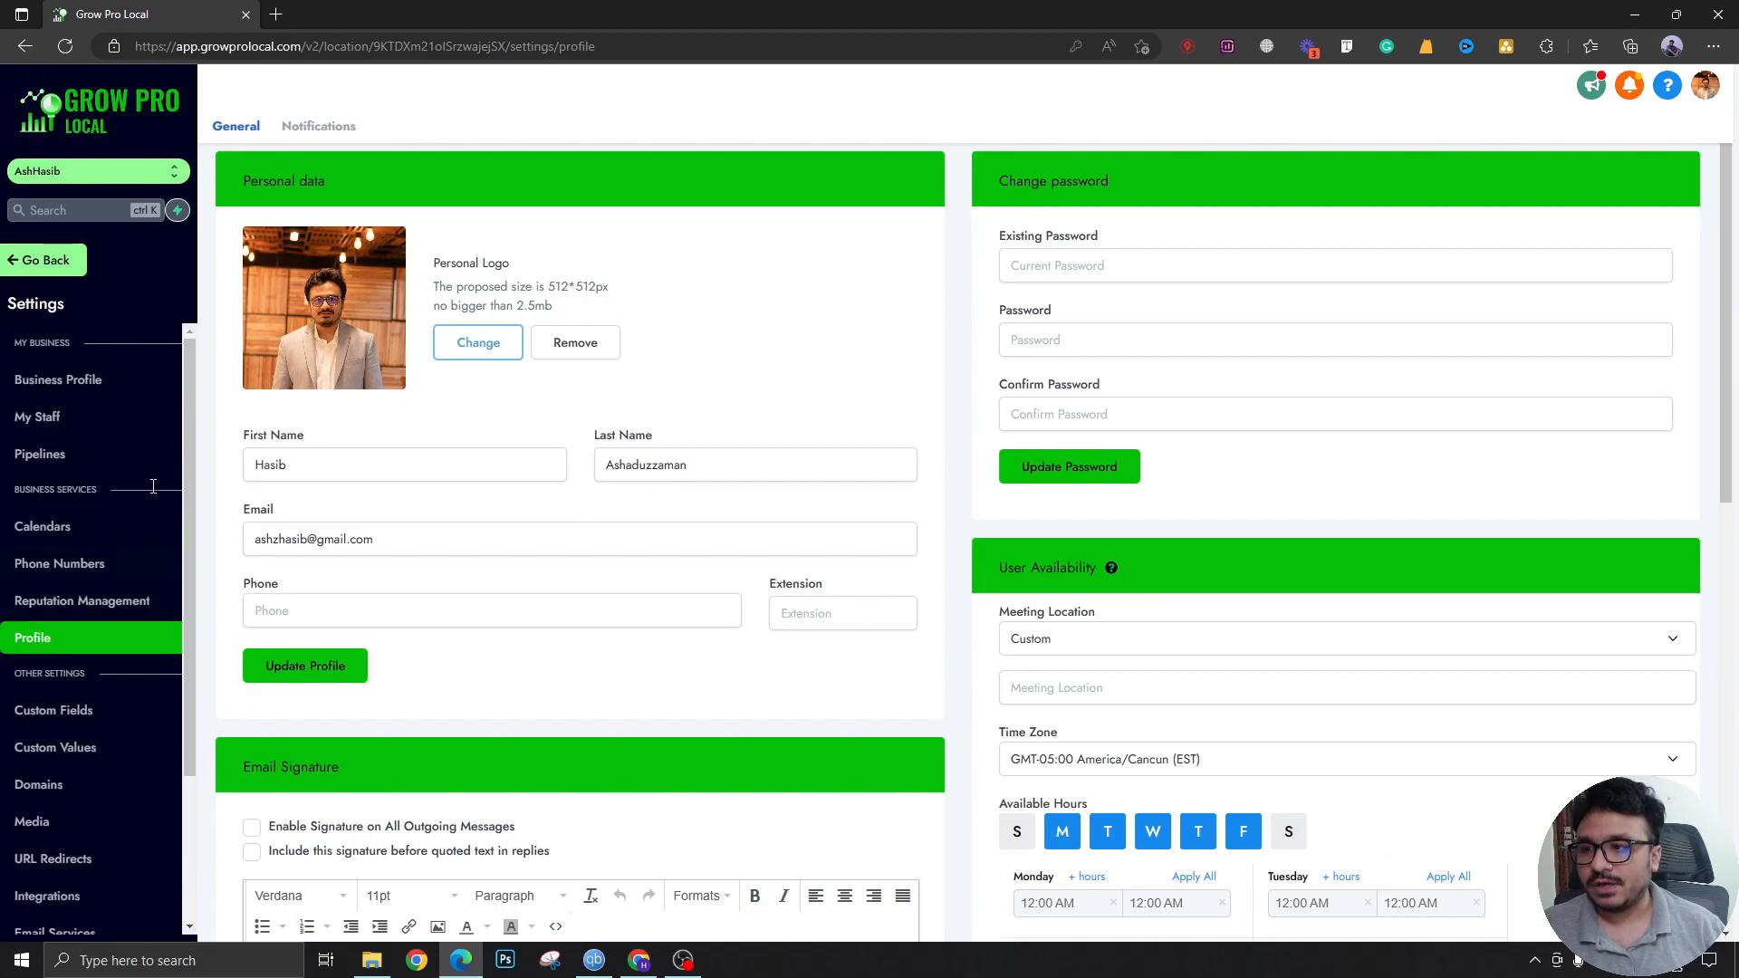
{"action": "scroll", "scroll_direction": "down", "scroll_amount": 3}
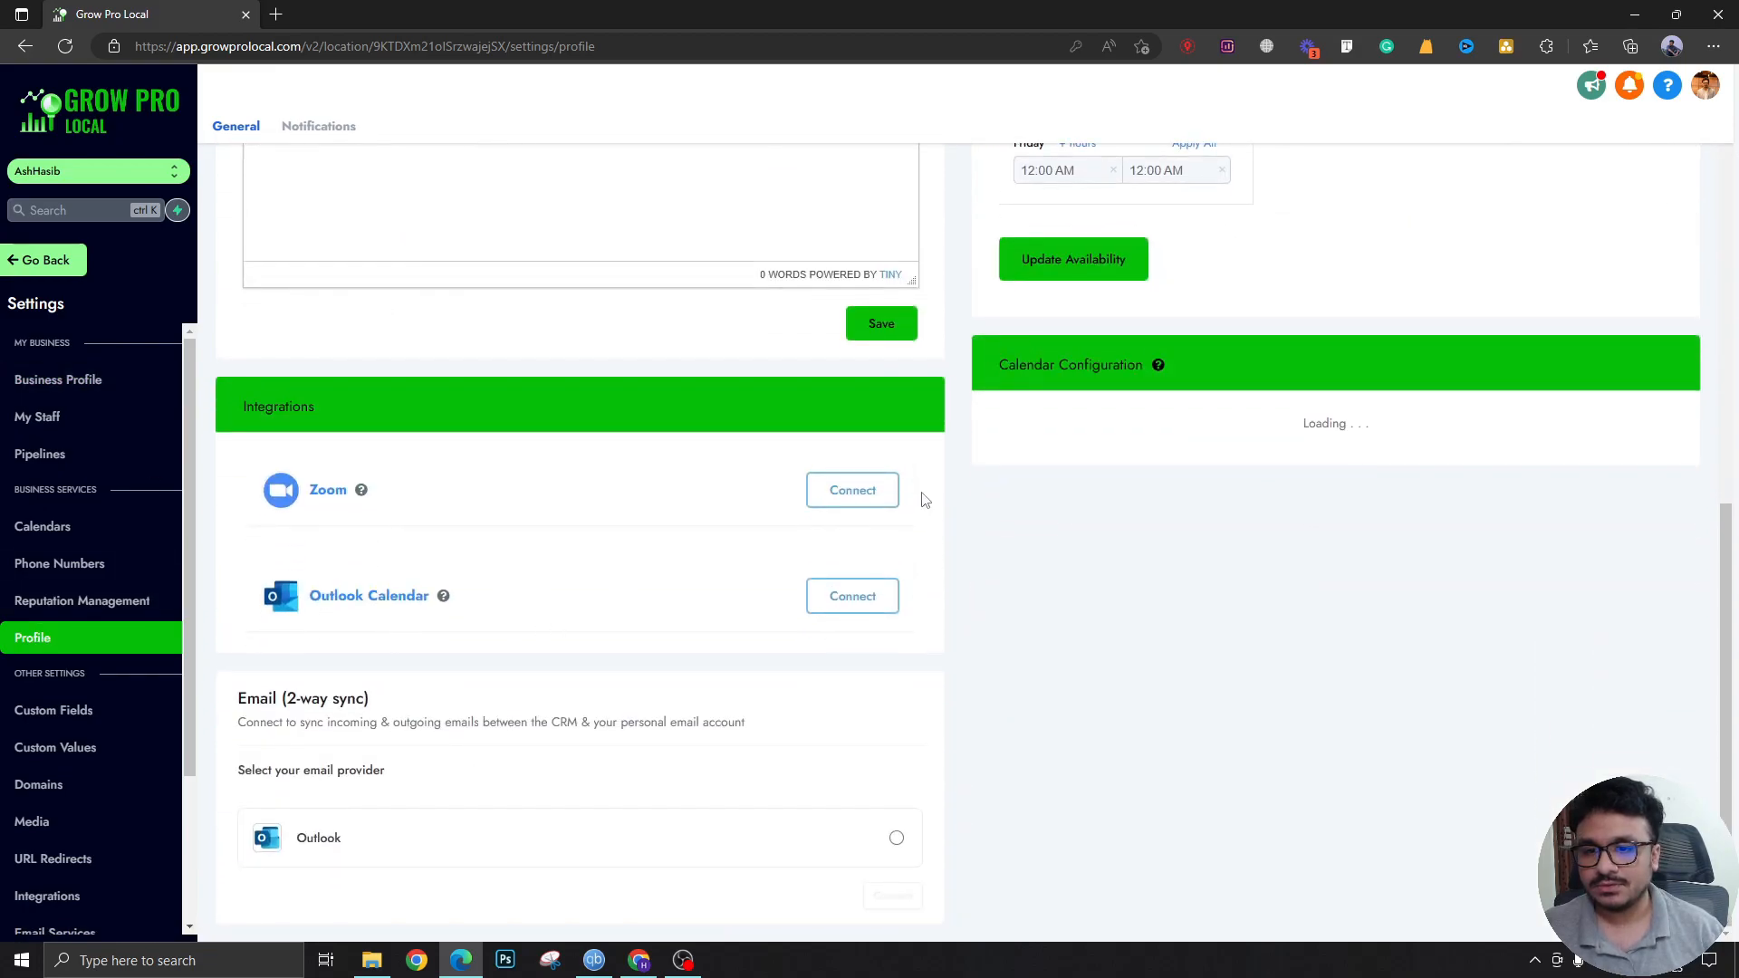
{"action": "left_click", "coordinate": [851, 489]}
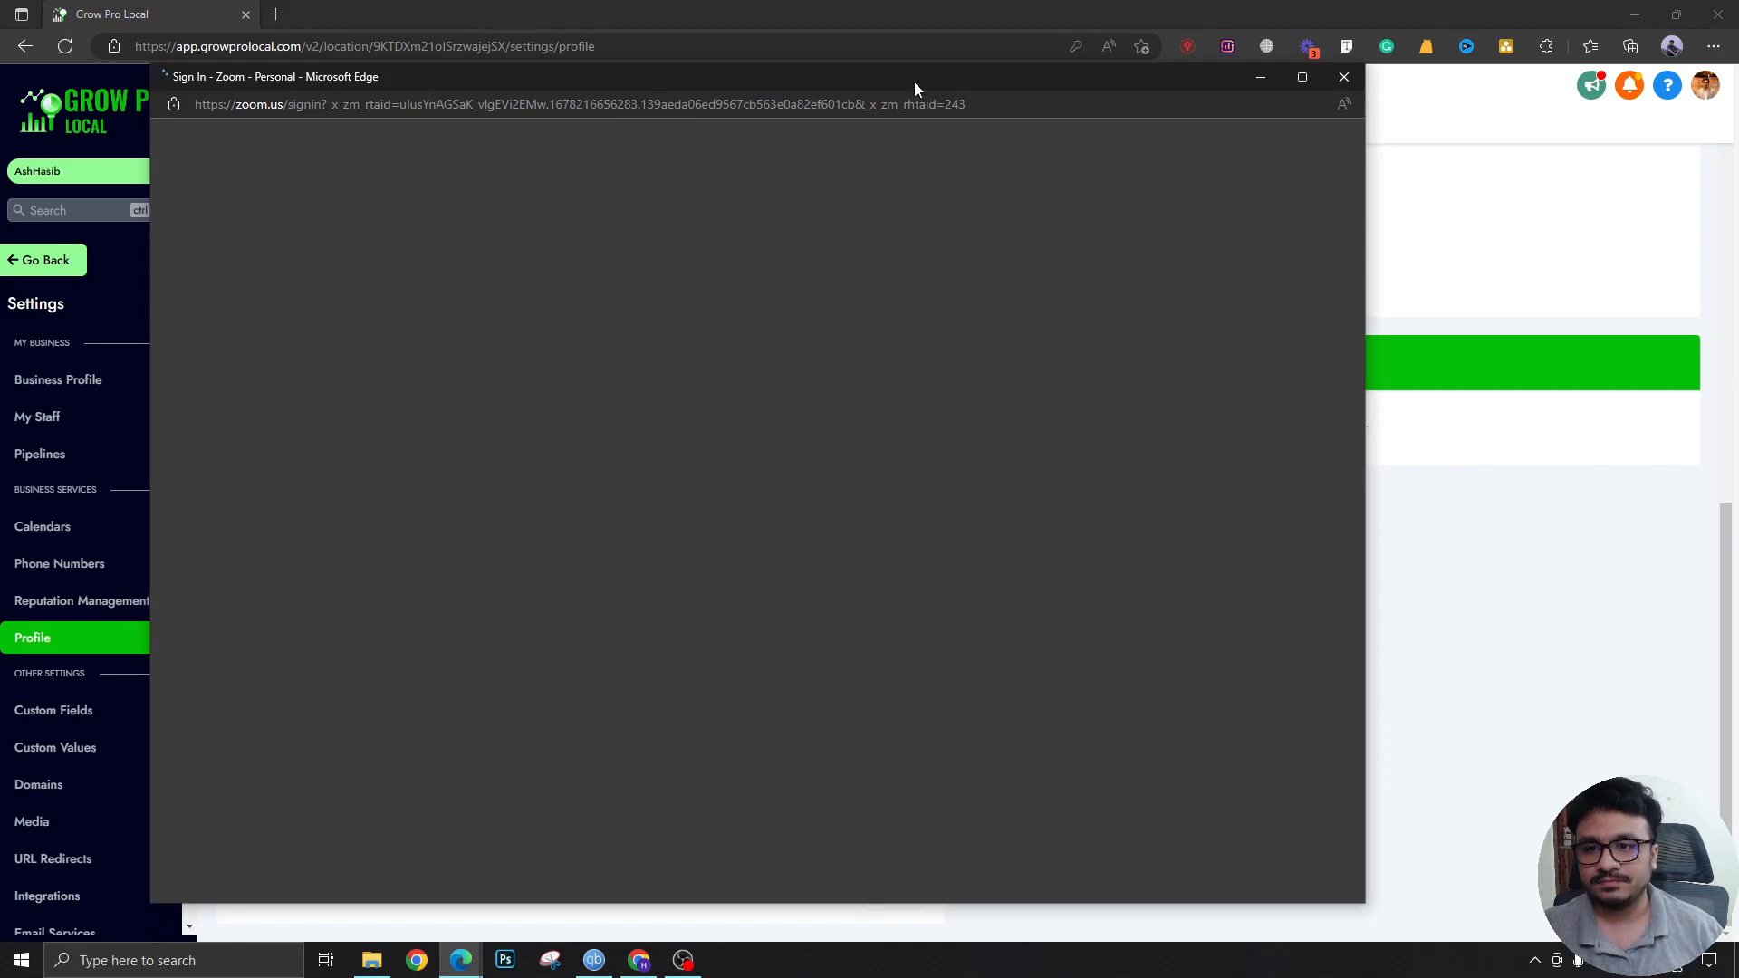
{"action": "left_click", "coordinate": [1344, 76]}
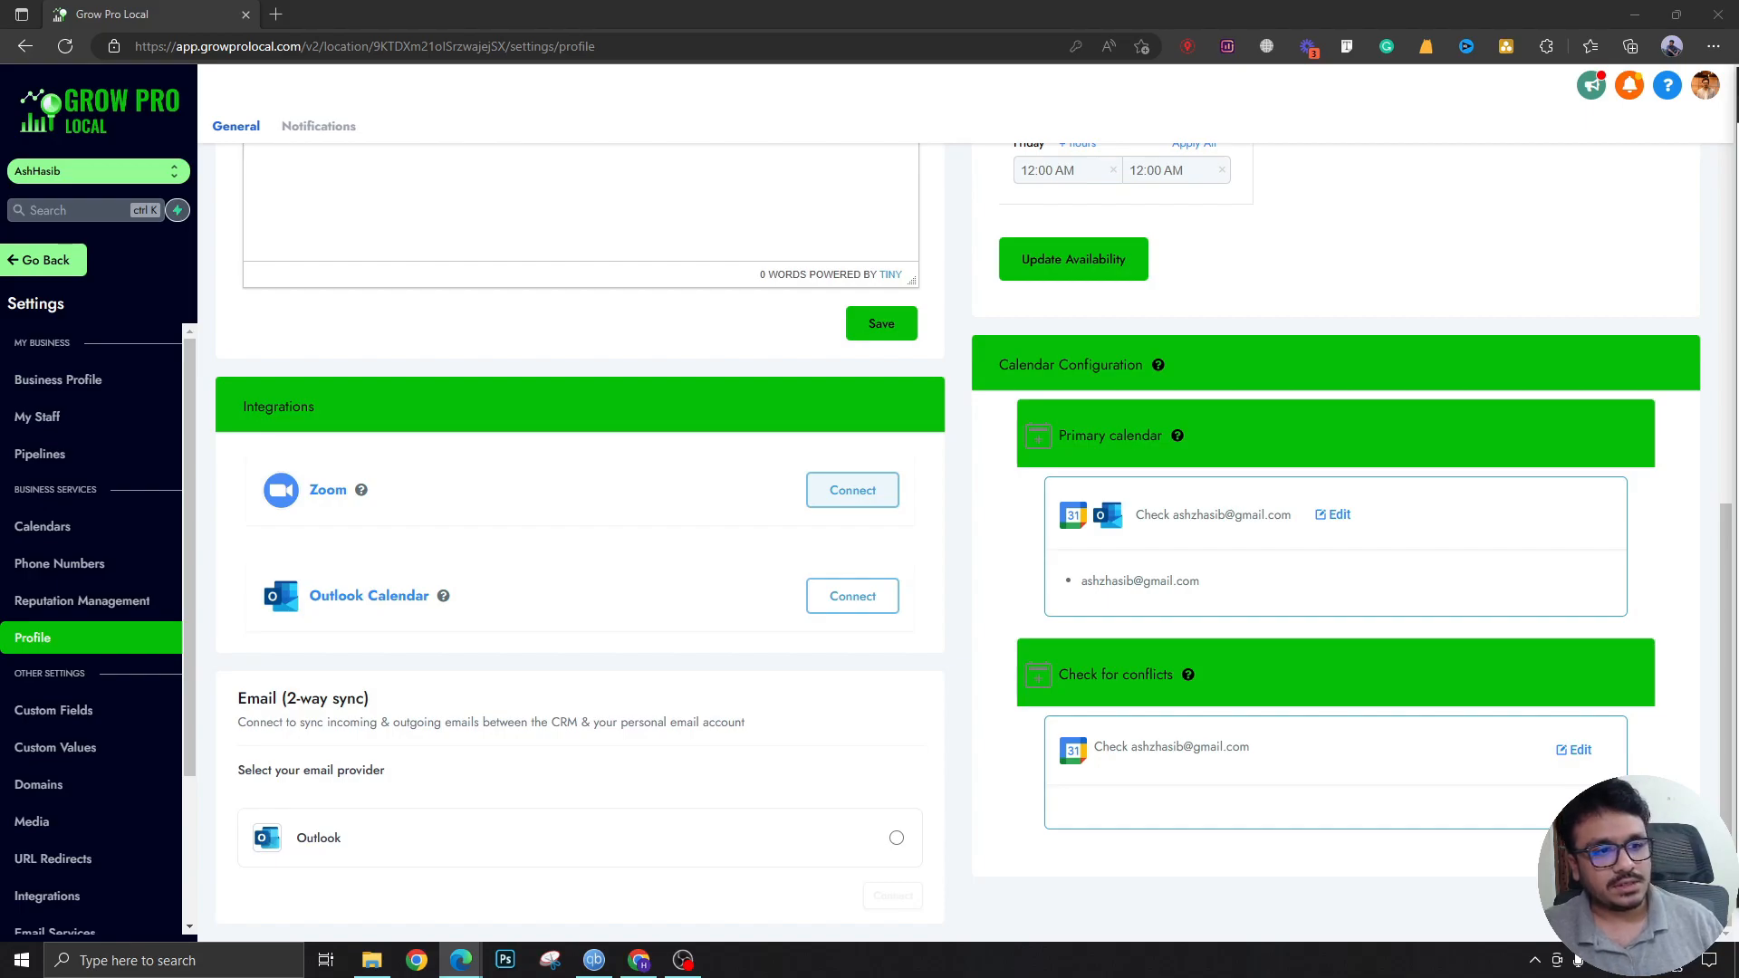
Step: Confirm Zoom is connected and update availability, overwriting the meeting location in all calendars with Zoom
{"action": "left_click", "coordinate": [851, 489]}
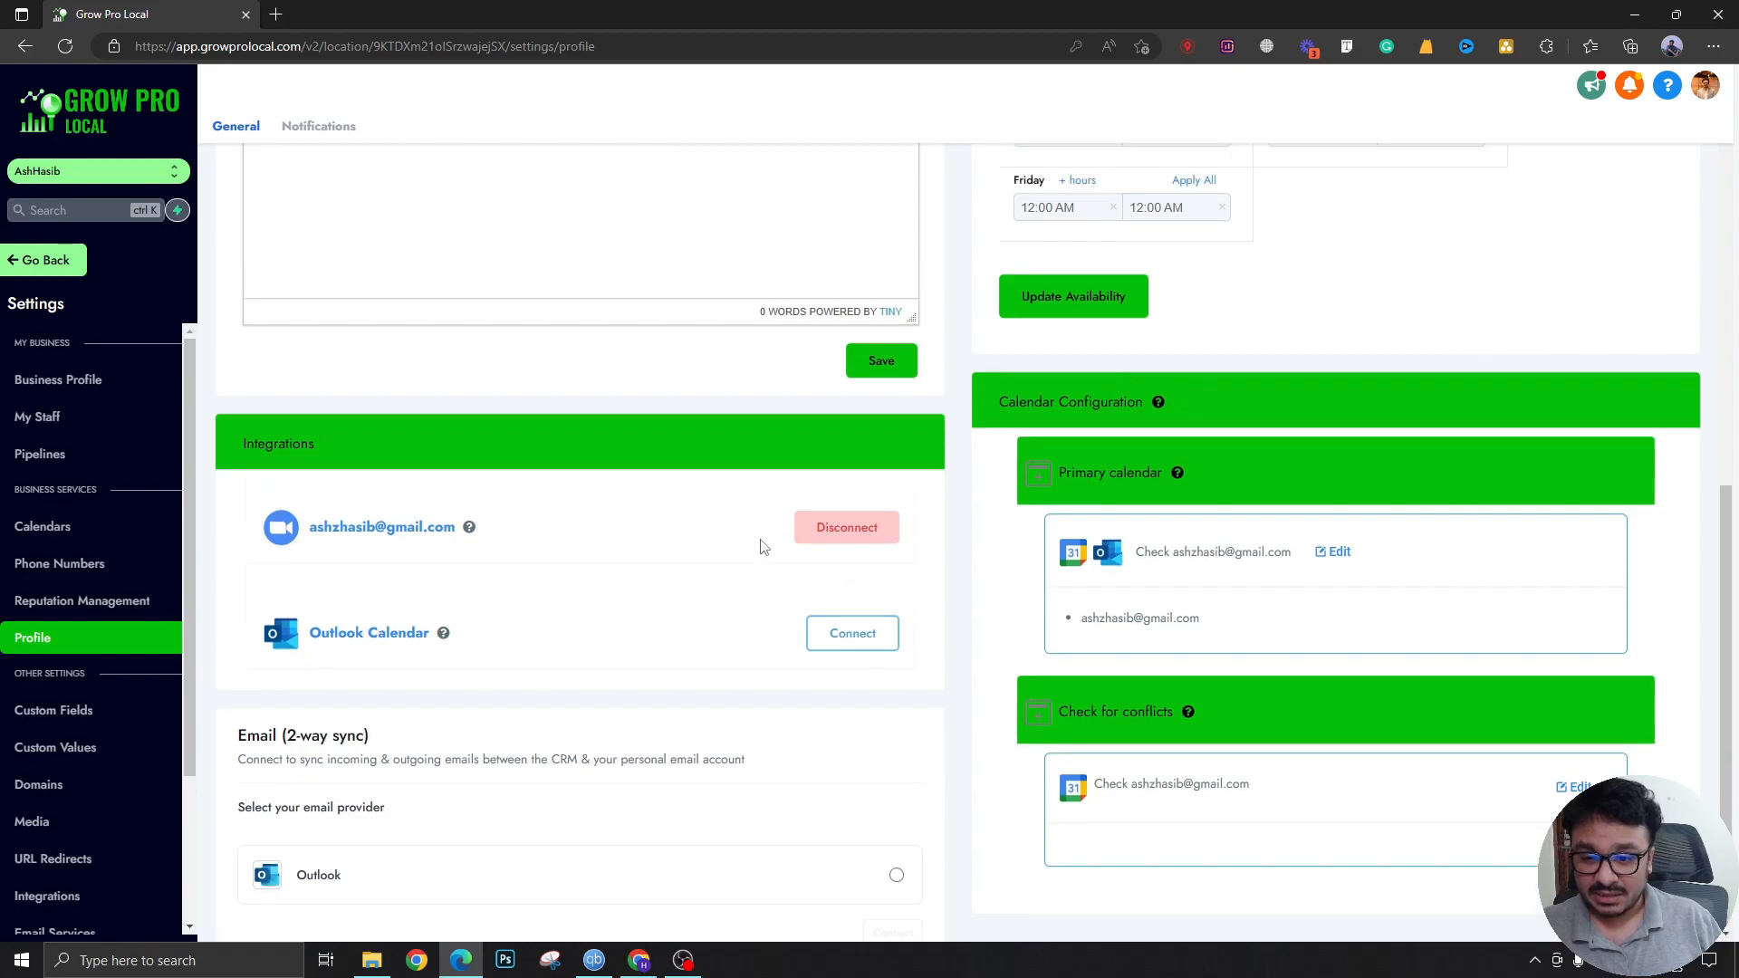
{"action": "scroll", "scroll_direction": "up", "scroll_amount": 3}
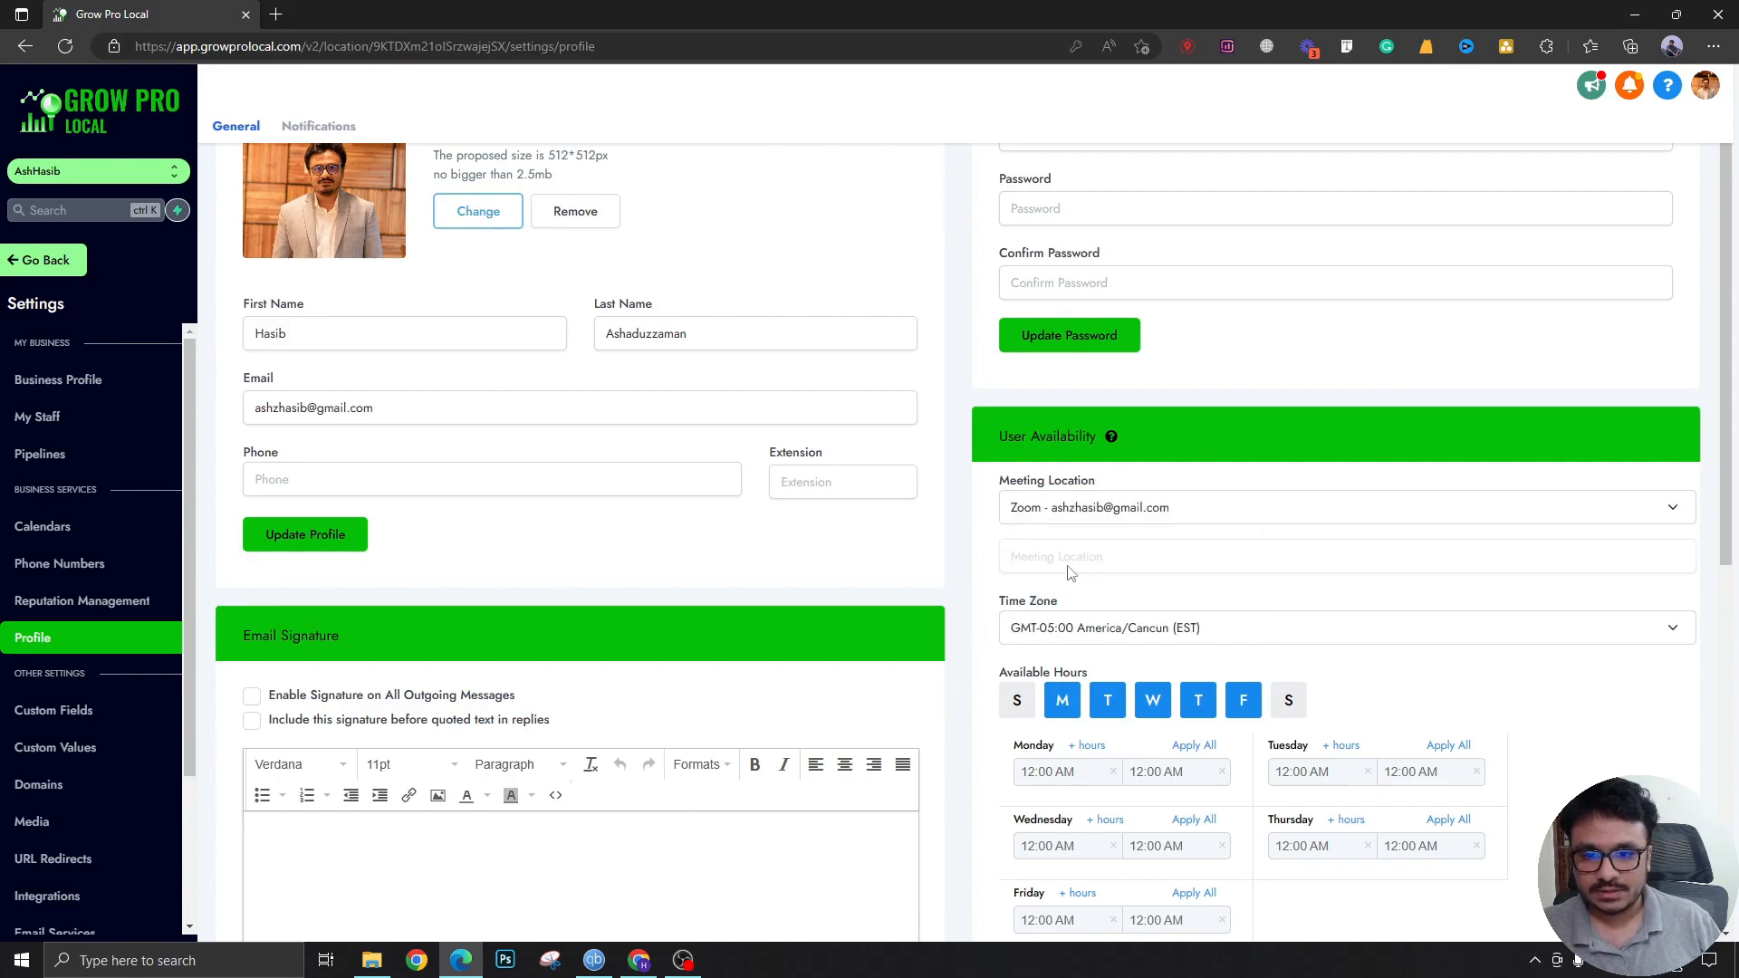
{"action": "scroll", "scroll_direction": "down", "scroll_amount": 3}
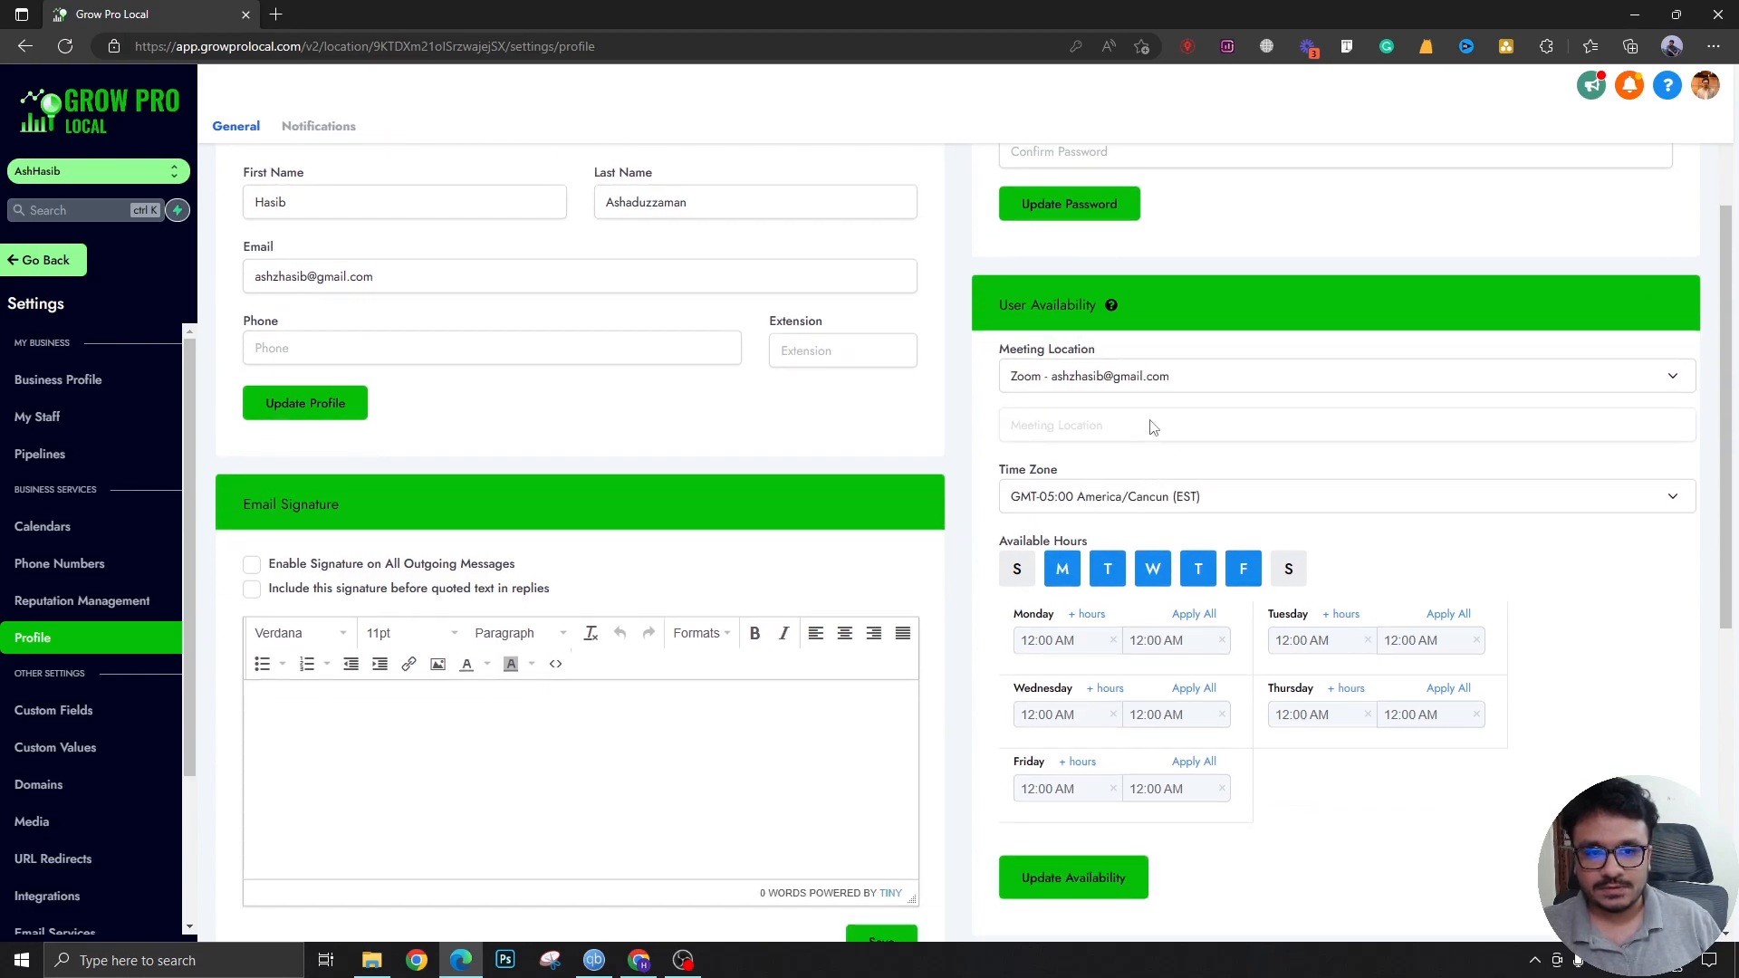
{"action": "left_click", "coordinate": [1072, 877]}
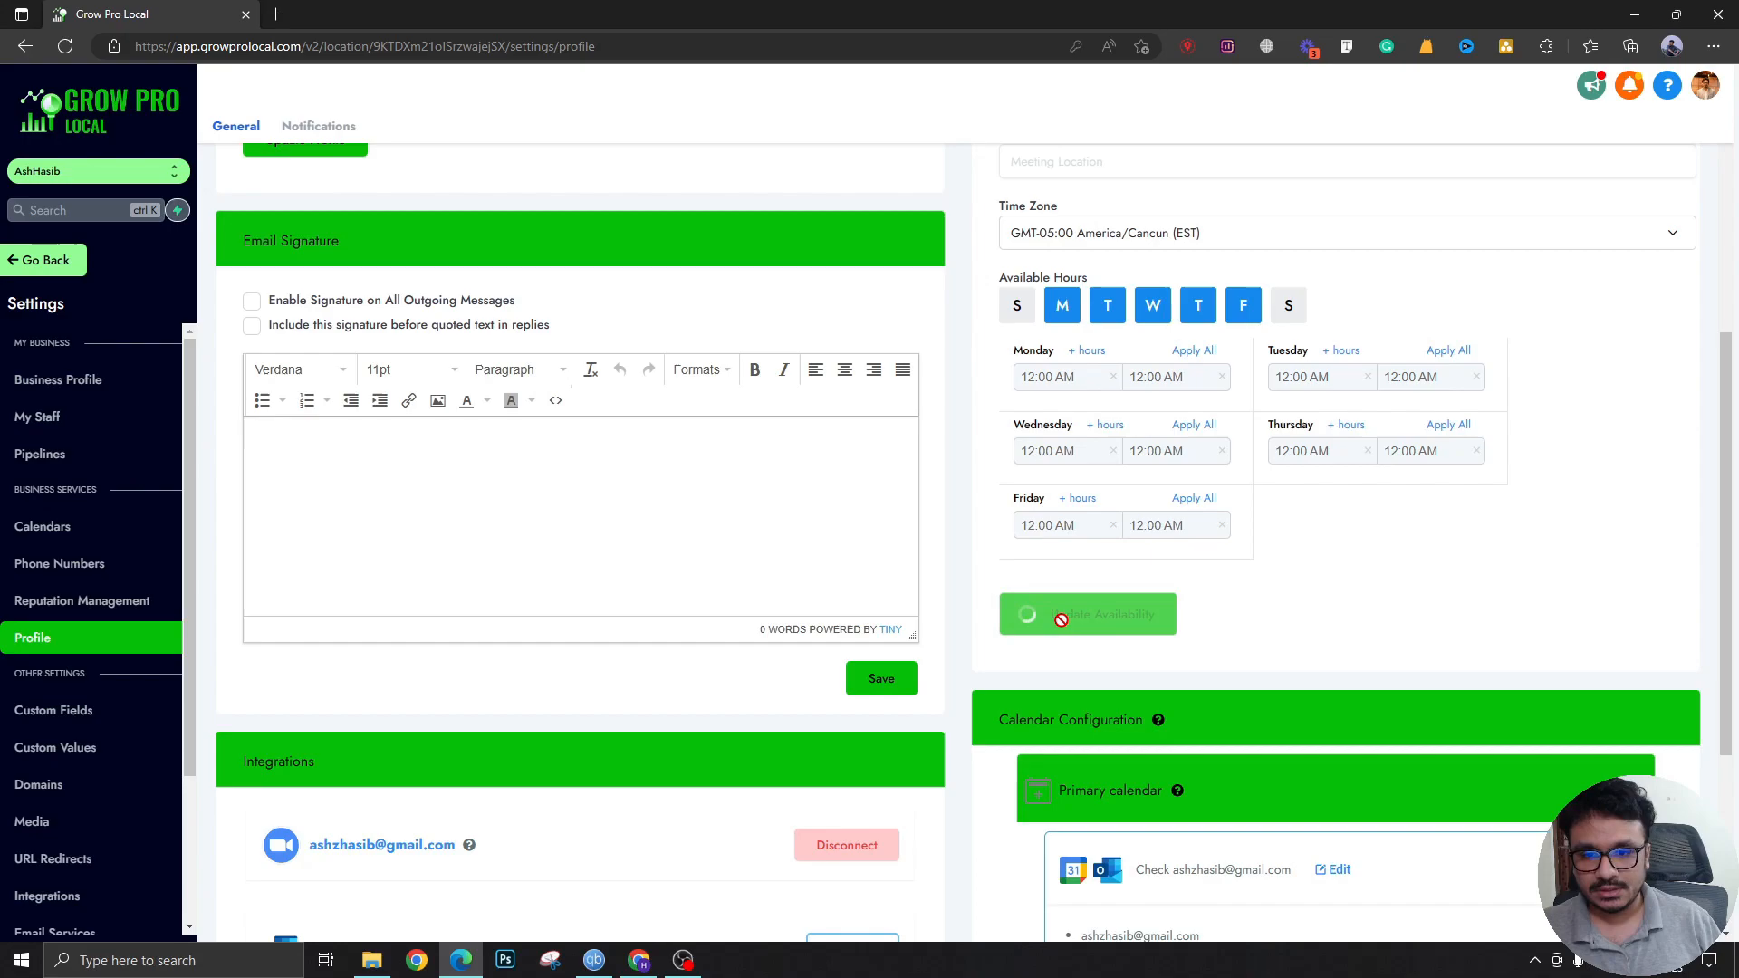
{"action": "left_click", "coordinate": [1087, 614]}
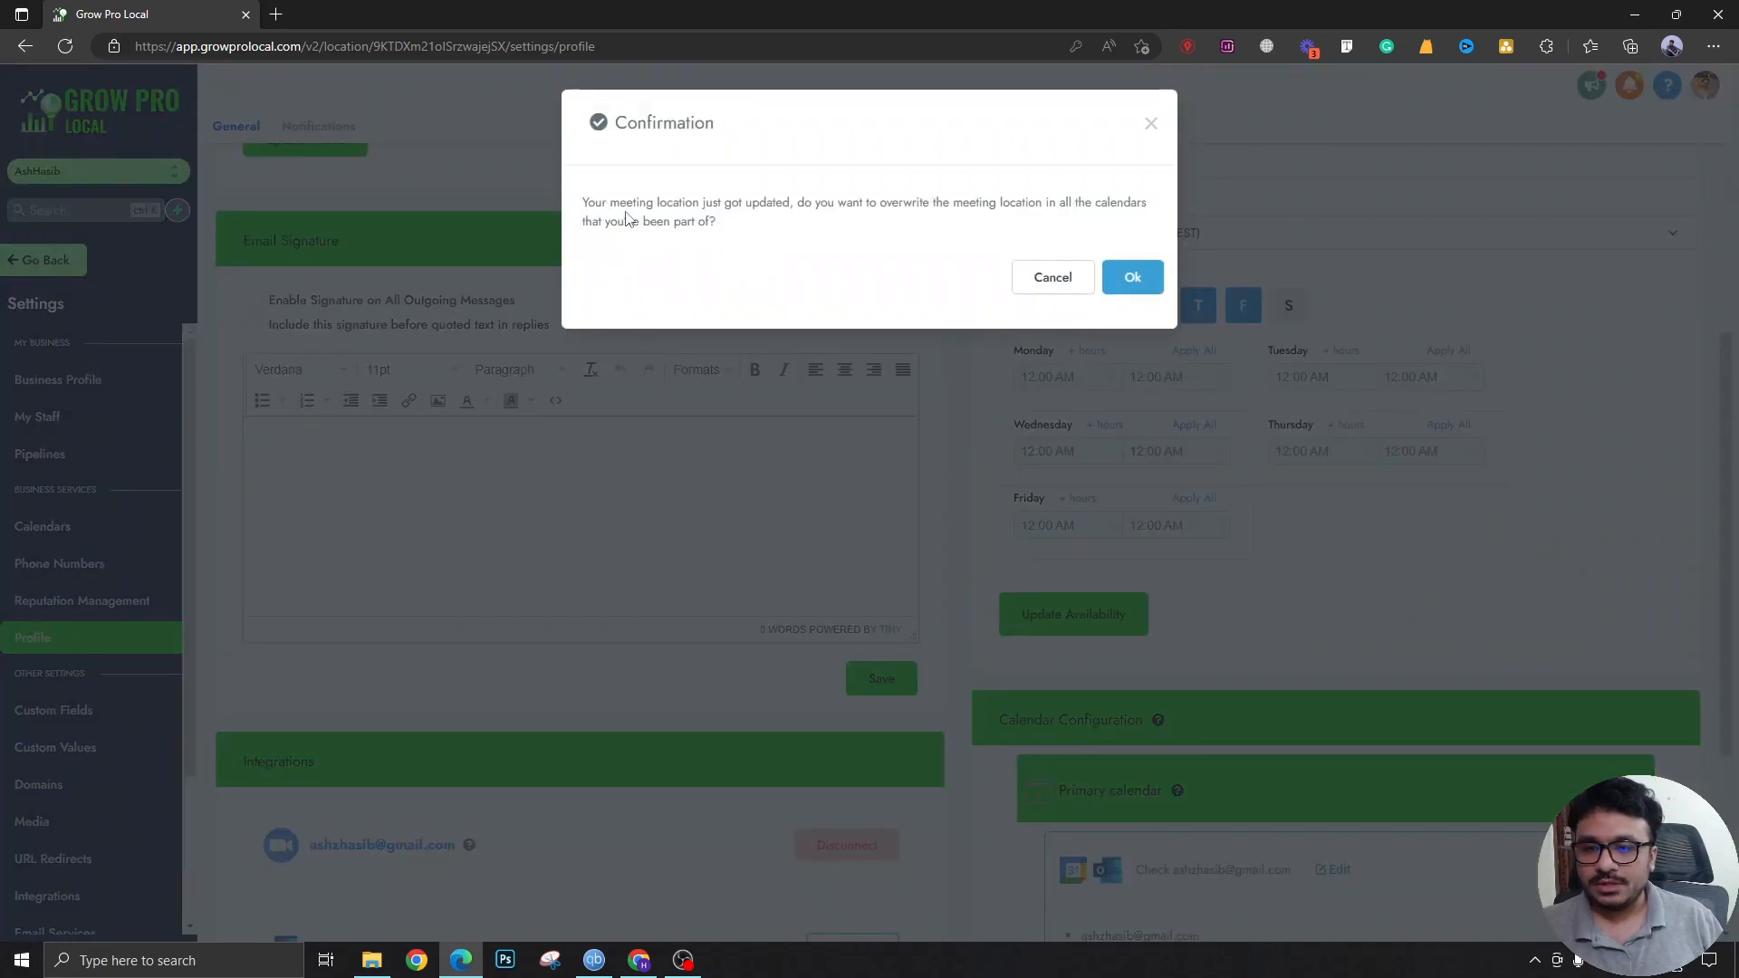
{"action": "mouse_move", "coordinate": [997, 218]}
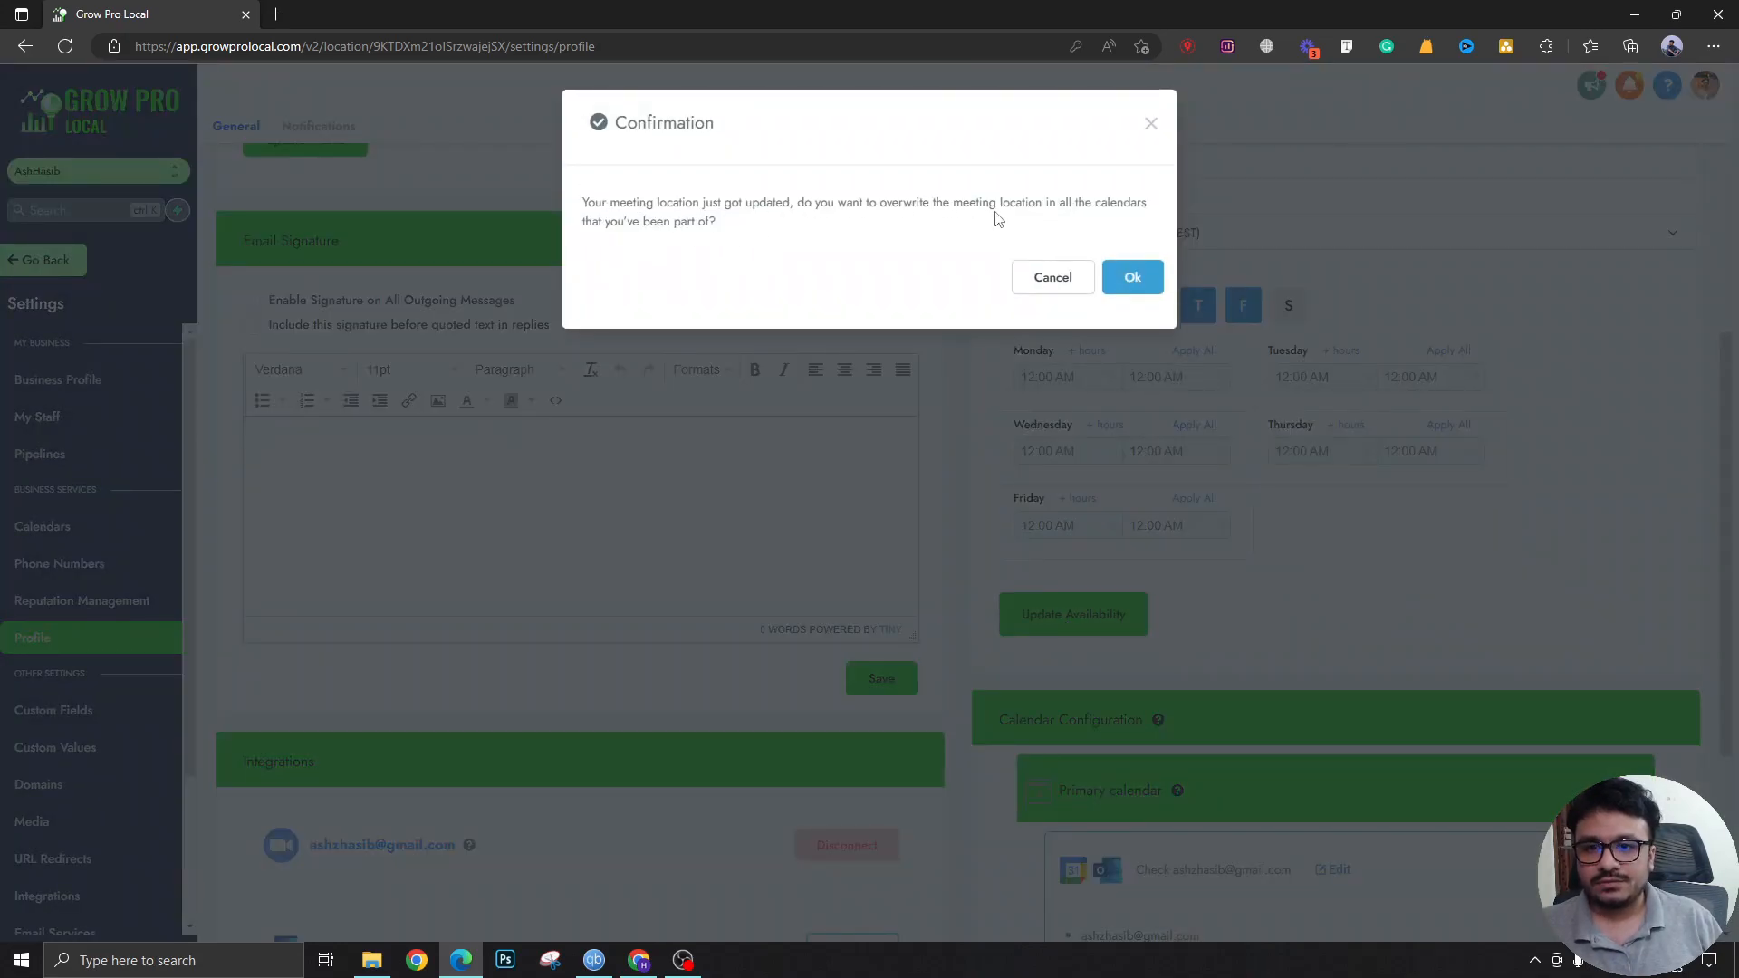
{"action": "left_click", "coordinate": [1132, 277]}
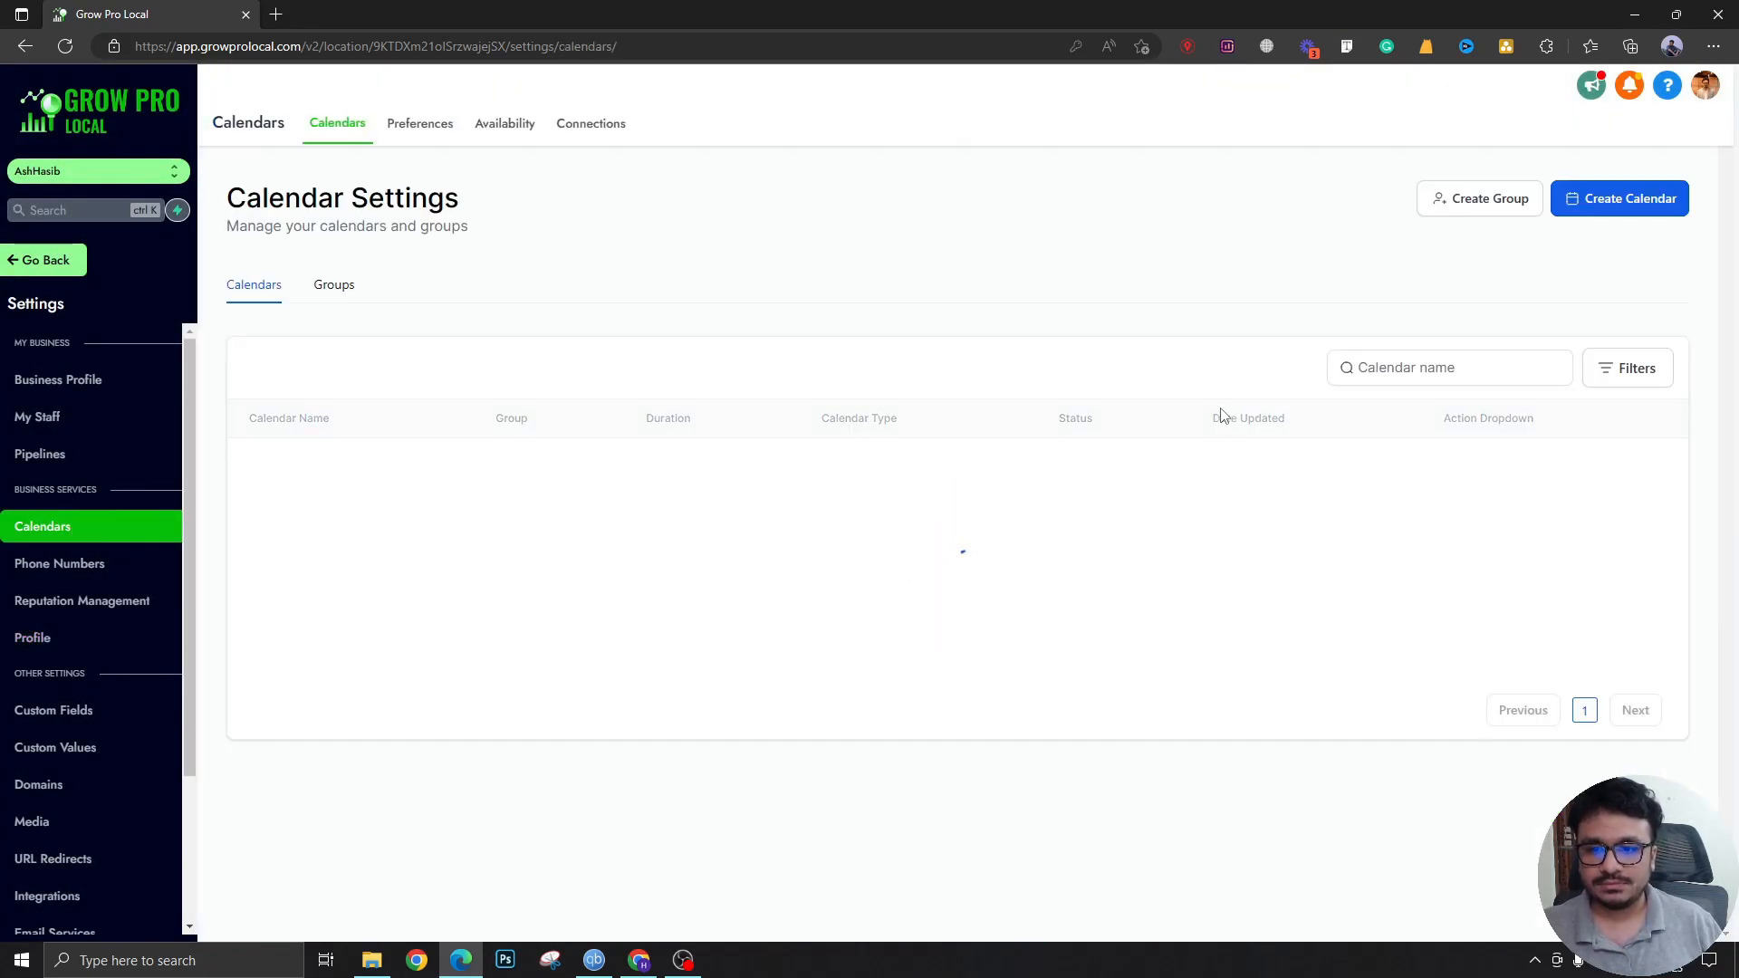
{"action": "mouse_move", "coordinate": [64, 540]}
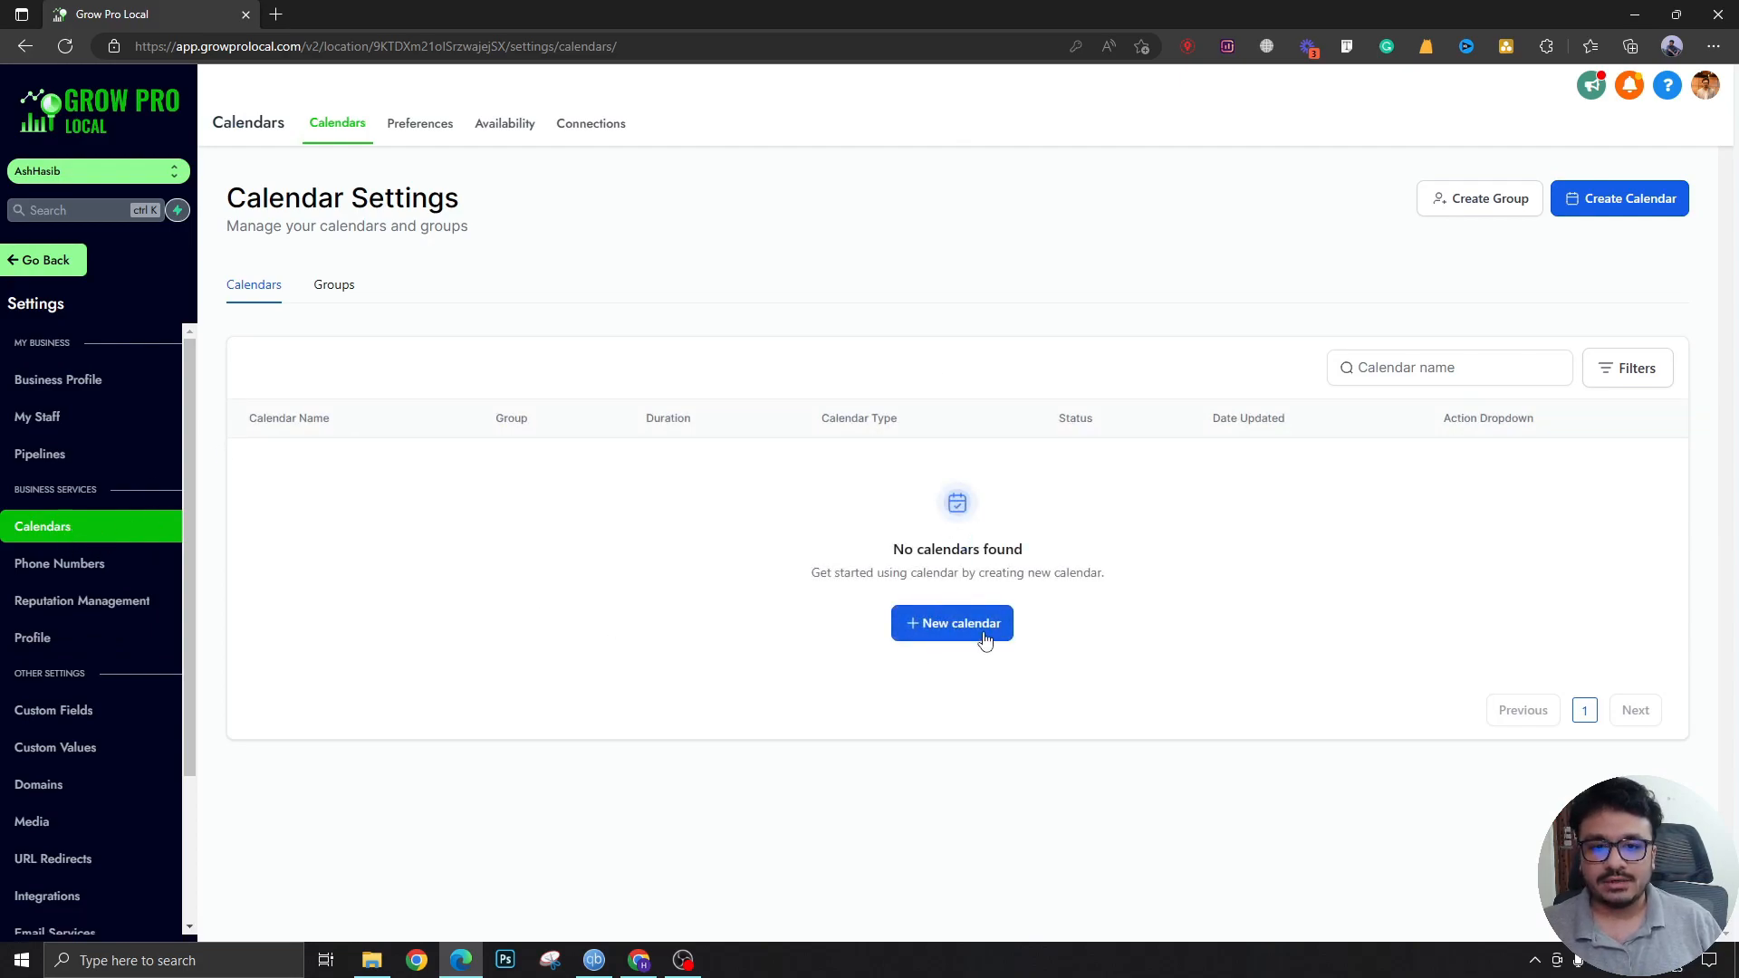
Step: Create a Round Robin Booking calendar optimized for availability and add the team member with Zoom location
{"action": "left_click", "coordinate": [953, 624]}
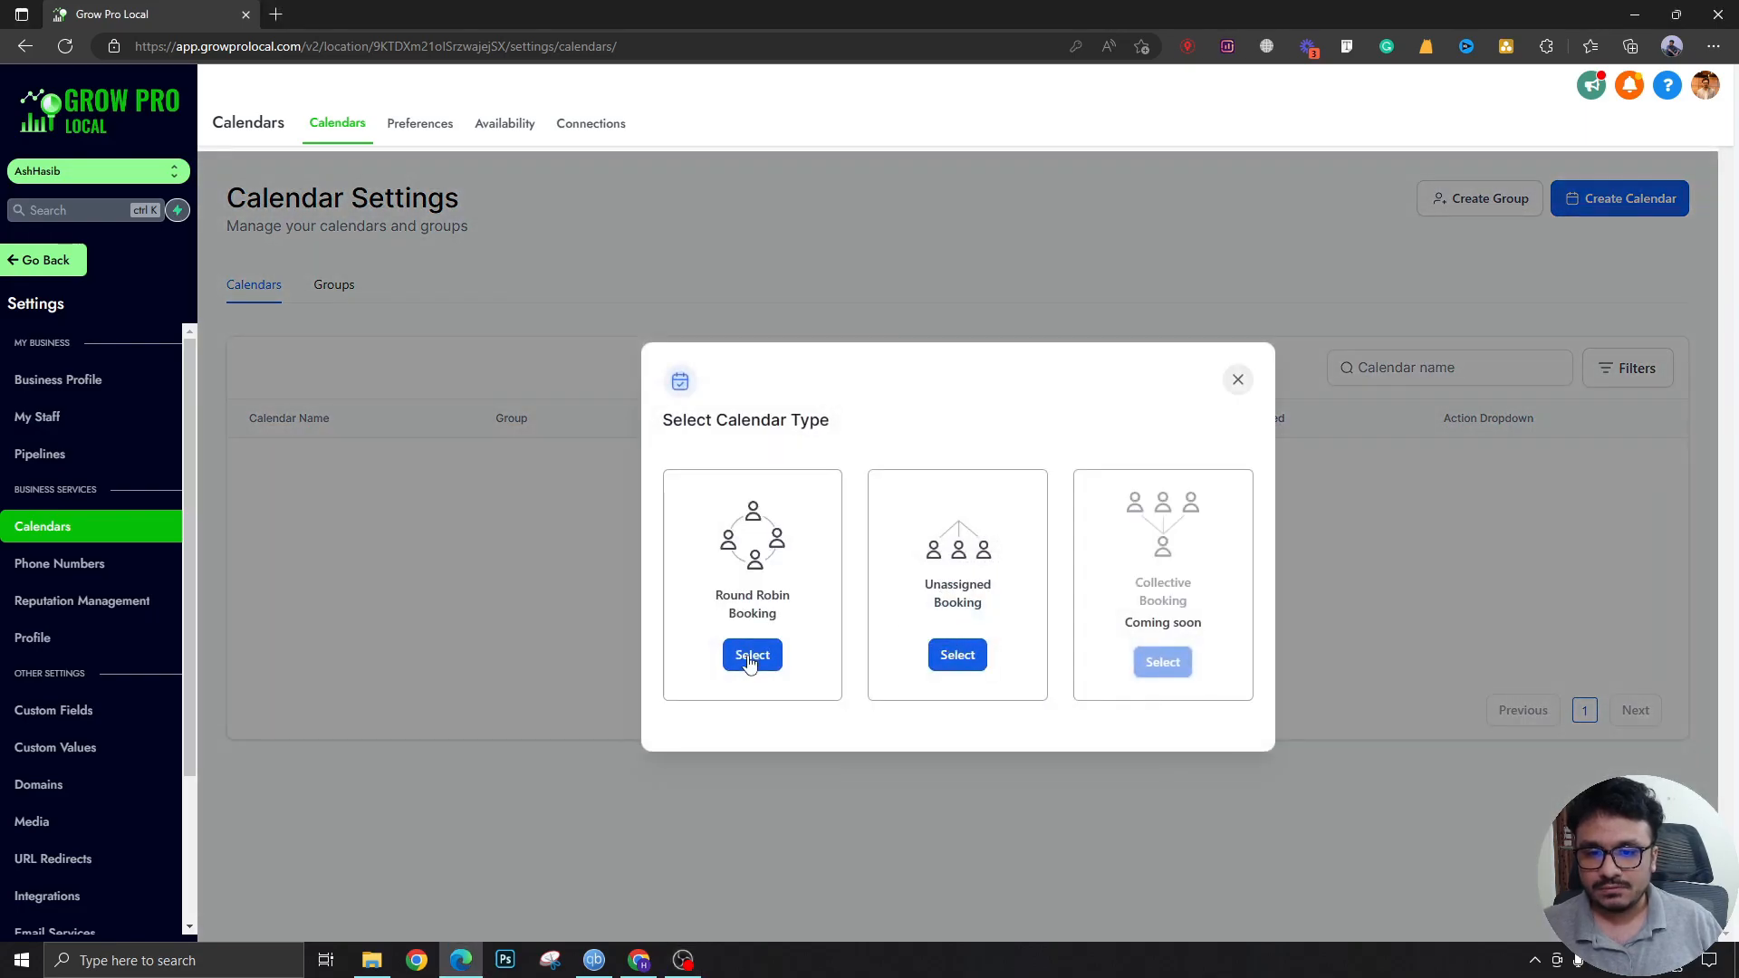
{"action": "left_click", "coordinate": [751, 656]}
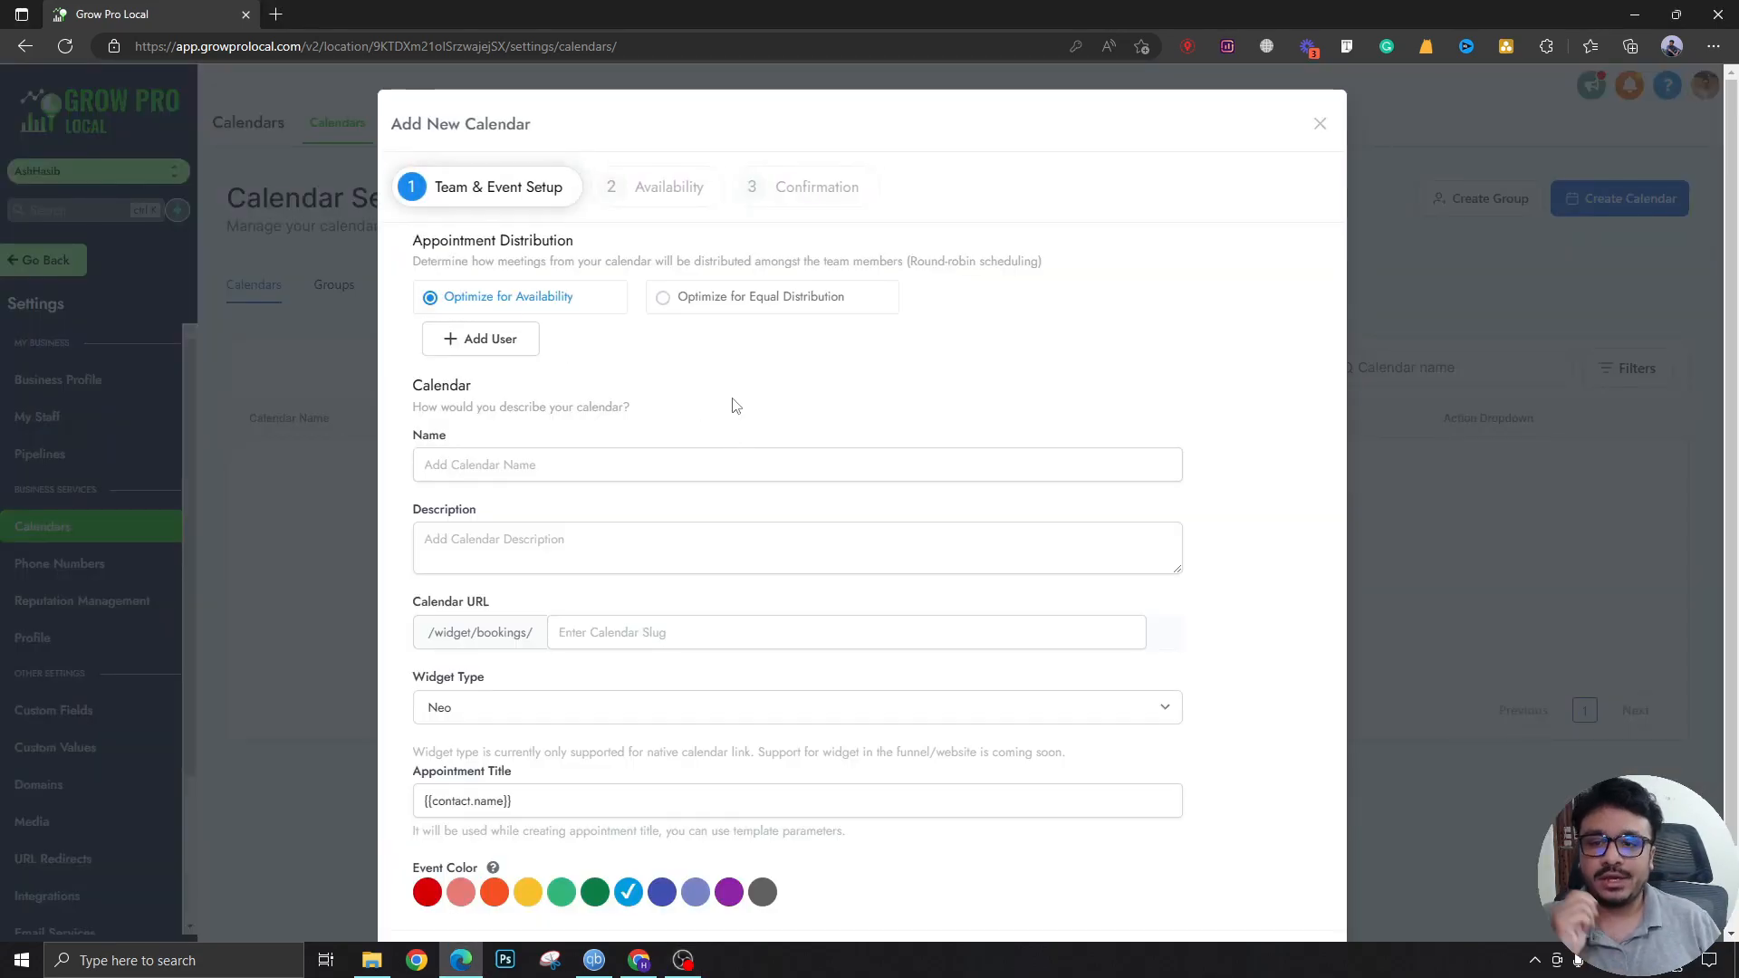
{"action": "mouse_move", "coordinate": [723, 411]}
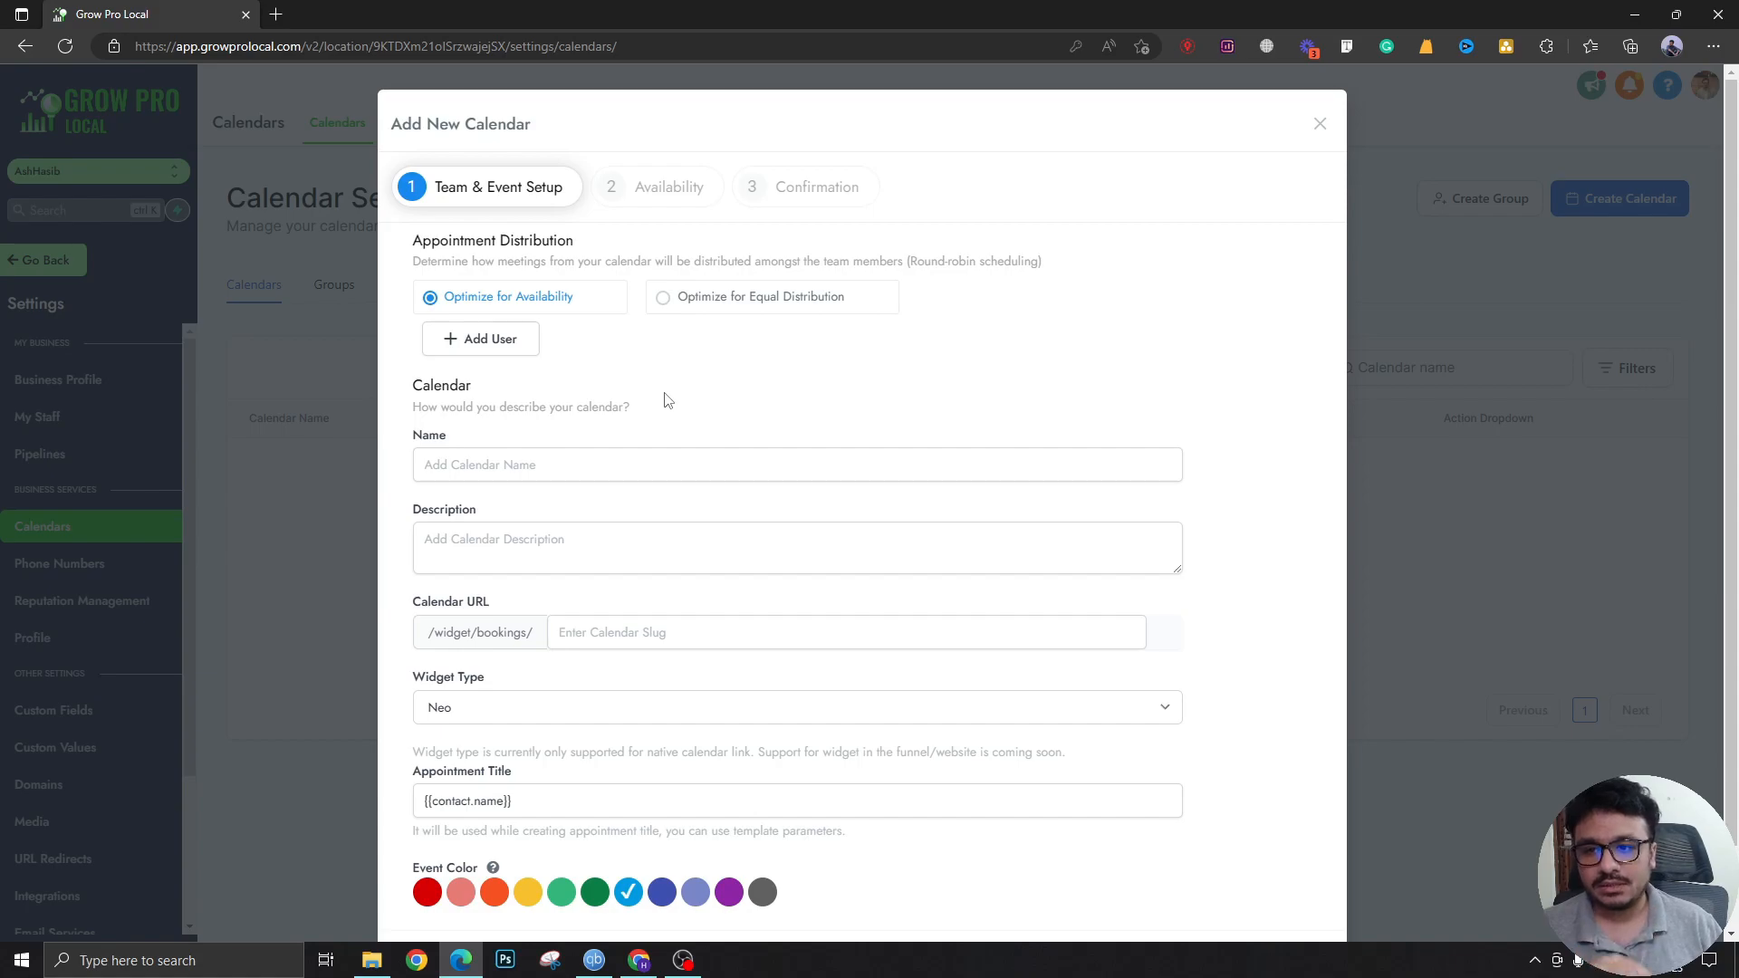
{"action": "mouse_move", "coordinate": [659, 400]}
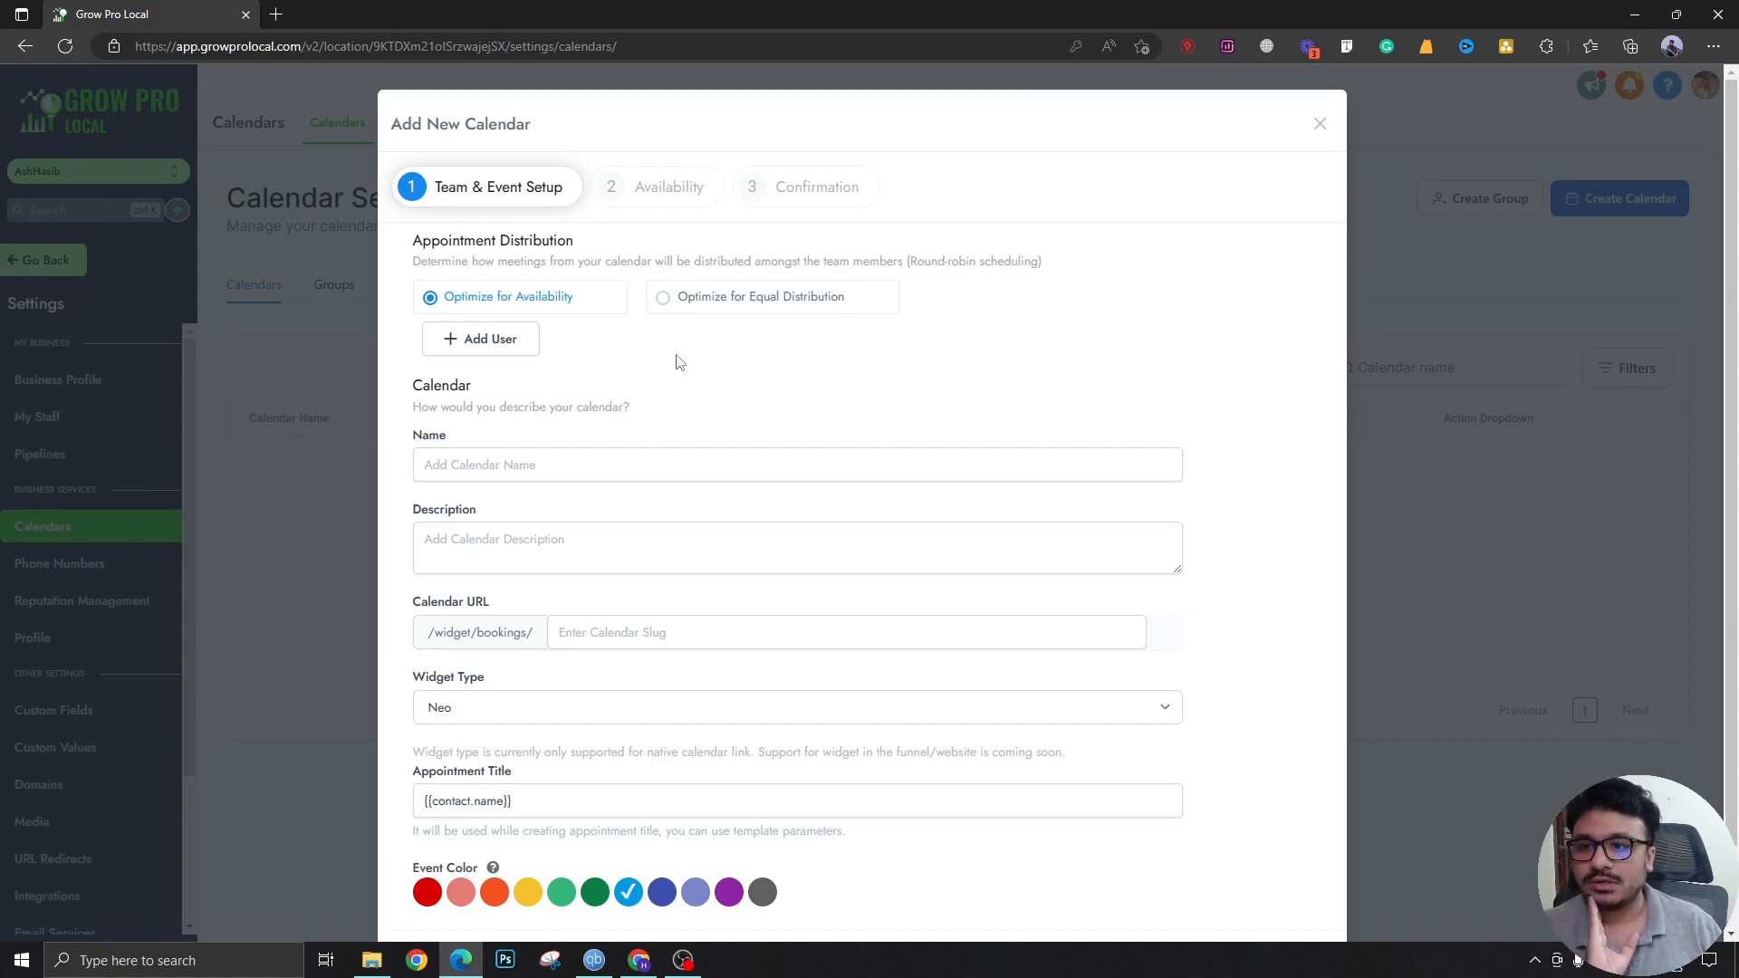
{"action": "mouse_move", "coordinate": [692, 335]}
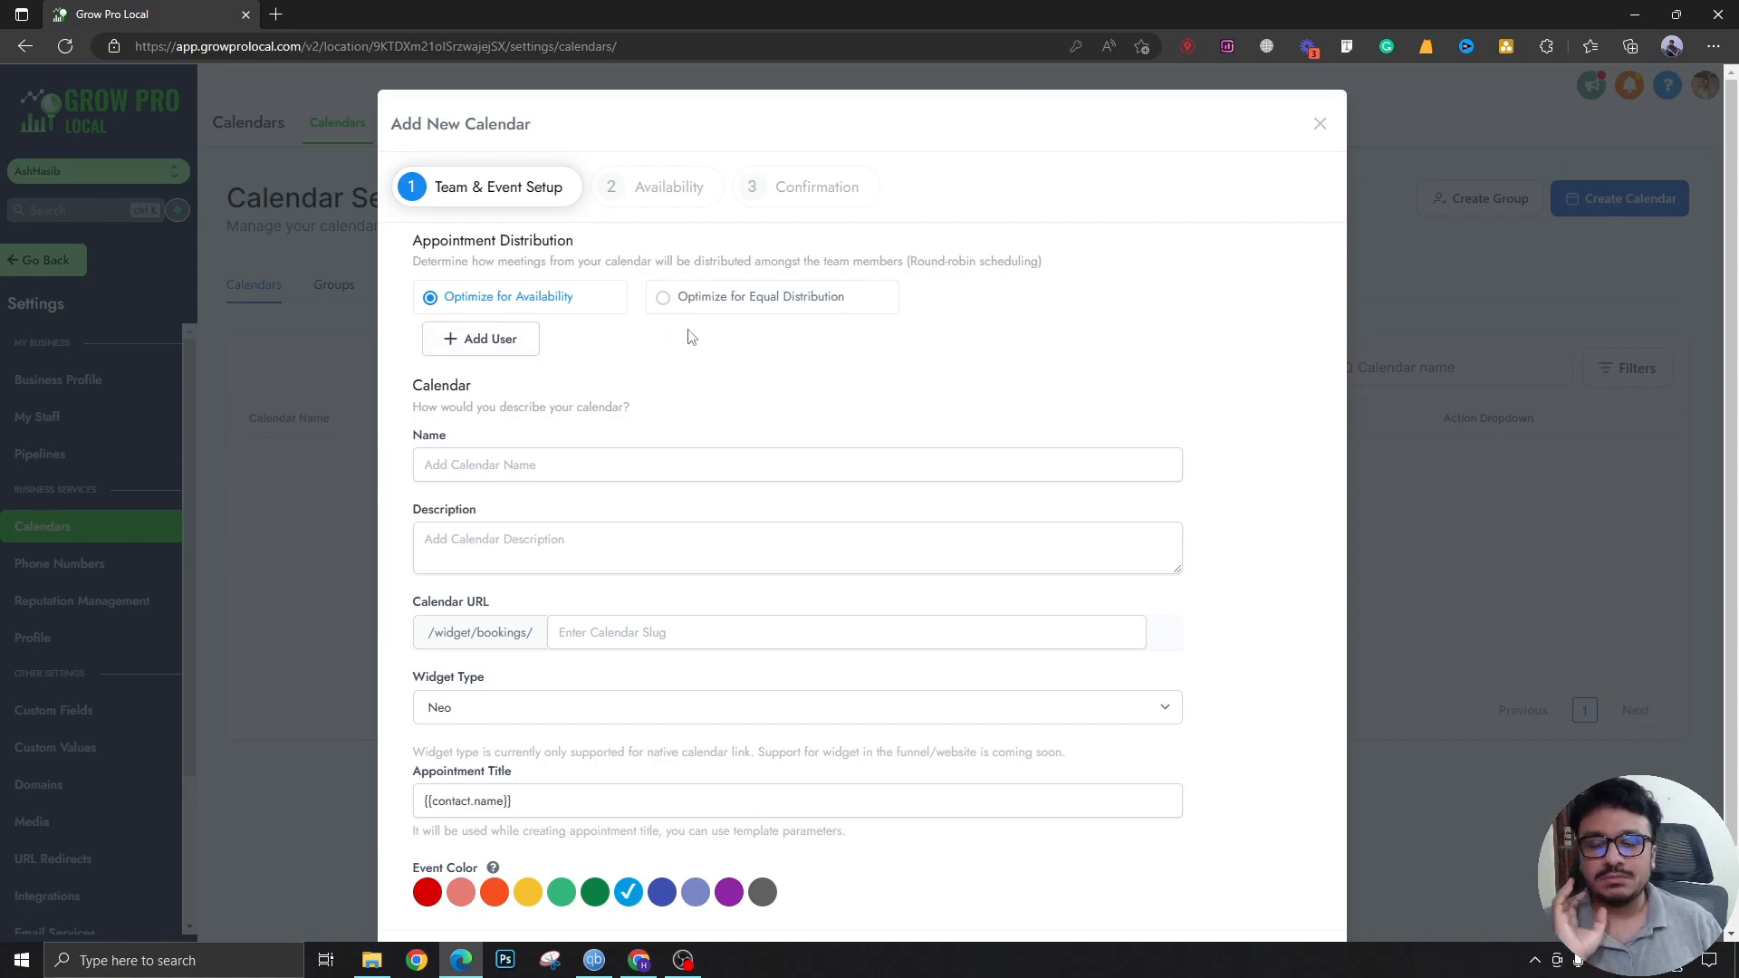
{"action": "left_click", "coordinate": [480, 338]}
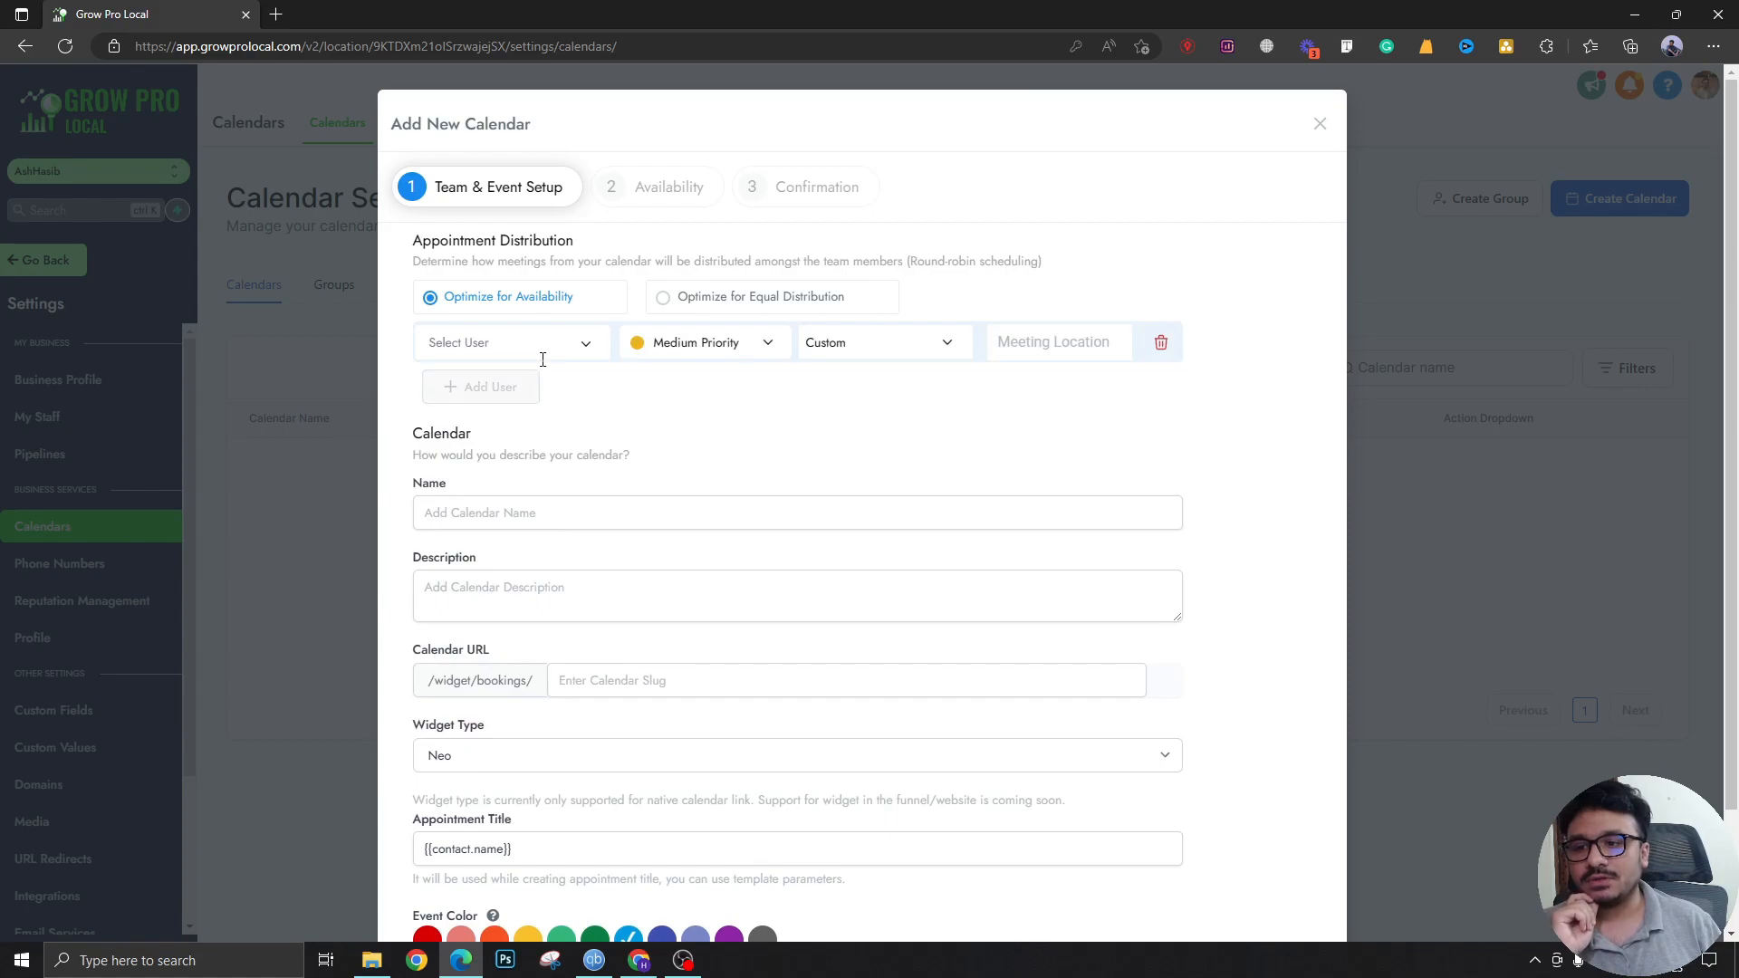
{"action": "left_click", "coordinate": [511, 342]}
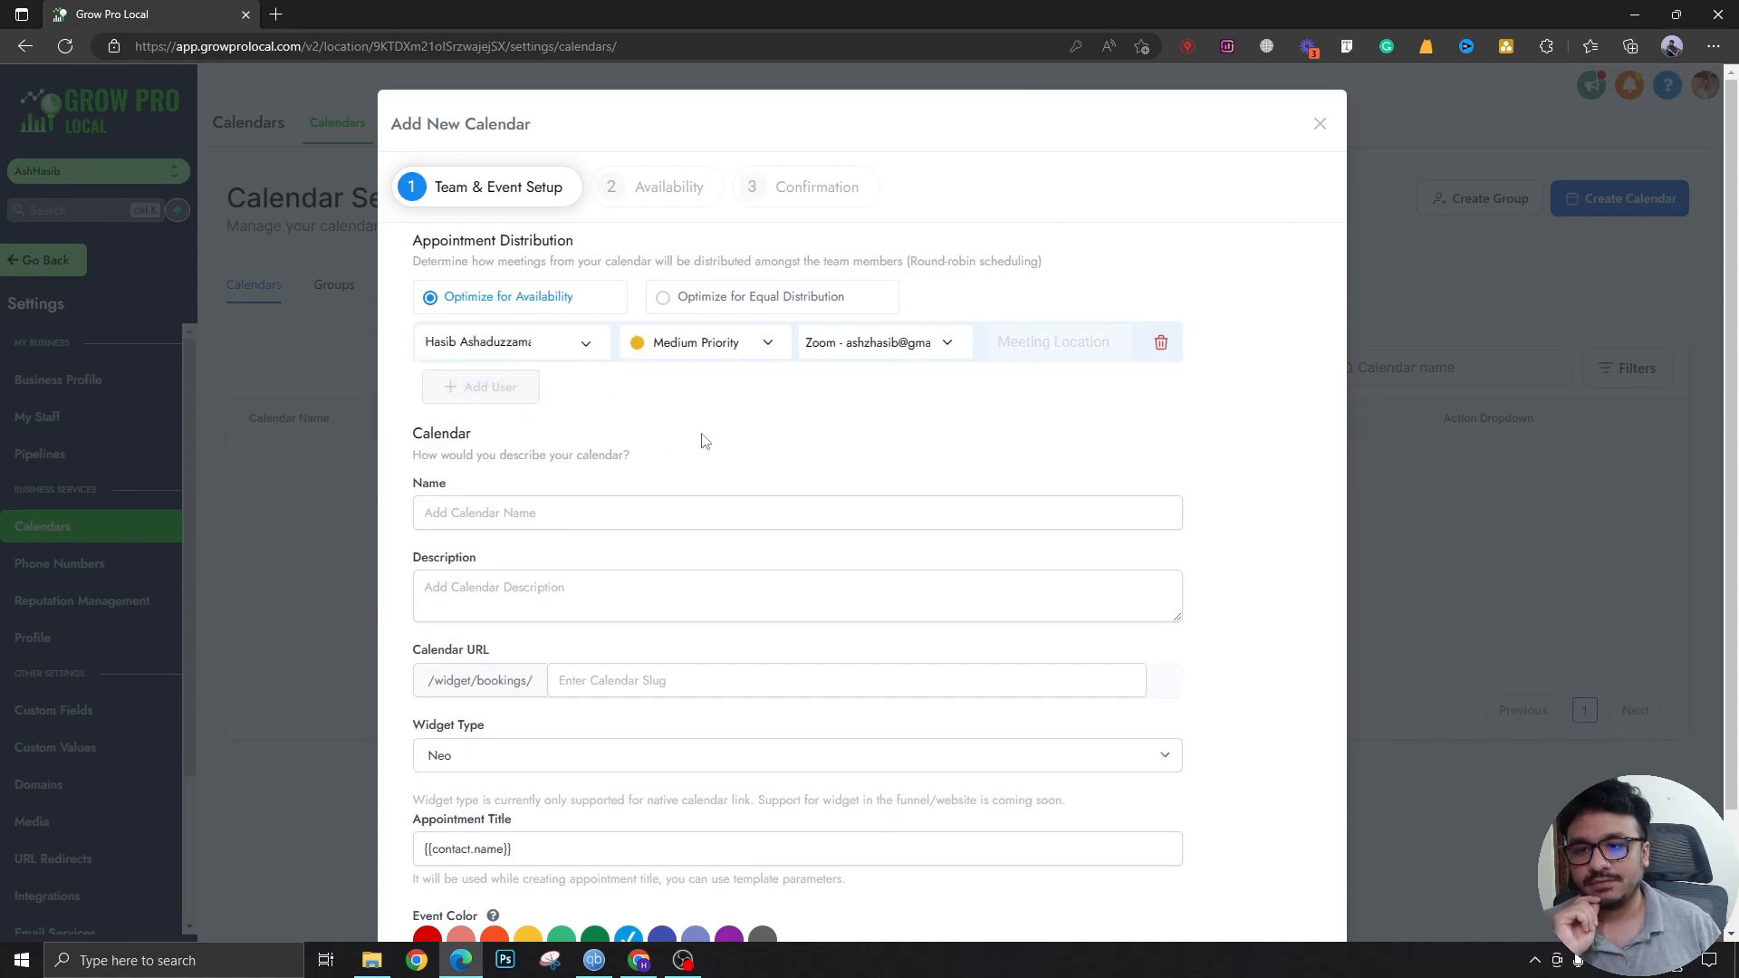
{"action": "mouse_move", "coordinate": [978, 368]}
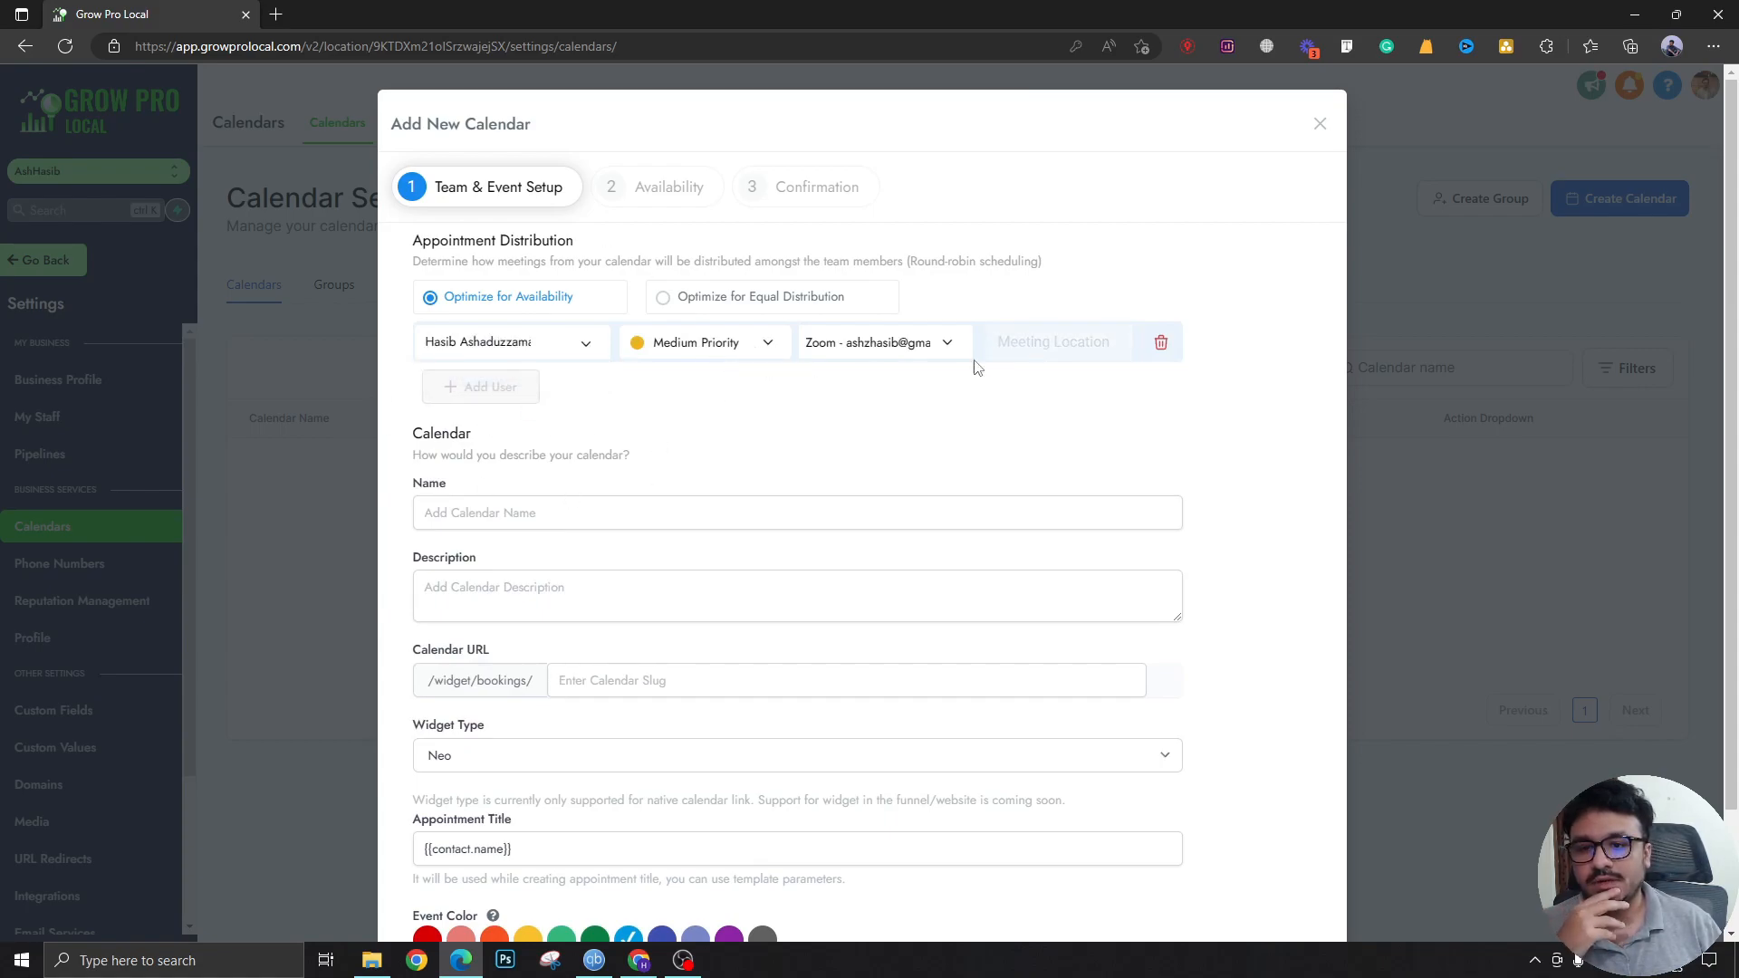
{"action": "mouse_move", "coordinate": [851, 351]}
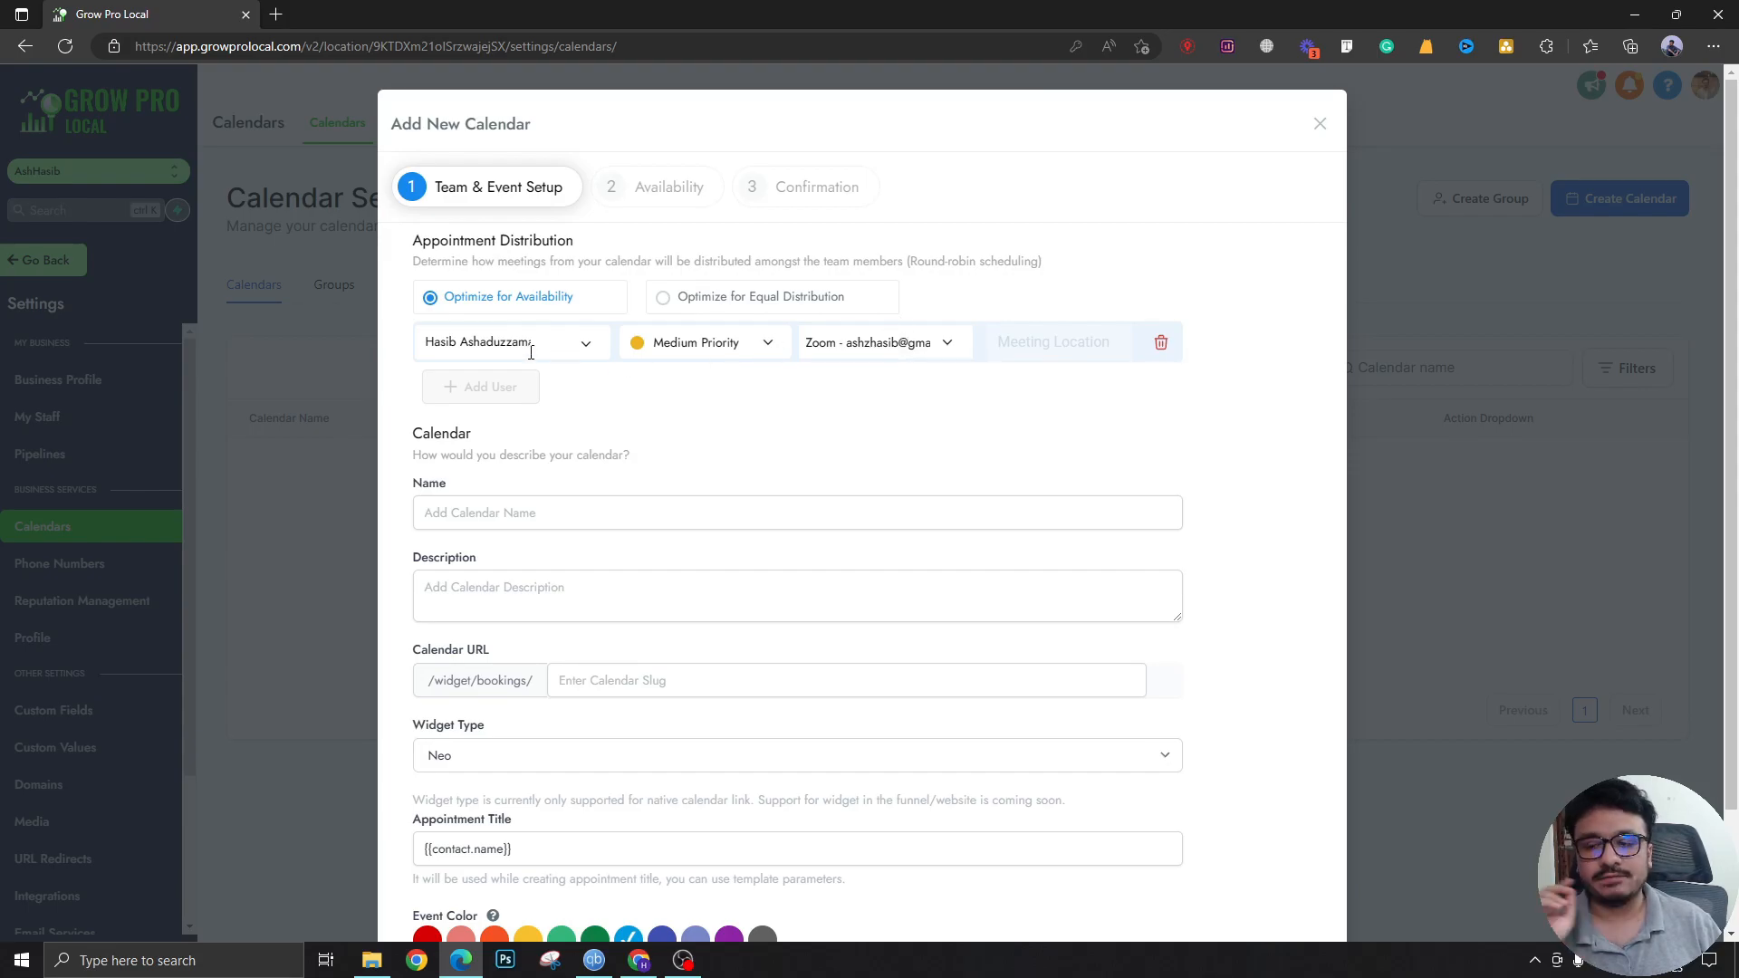
{"action": "mouse_move", "coordinate": [619, 452]}
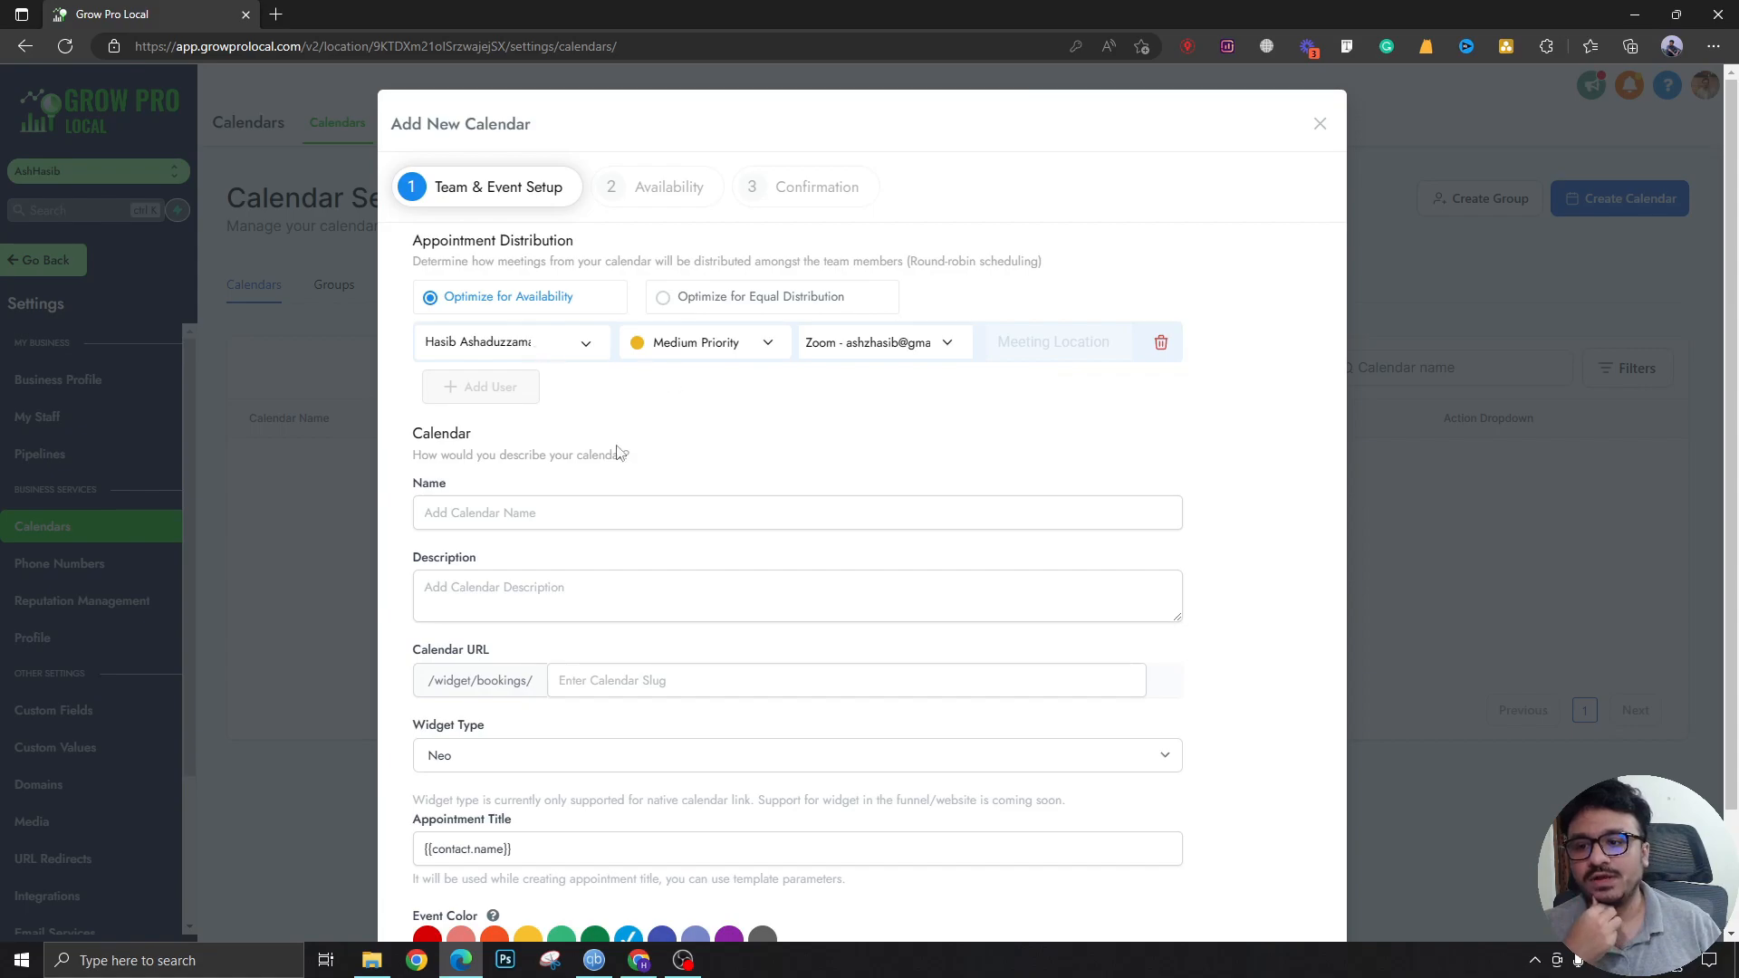
Step: Name the calendar 'Book An Appointment' and write its description
{"action": "type", "text": "B"}
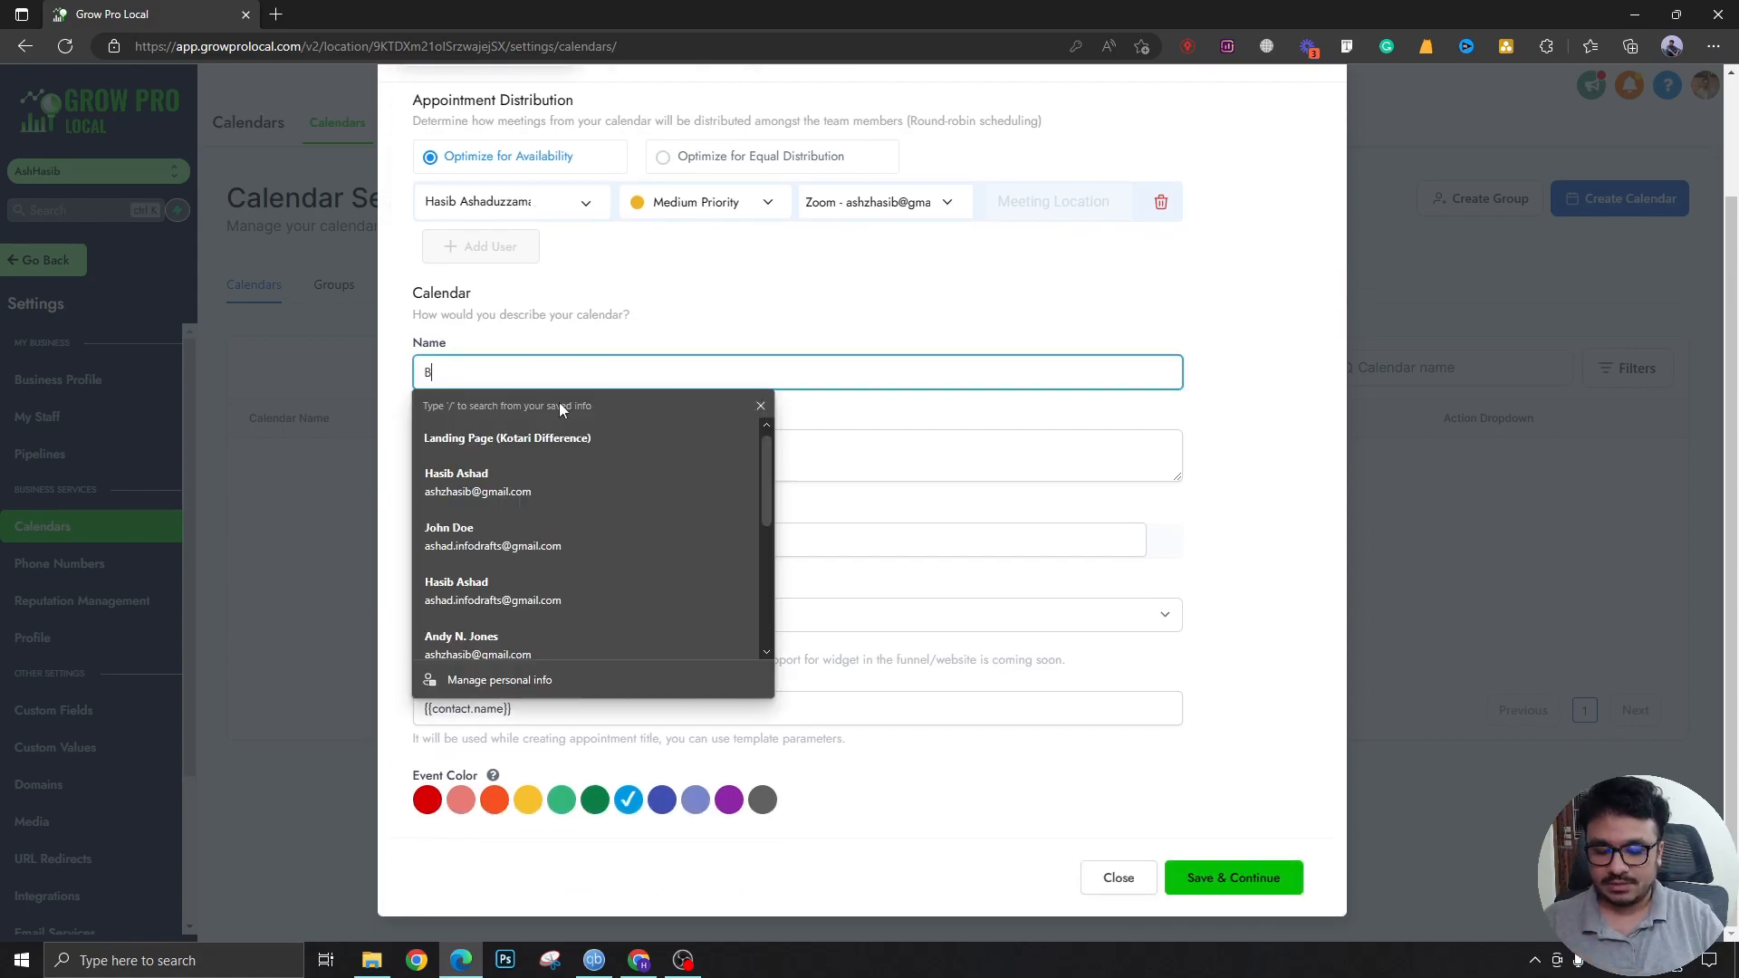
{"action": "type", "text": "ook An W"}
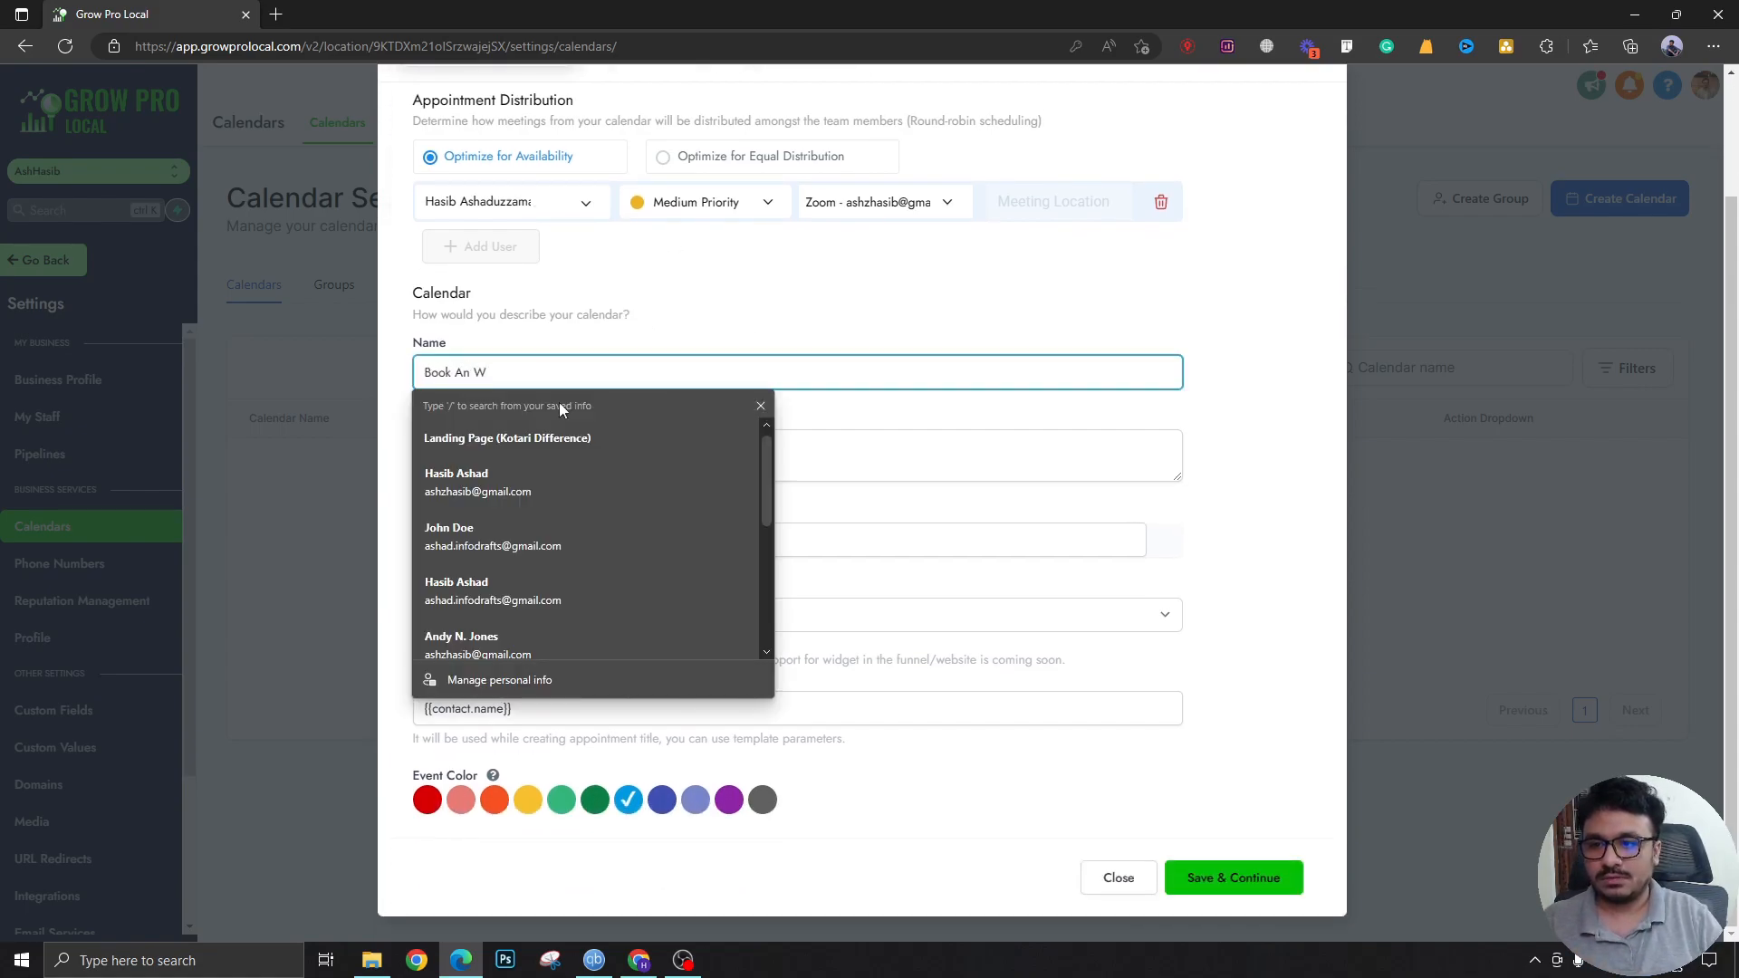
{"action": "type", "text": "Appointment"}
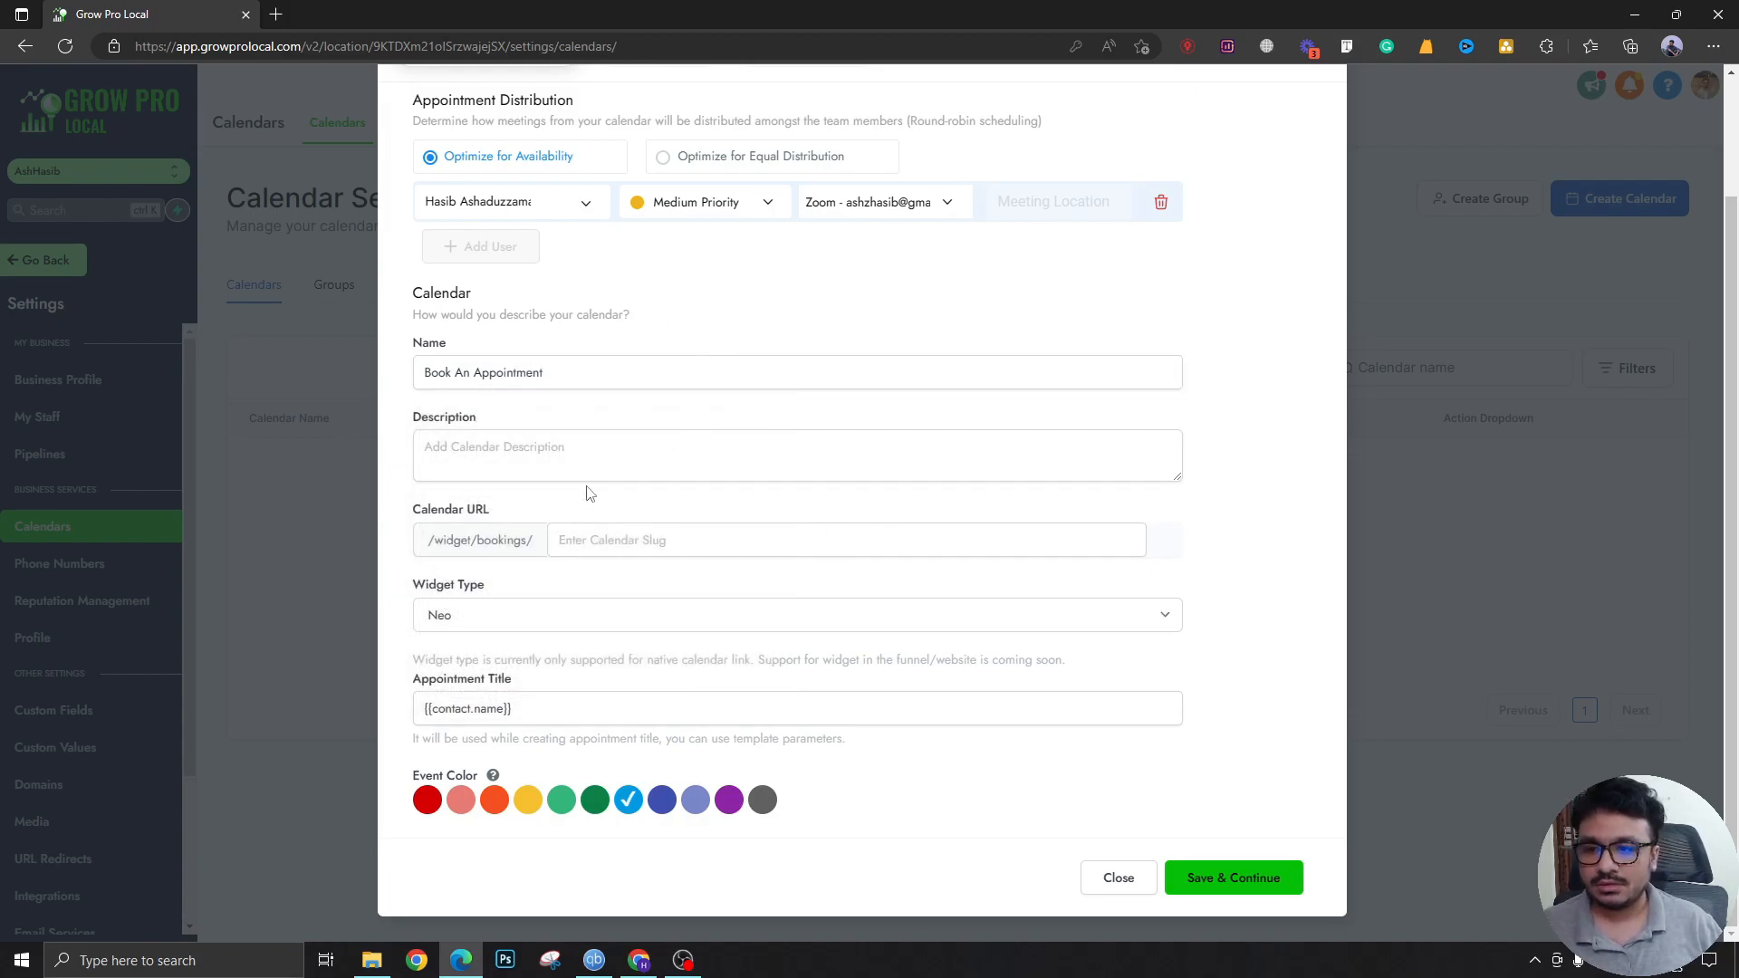
{"action": "left_click", "coordinate": [757, 458]}
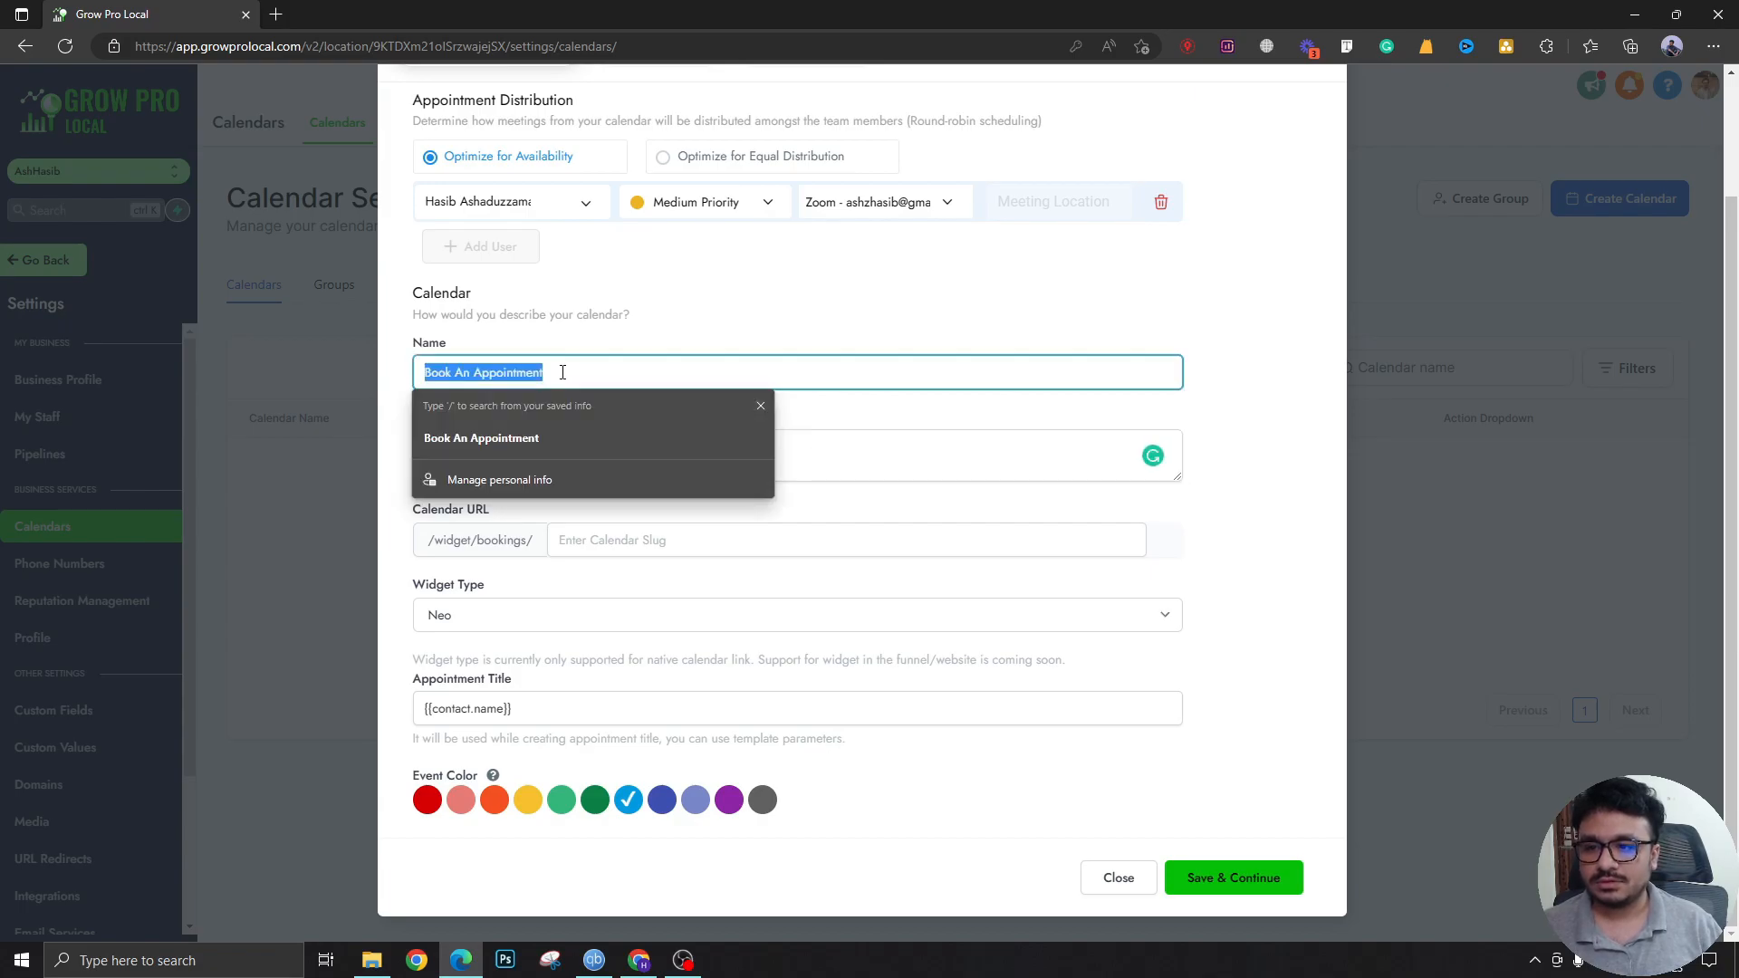
{"action": "left_click", "coordinate": [612, 446]}
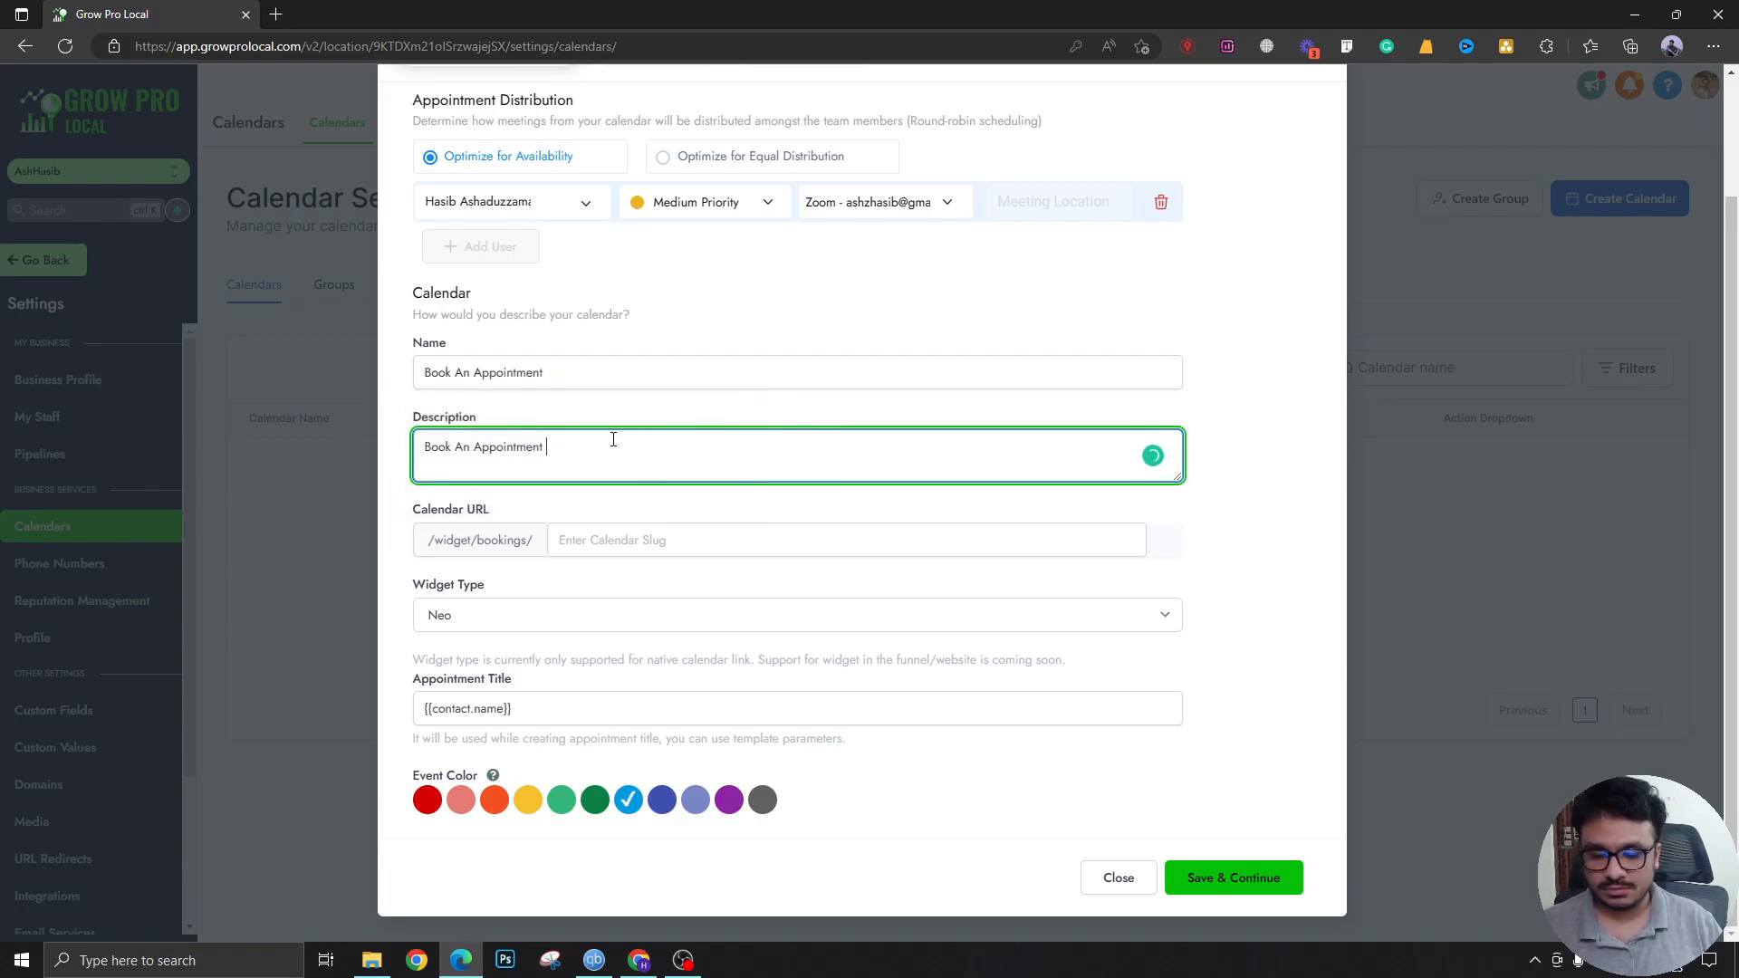
{"action": "type", "text": "with Hasib"}
{"action": "left_click", "coordinate": [846, 540]}
{"action": "type", "text": "book-a-call-hasib"}
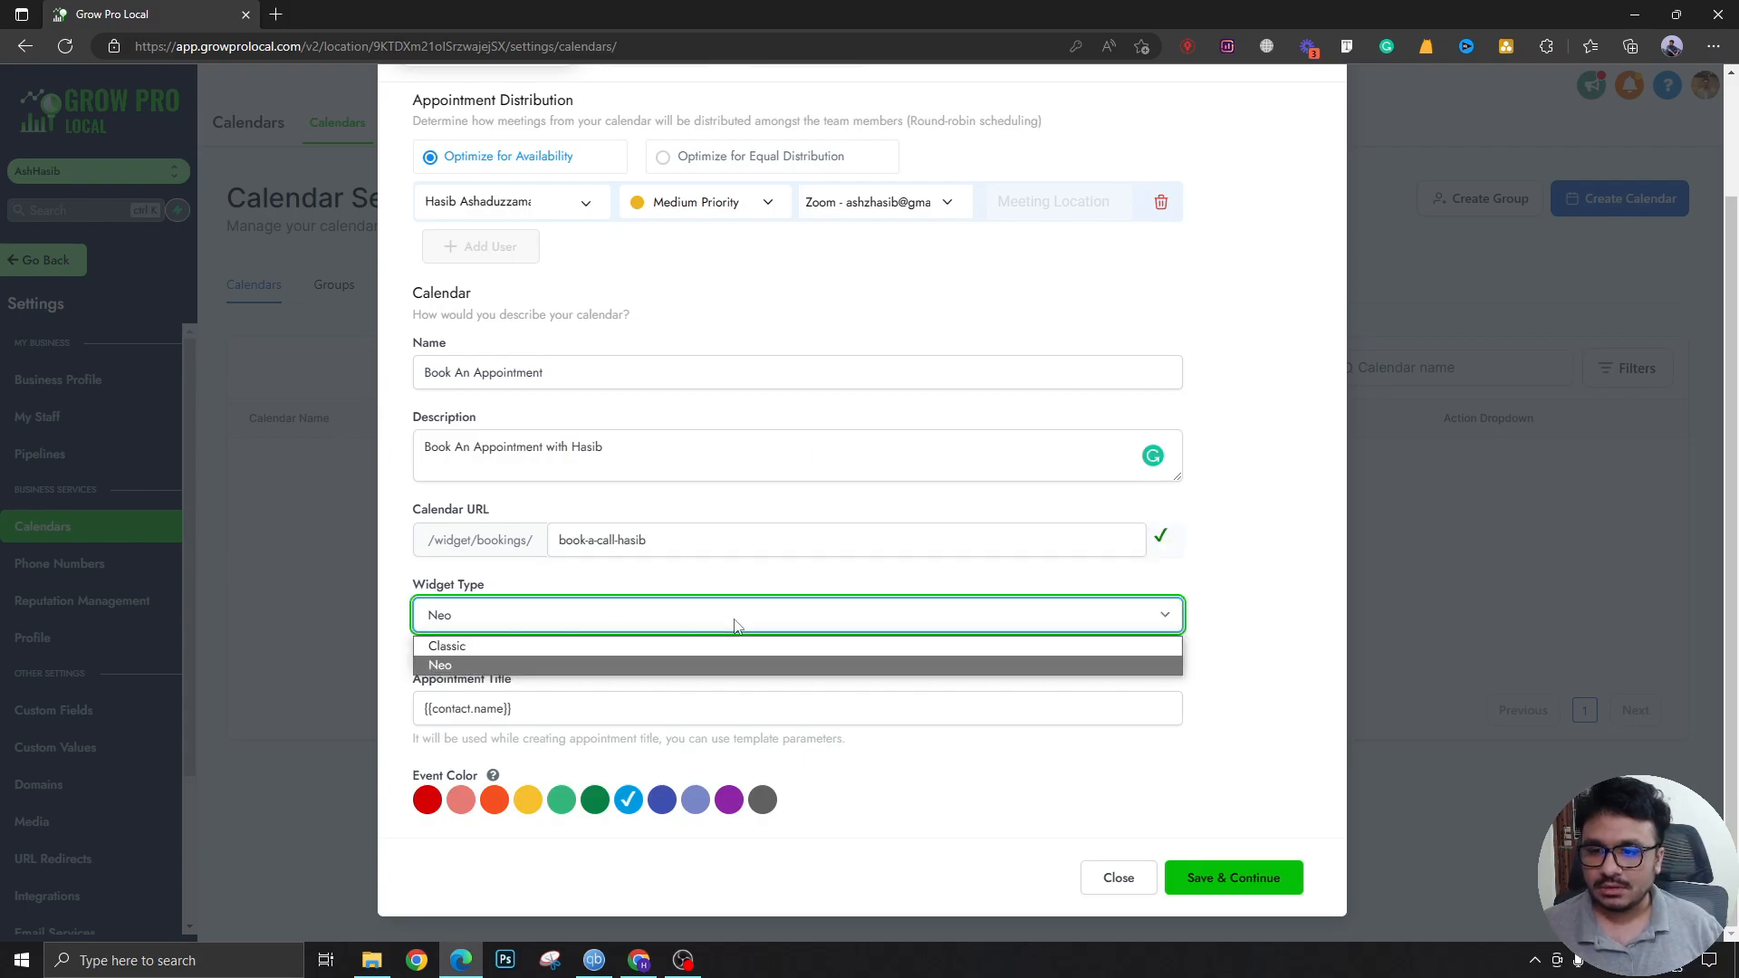
Step: Keep the Neo widget type and save to continue to Availability
{"action": "left_click", "coordinate": [440, 665]}
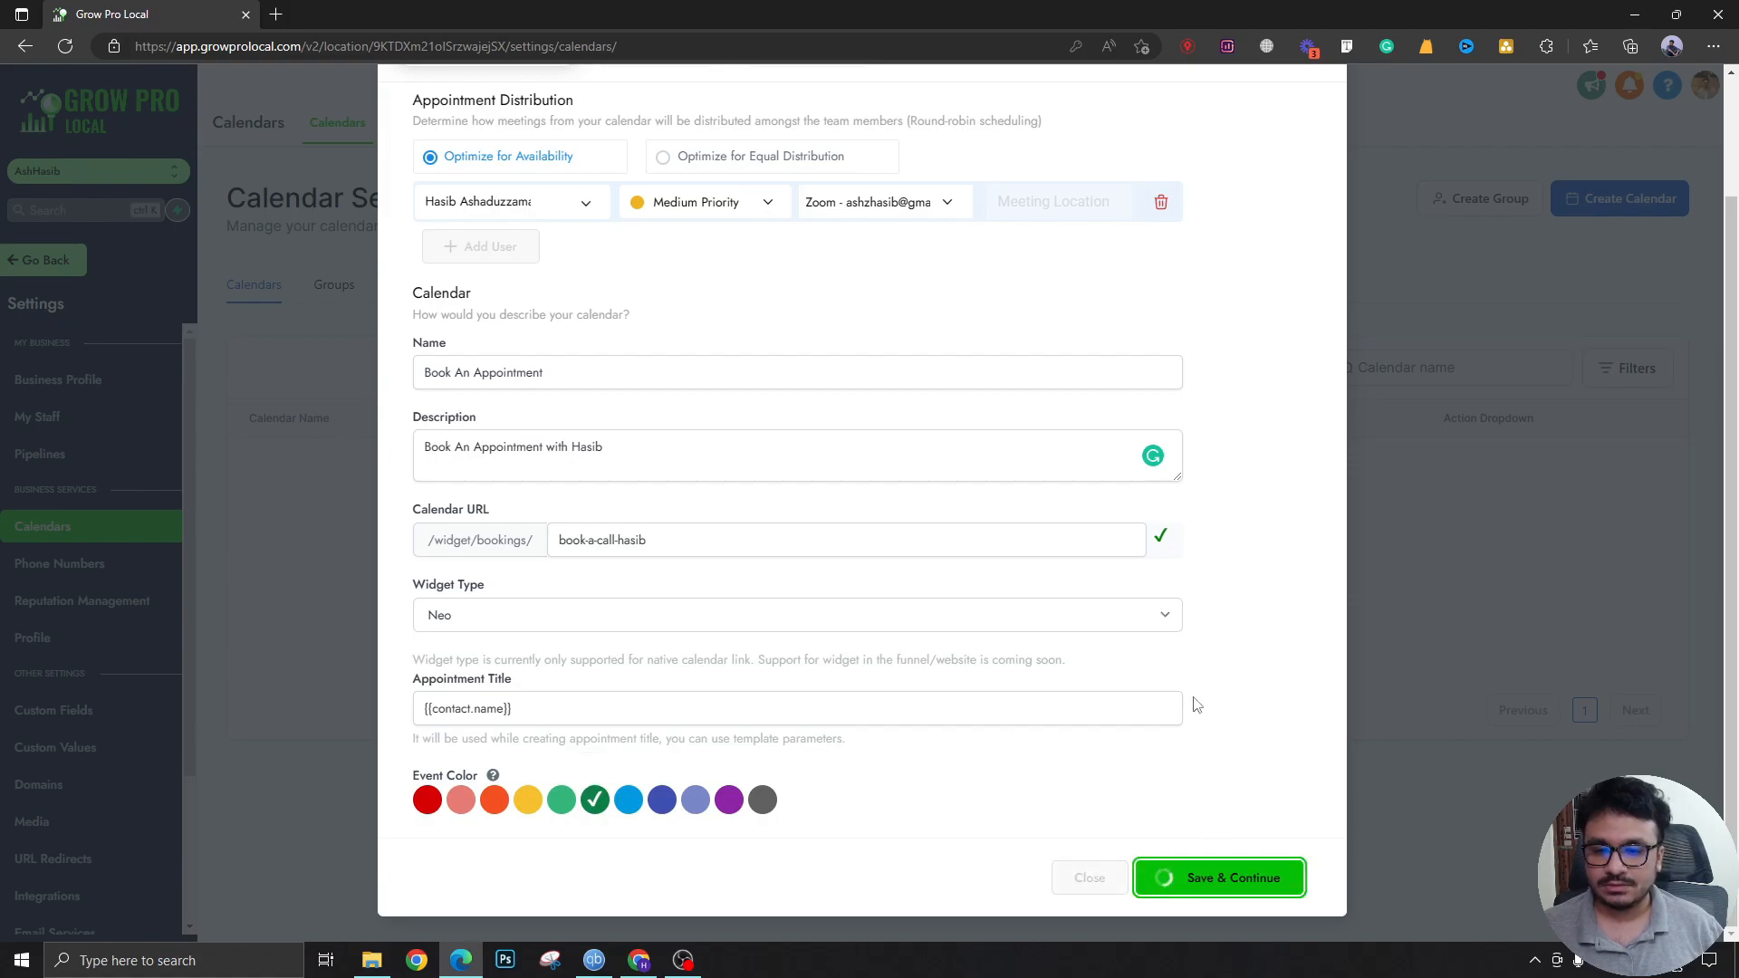
{"action": "left_click", "coordinate": [1218, 877]}
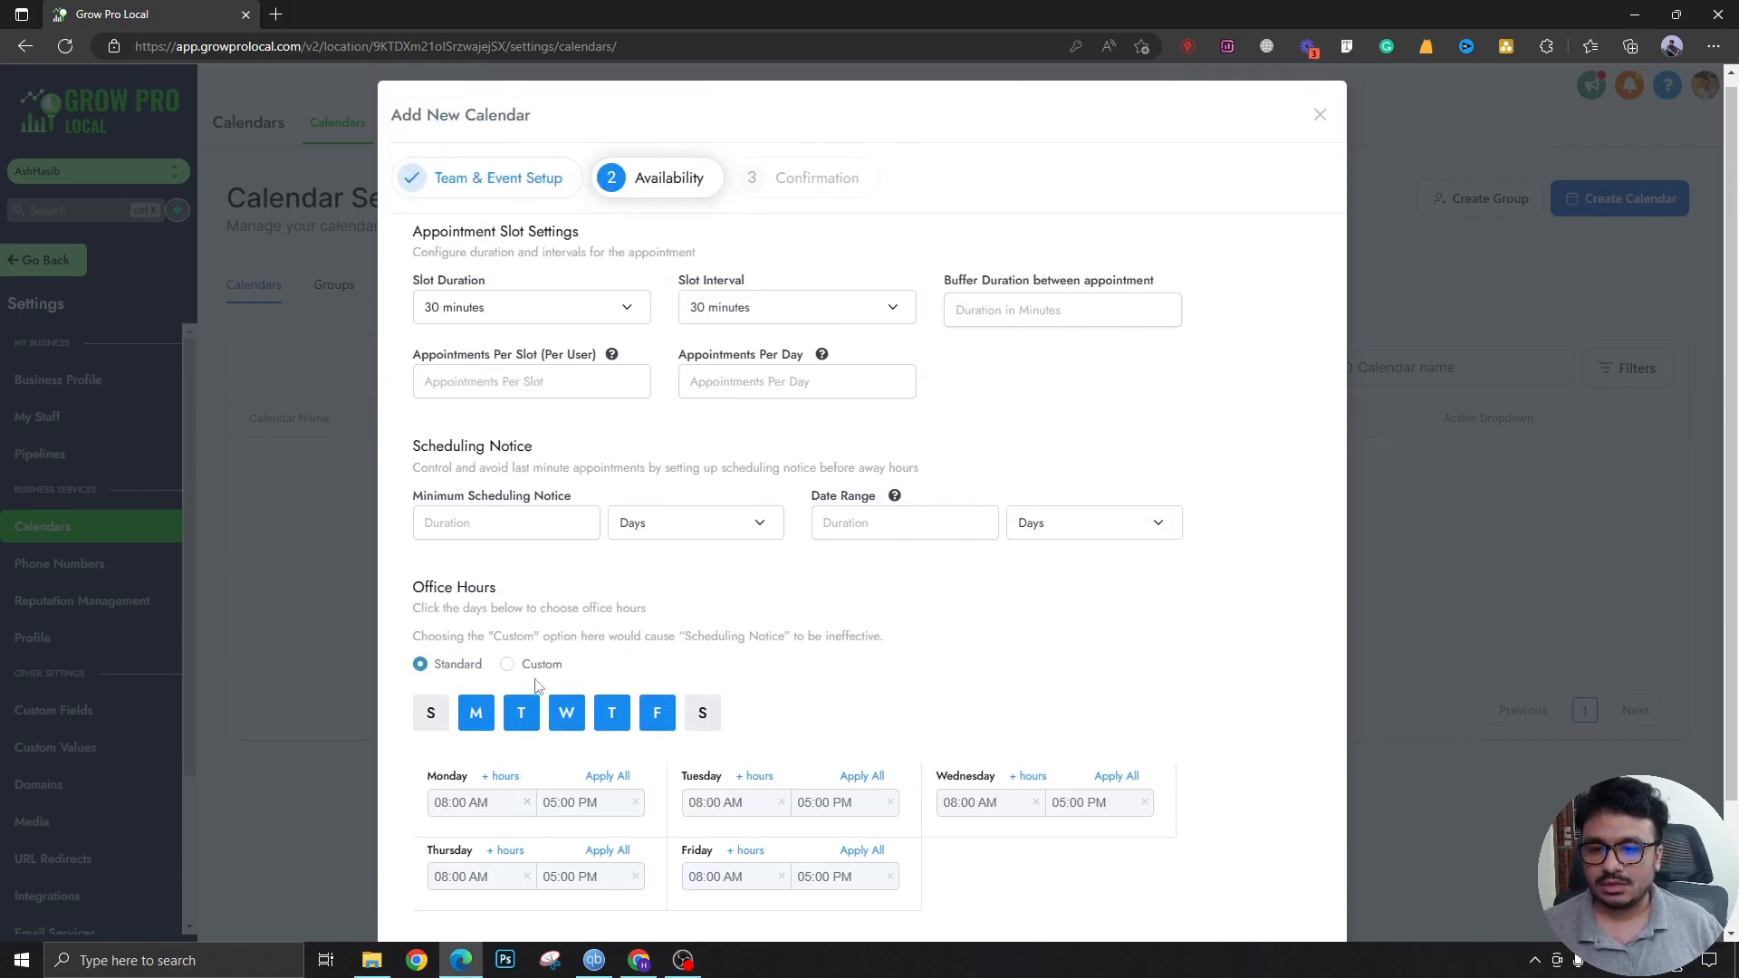
Step: Set slot duration and slot interval to 20 minutes and continue to Confirmation
{"action": "scroll", "scroll_direction": "down", "scroll_amount": 3}
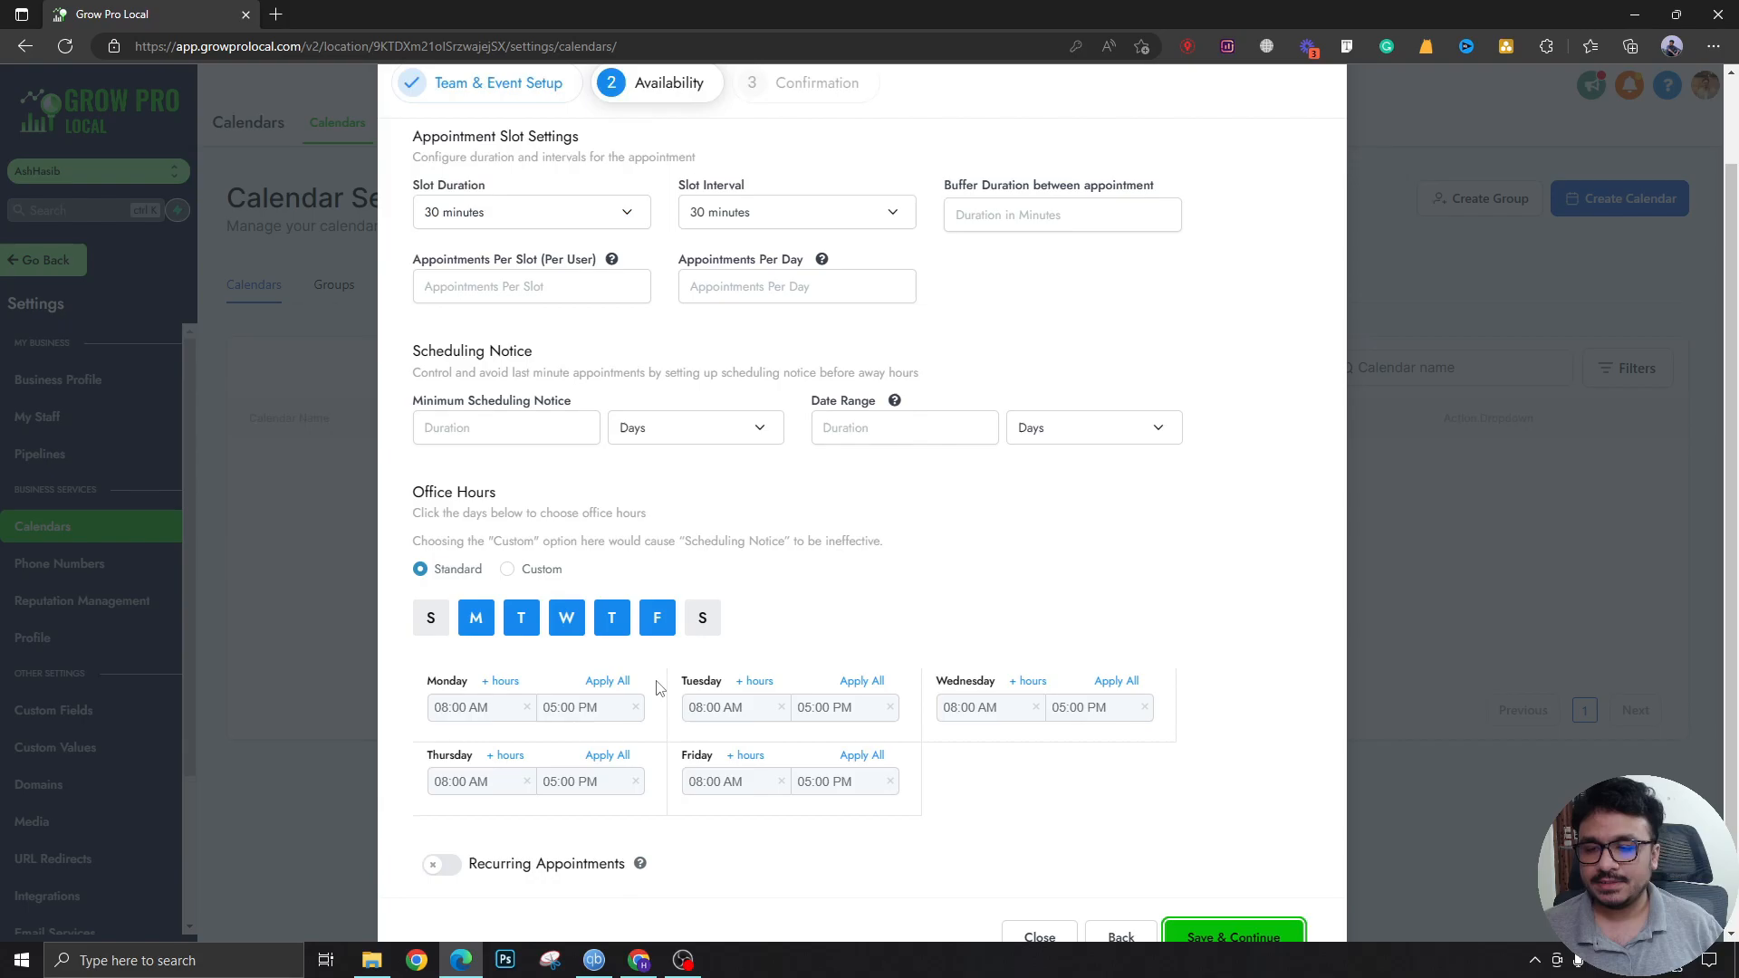
{"action": "left_click", "coordinate": [532, 212]}
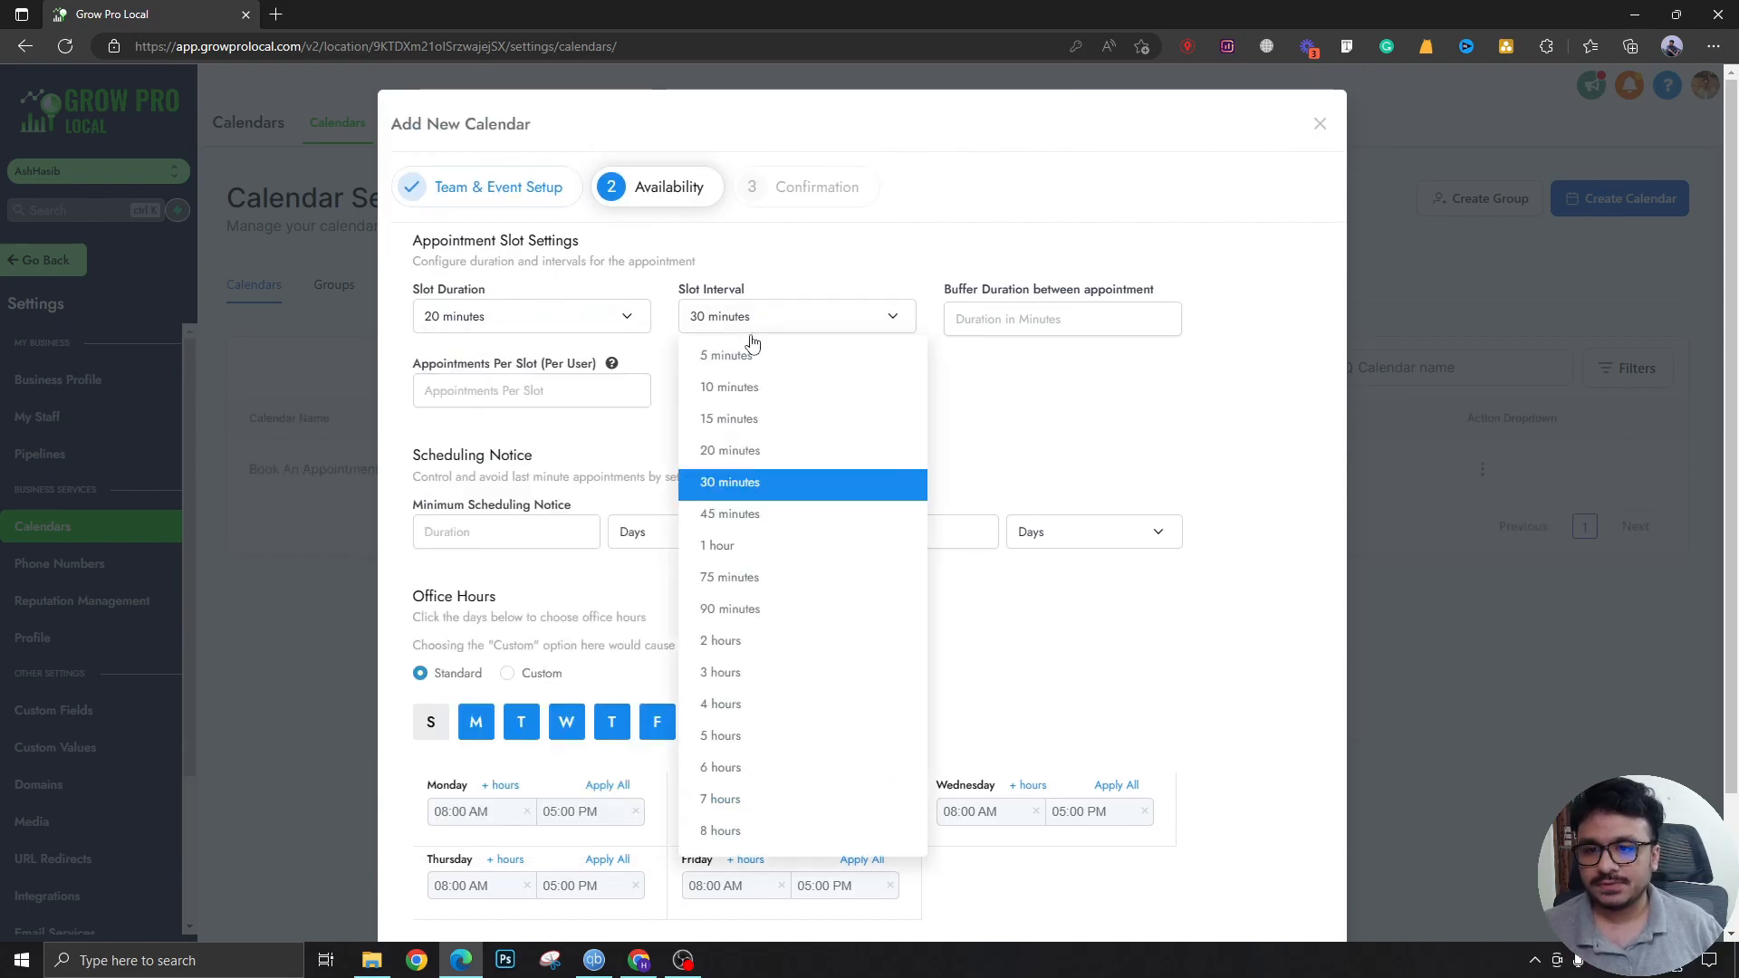
{"action": "left_click", "coordinate": [728, 449]}
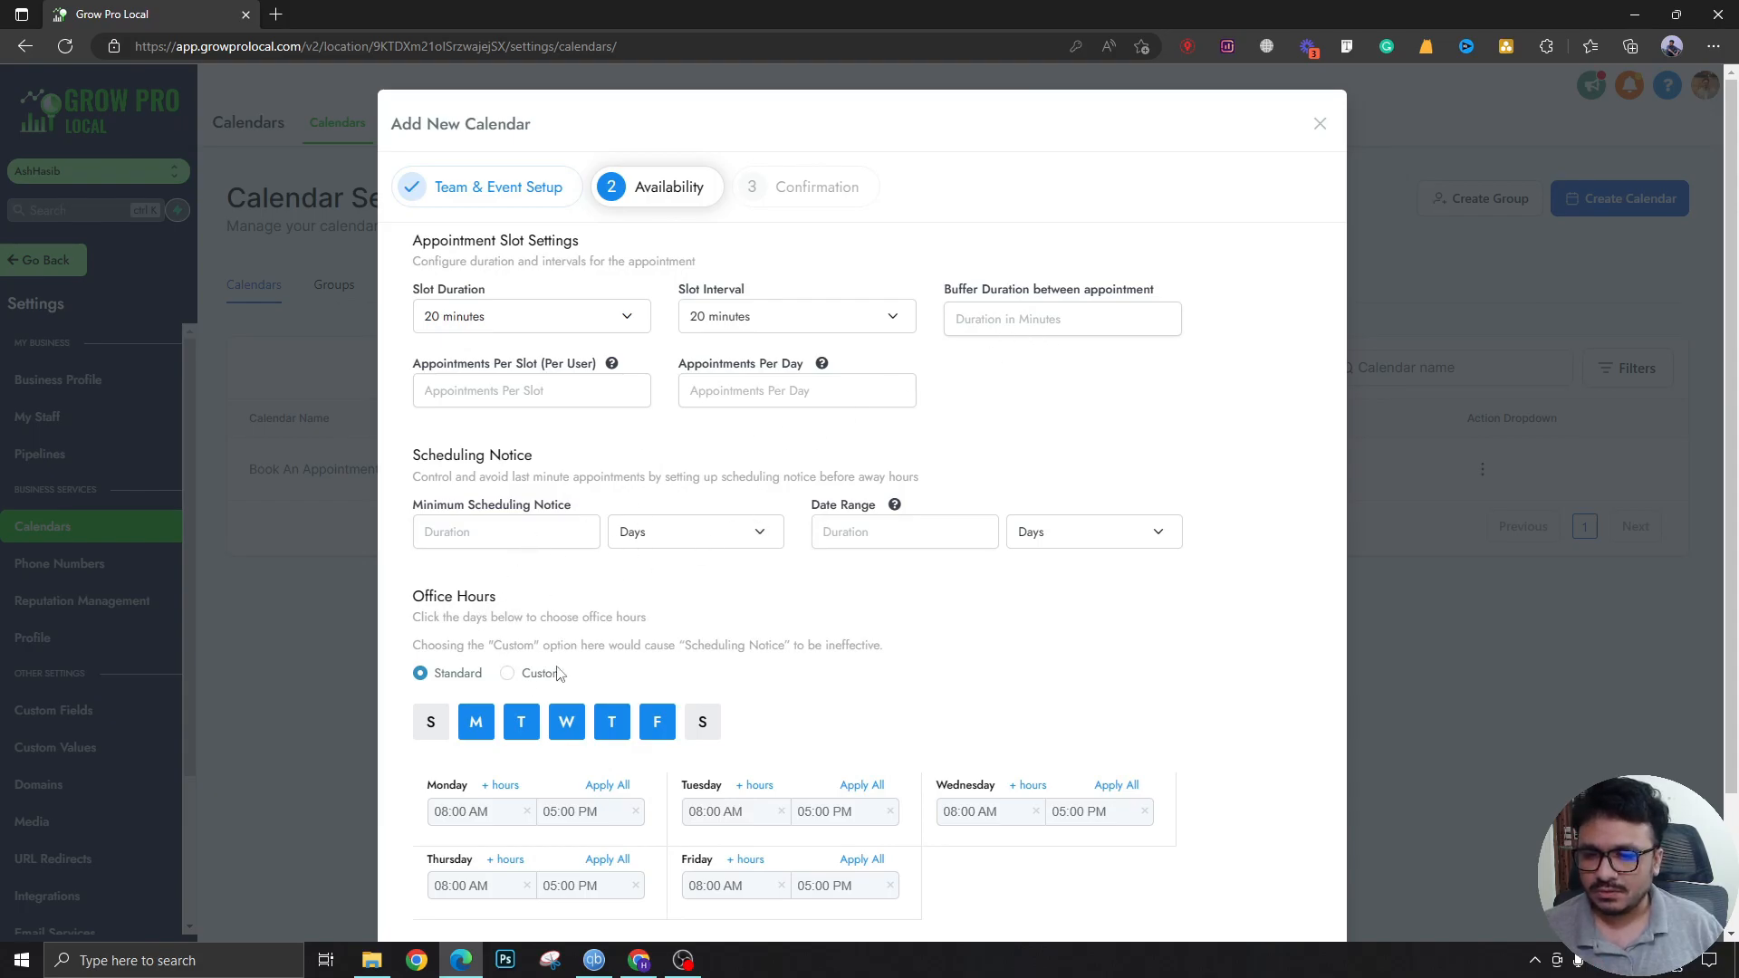
{"action": "scroll", "scroll_direction": "down", "scroll_amount": 3}
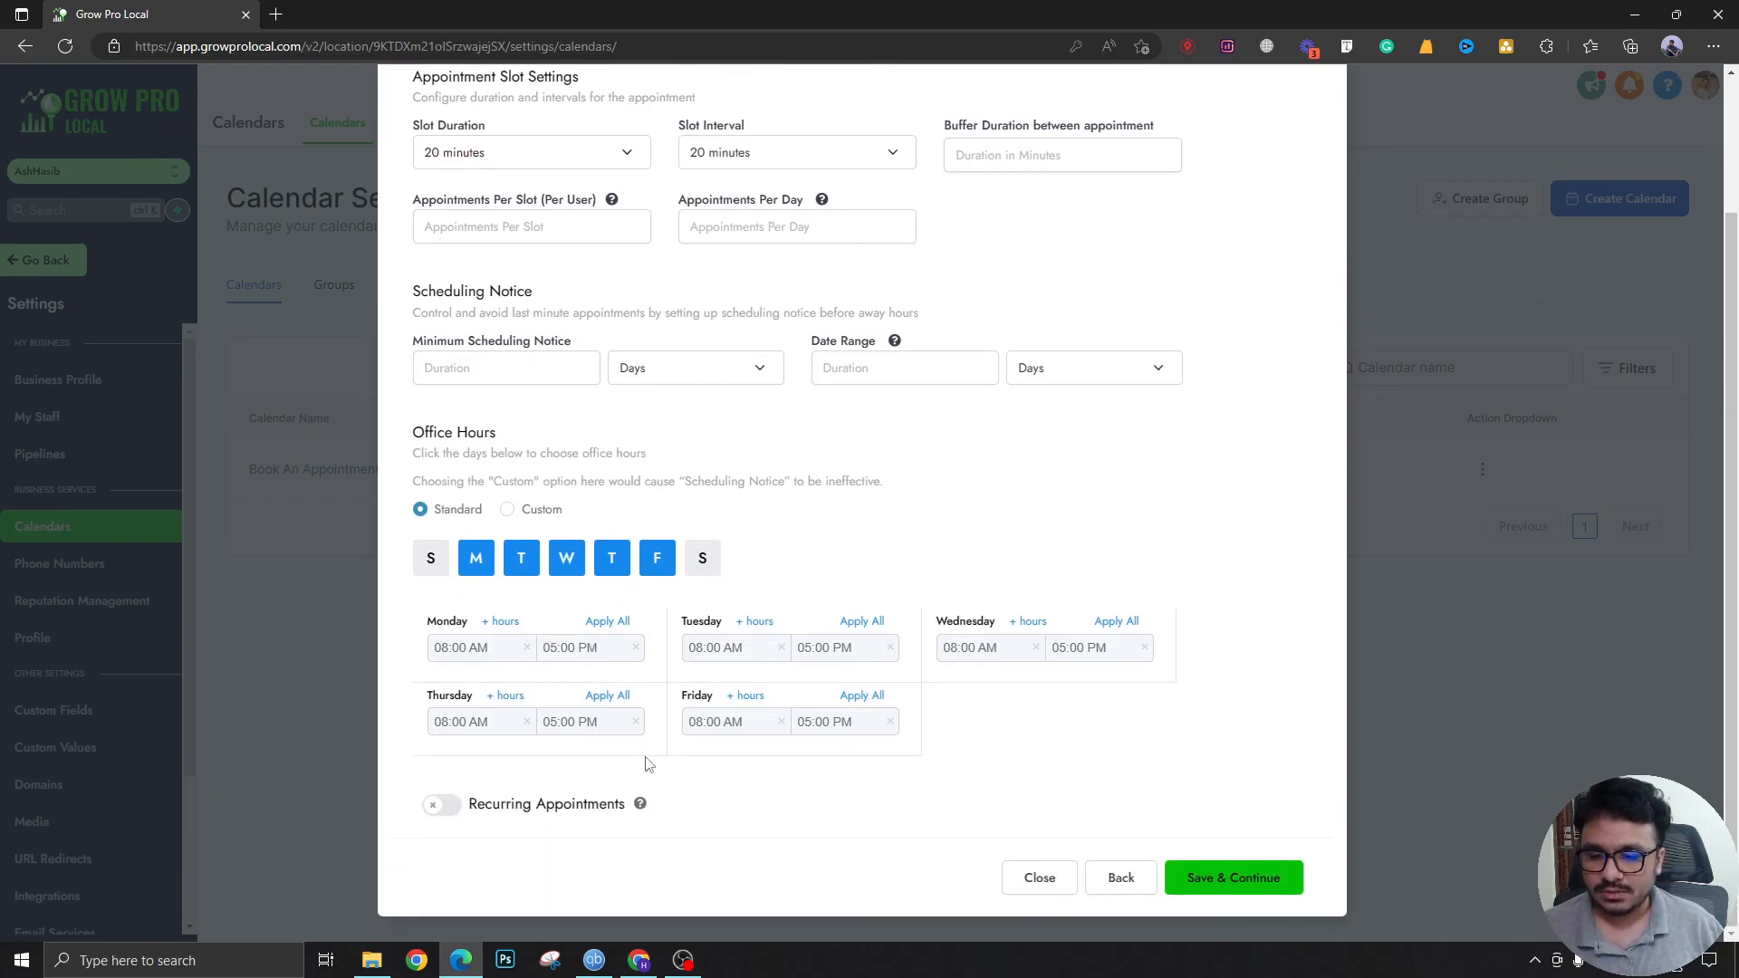
{"action": "left_click", "coordinate": [1233, 876]}
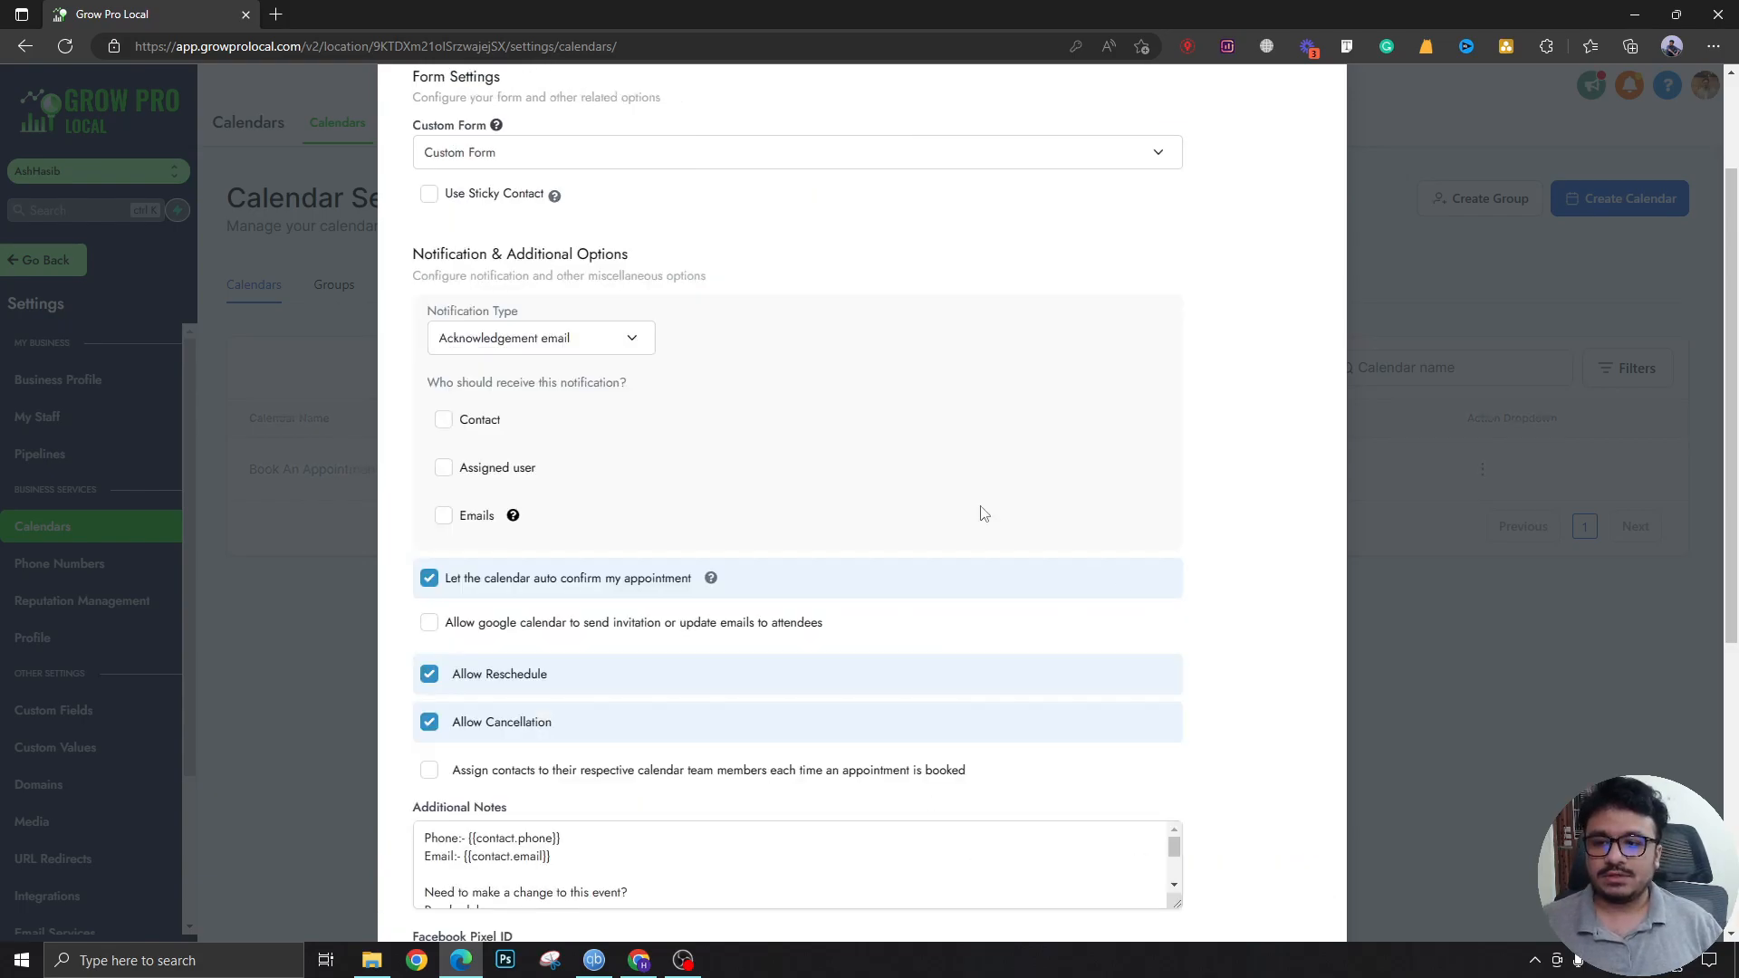
Step: Complete the calendar creation and head to the Automation area
{"action": "scroll", "scroll_direction": "down", "scroll_amount": 3}
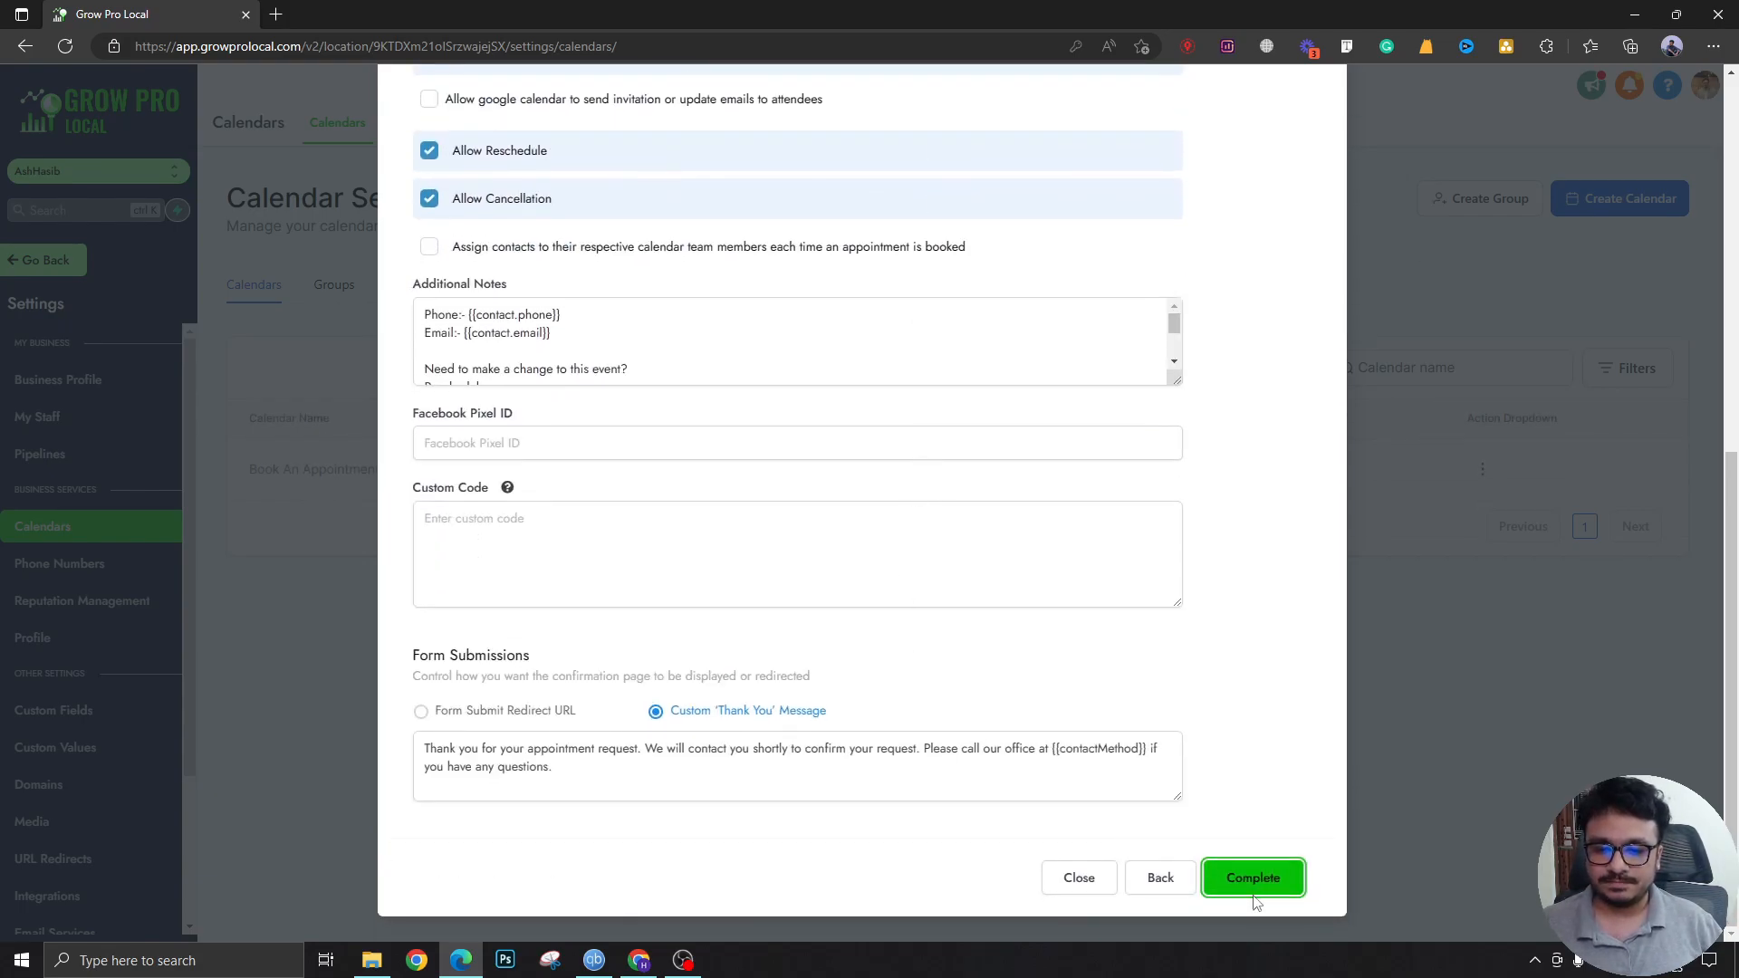
{"action": "left_click", "coordinate": [1253, 877]}
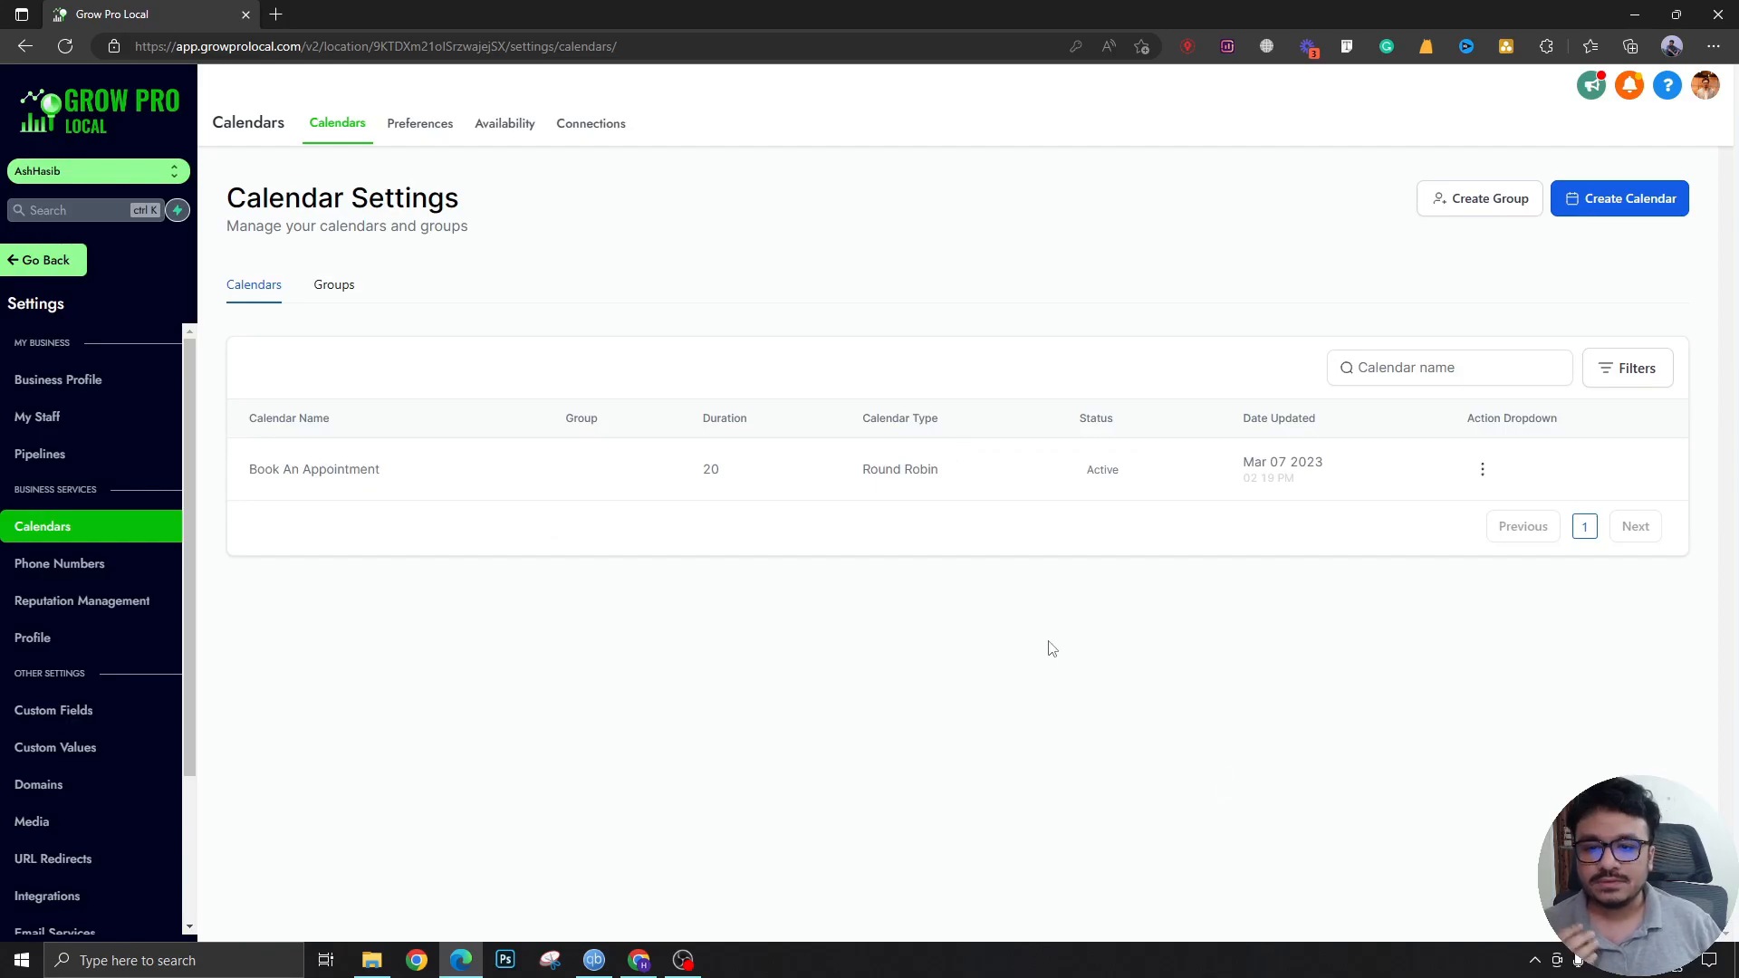
{"action": "left_click", "coordinate": [43, 261]}
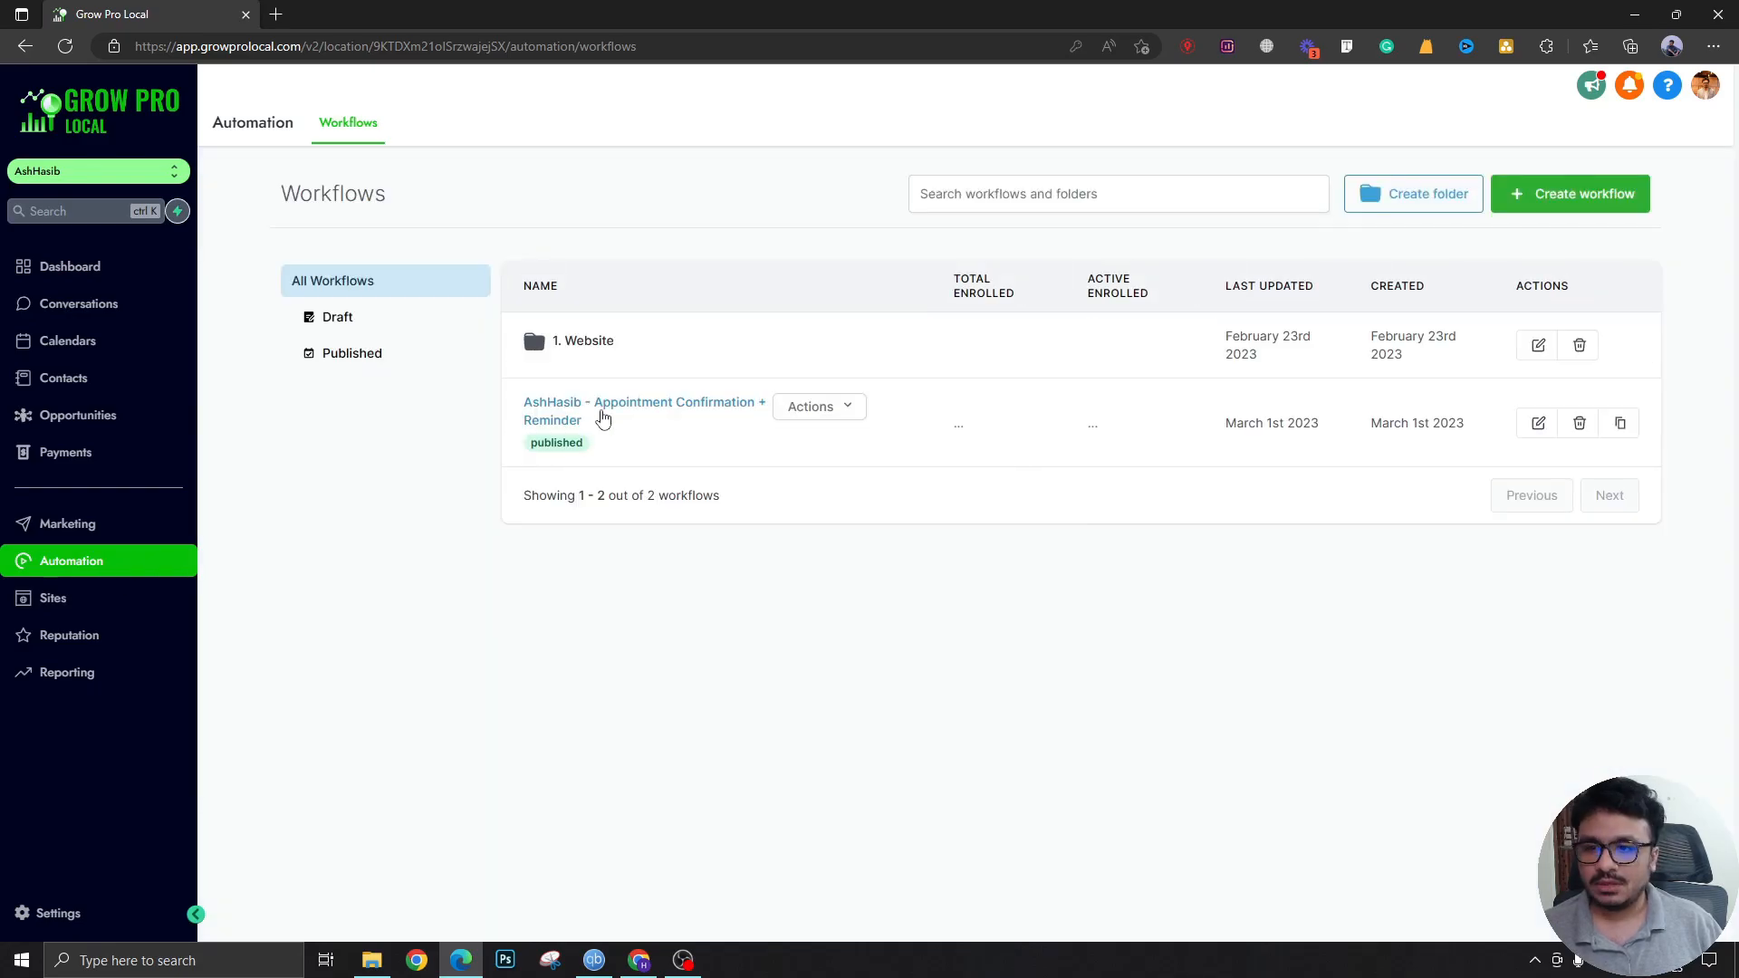
Step: From Workflows, create a new workflow using the Appointment Confirmation + Reminder recipe
{"action": "left_click", "coordinate": [641, 402]}
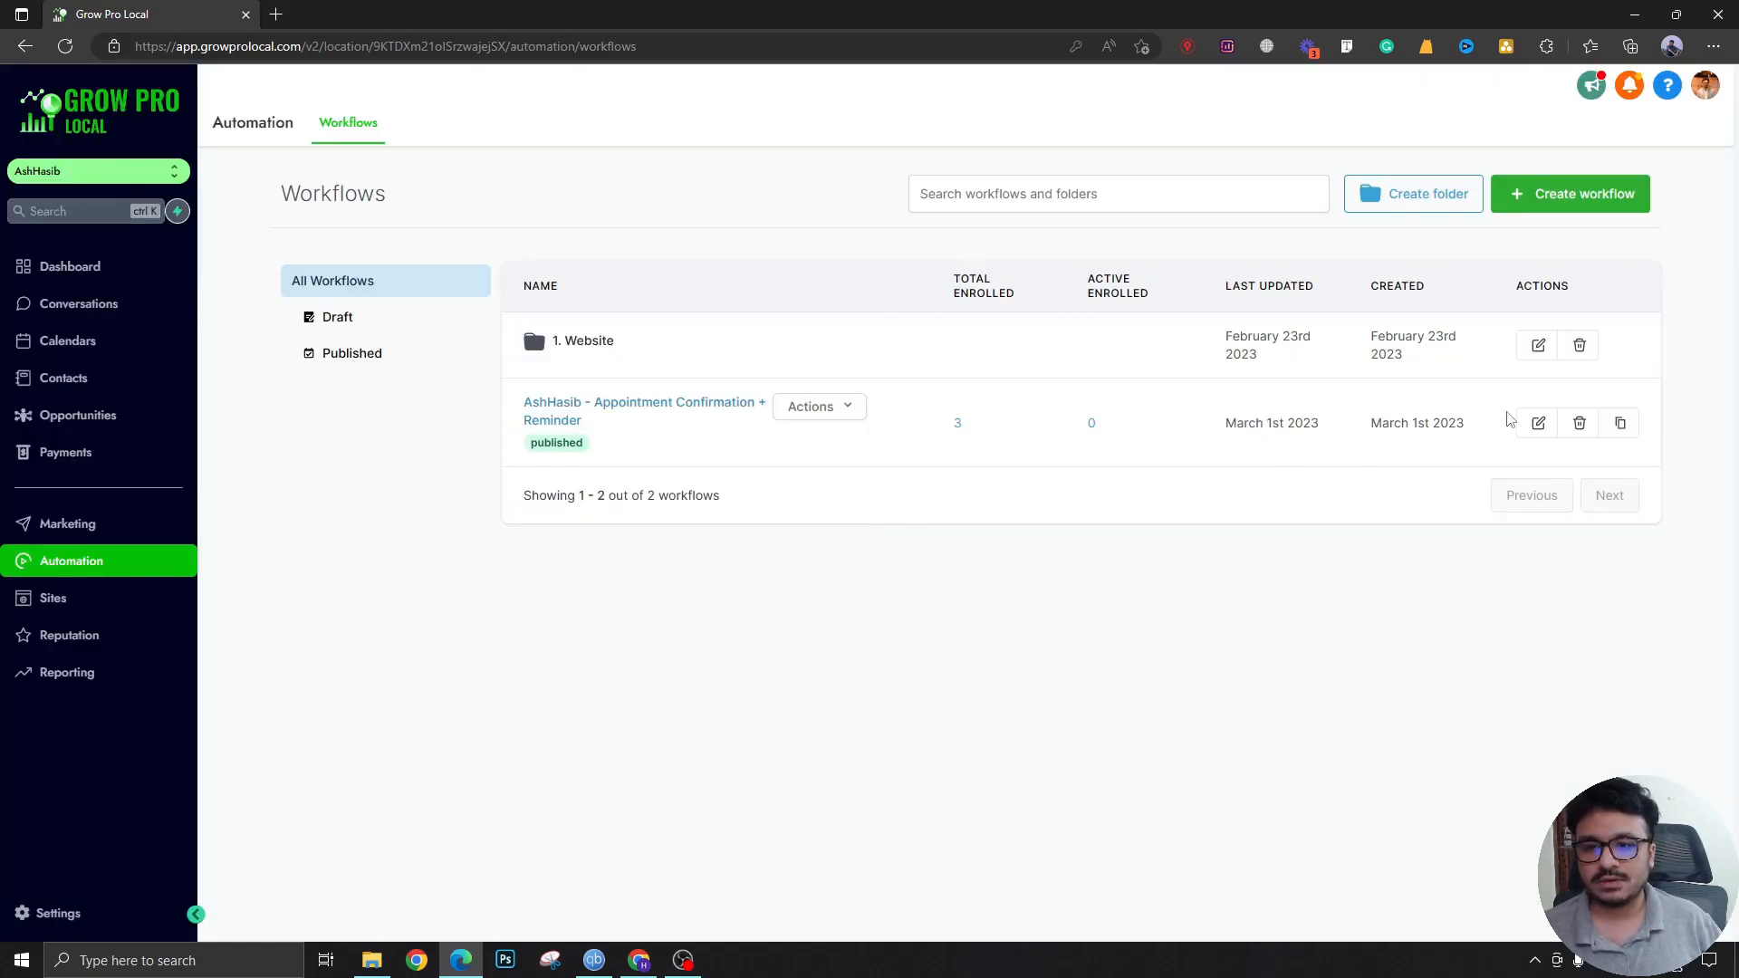
{"action": "left_click", "coordinate": [1577, 424]}
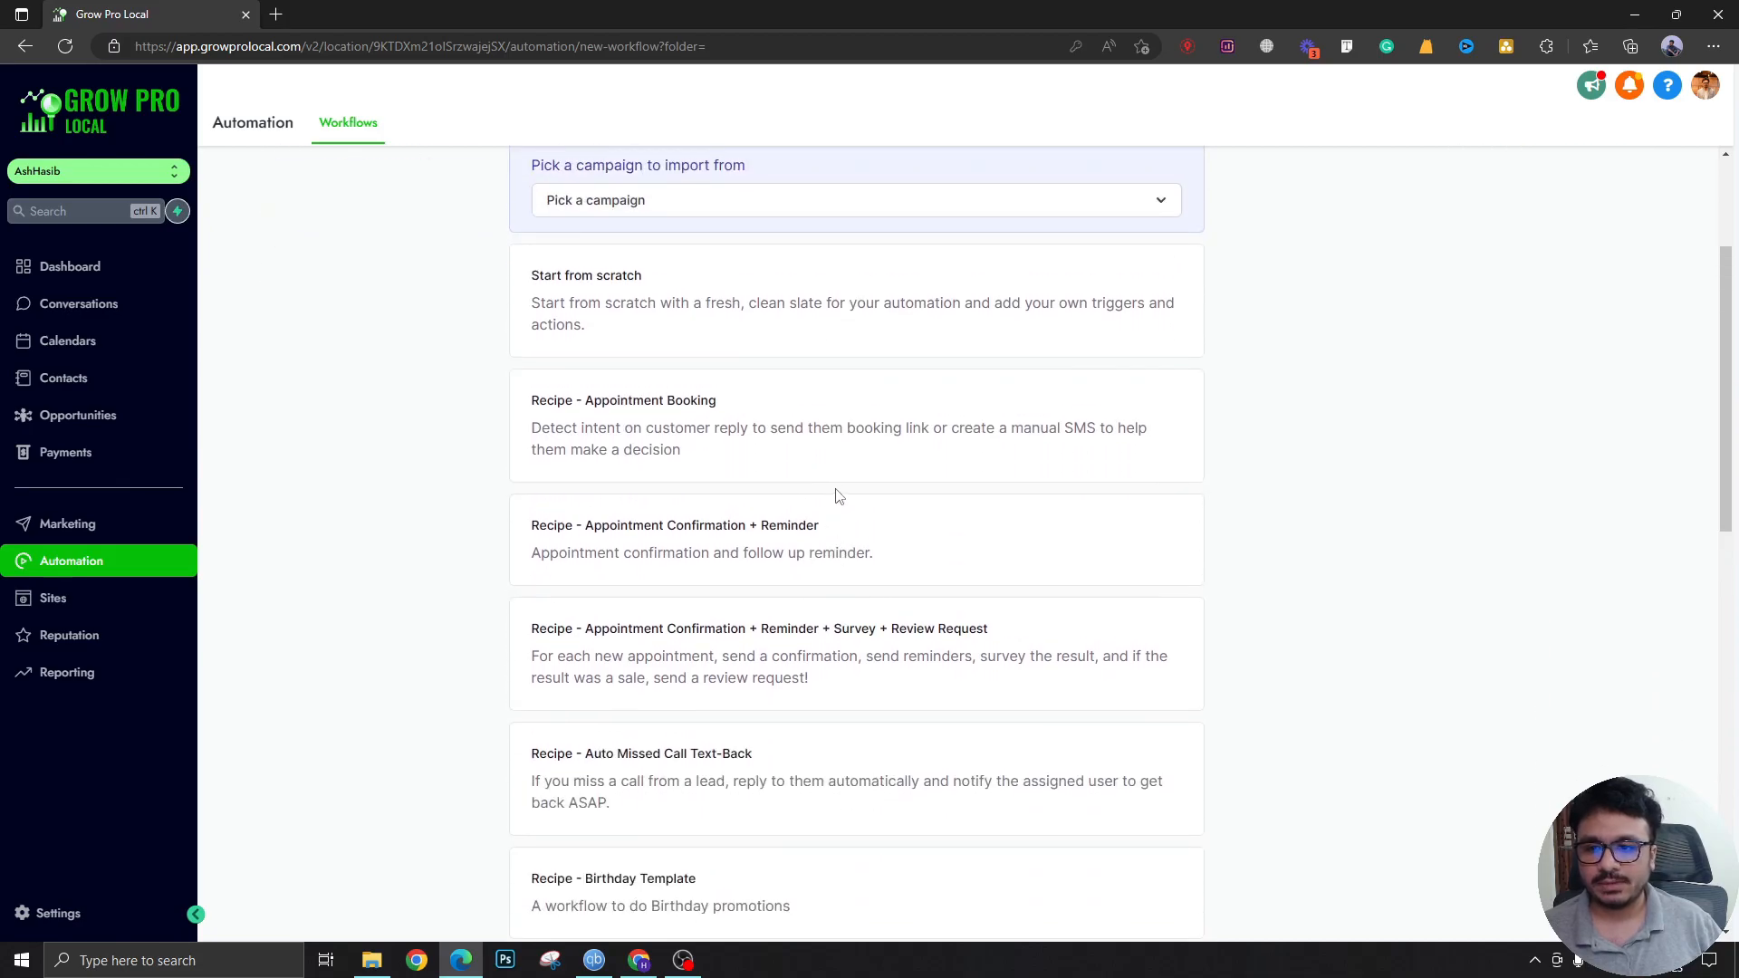
{"action": "scroll", "scroll_direction": "down", "scroll_amount": 3}
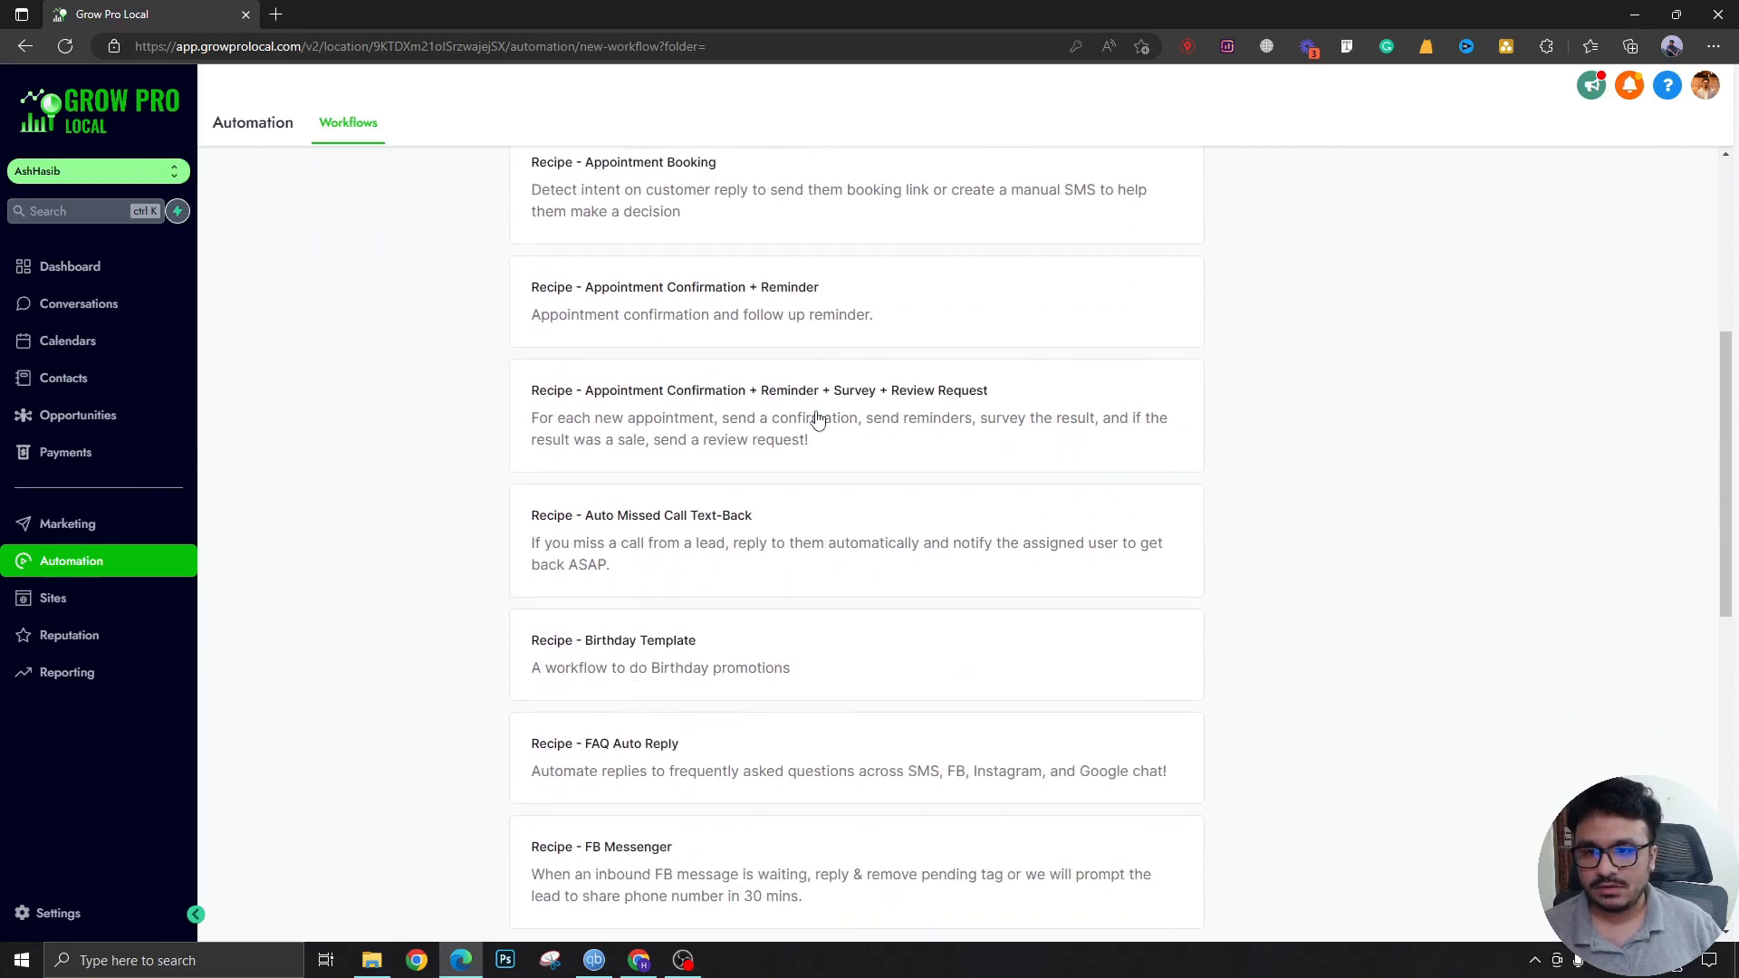
{"action": "mouse_move", "coordinate": [739, 299]}
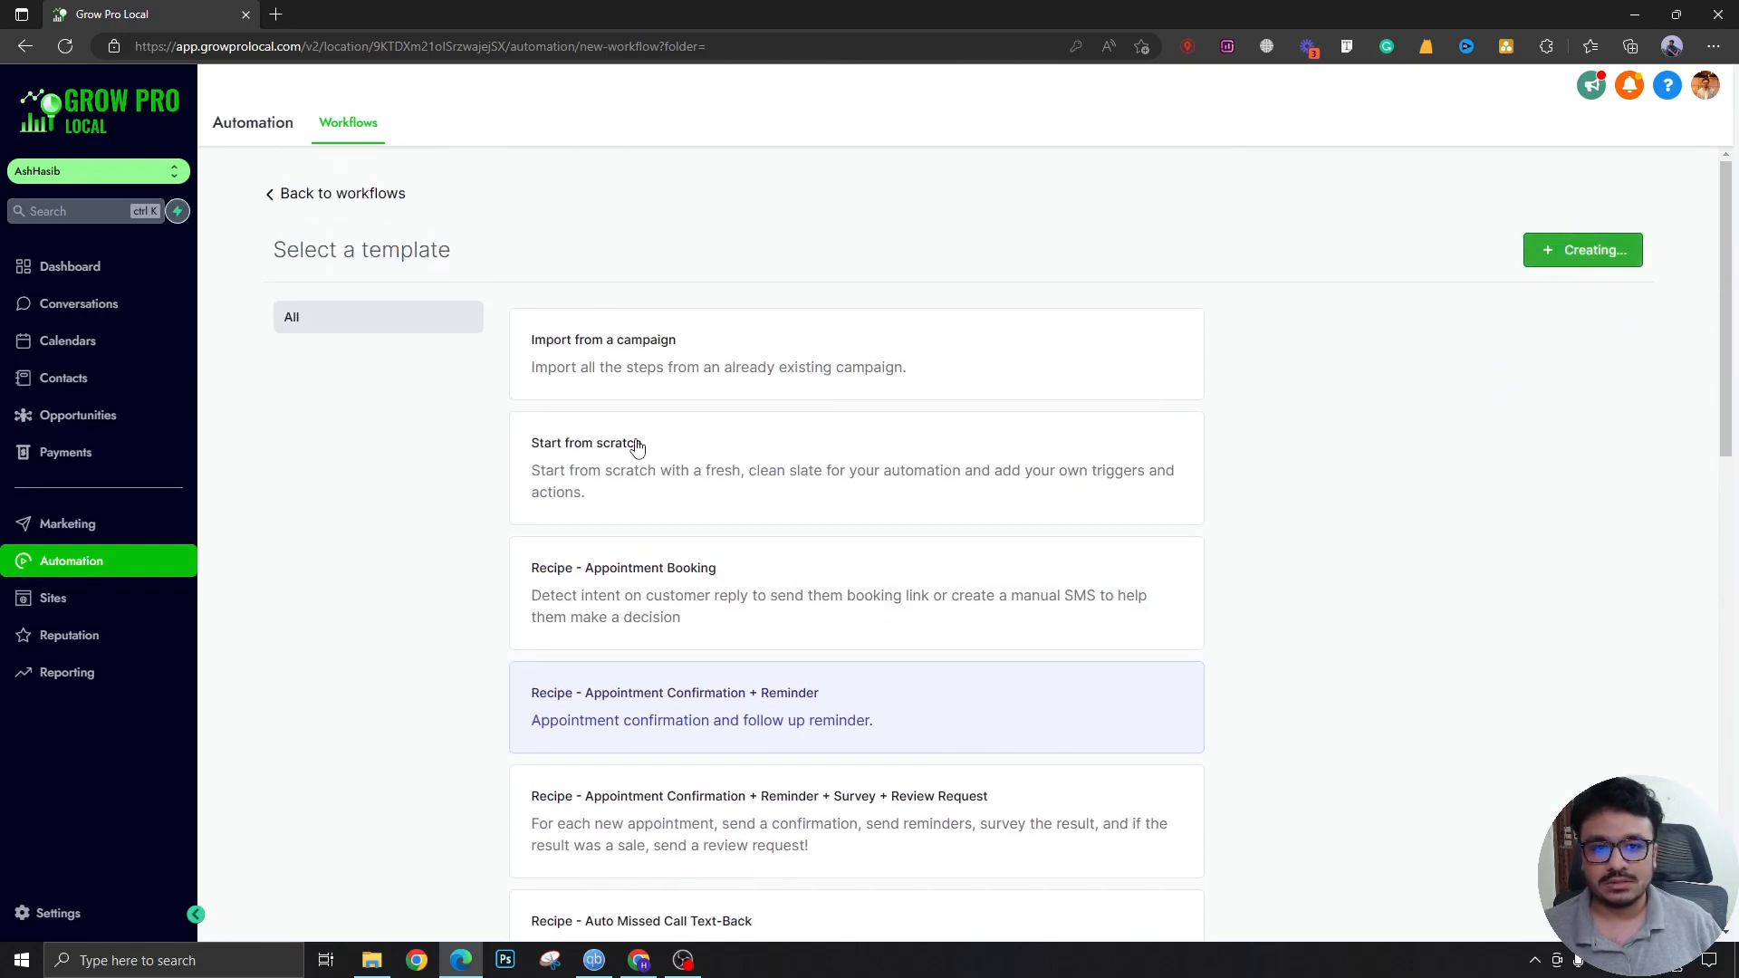
{"action": "left_click", "coordinate": [701, 706]}
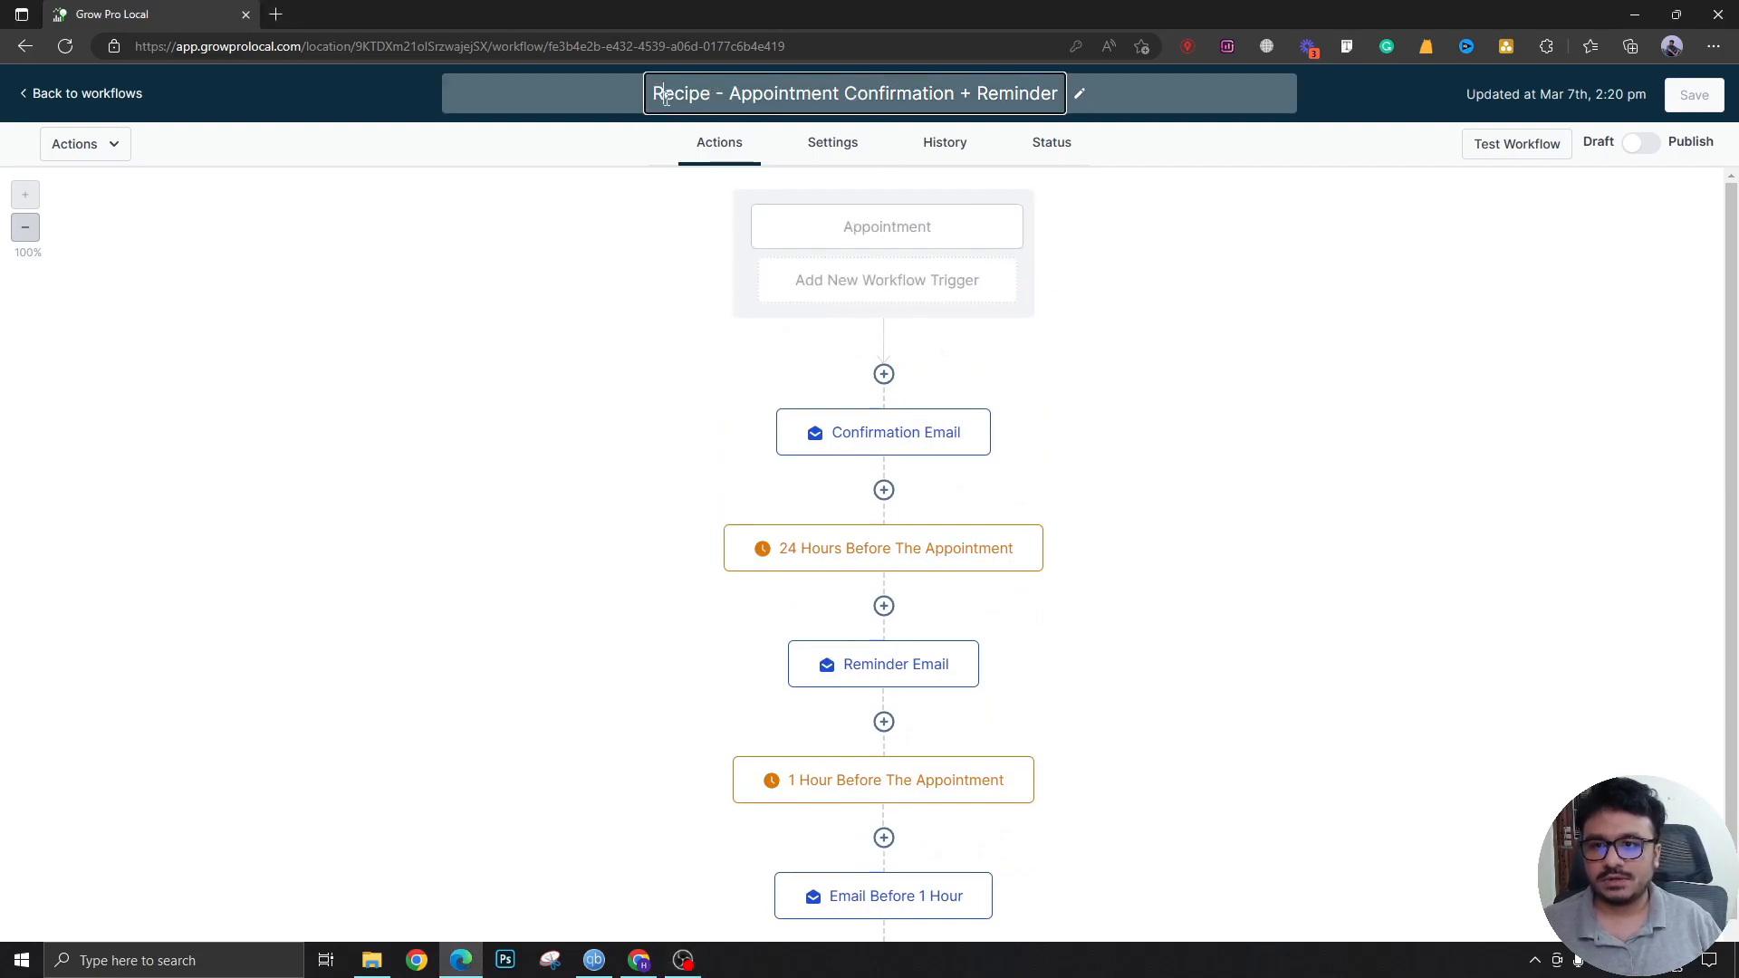
Step: Remove the recipe's existing appointment status trigger
{"action": "type", "text": "AshHasib"}
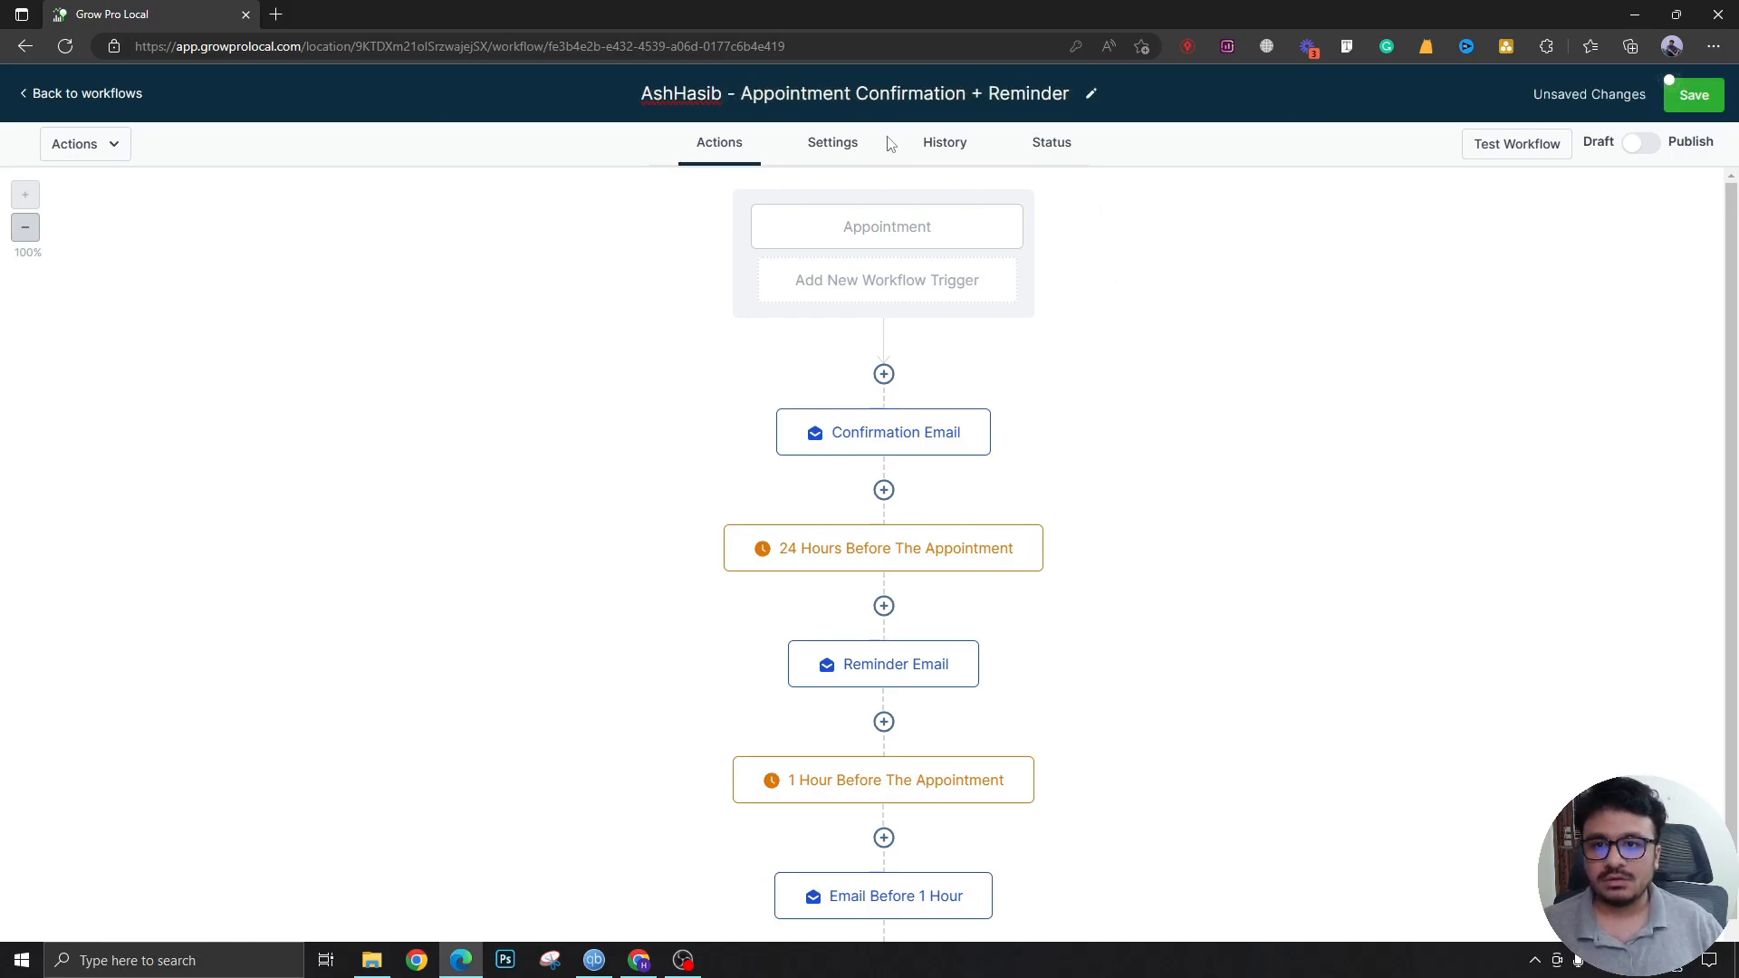
{"action": "left_click", "coordinate": [886, 224]}
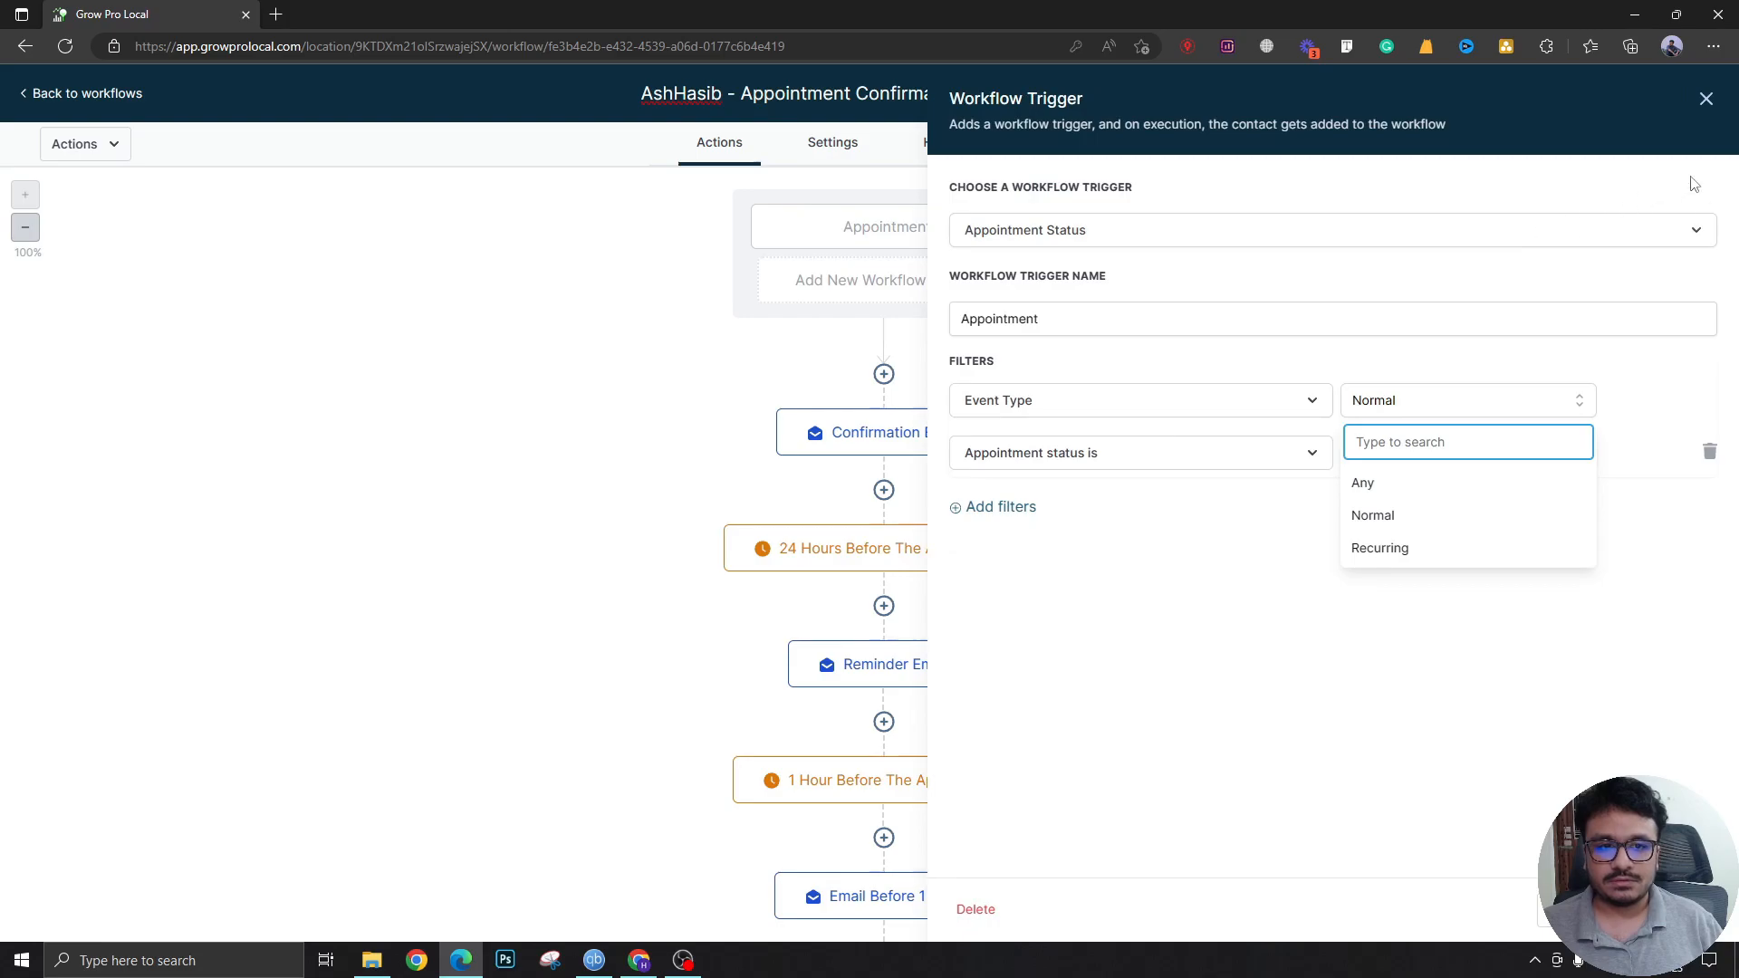
{"action": "left_click", "coordinate": [1706, 98]}
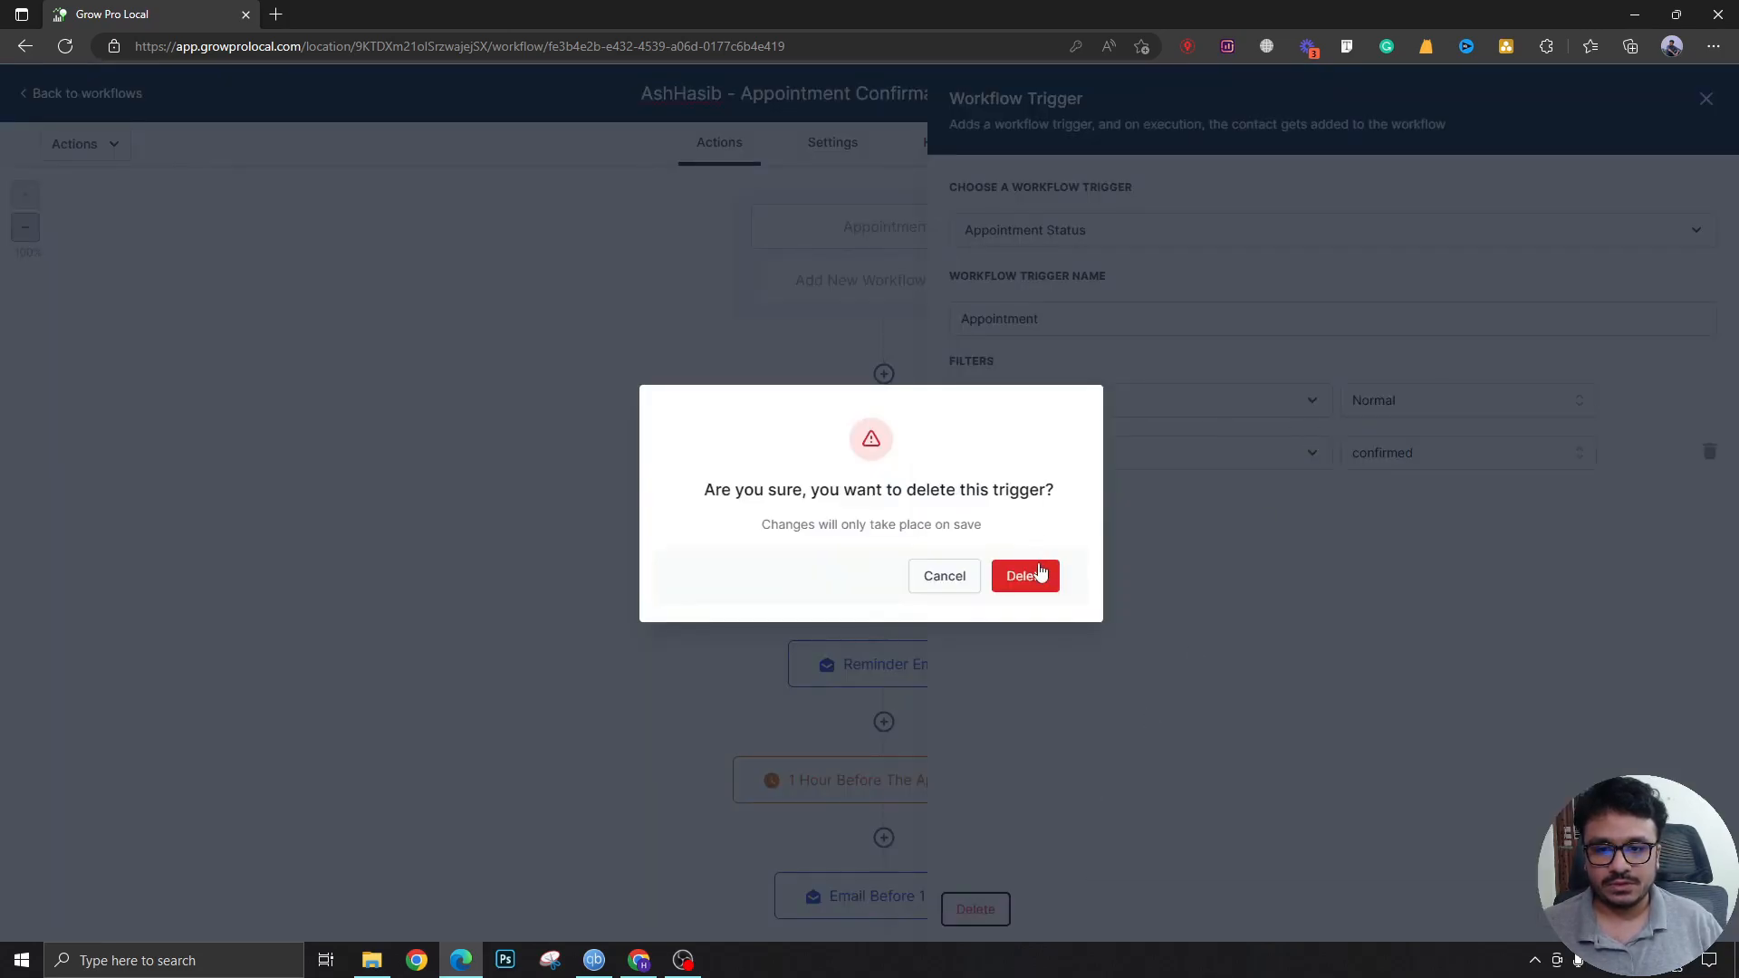
{"action": "left_click", "coordinate": [1025, 576]}
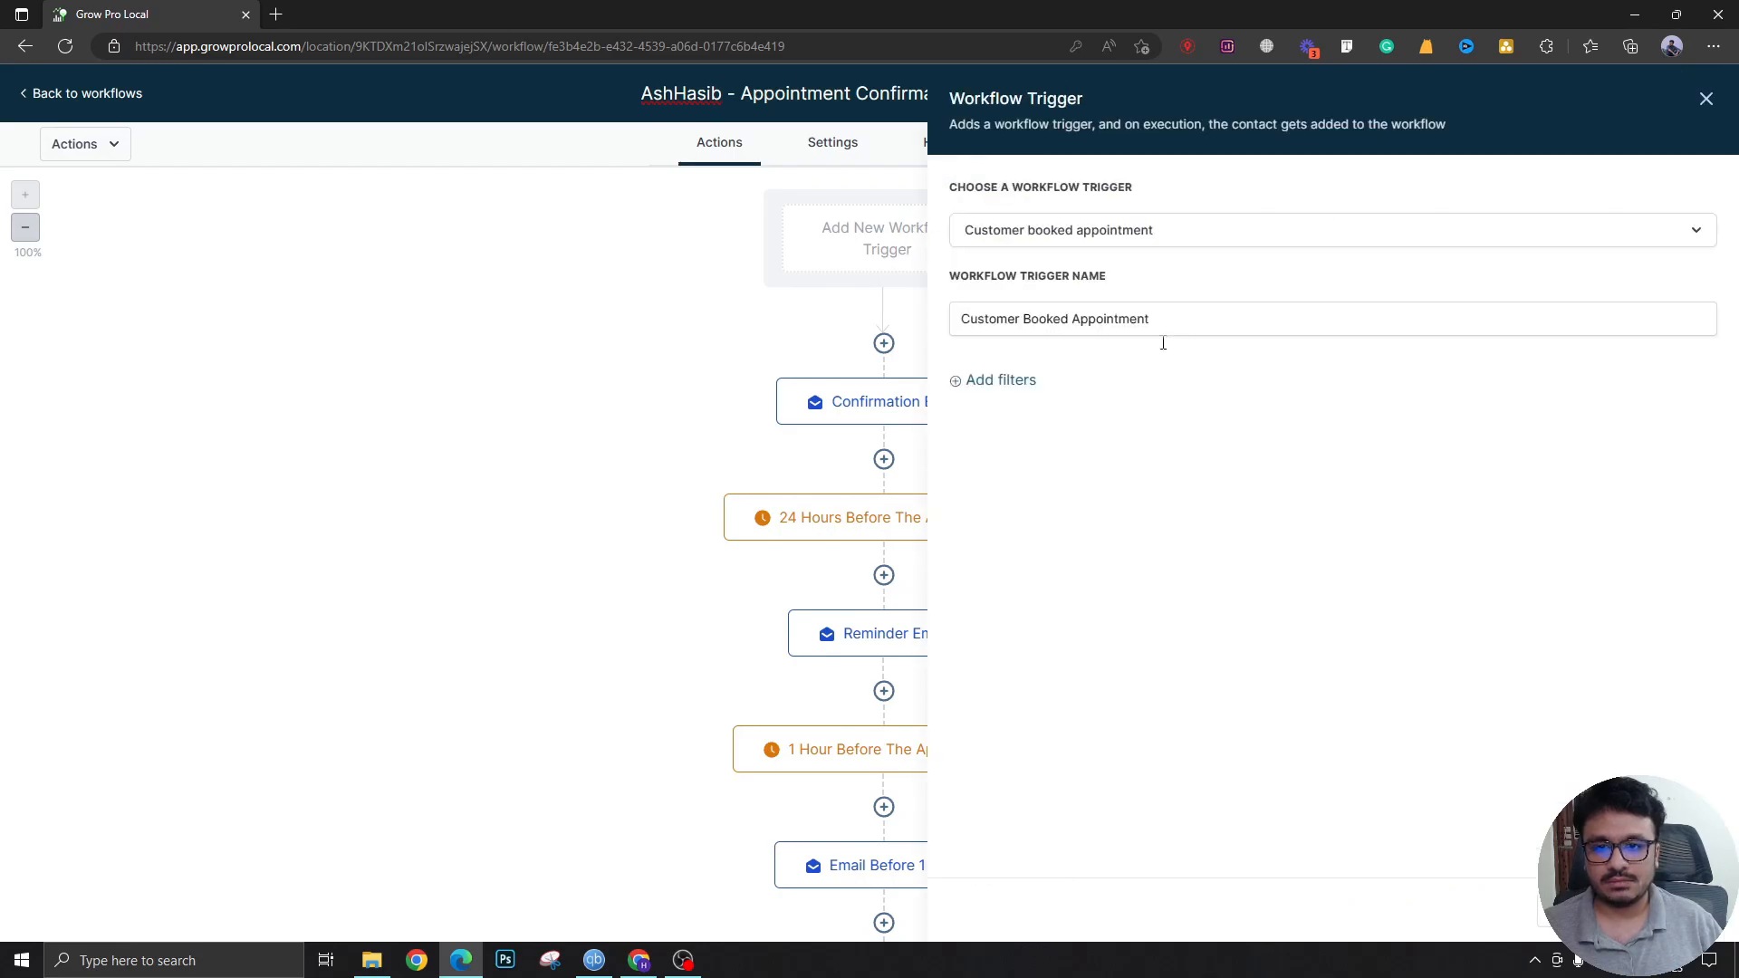
Step: Set a Customer Booked Appointment trigger filtered to the Book An Appointment calendar and save it
{"action": "left_click", "coordinate": [993, 380]}
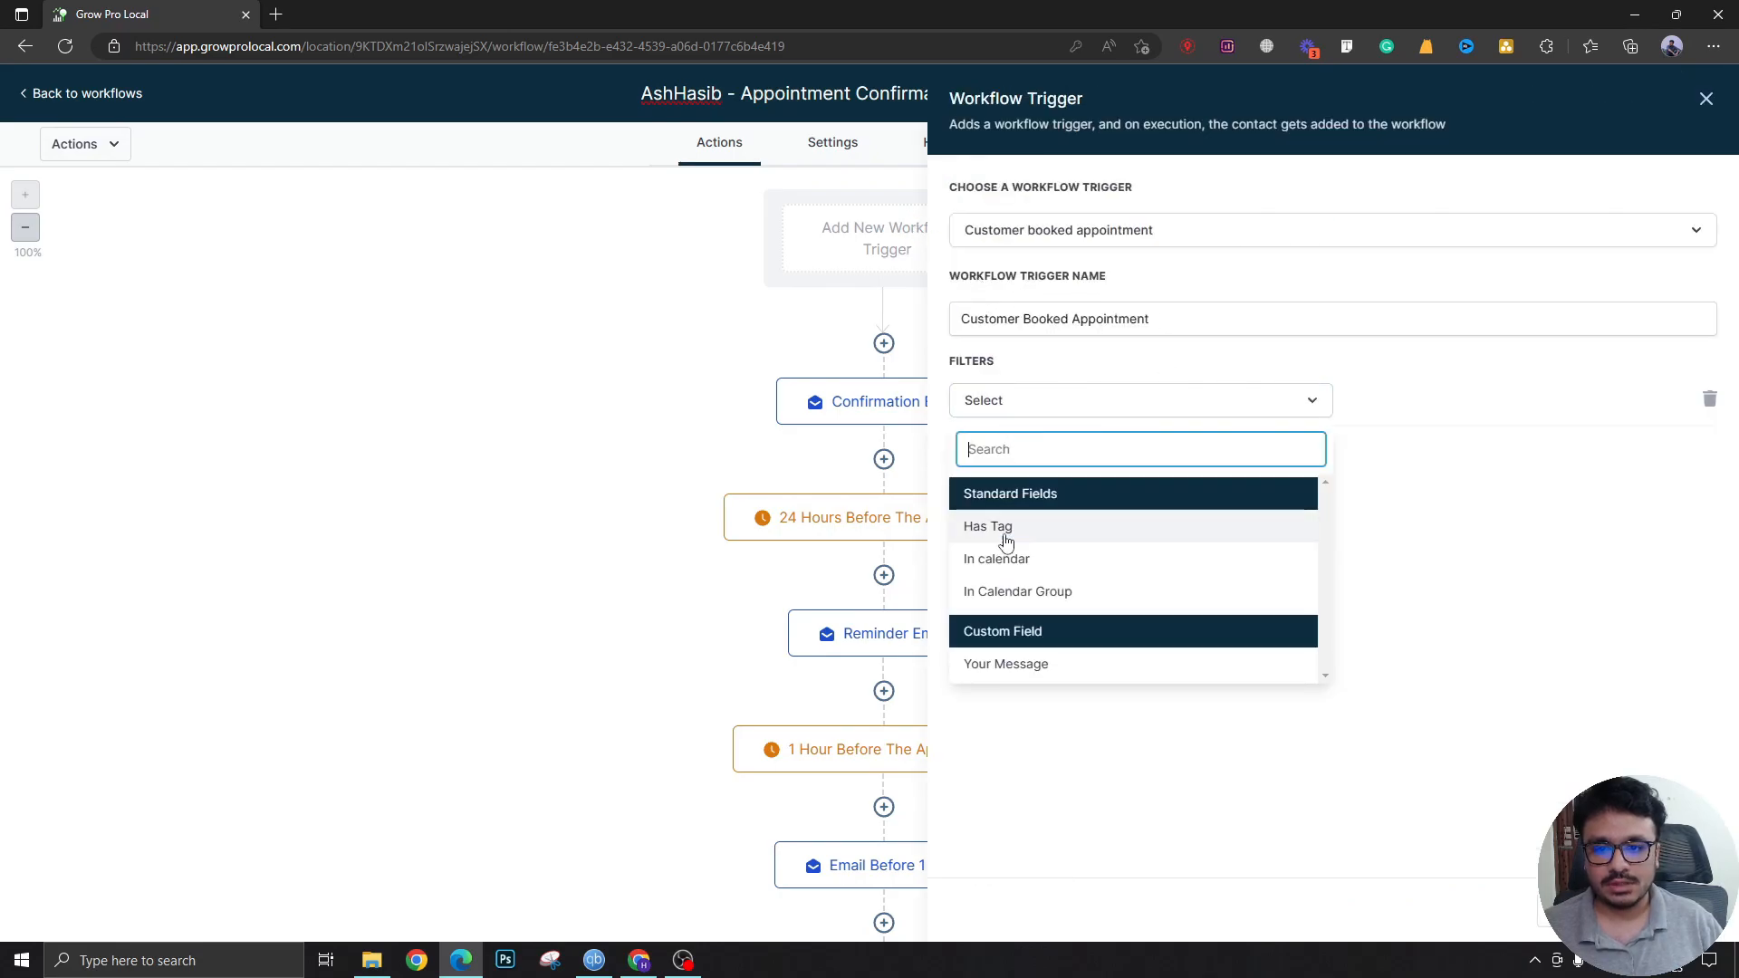
{"action": "left_click", "coordinate": [996, 558]}
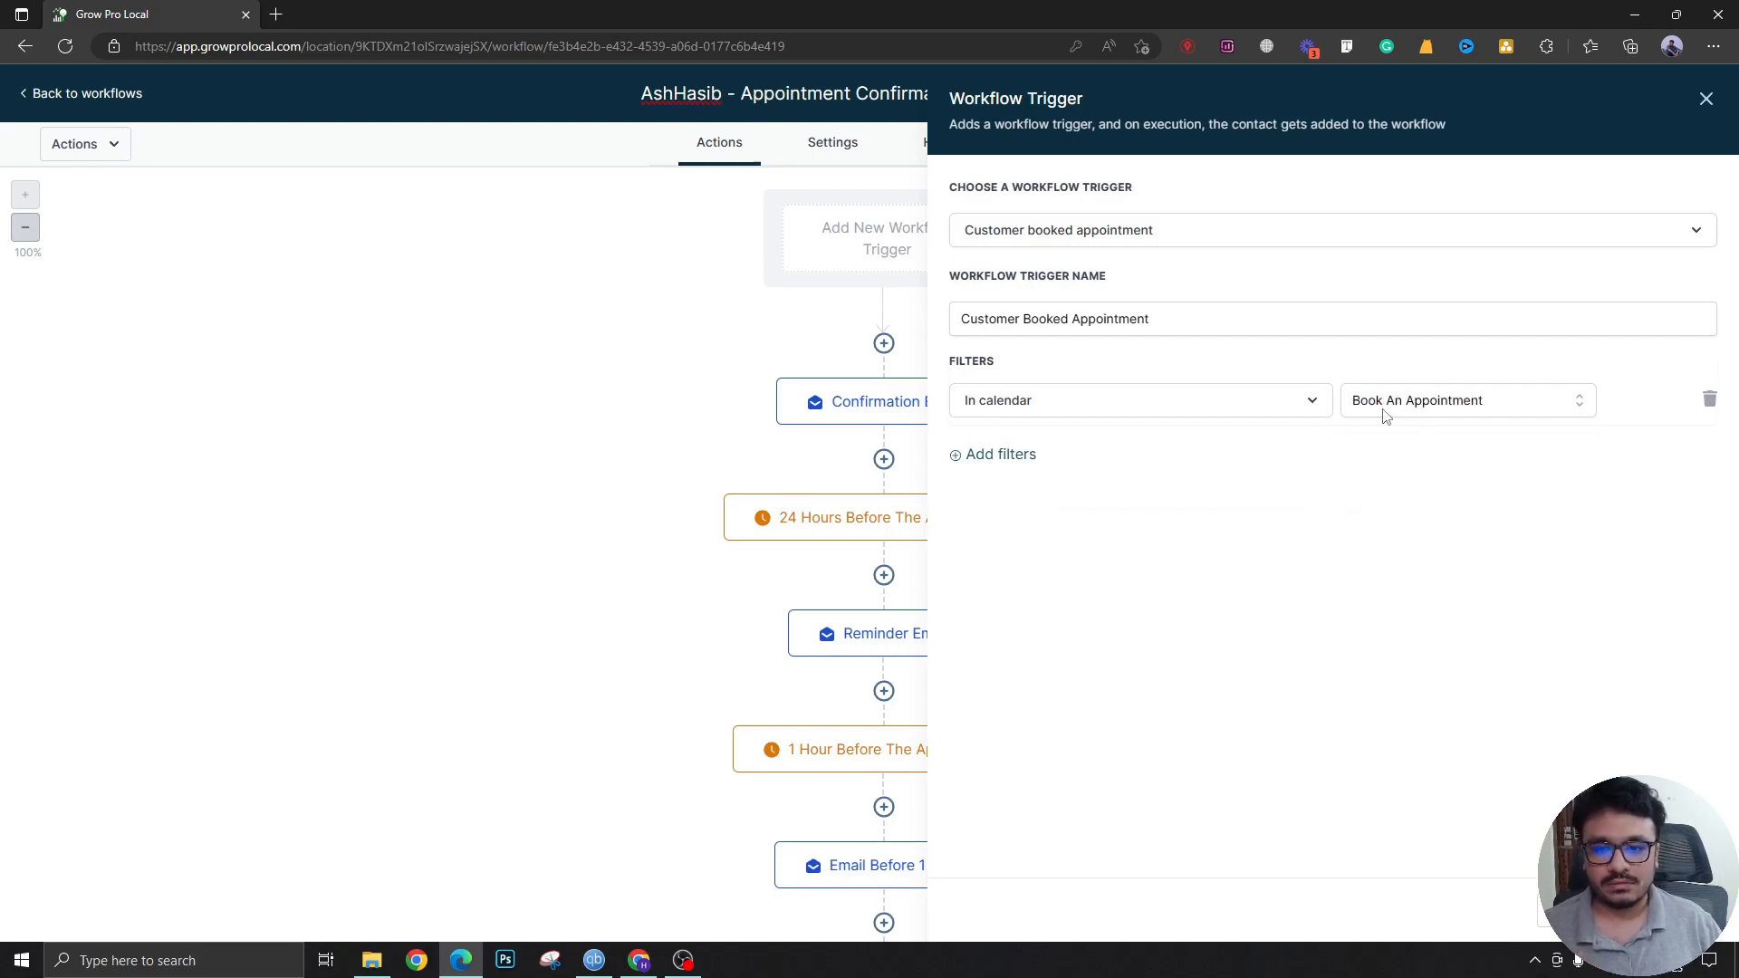
{"action": "mouse_move", "coordinate": [1384, 417]}
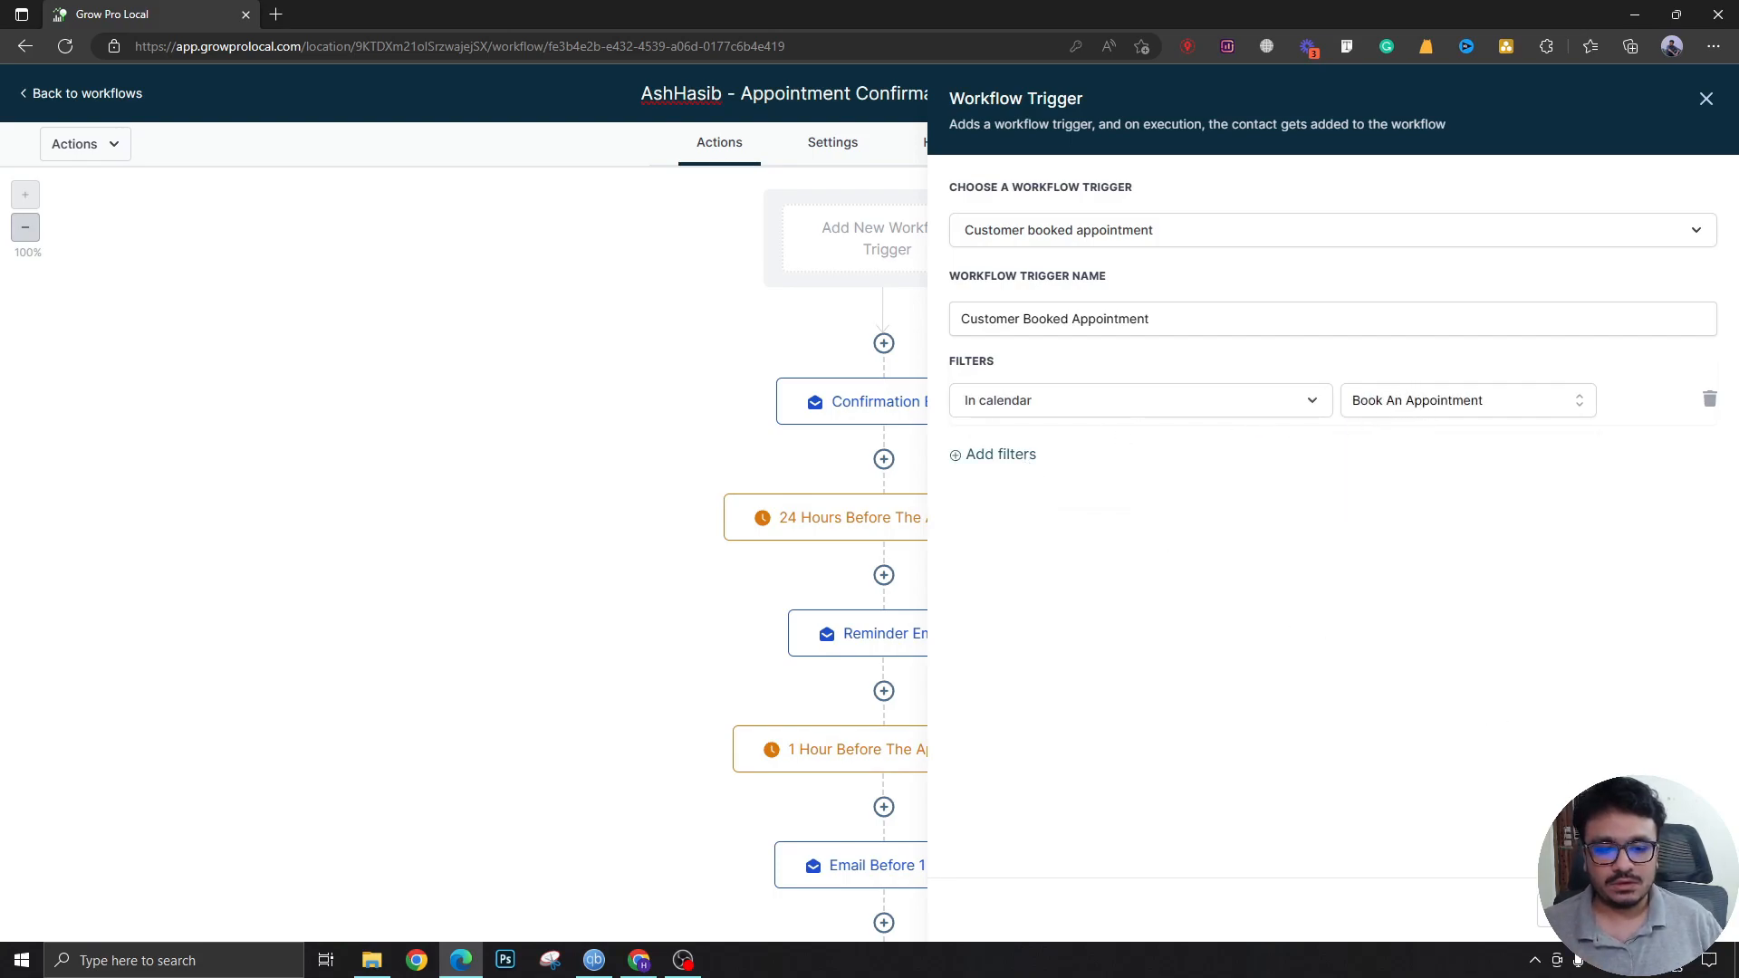
{"action": "left_click", "coordinate": [893, 431]}
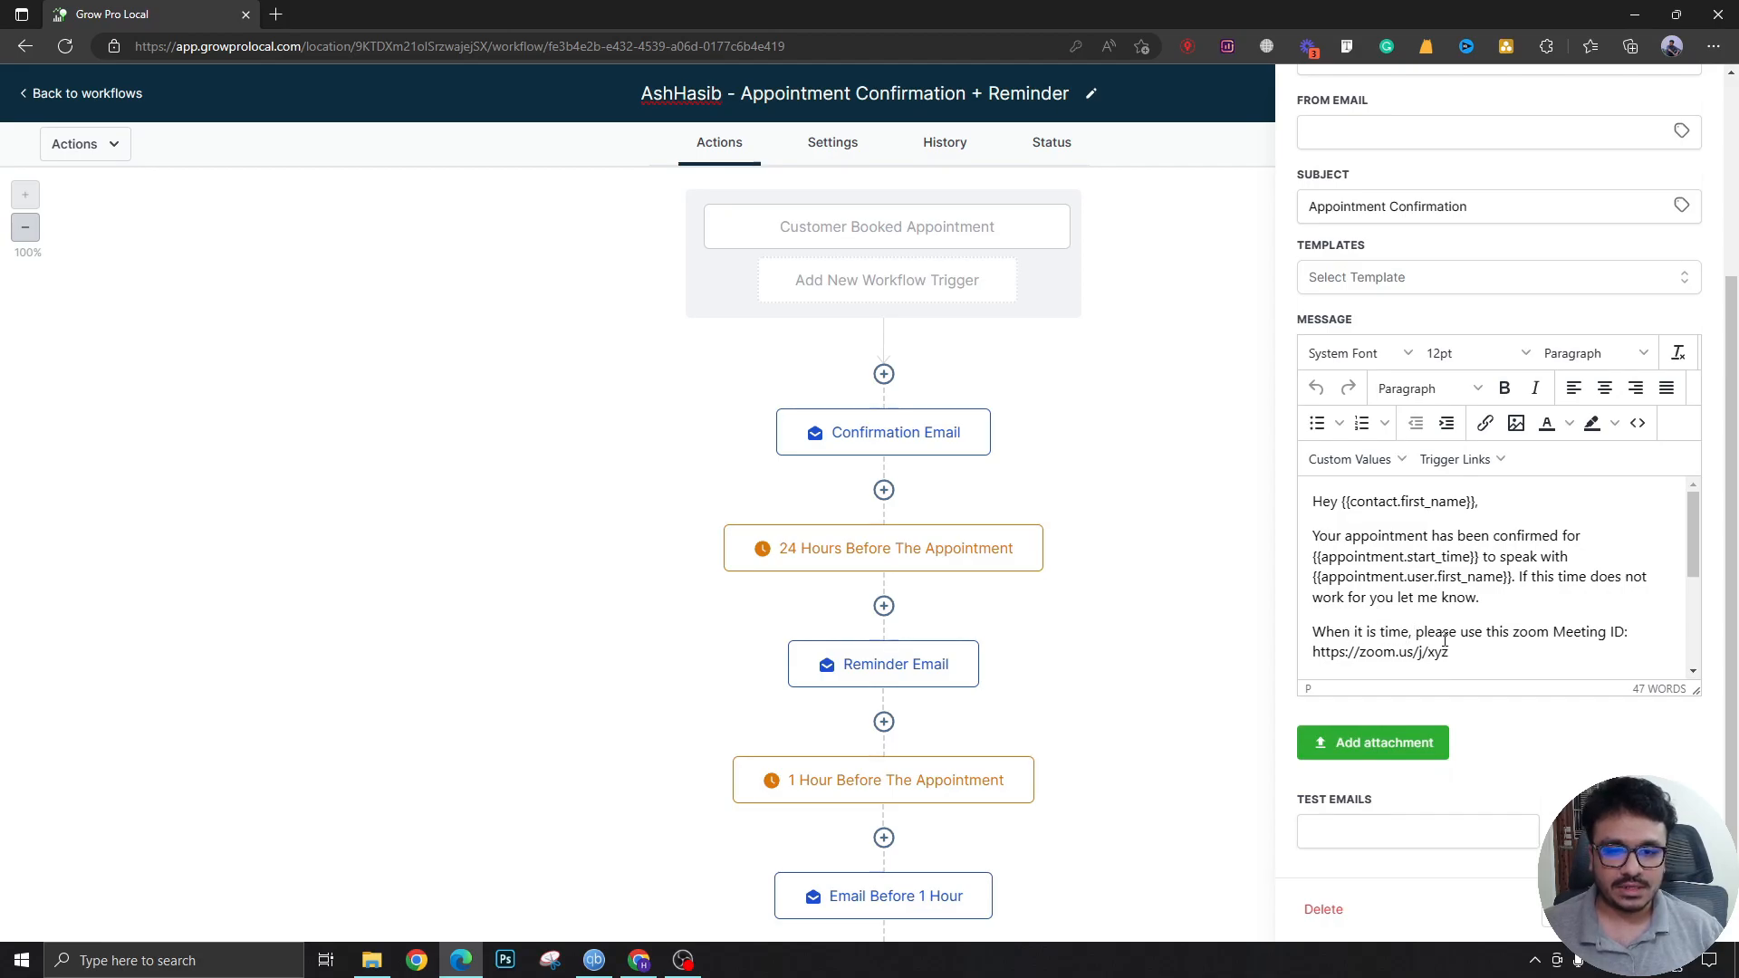
Step: In the confirmation email, replace the fixed zoom link with the Appointment > Meeting Location custom value and save
{"action": "left_click_drag", "start_coordinate": [1311, 630], "coordinate": [1449, 650]}
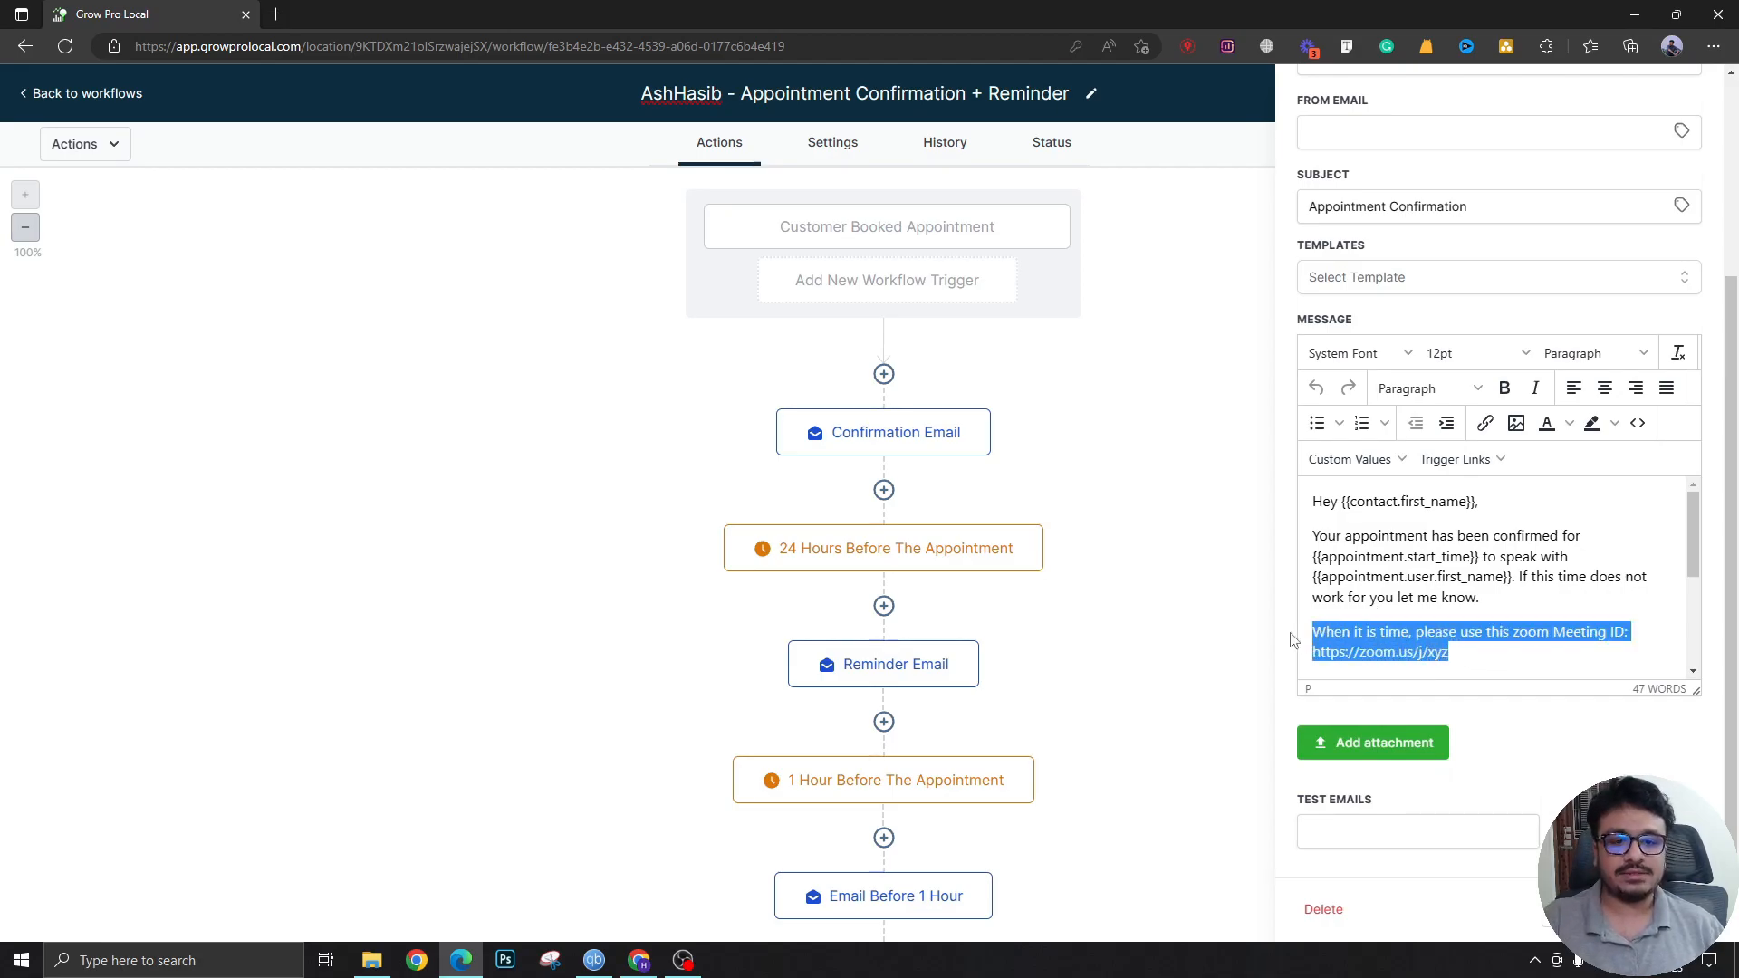
{"action": "key", "text": "Delete"}
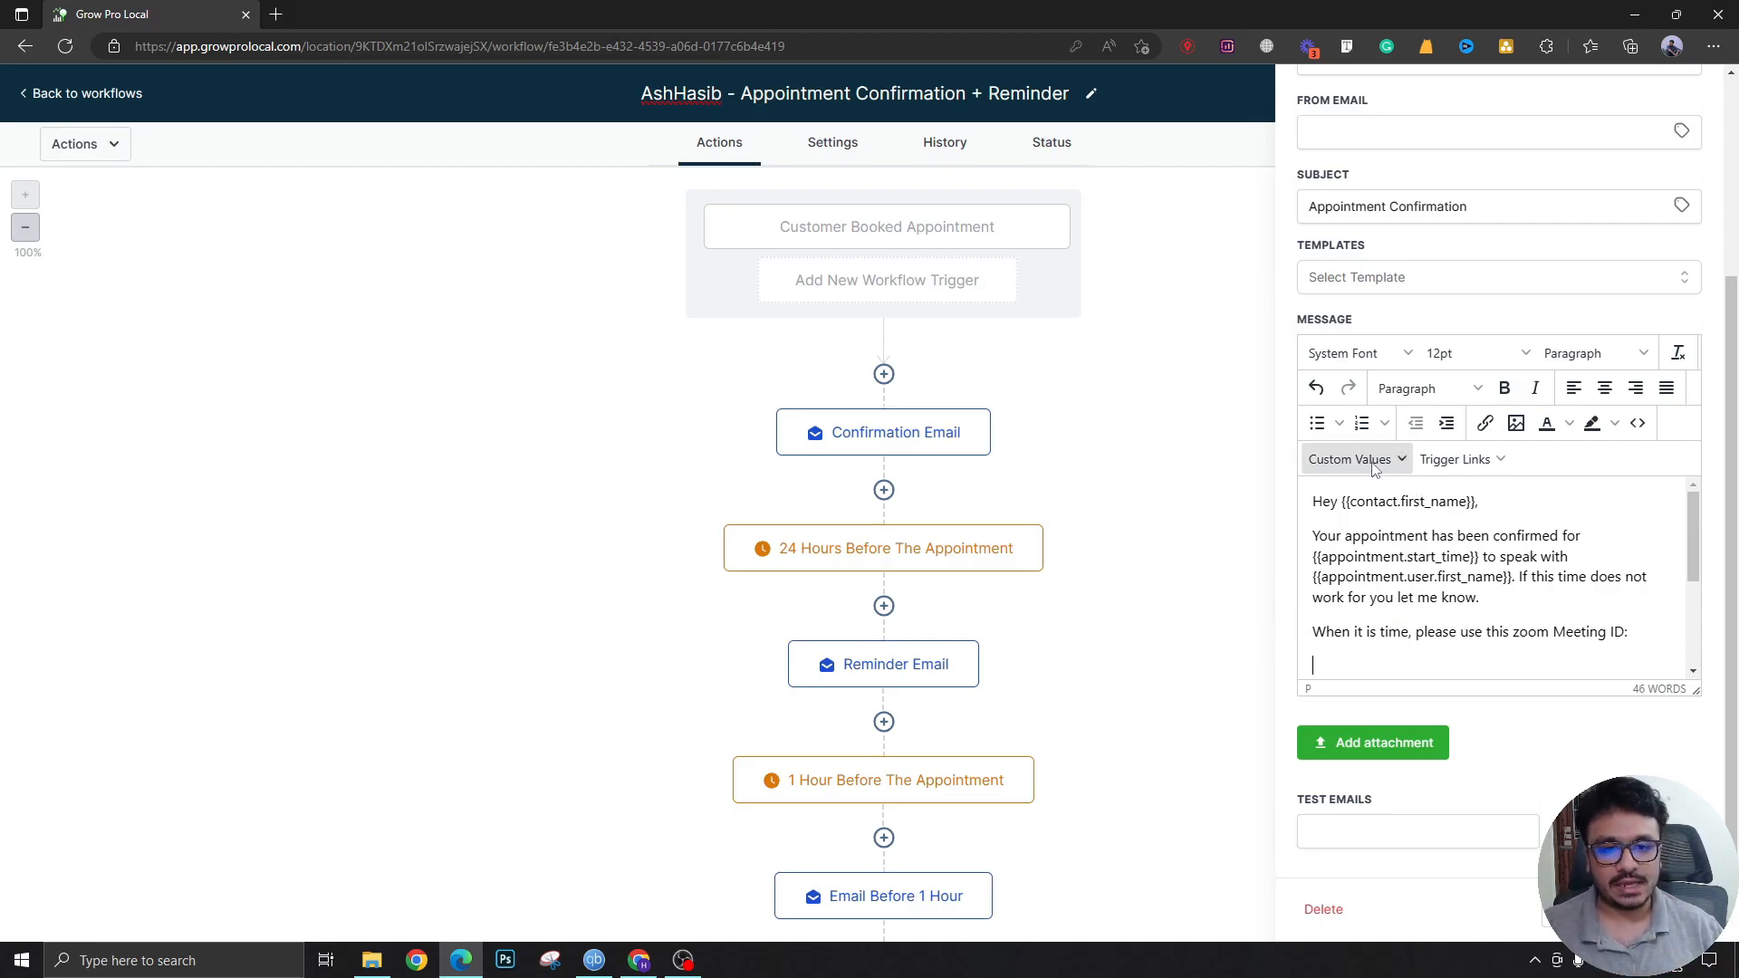
{"action": "left_click", "coordinate": [1349, 459]}
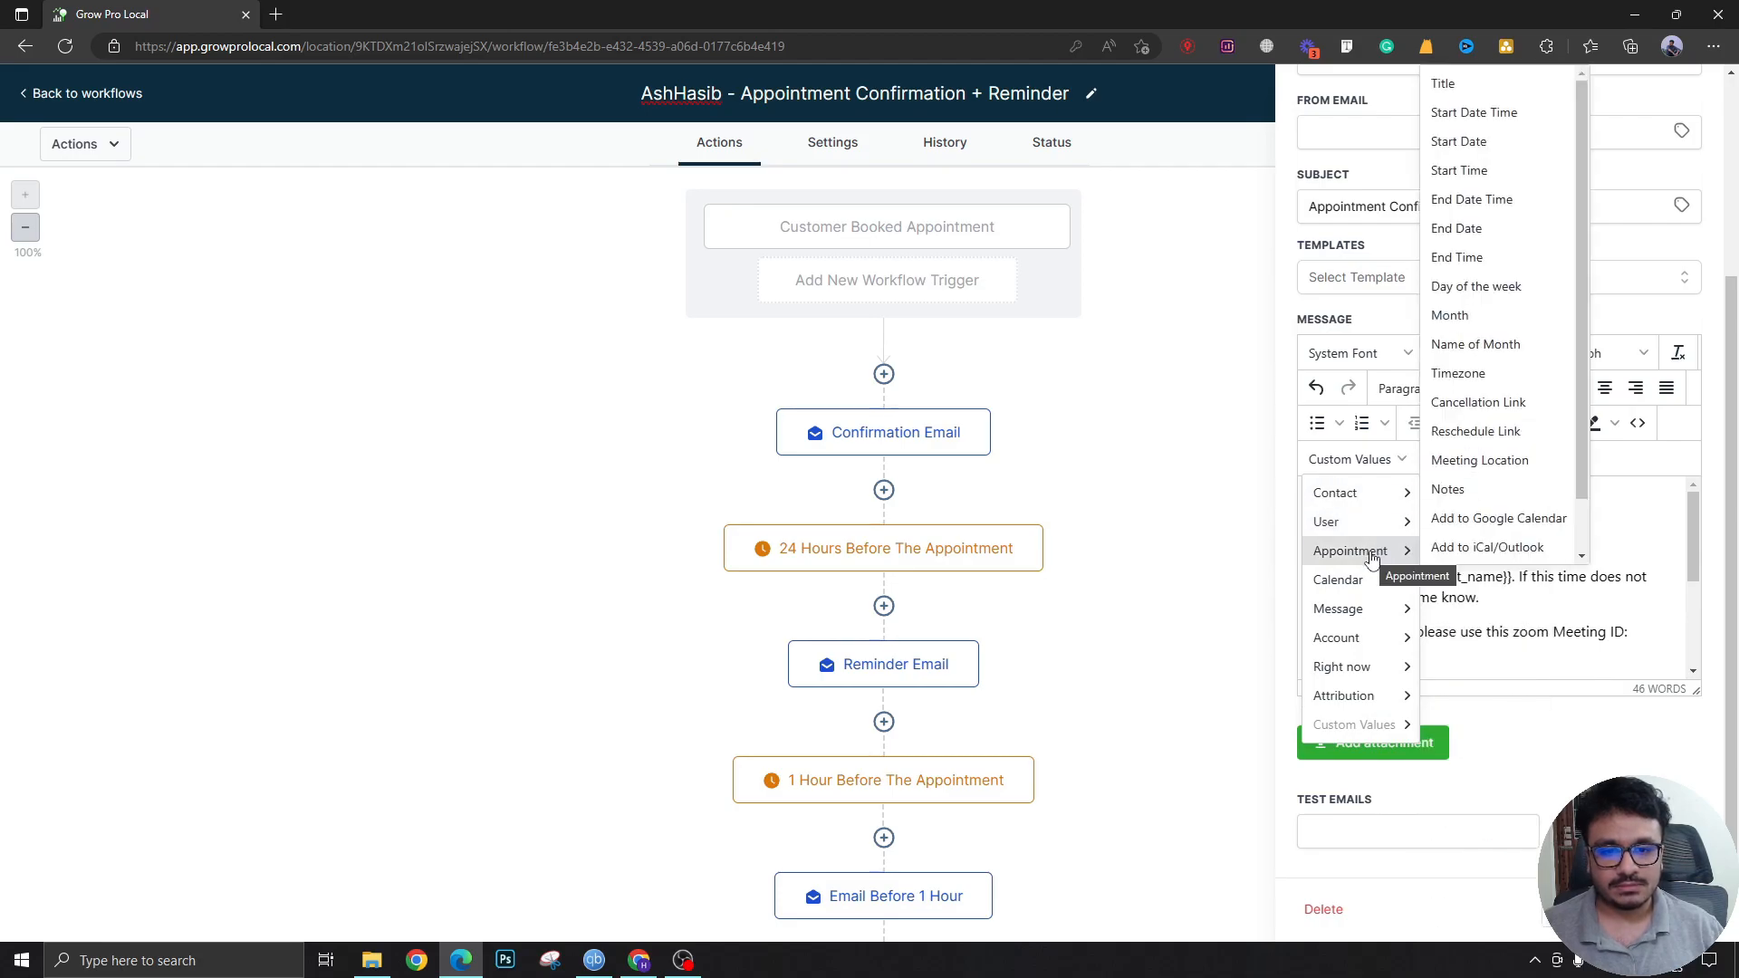
{"action": "left_click", "coordinate": [1335, 493]}
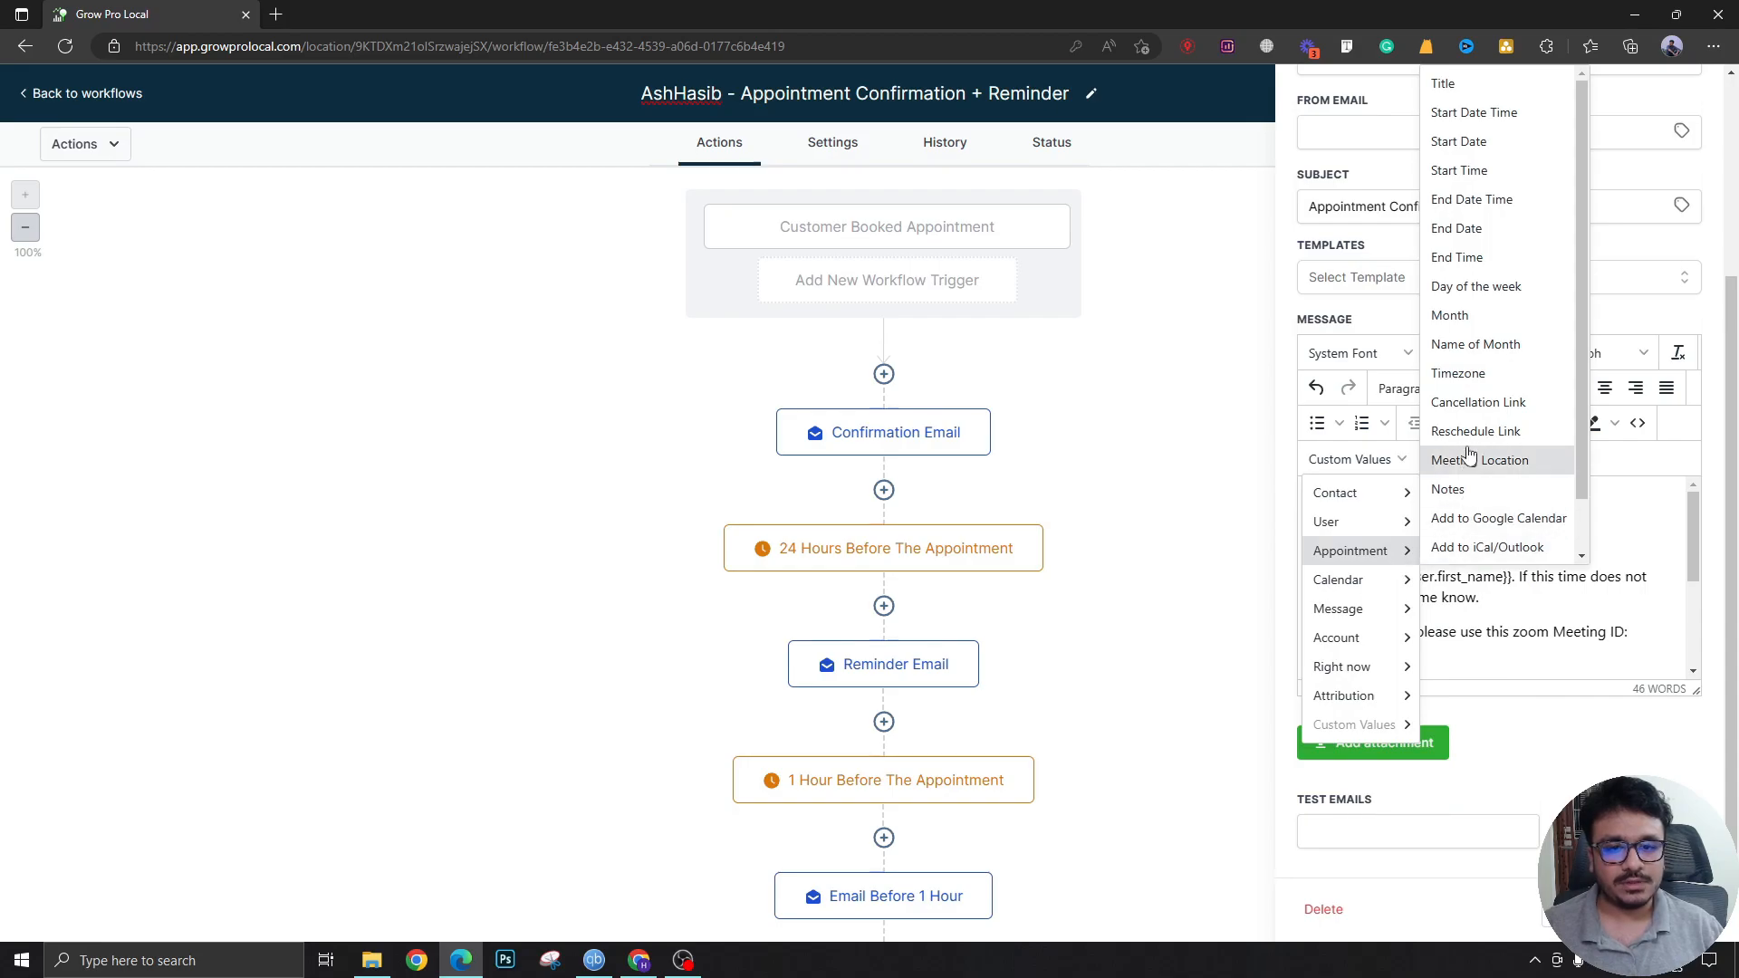
{"action": "mouse_move", "coordinate": [1484, 316]}
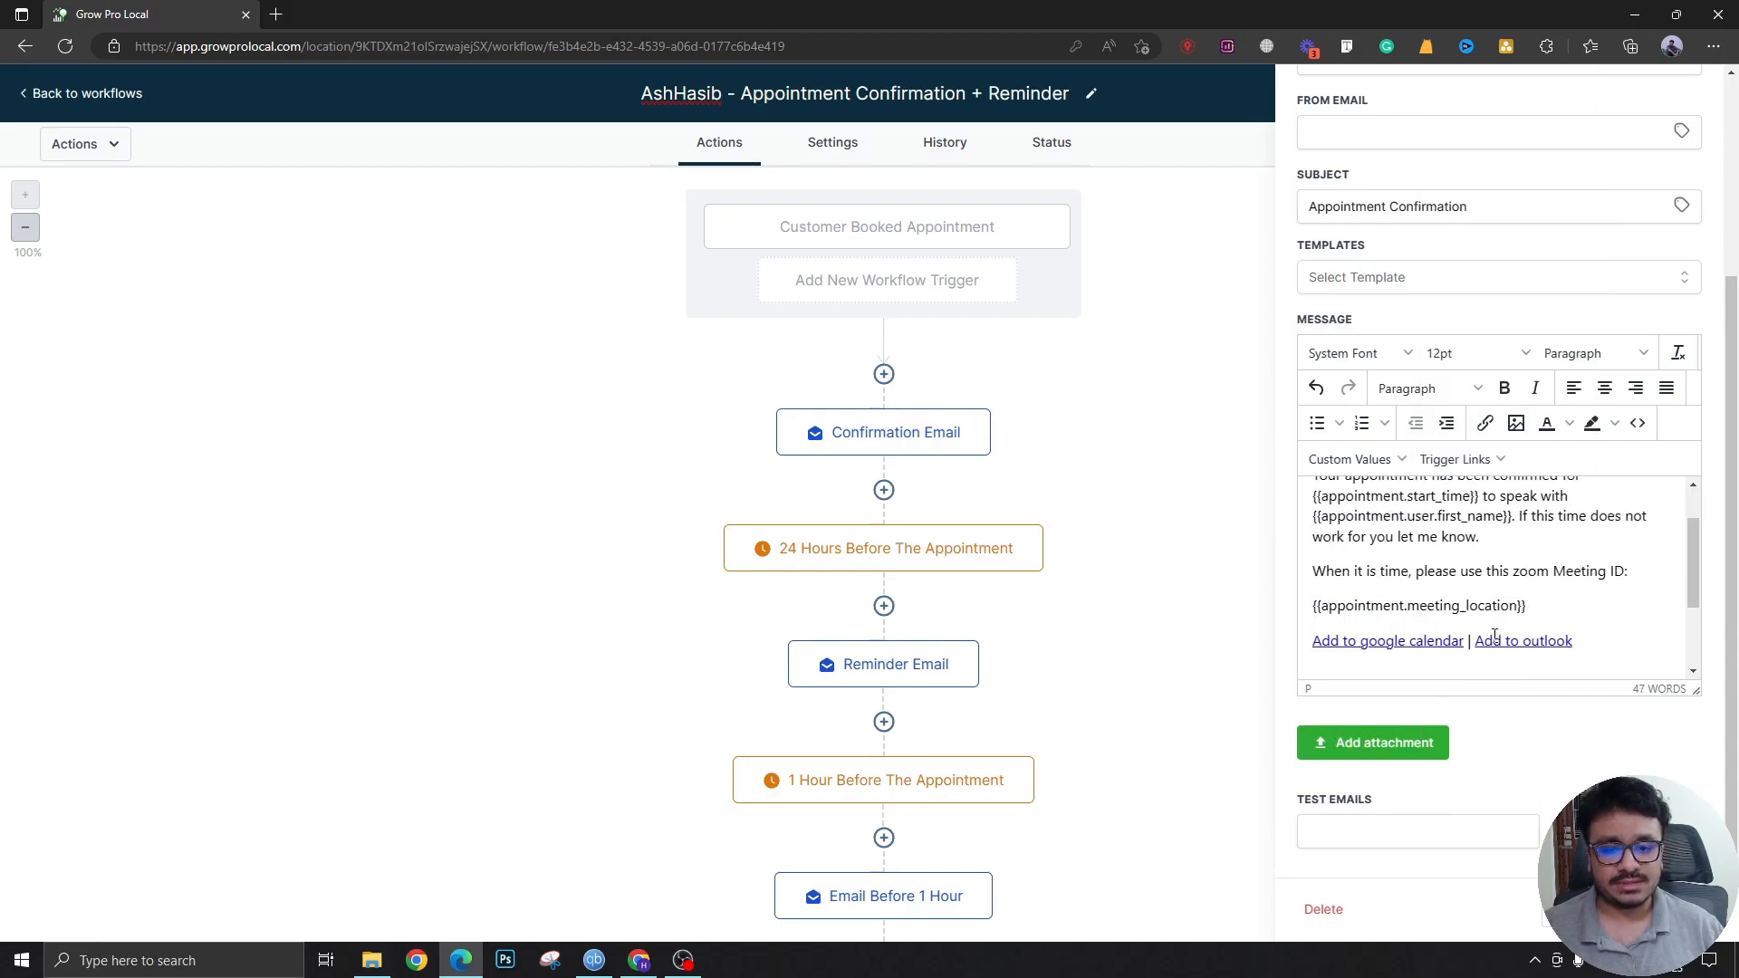
{"action": "double_click", "coordinate": [1418, 605]}
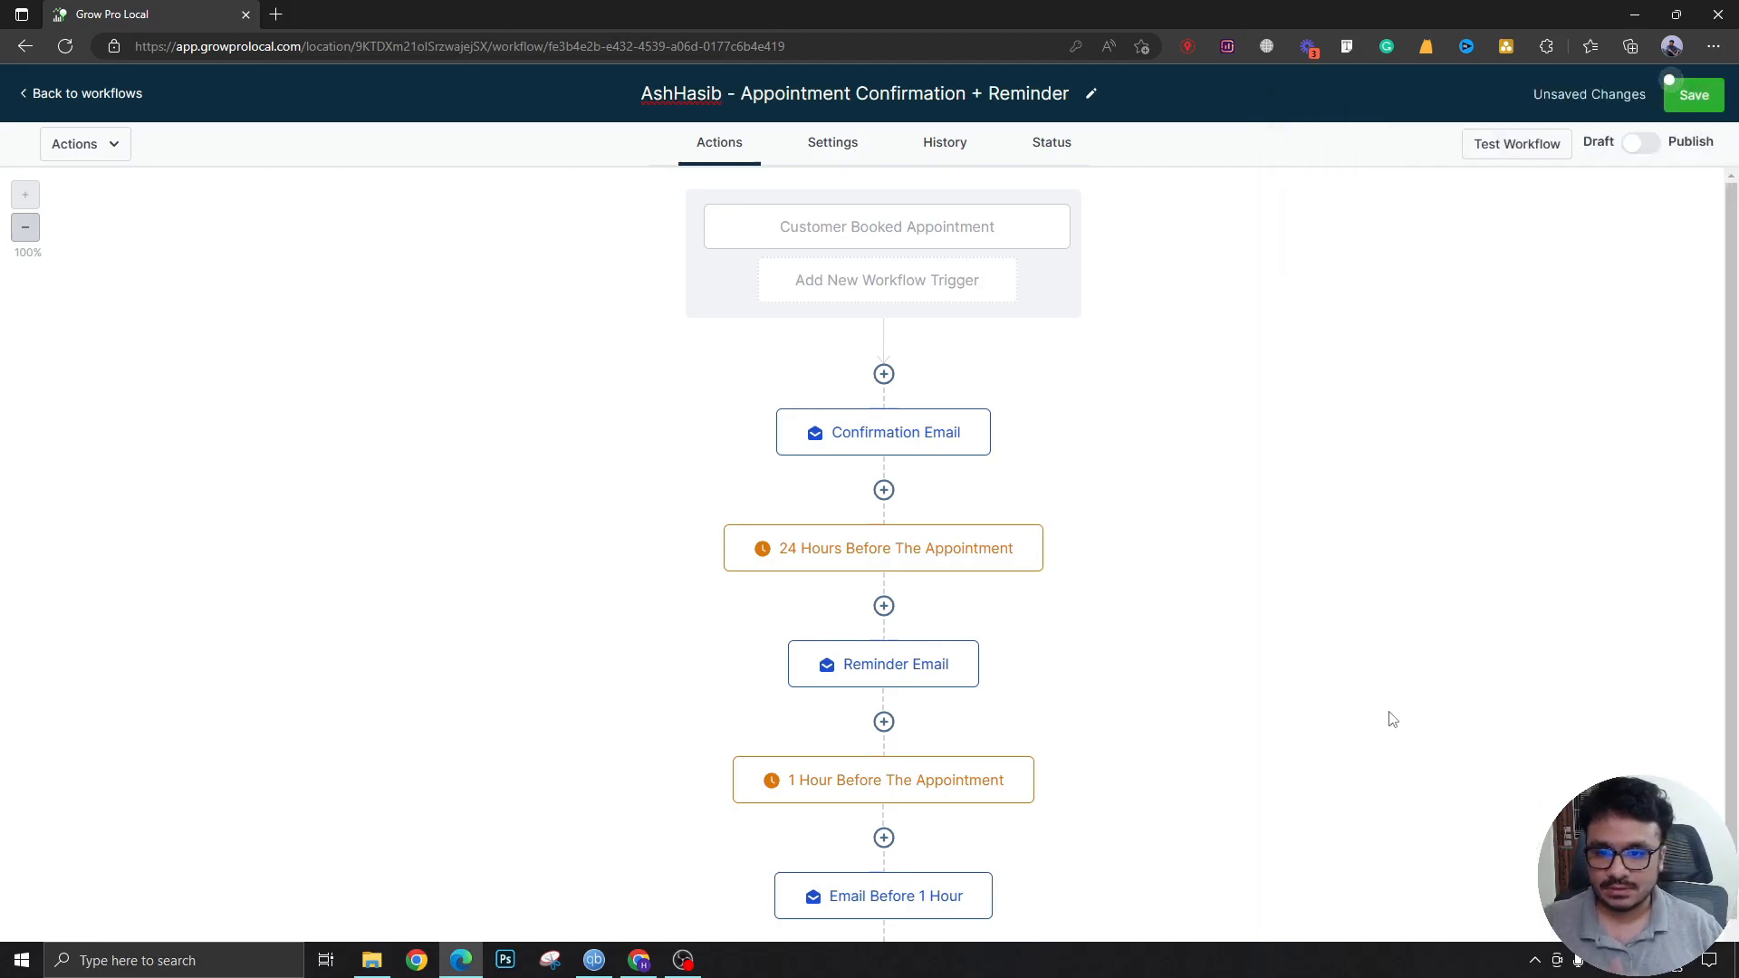
Step: In Email Before 1 Hour, replace the zoom URL with {{appointment.meeting_location}}
{"action": "left_click", "coordinate": [883, 663]}
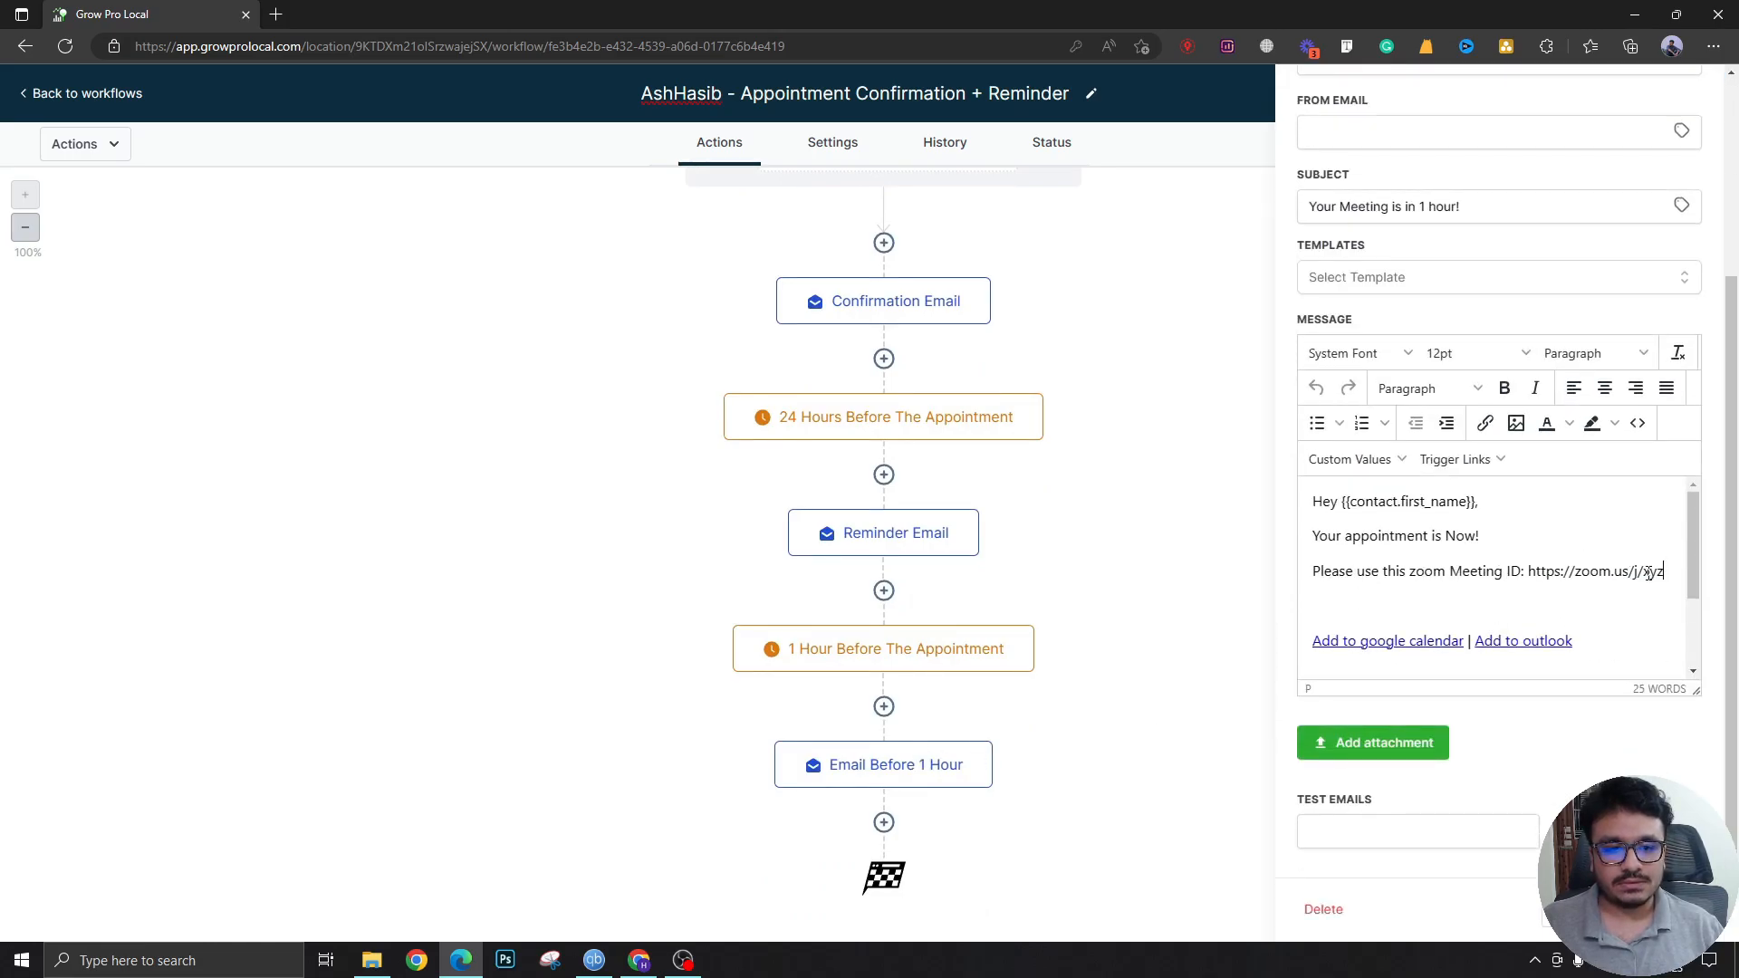
{"action": "key", "text": "Backspace"}
{"action": "type", "text": "Link"}
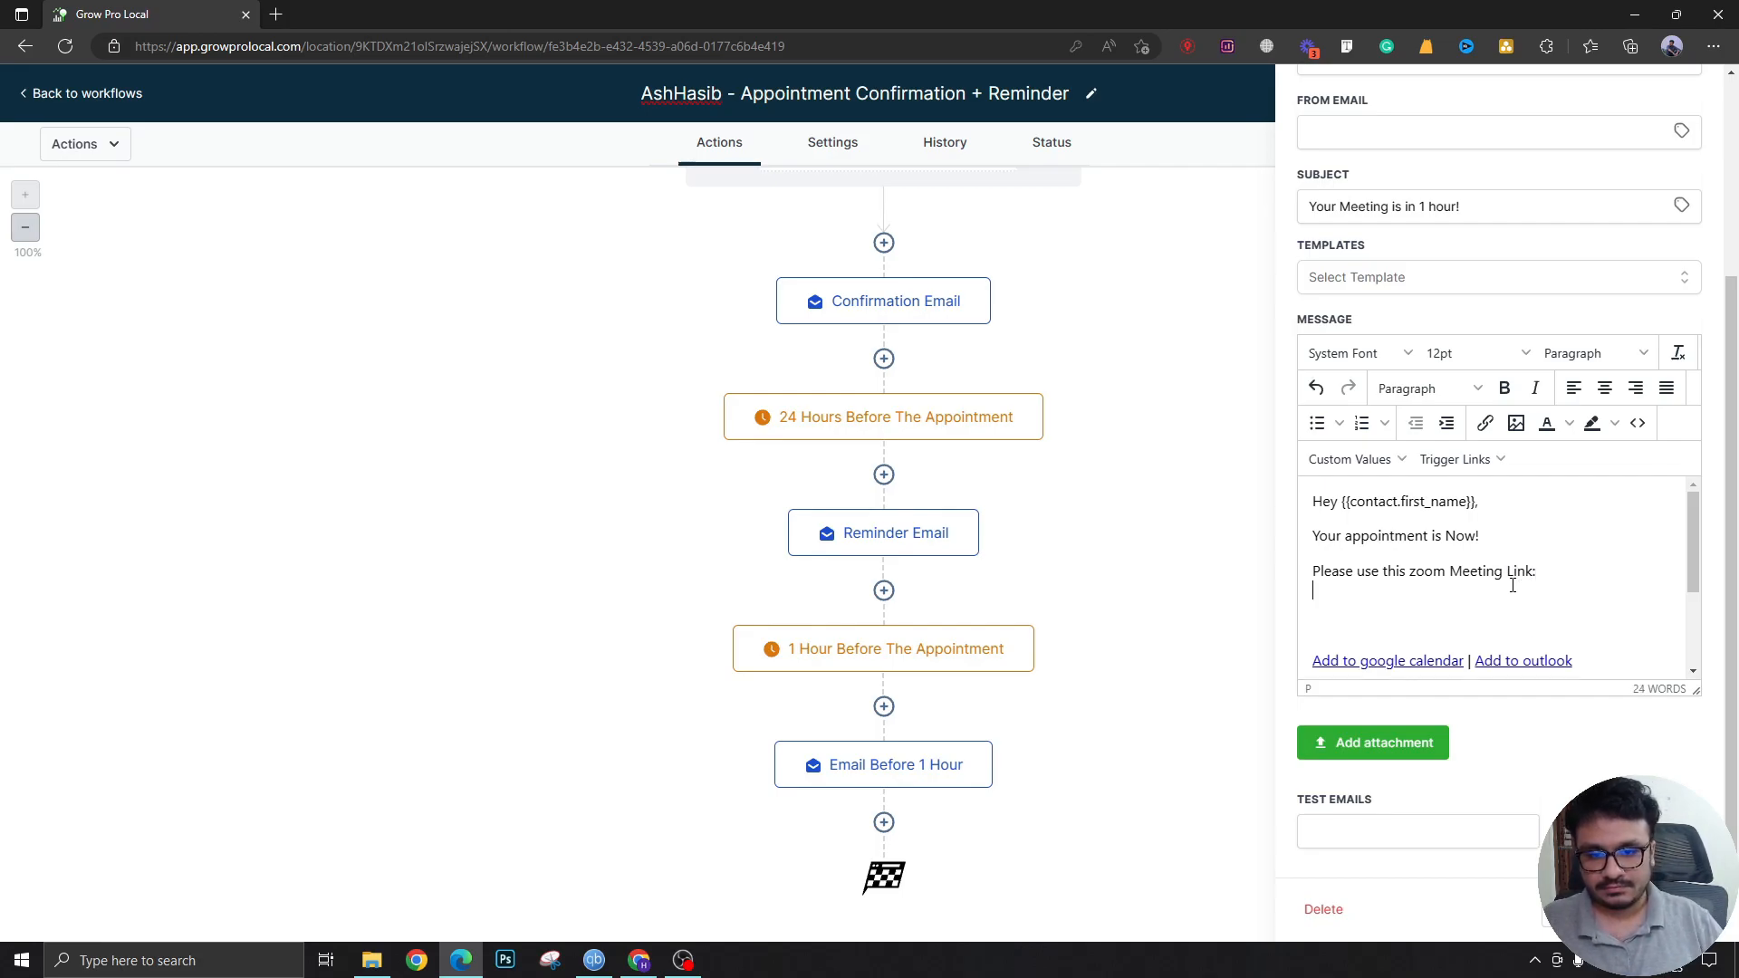
{"action": "type", "text": "{{appointment.meeting_location}}"}
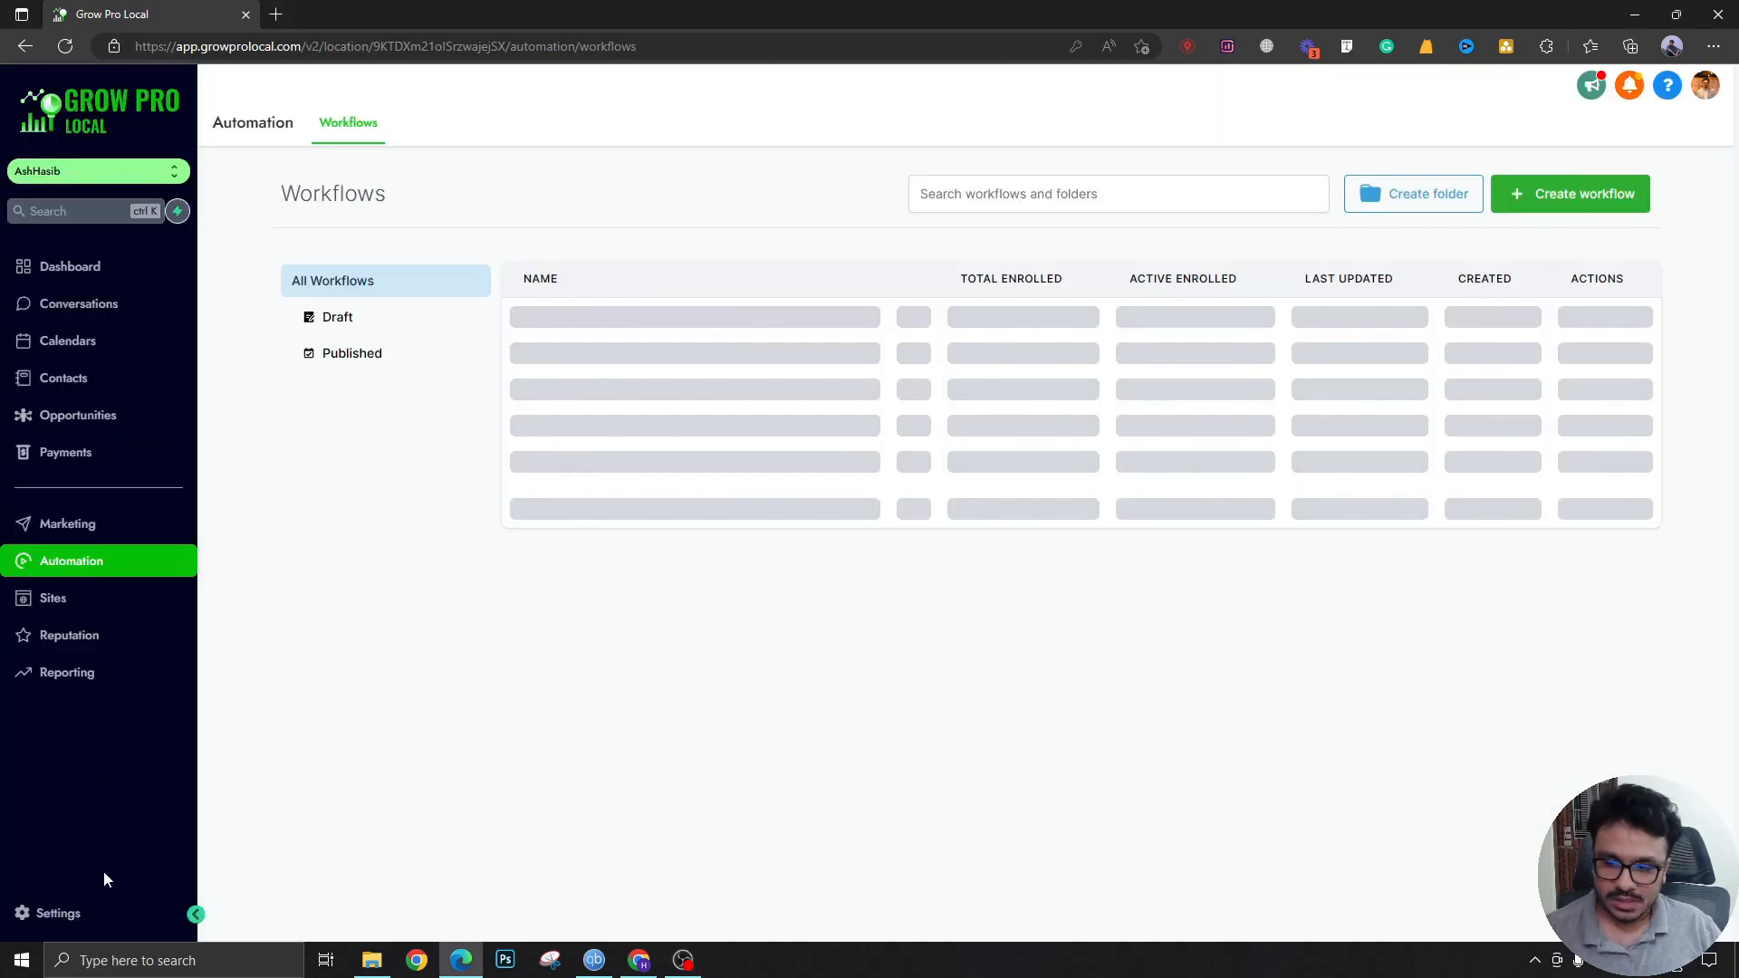
Step: Copy the Book An Appointment calendar's permanent link from Settings > Calendars
{"action": "left_click", "coordinate": [58, 913]}
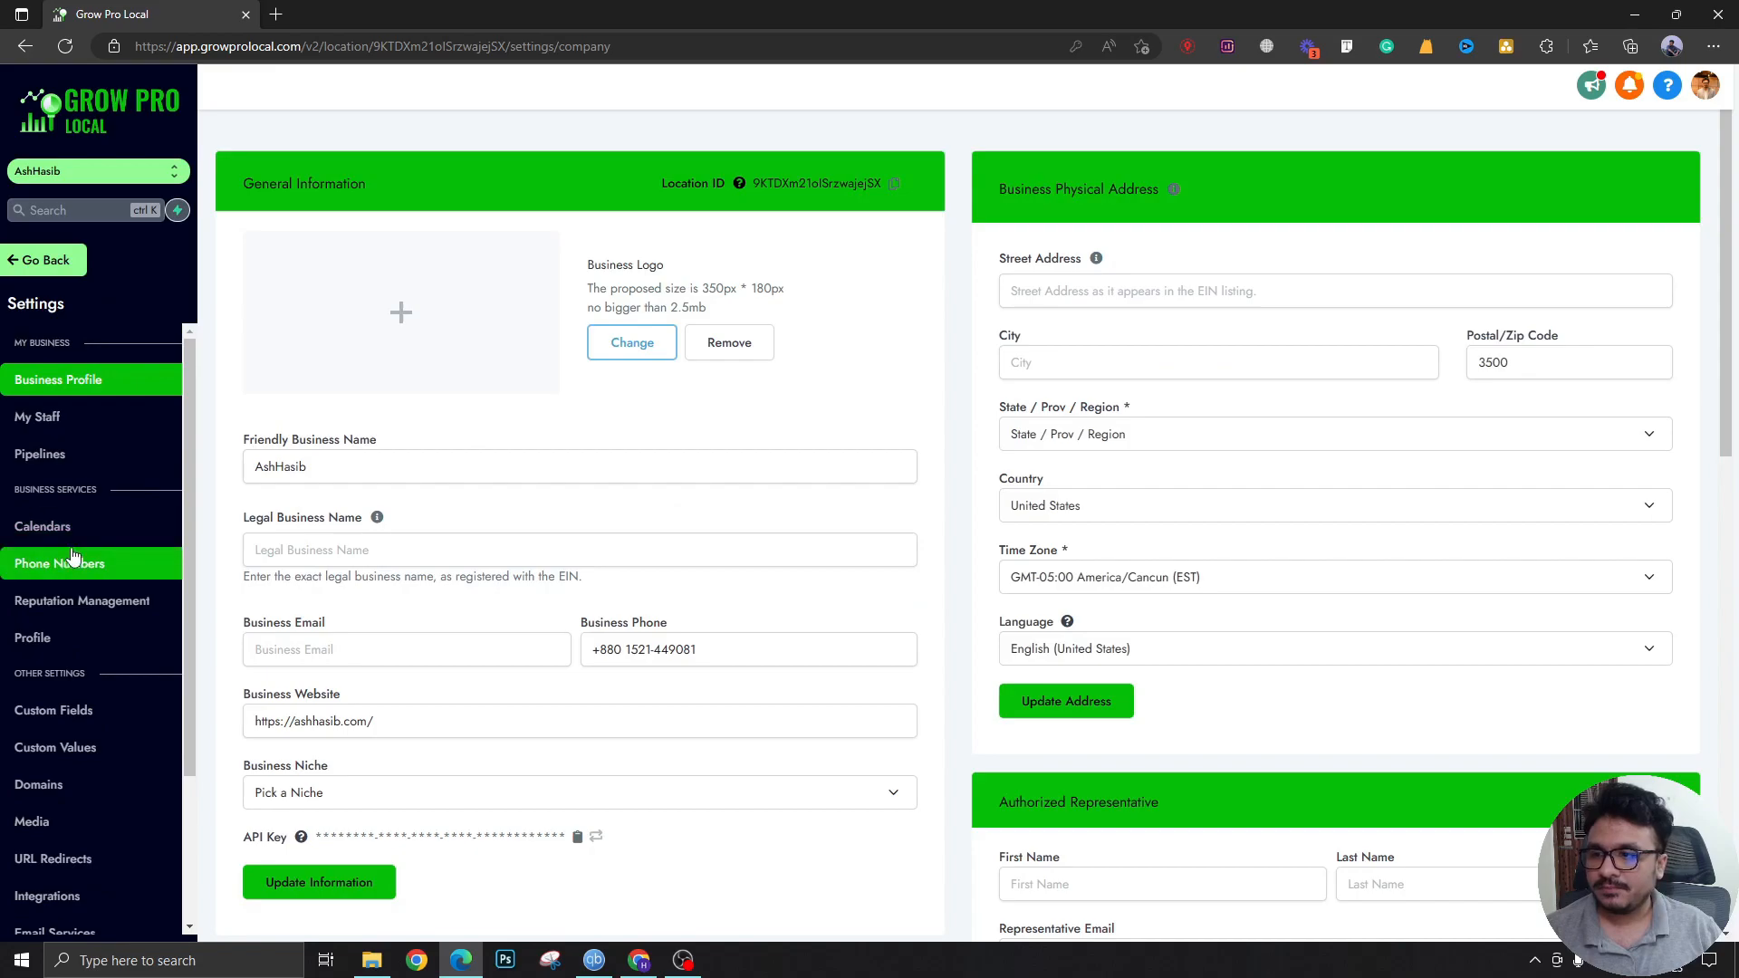
{"action": "left_click", "coordinate": [43, 525]}
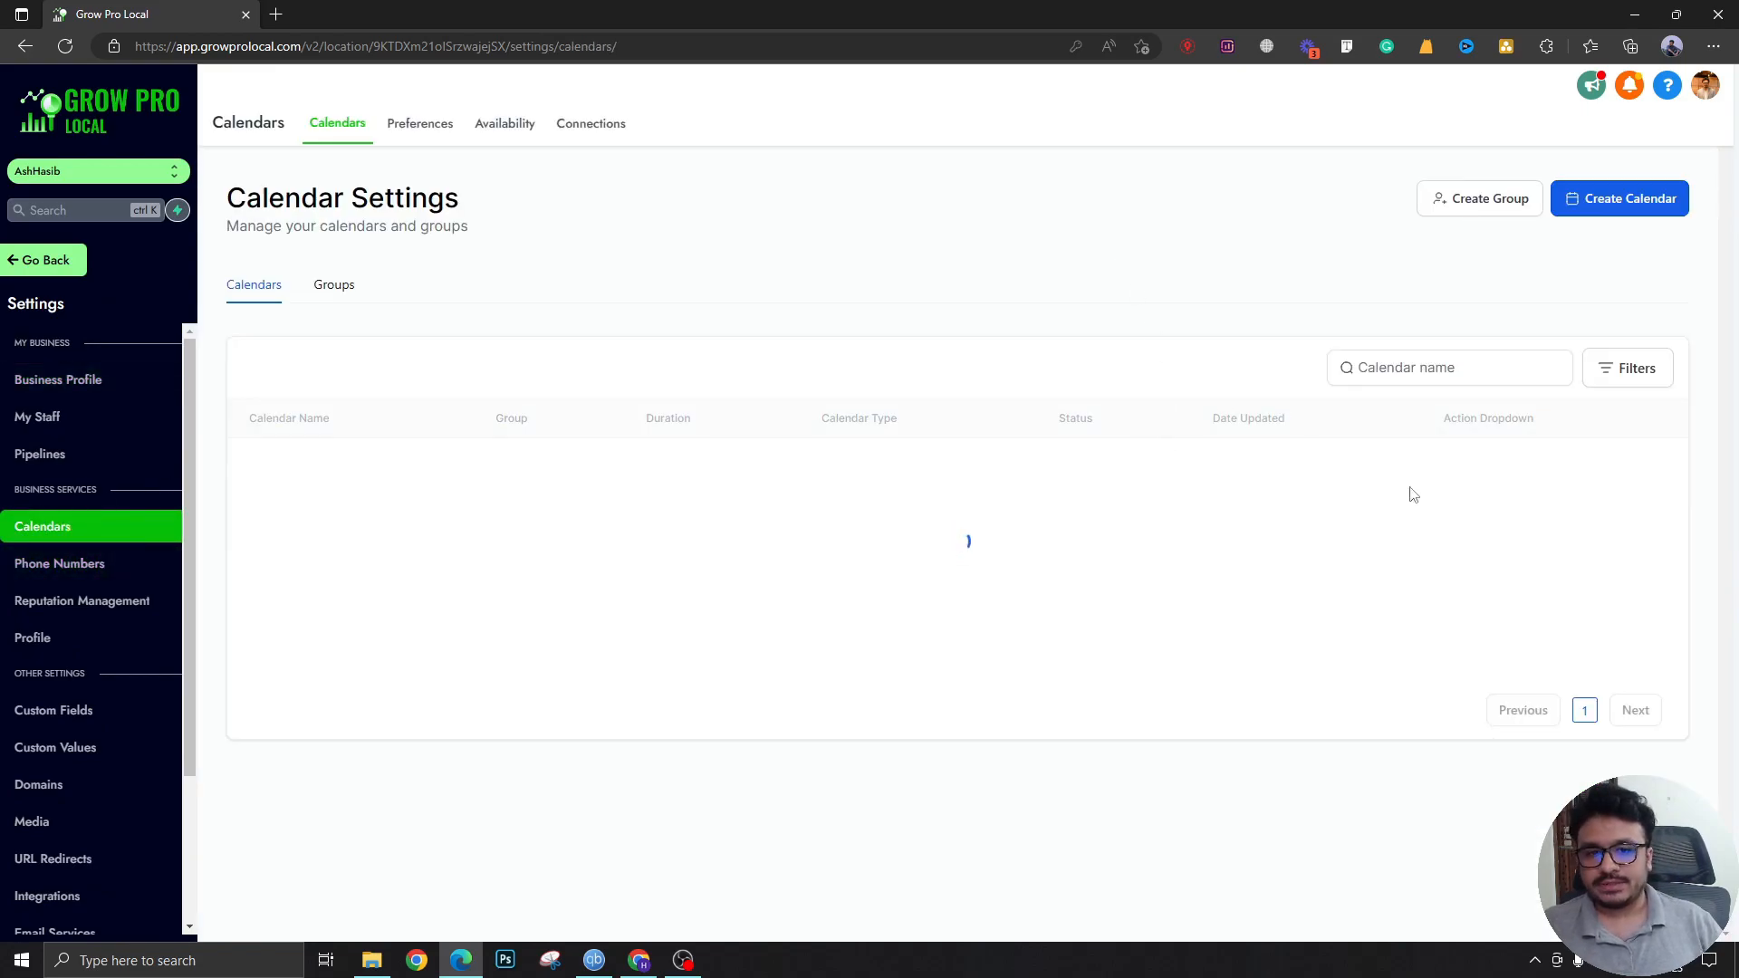
{"action": "left_click", "coordinate": [1481, 469]}
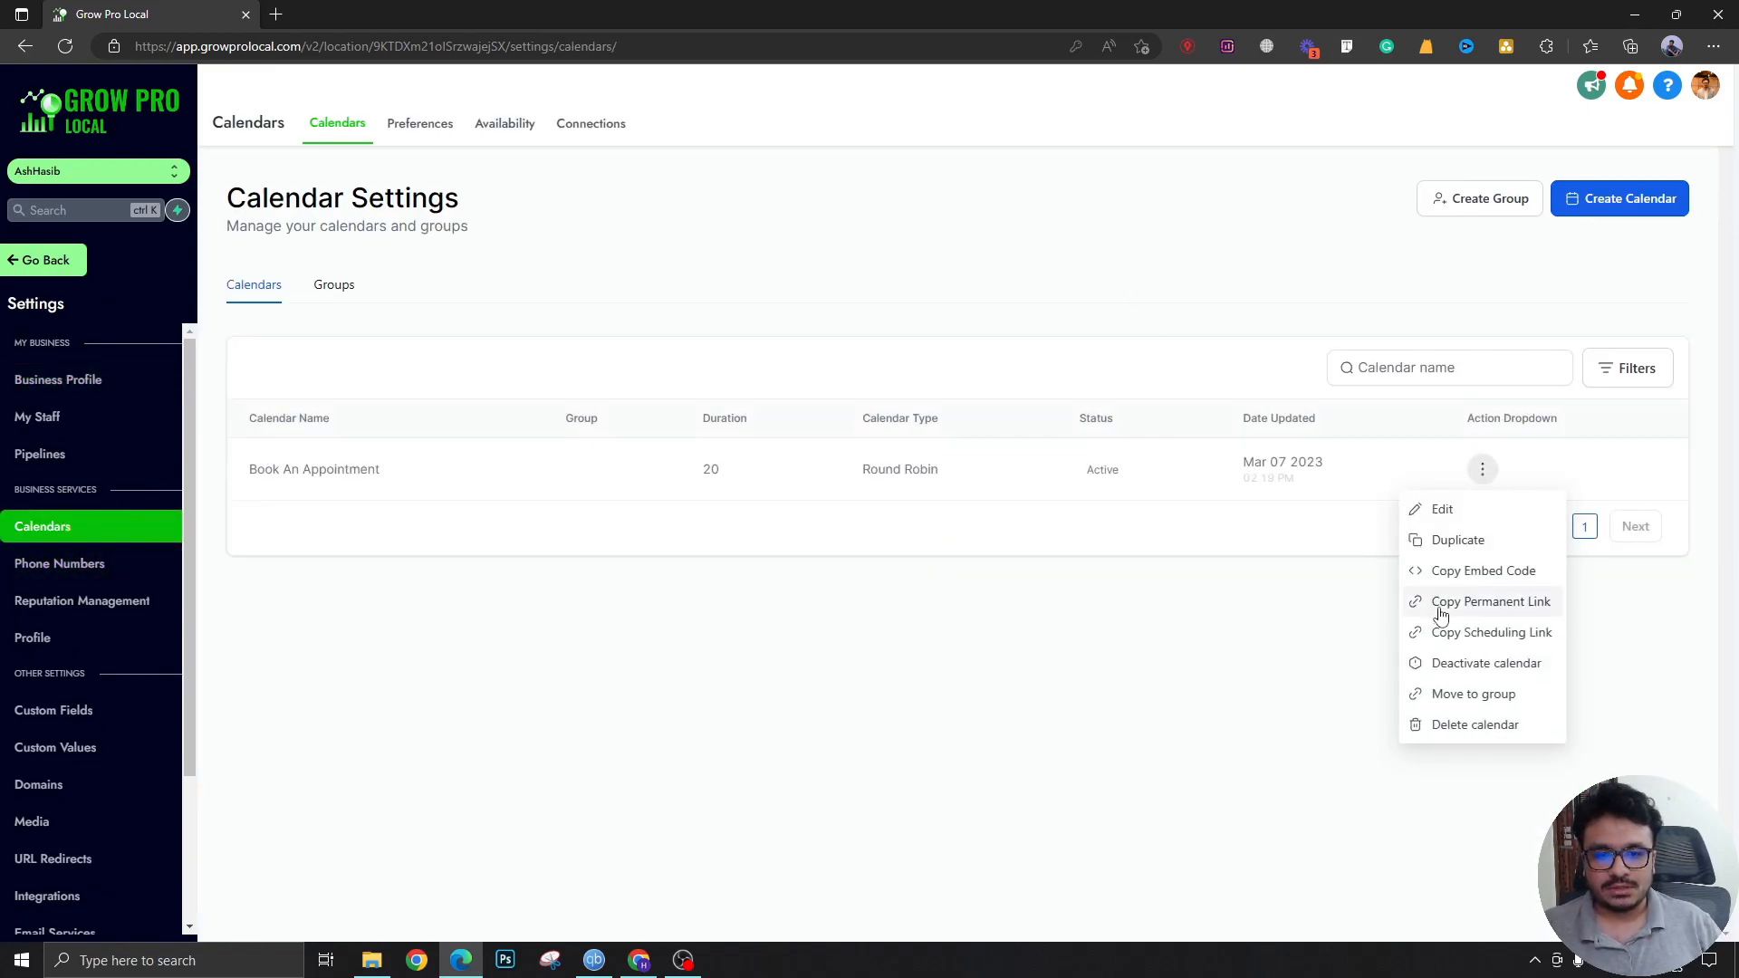
{"action": "left_click", "coordinate": [1490, 632]}
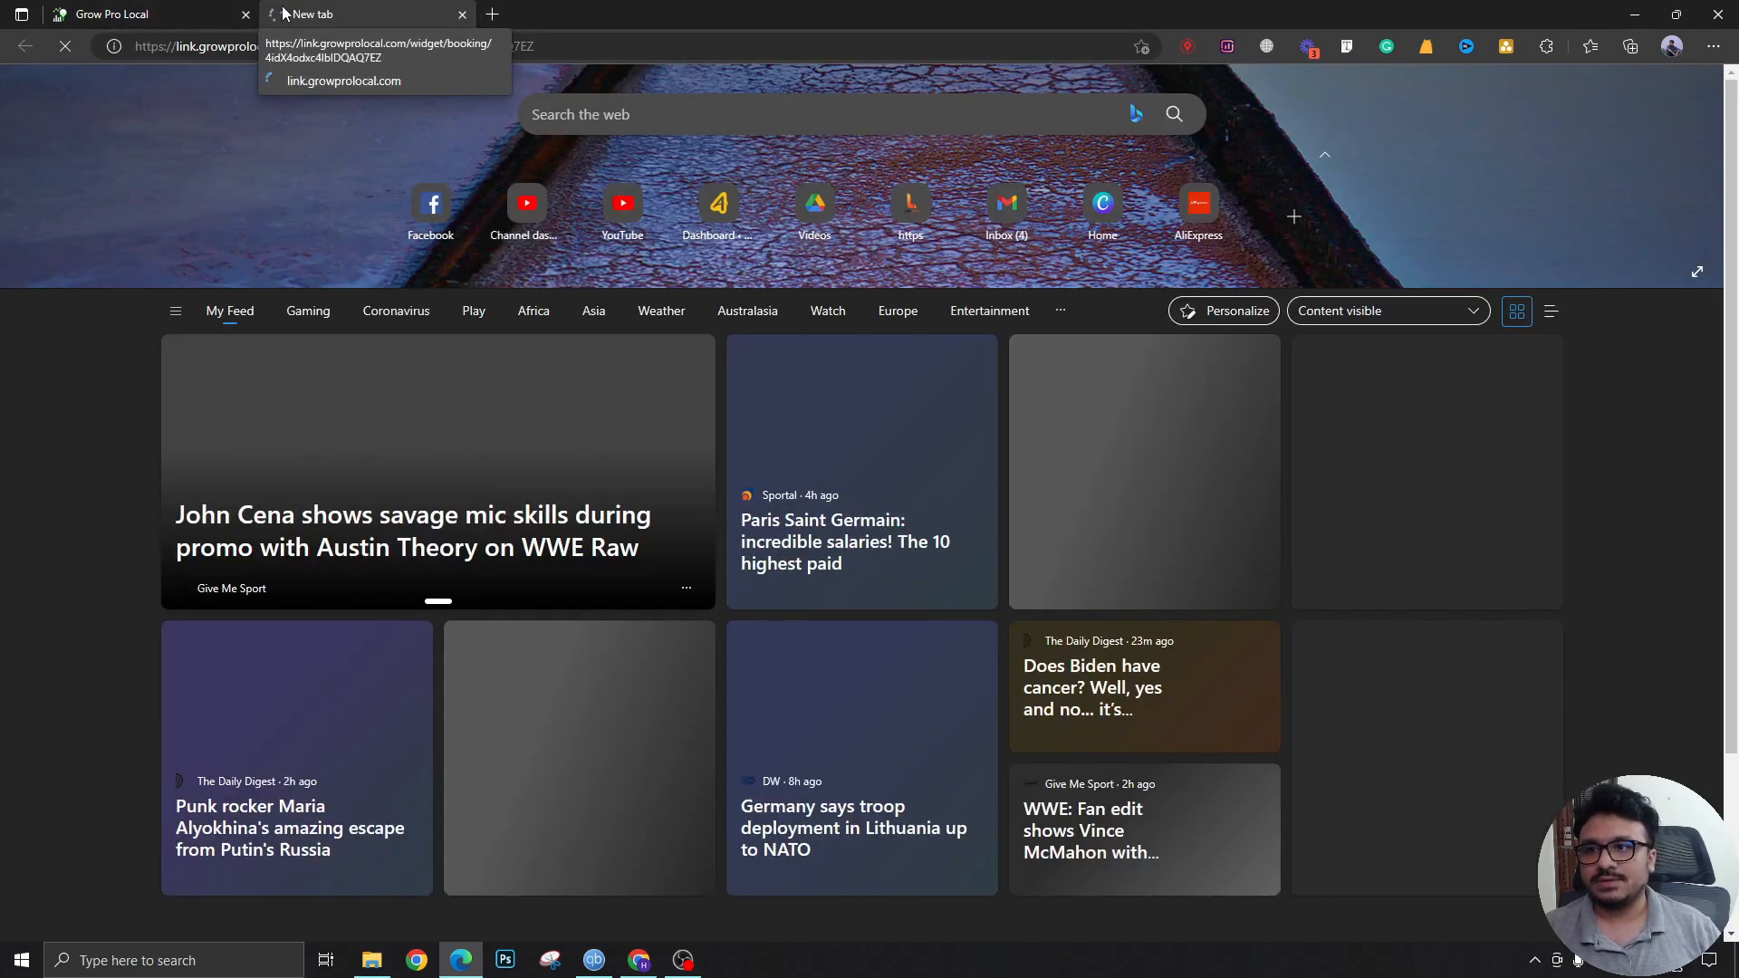
Step: Enter the booker's name, phone and email and schedule the meeting
{"action": "left_click", "coordinate": [376, 54]}
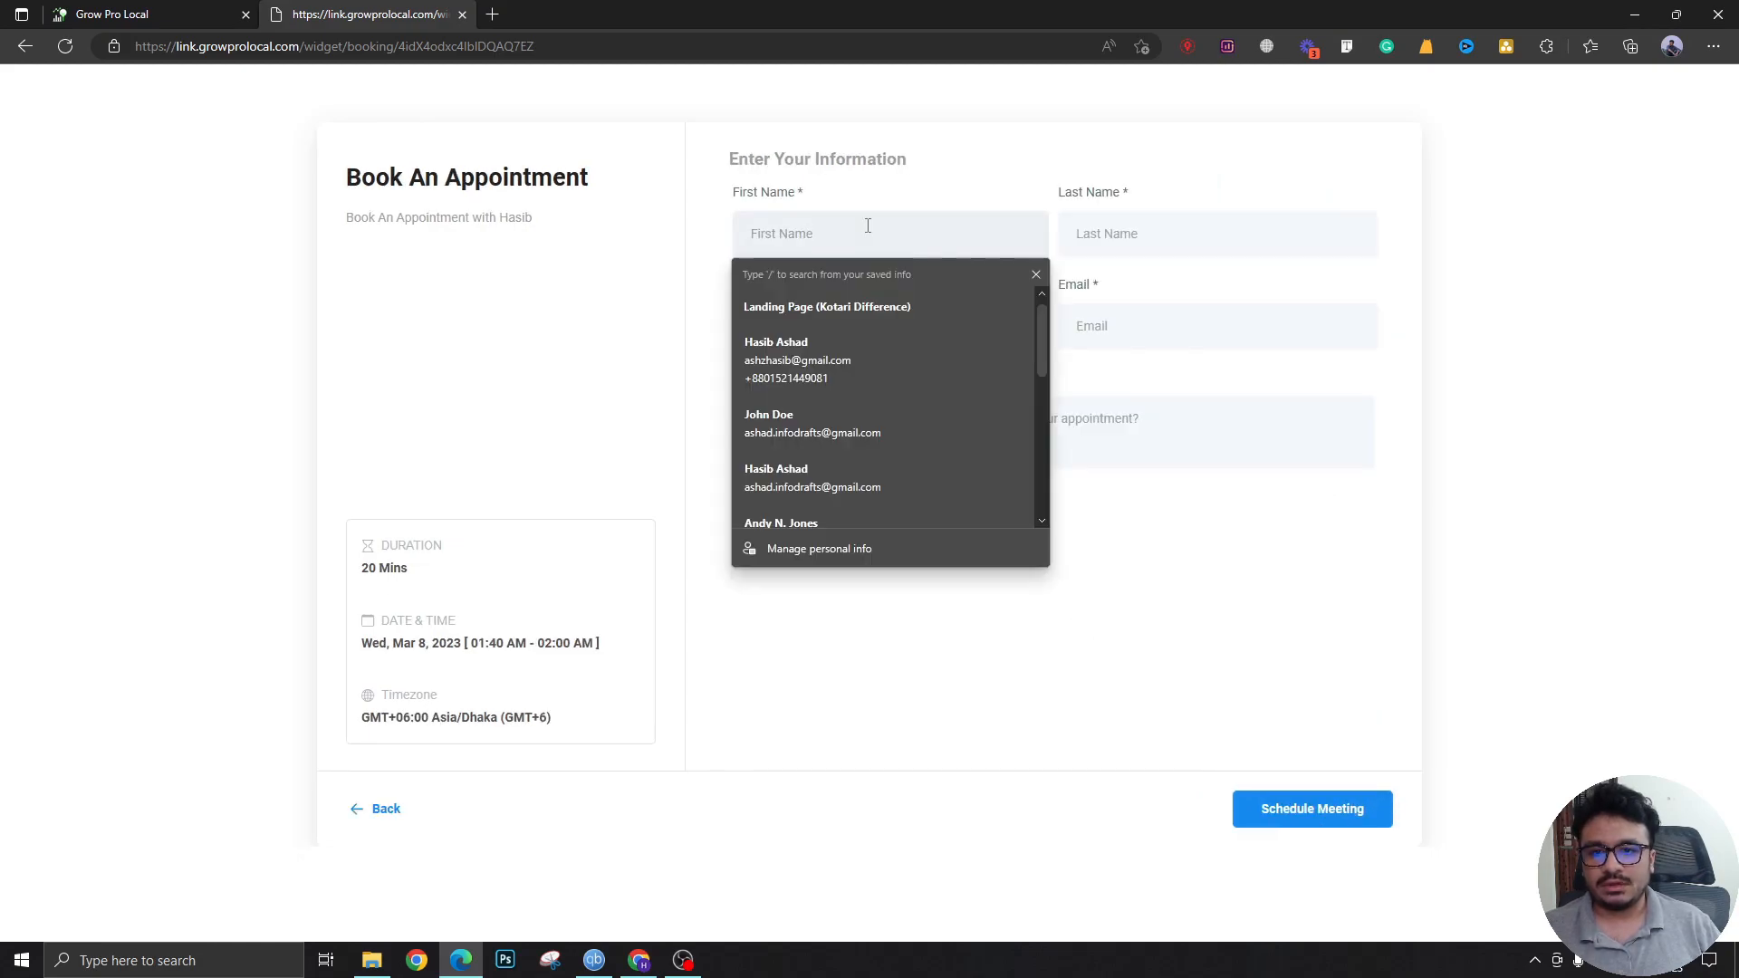
{"action": "left_click", "coordinate": [1034, 273]}
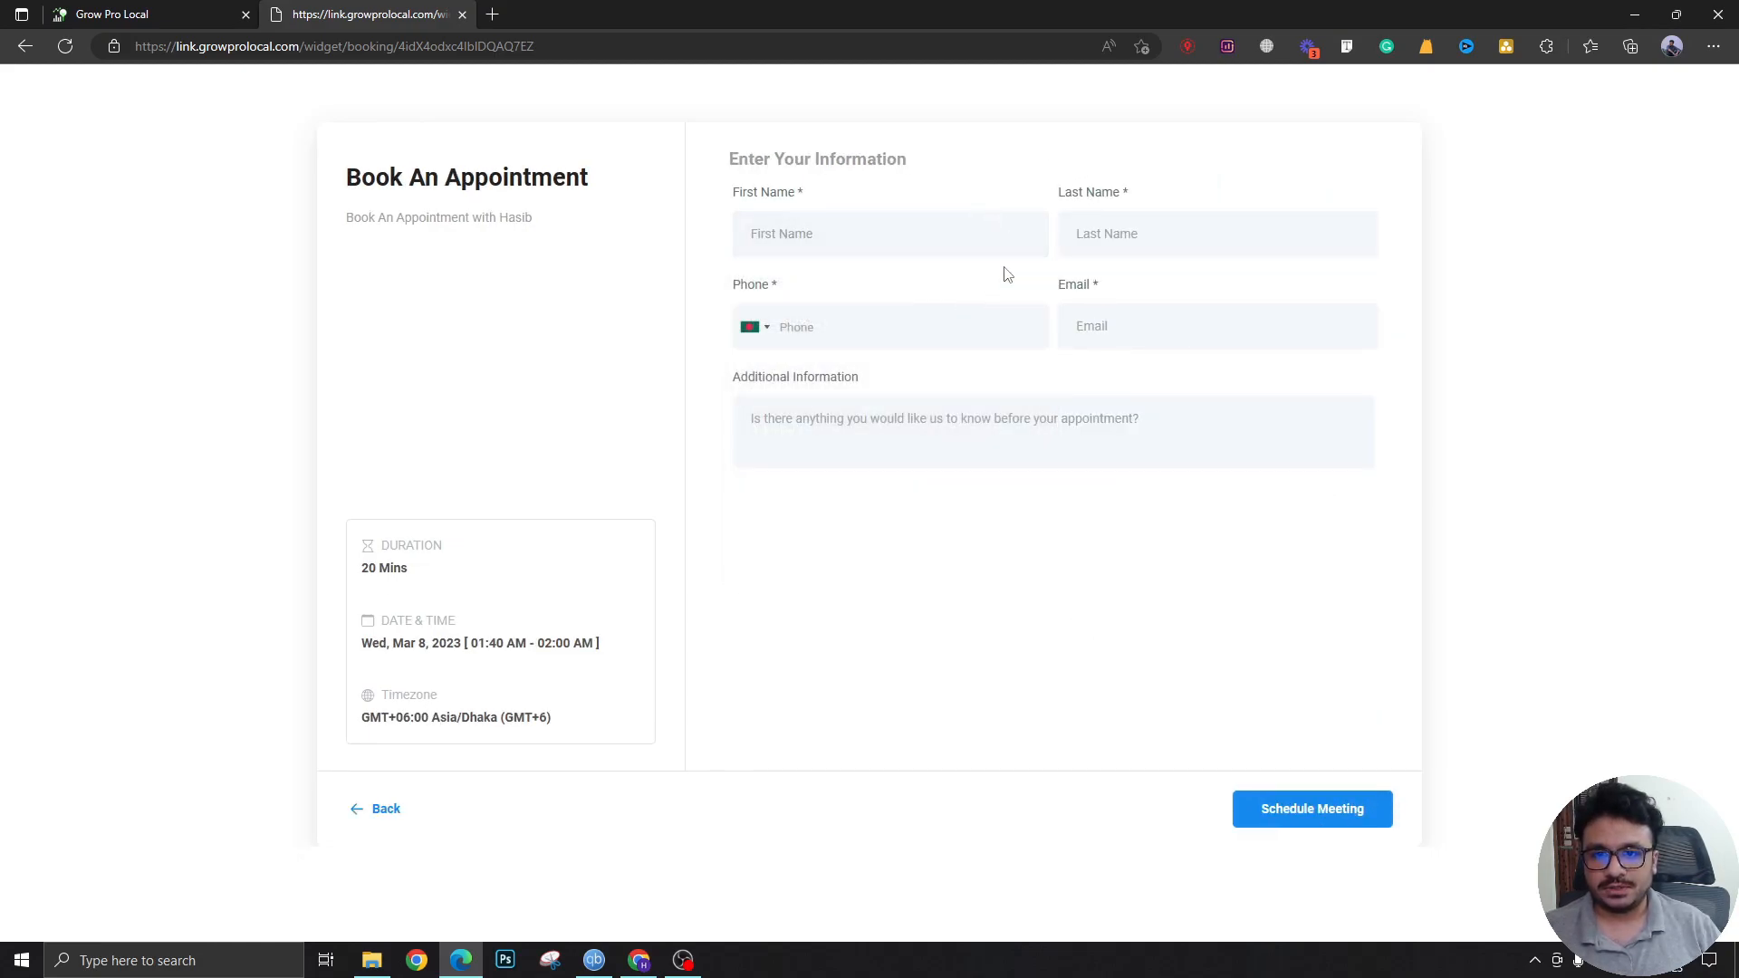
{"action": "left_click", "coordinate": [1311, 807]}
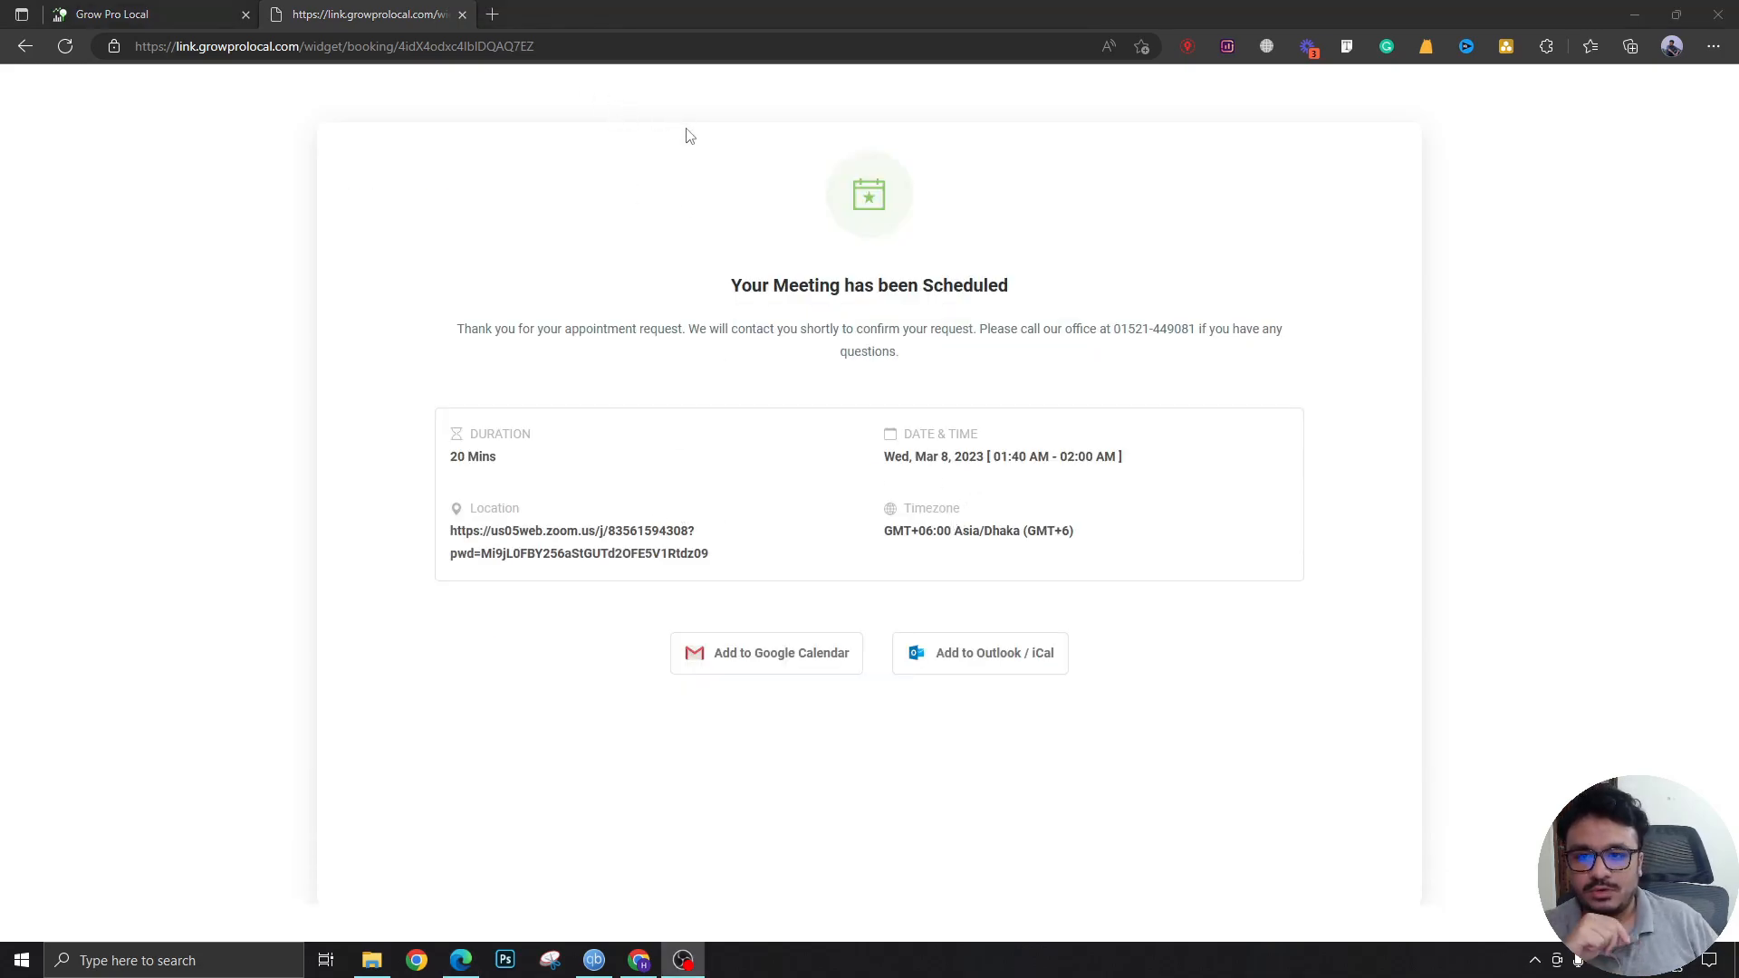
{"action": "mouse_move", "coordinate": [998, 358]}
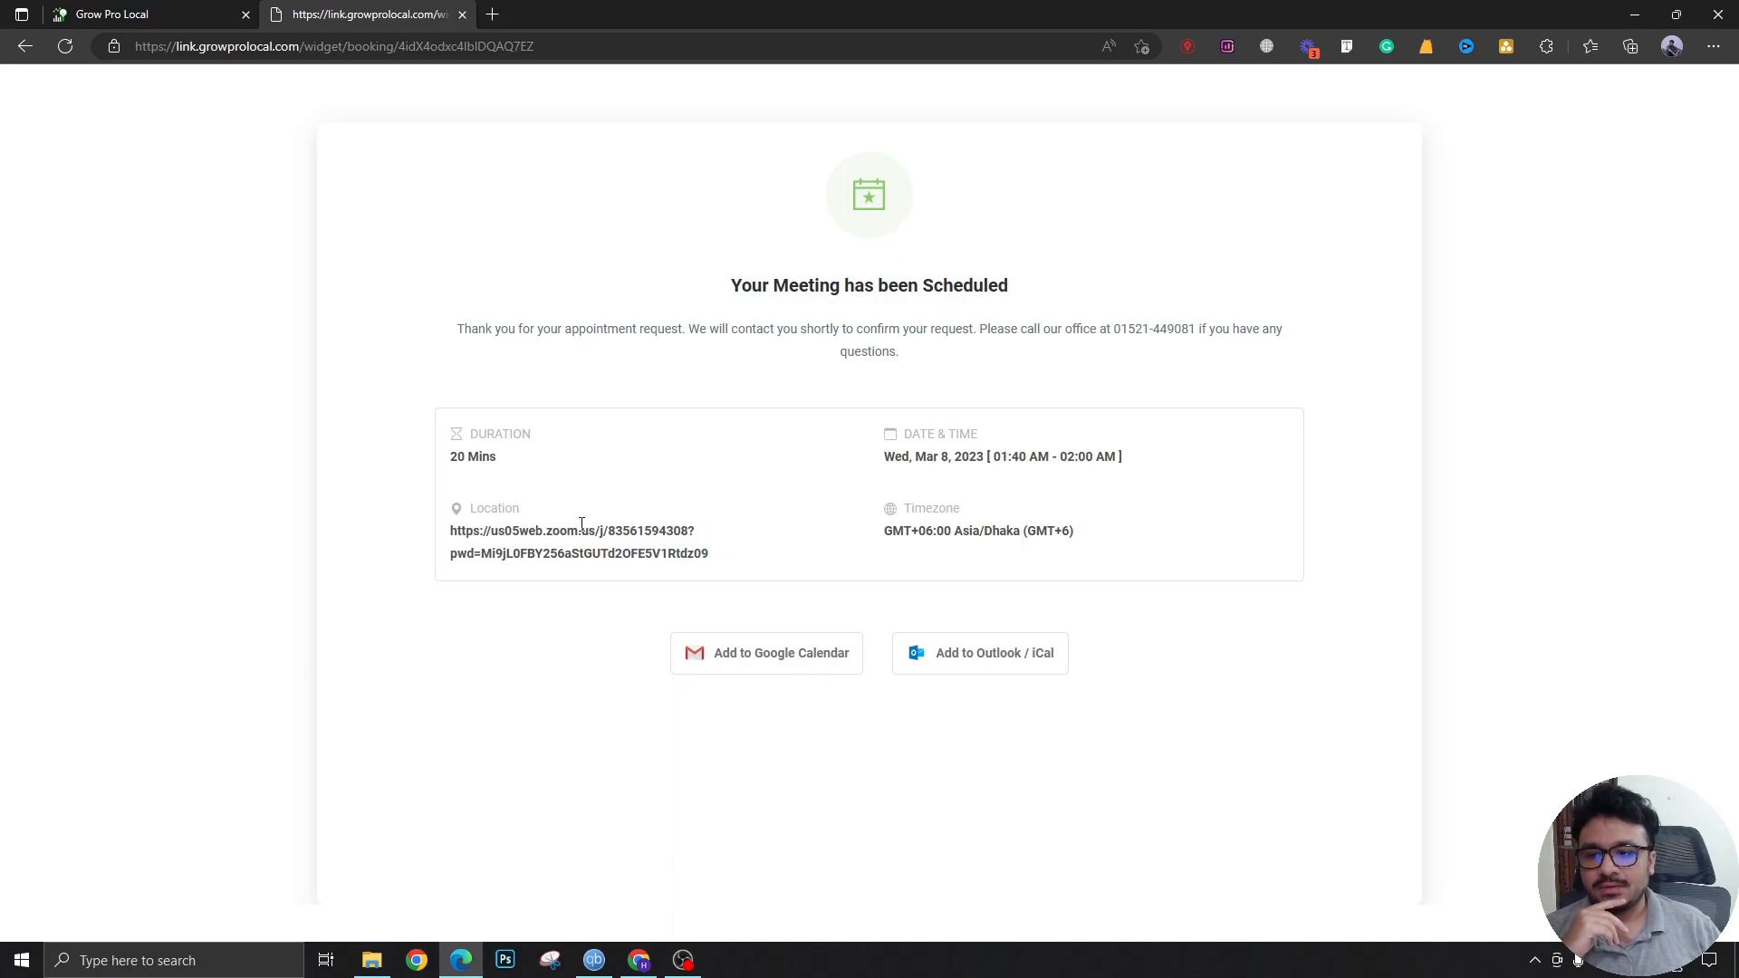
{"action": "mouse_move", "coordinate": [355, 377]}
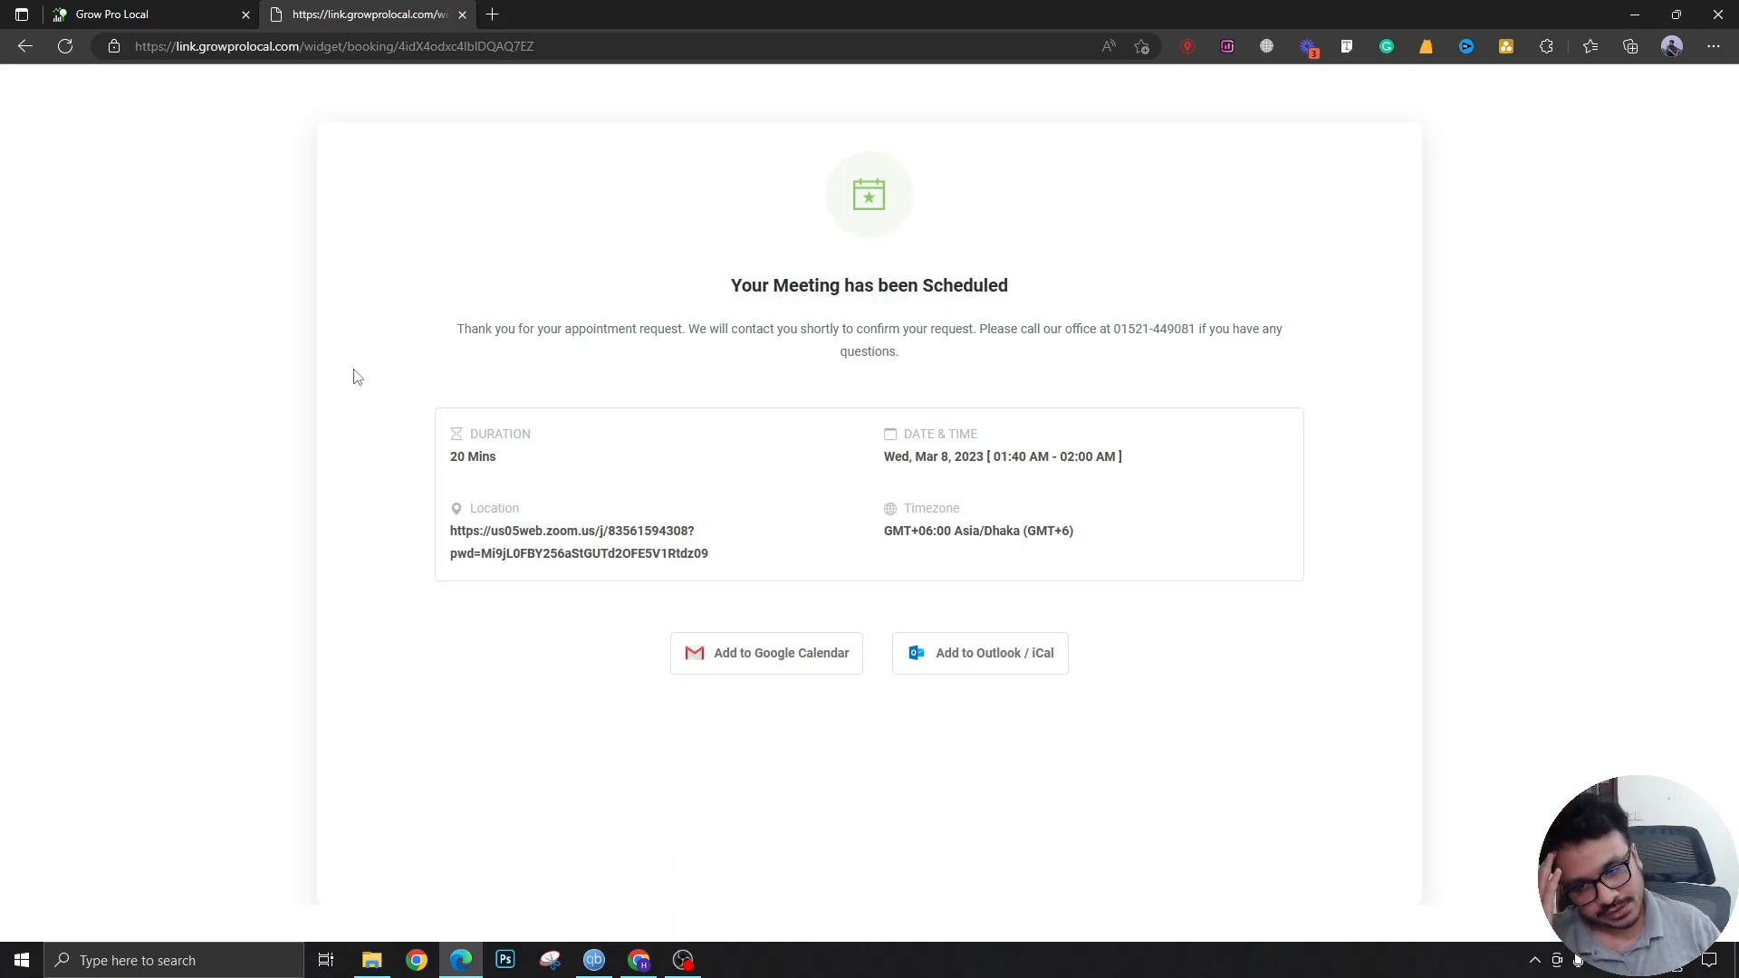
{"action": "mouse_move", "coordinate": [714, 402]}
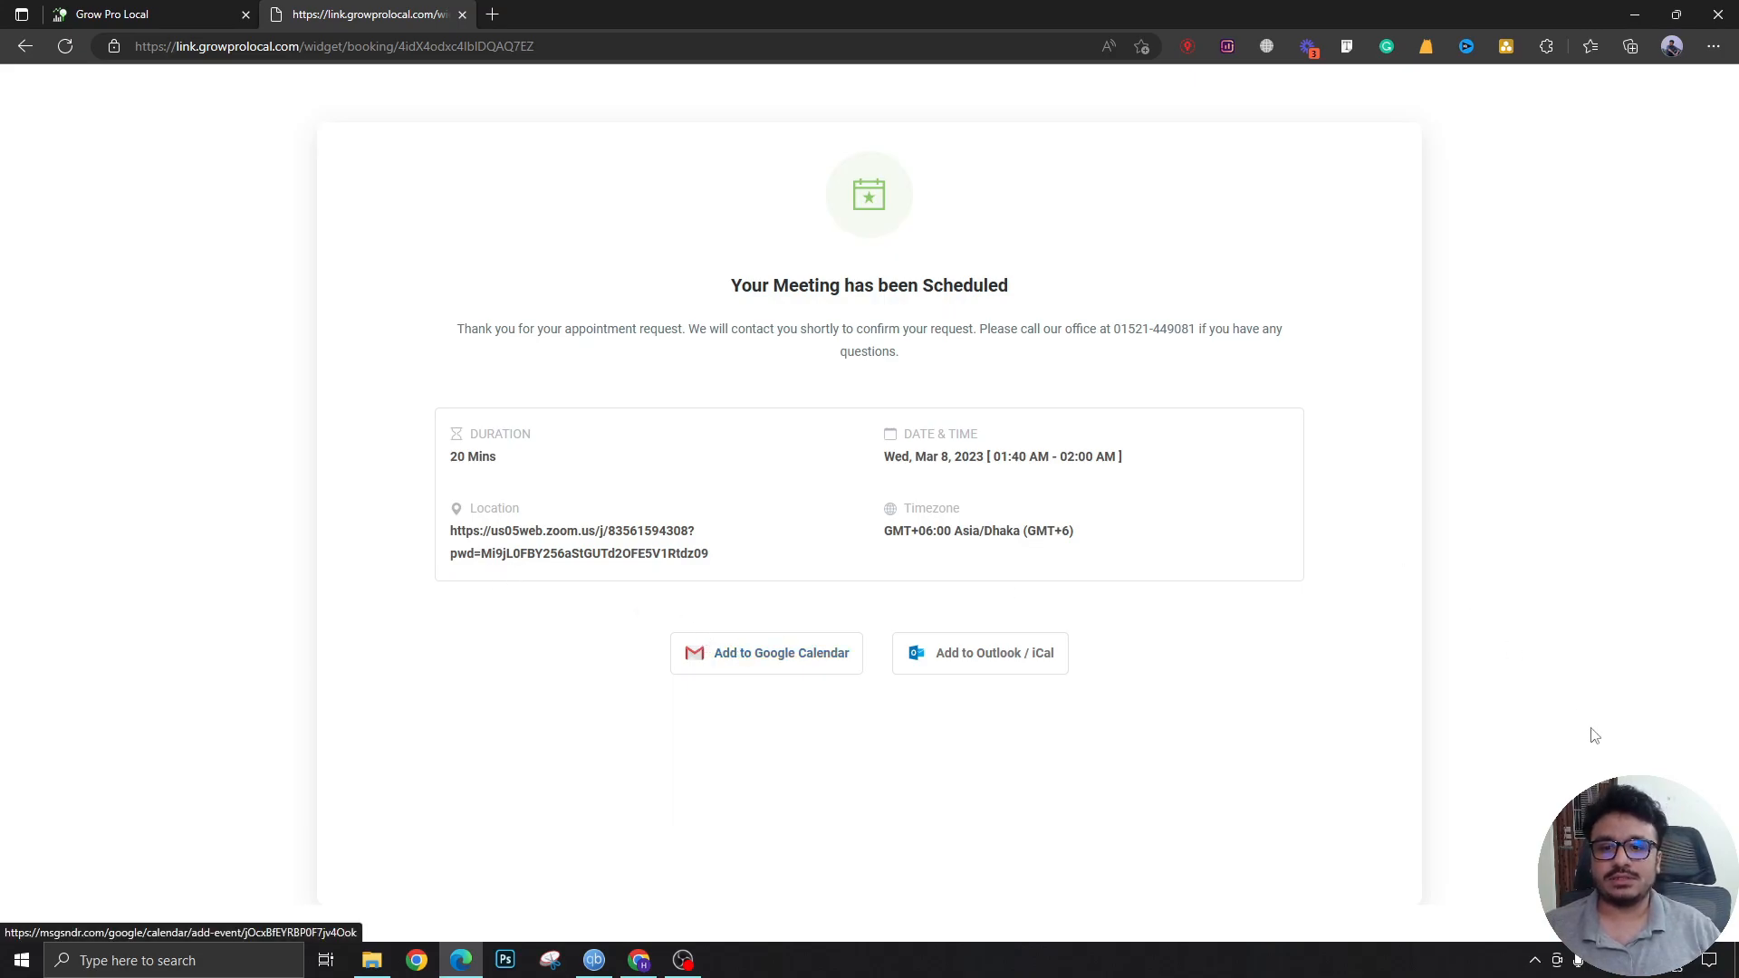
{"action": "mouse_move", "coordinate": [1123, 275]}
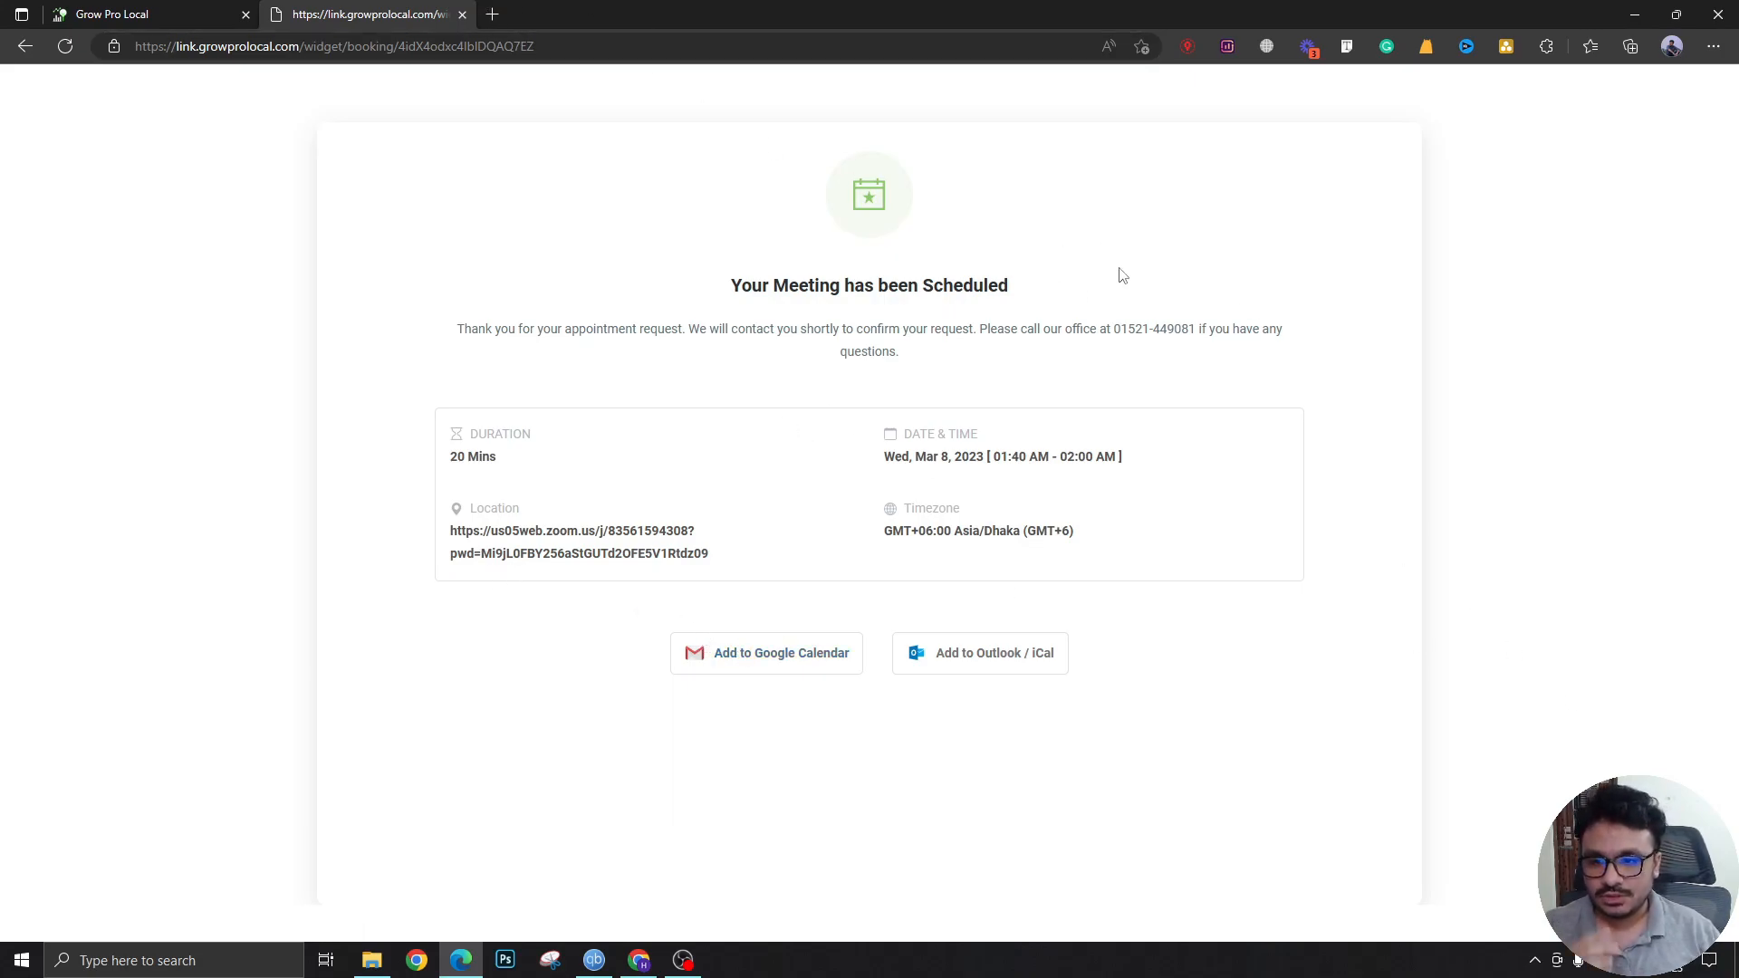
{"action": "mouse_move", "coordinate": [596, 500]}
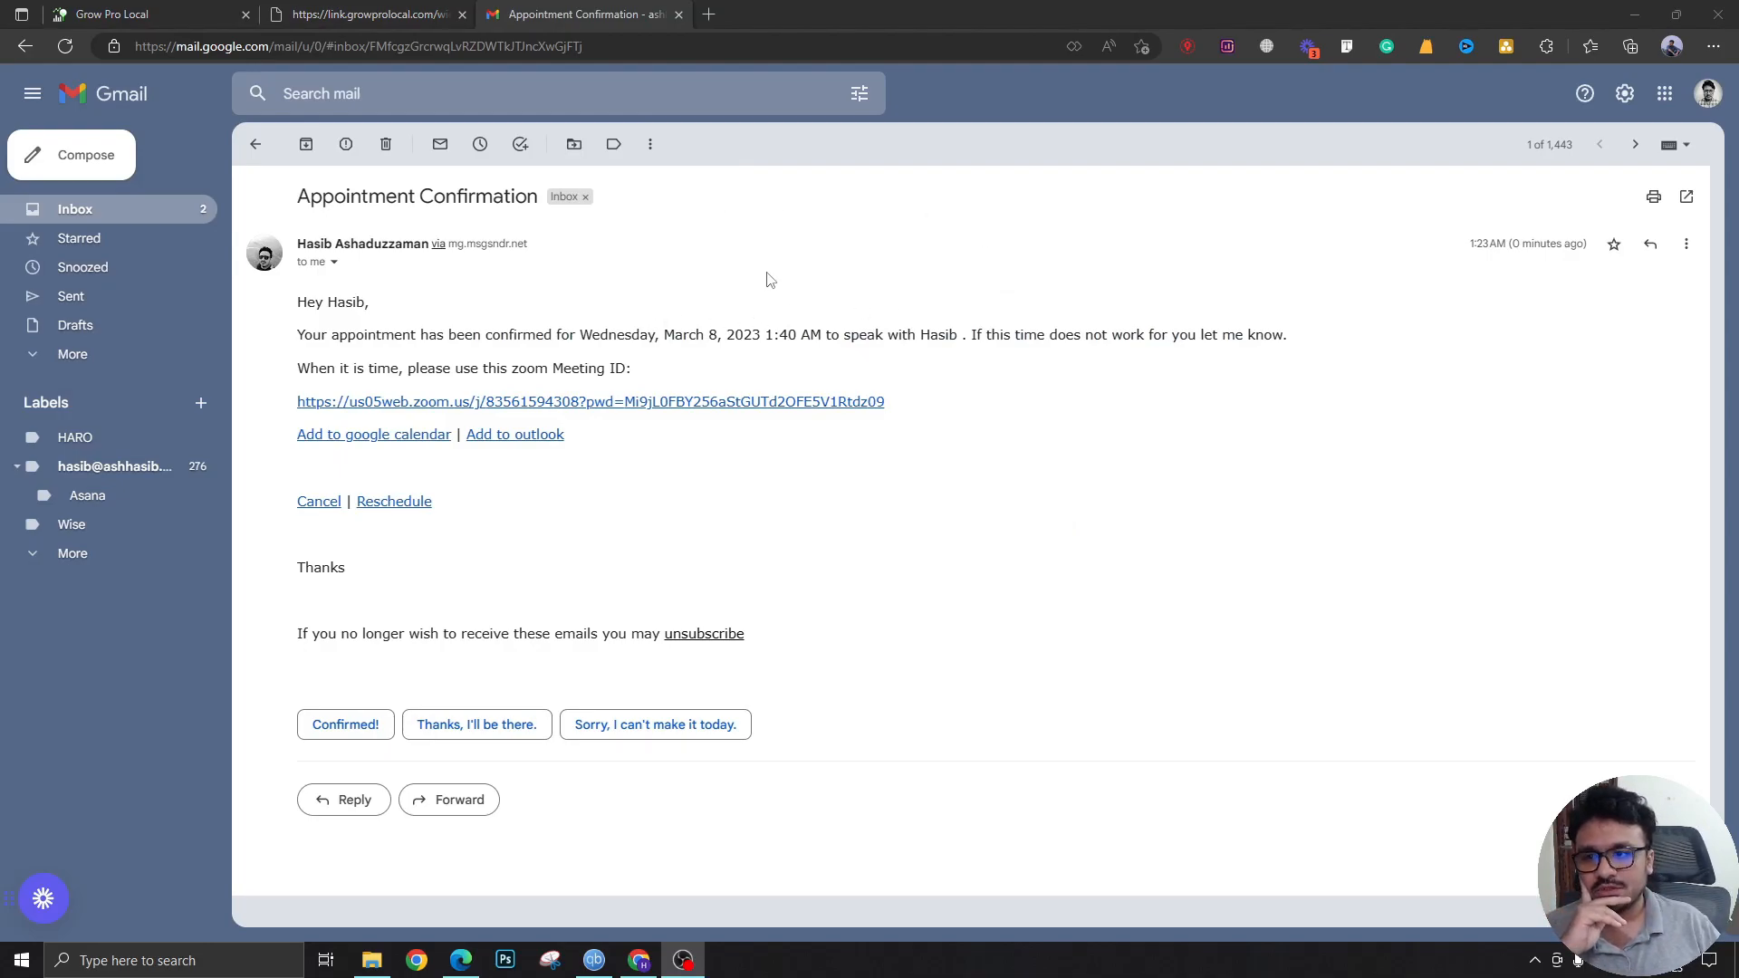
Step: Highlight the March 8, 2023 1:40 AM date in the confirmation email, then clear it
{"action": "left_click_drag", "start_coordinate": [665, 333], "coordinate": [882, 333]}
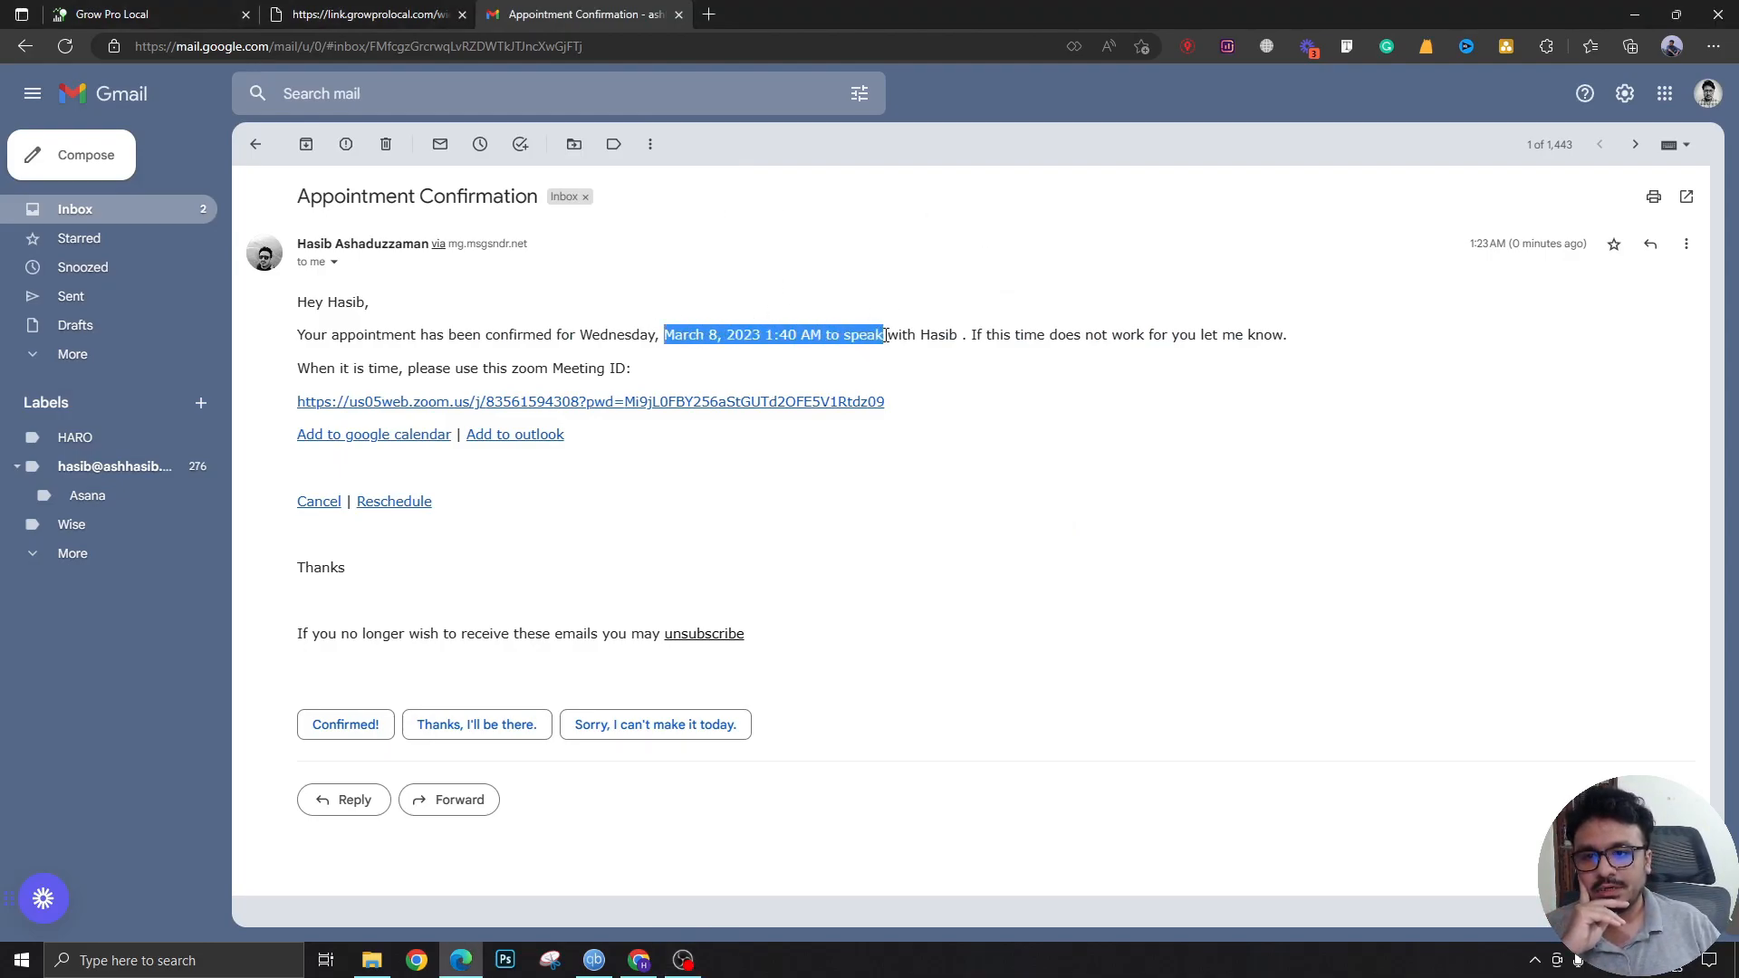
{"action": "left_click", "coordinate": [580, 391]}
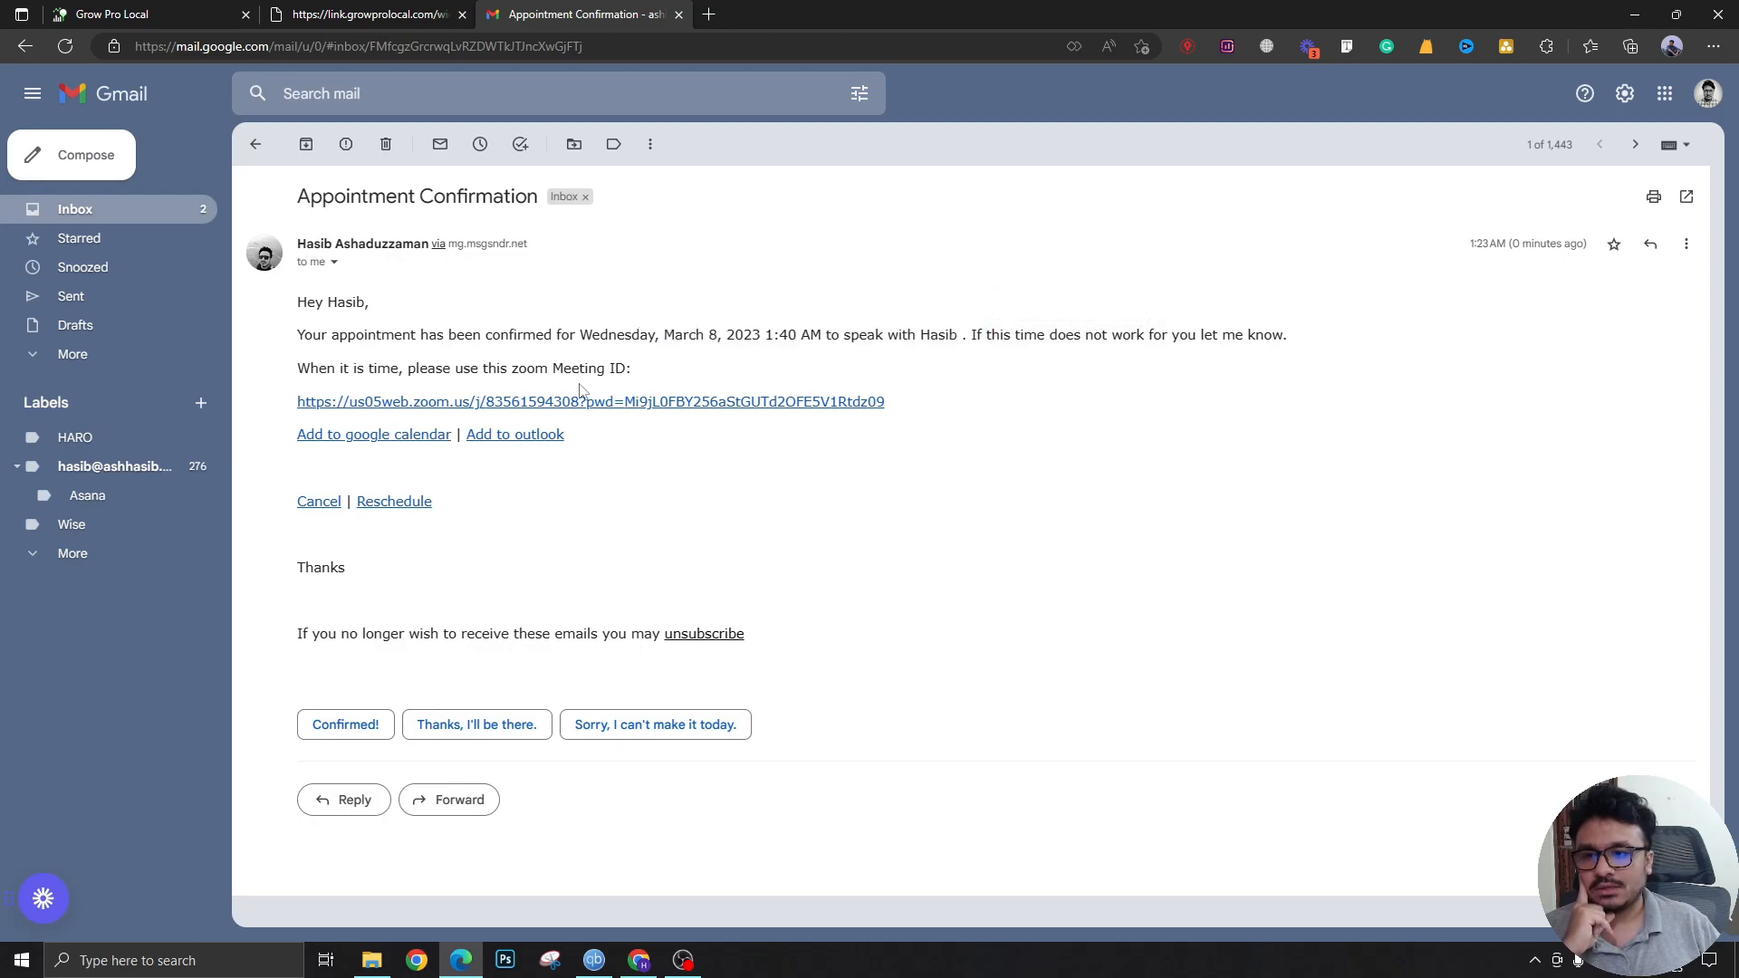
{"action": "mouse_move", "coordinate": [572, 410]}
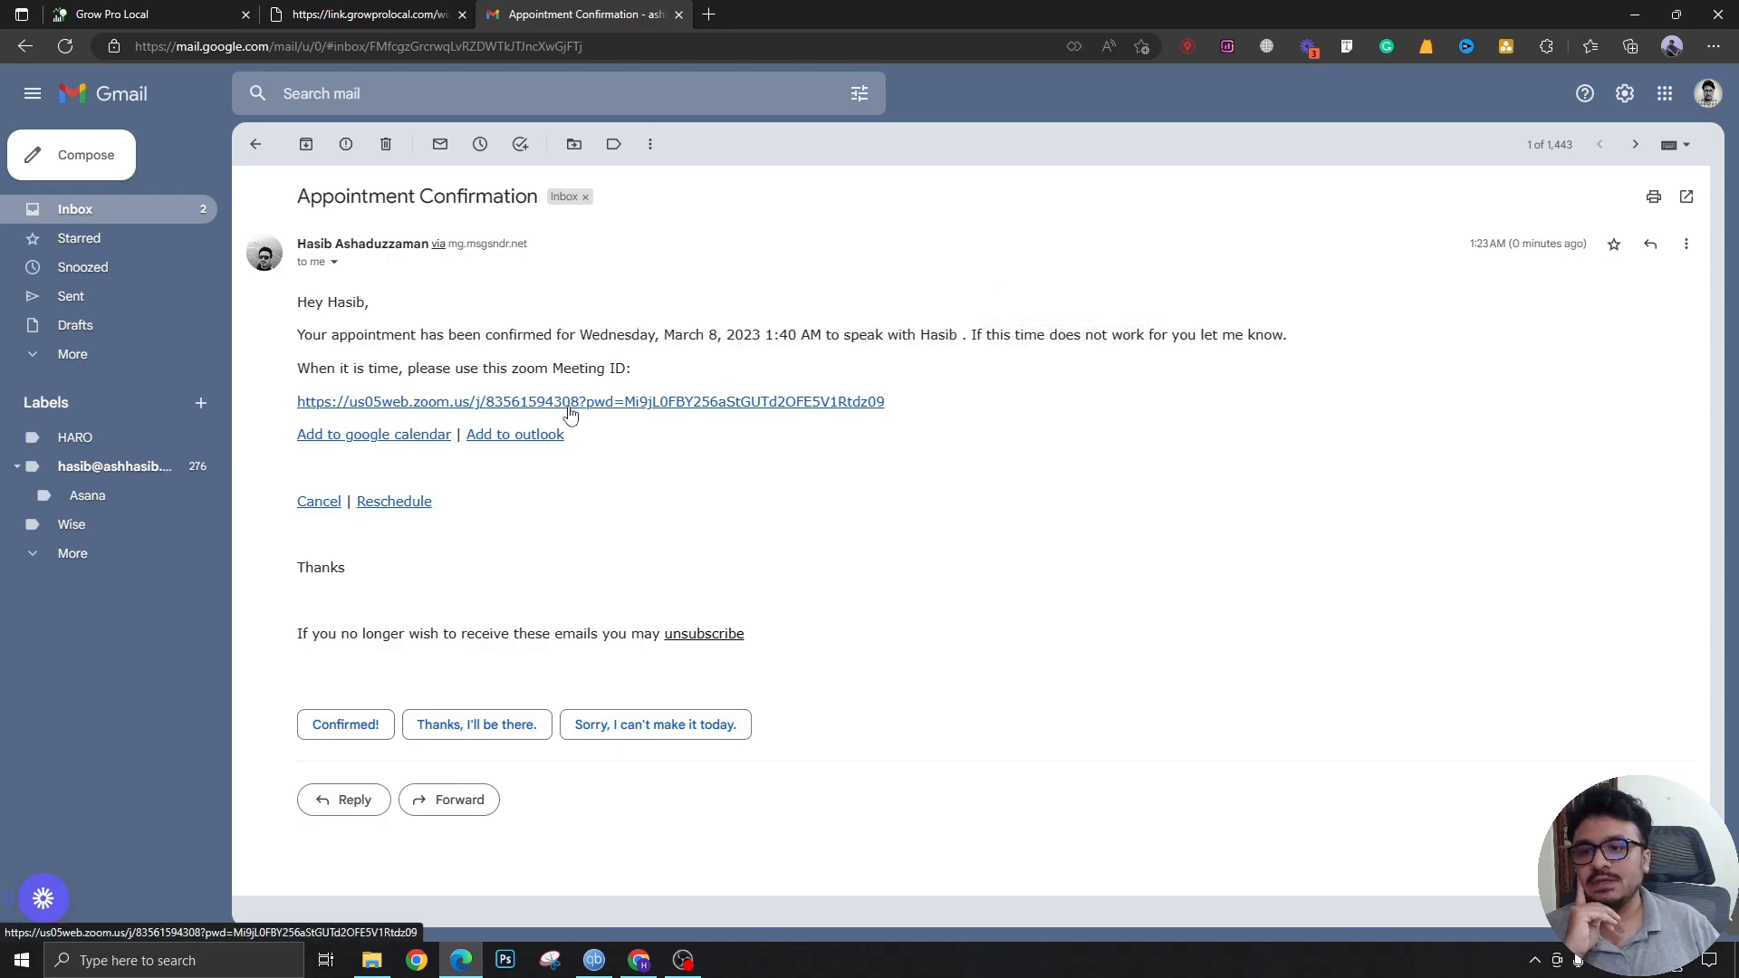
{"action": "mouse_move", "coordinate": [587, 365]}
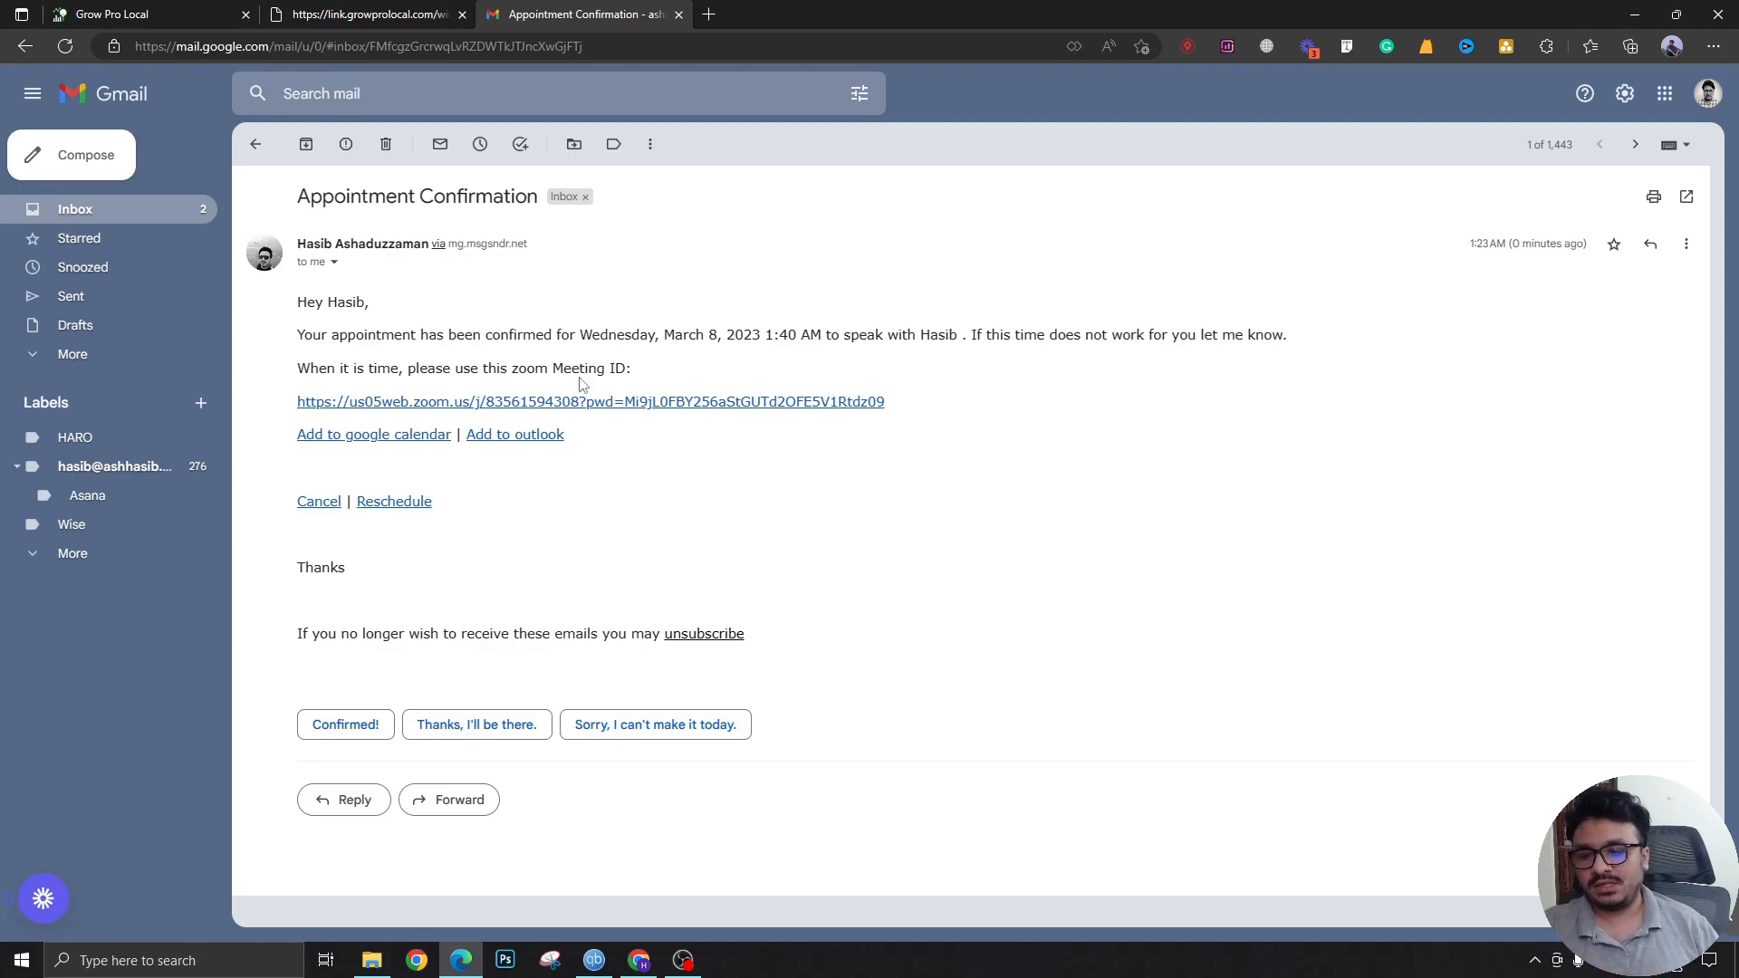
{"action": "mouse_move", "coordinate": [484, 402]}
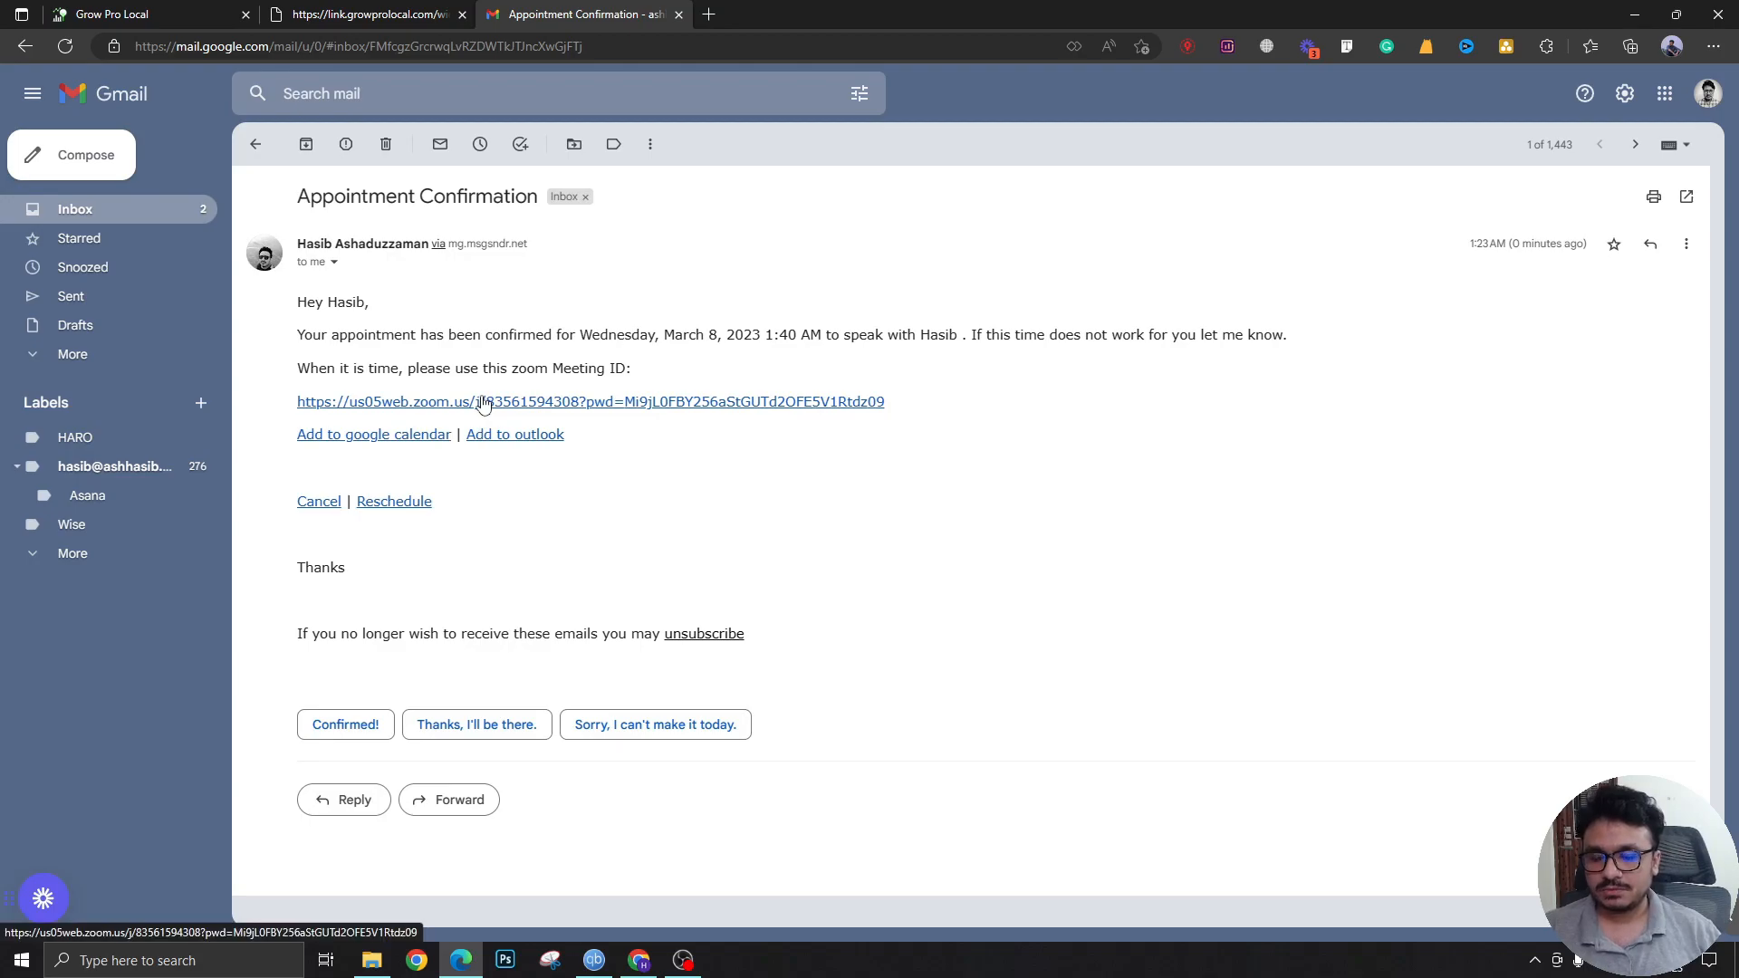